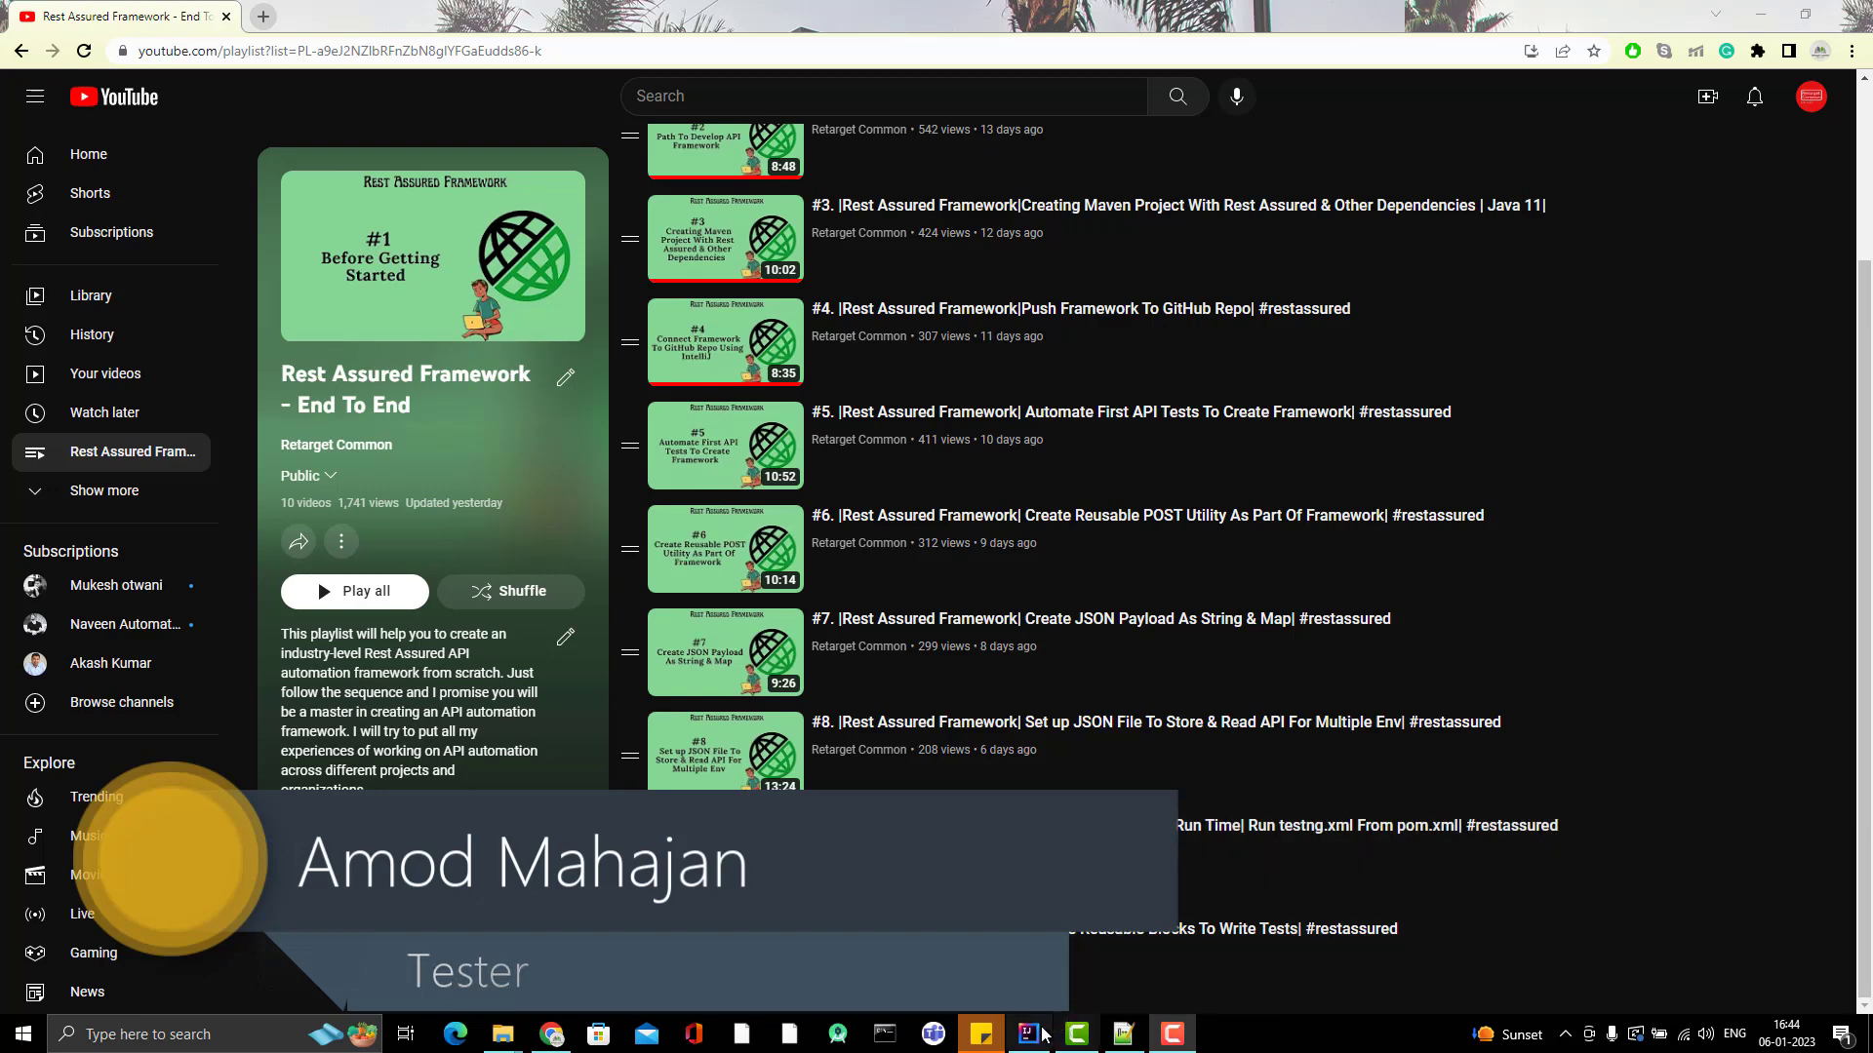
Step: Review the createAirline test in AirlineTests, then bring up a blank Notepad++ document
{"action": "left_click", "coordinate": [1025, 1034]}
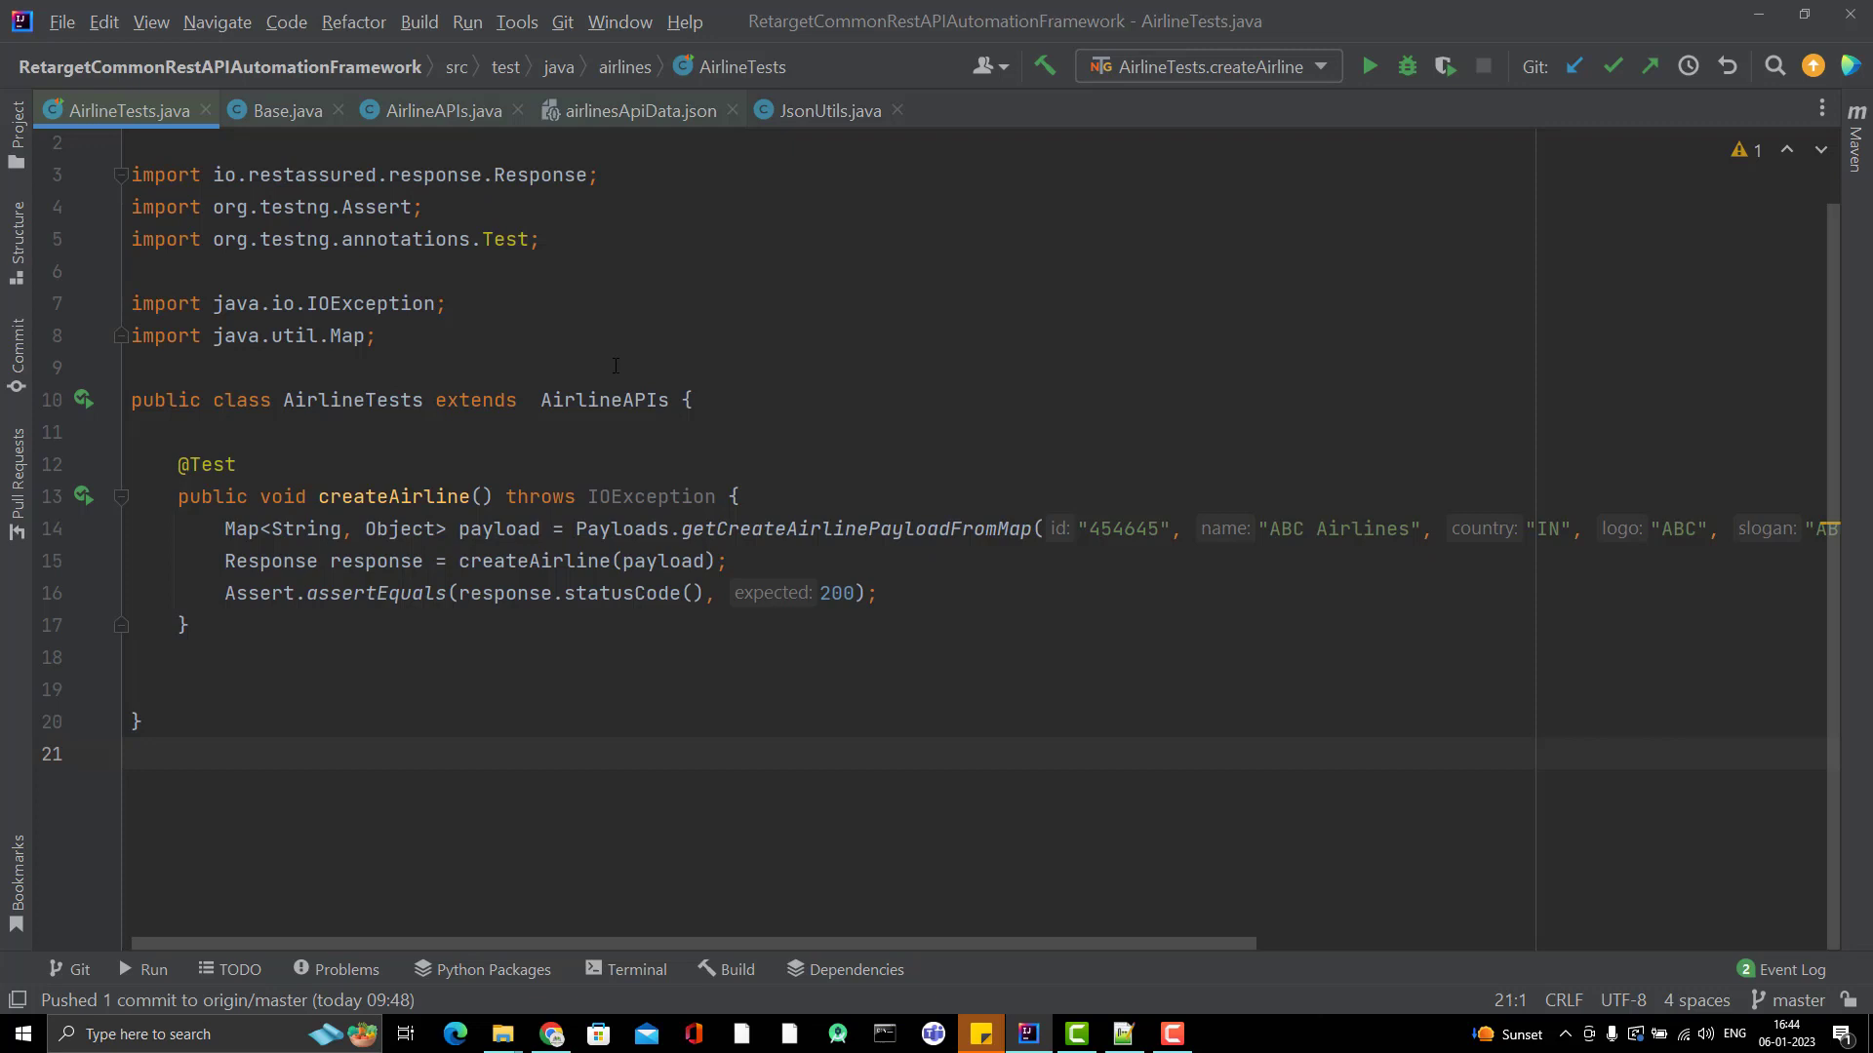
{"action": "left_click", "coordinate": [137, 754]}
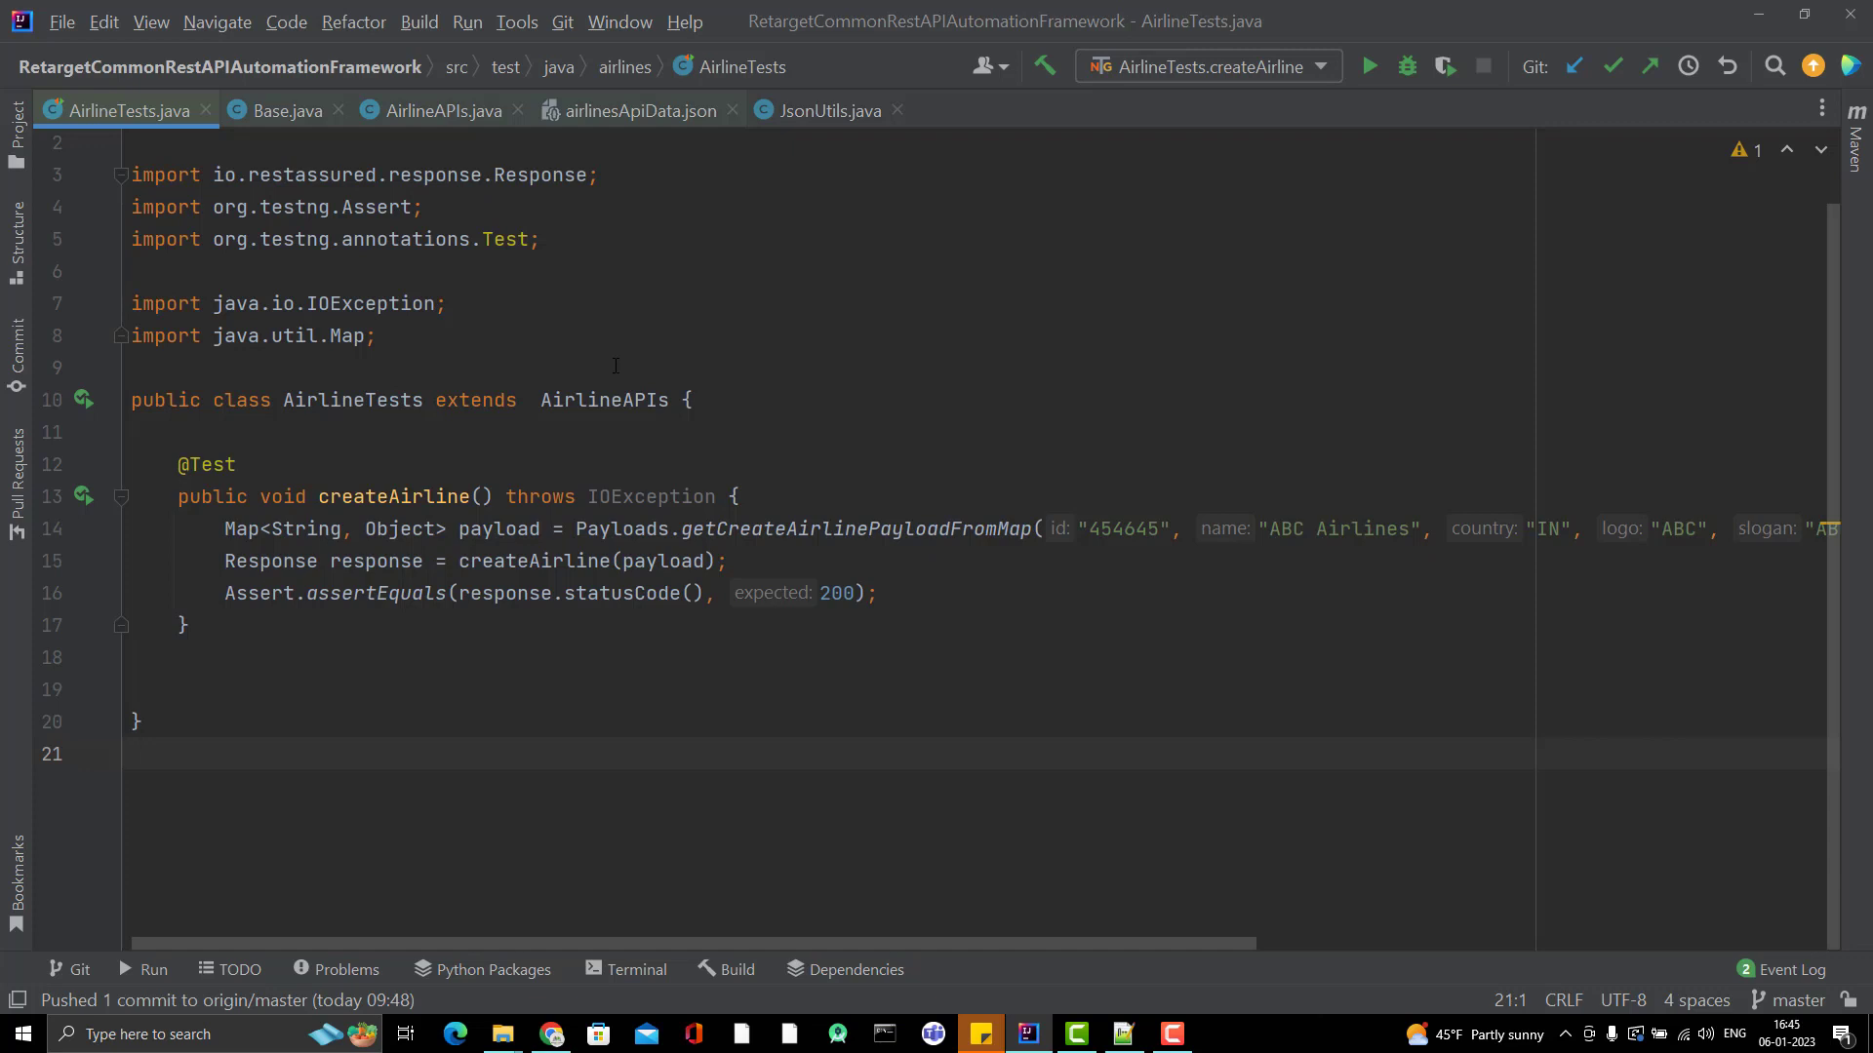
{"action": "left_click", "coordinate": [133, 753]}
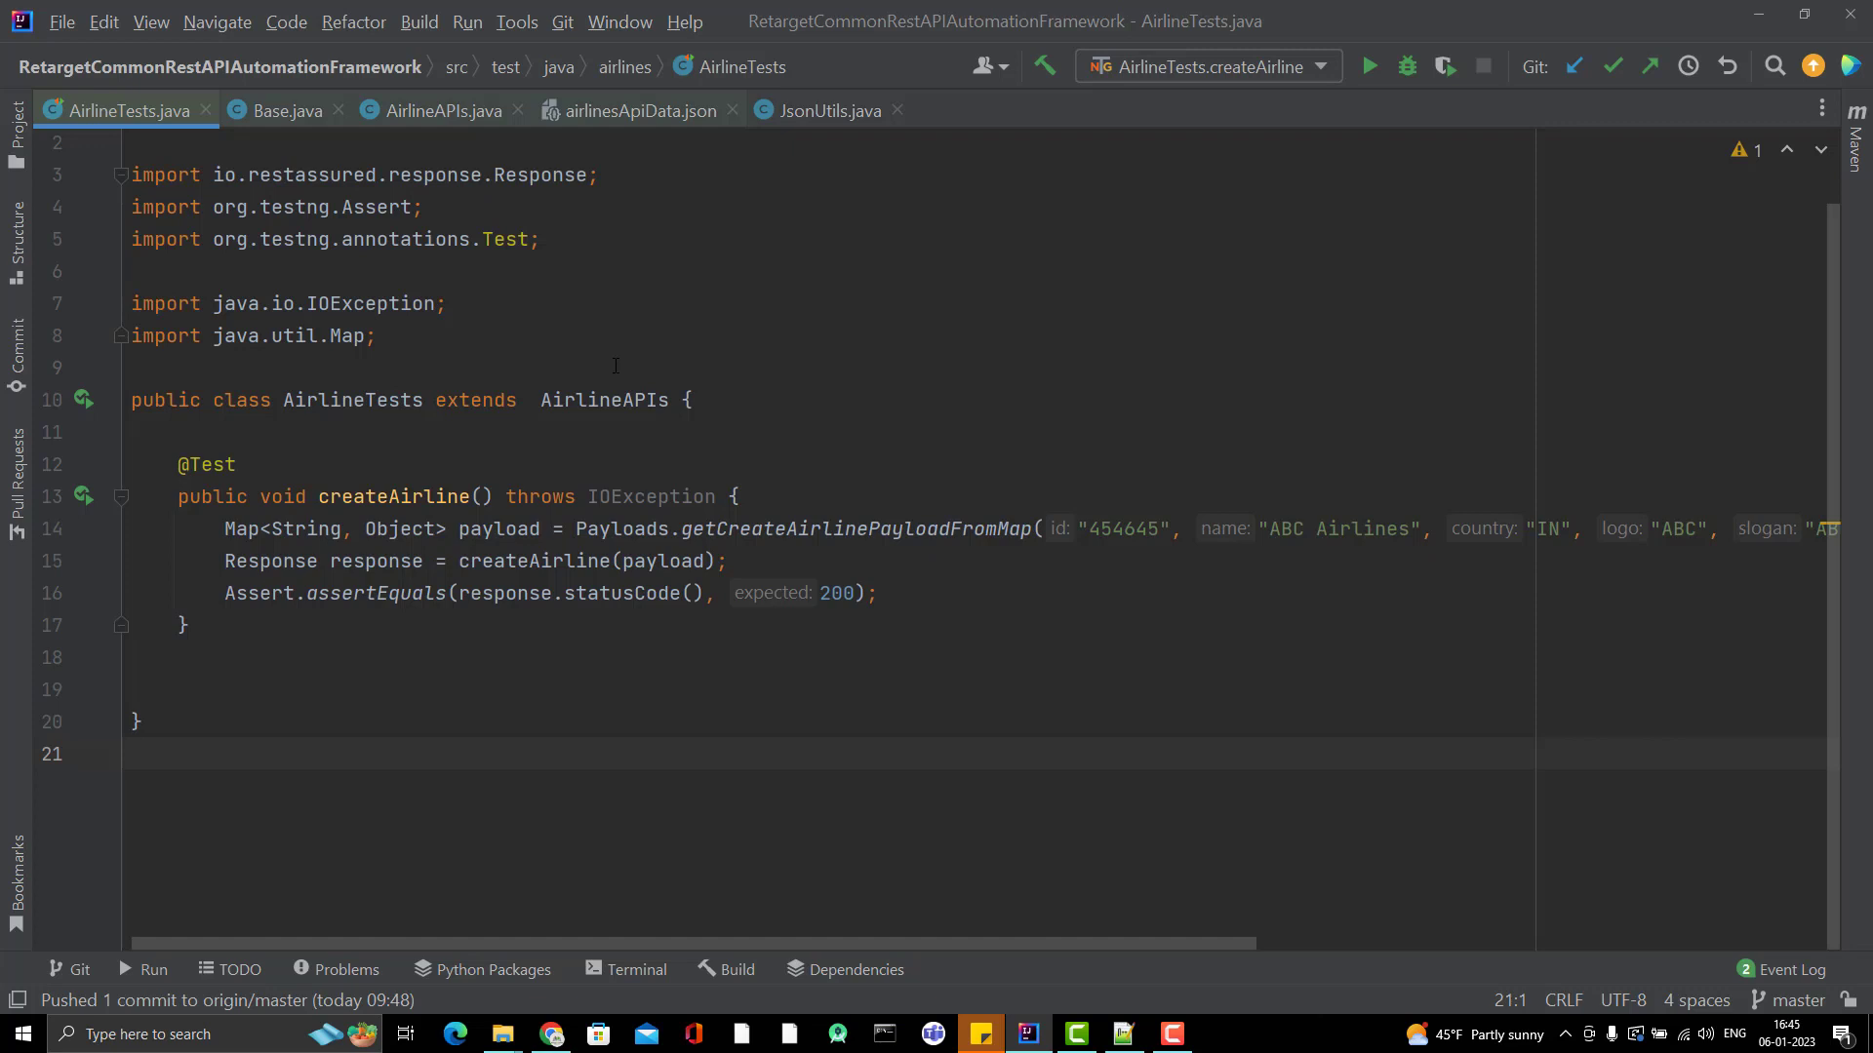
{"action": "left_click", "coordinate": [133, 754]}
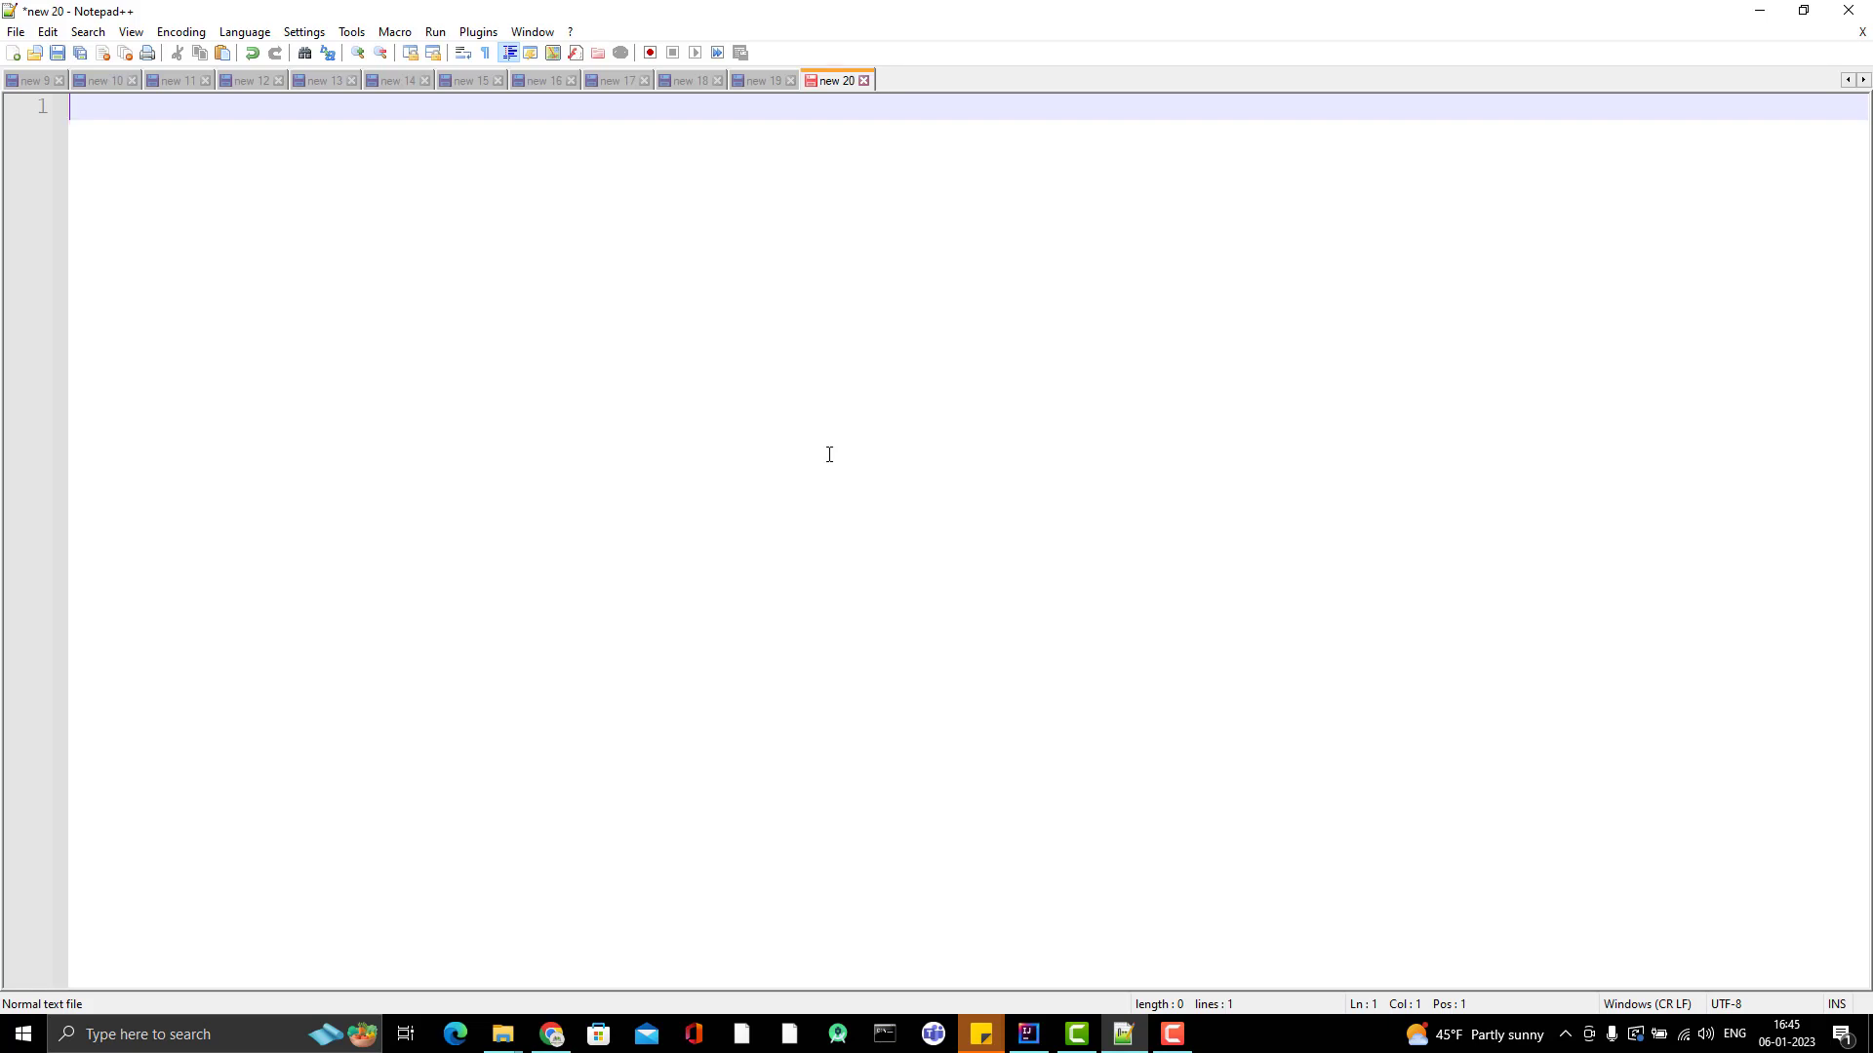
Step: Write the numbered headings 1. Request, 2. Response, 3. Assertions
{"action": "type", "text": "1. Request"}
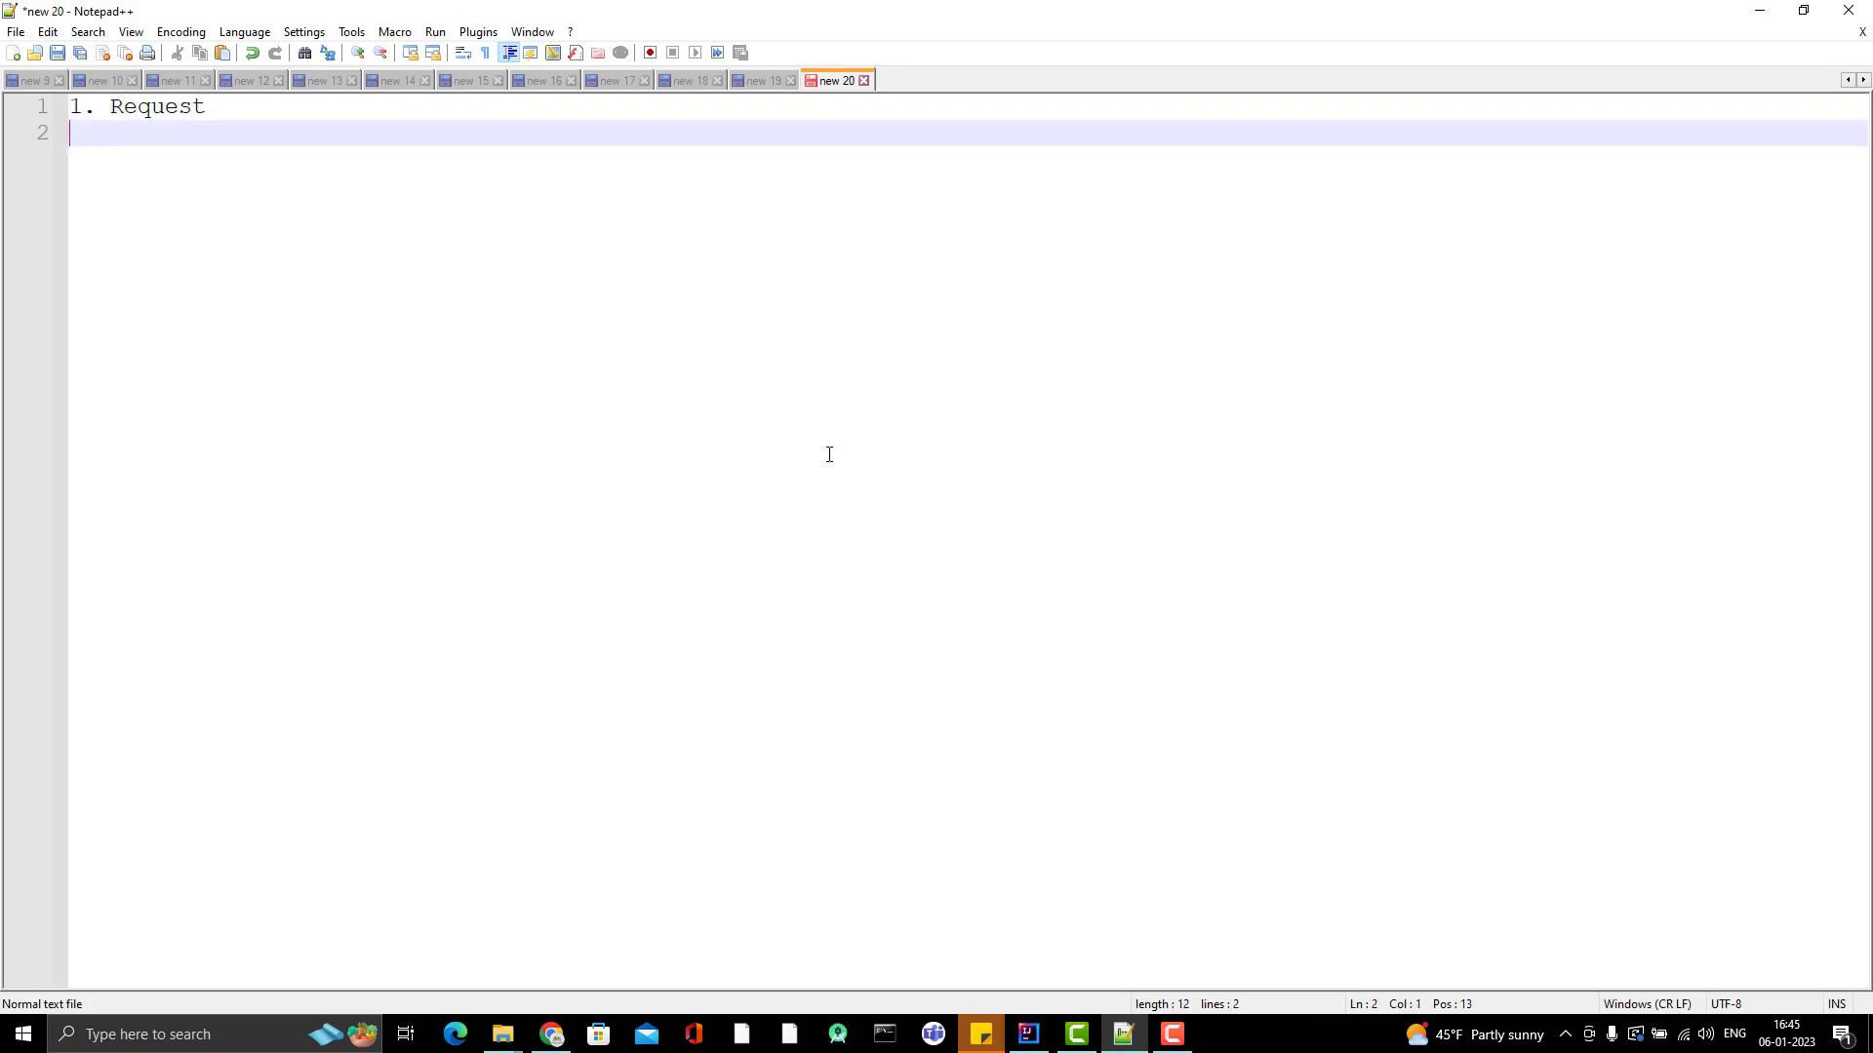
{"action": "type", "text": "2. Response"}
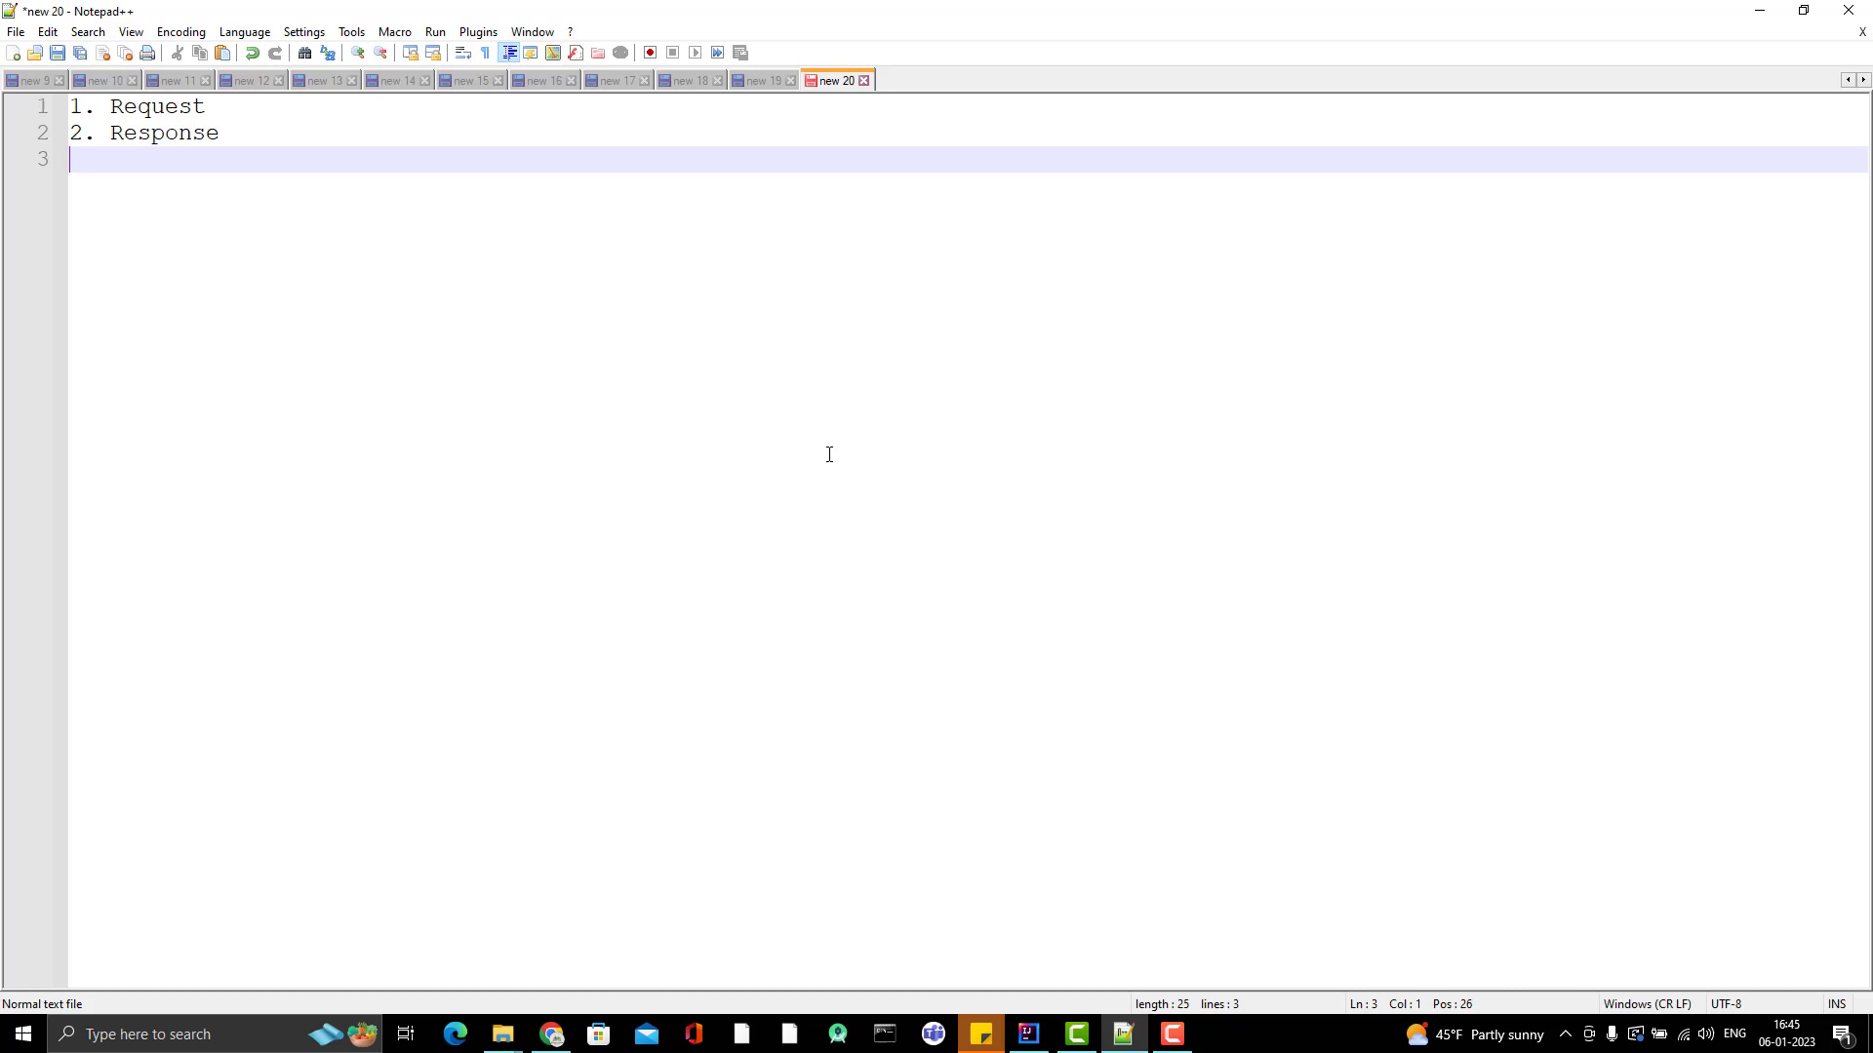
{"action": "type", "text": "3. Assertions"}
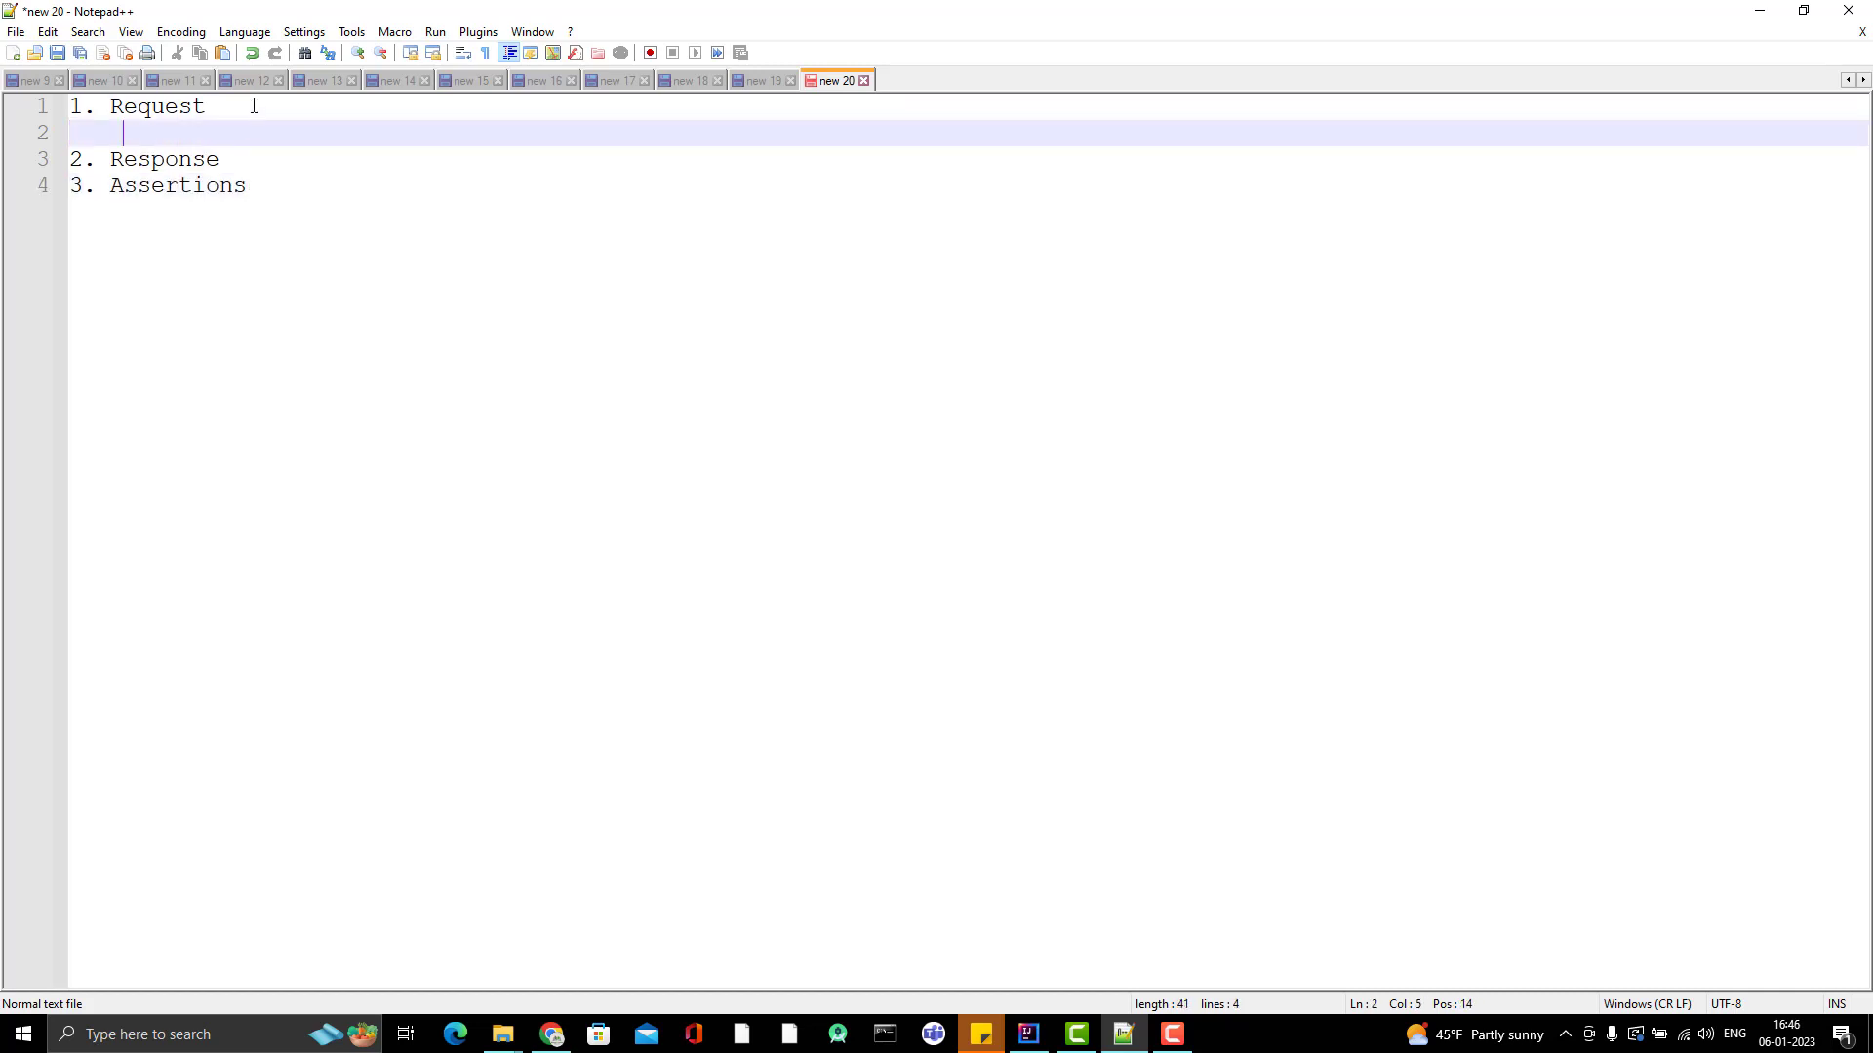
{"action": "type", "text": "a."}
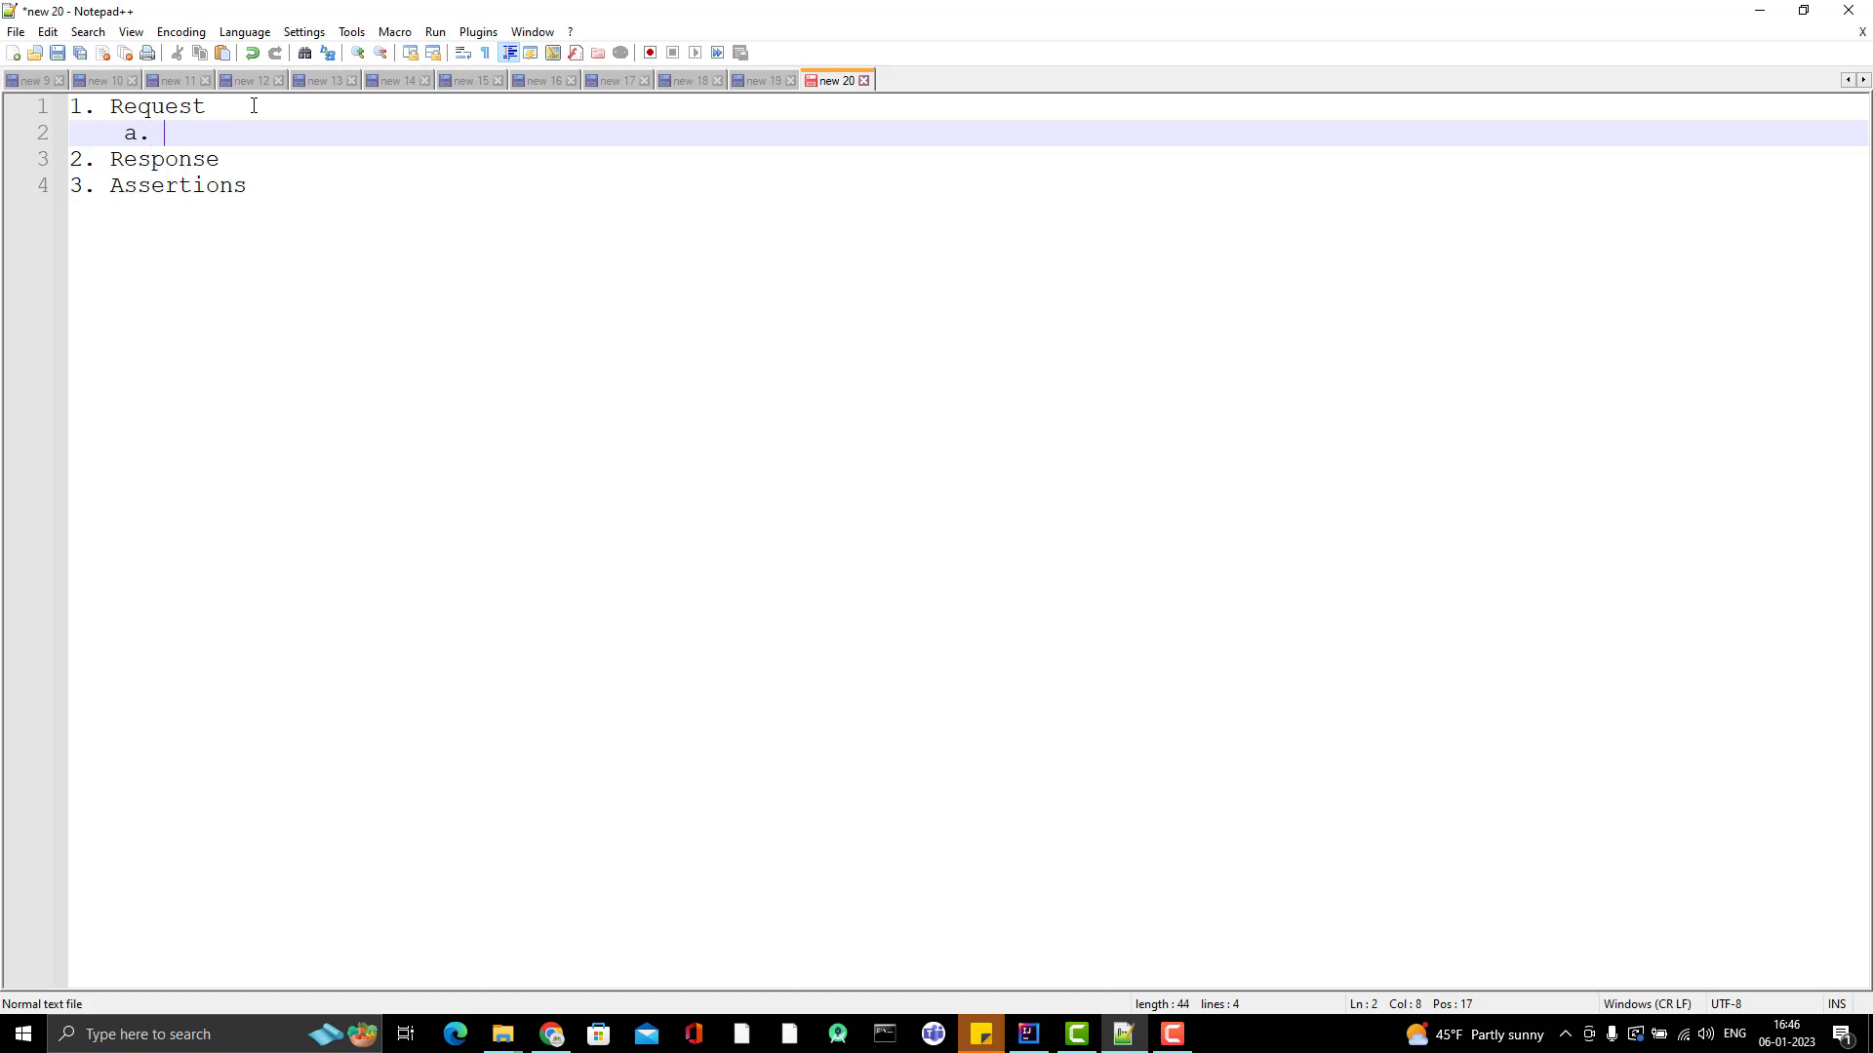
Step: List sub-items: base uri, method type, request headers/body, and response body under Response
{"action": "type", "text": "base uril"}
{"action": "type", "text": "b."}
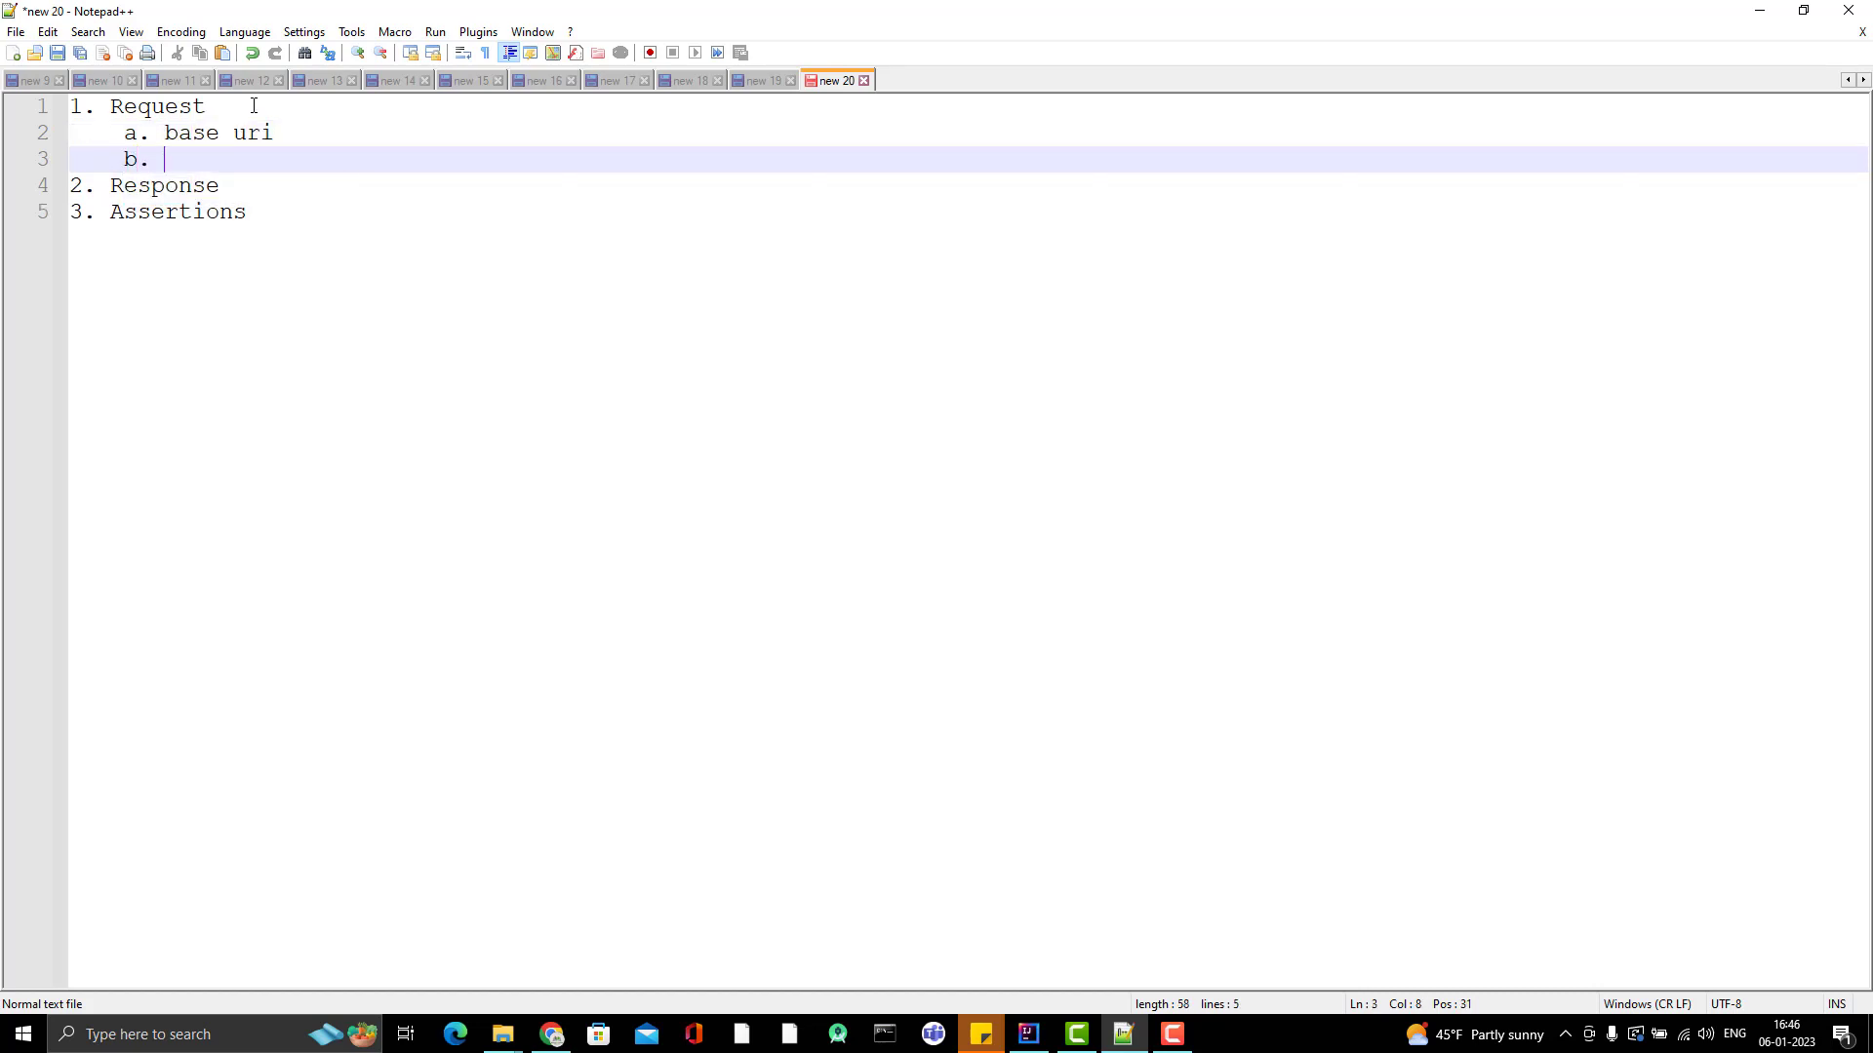
{"action": "type", "text": "method type"}
{"action": "type", "text": "c."}
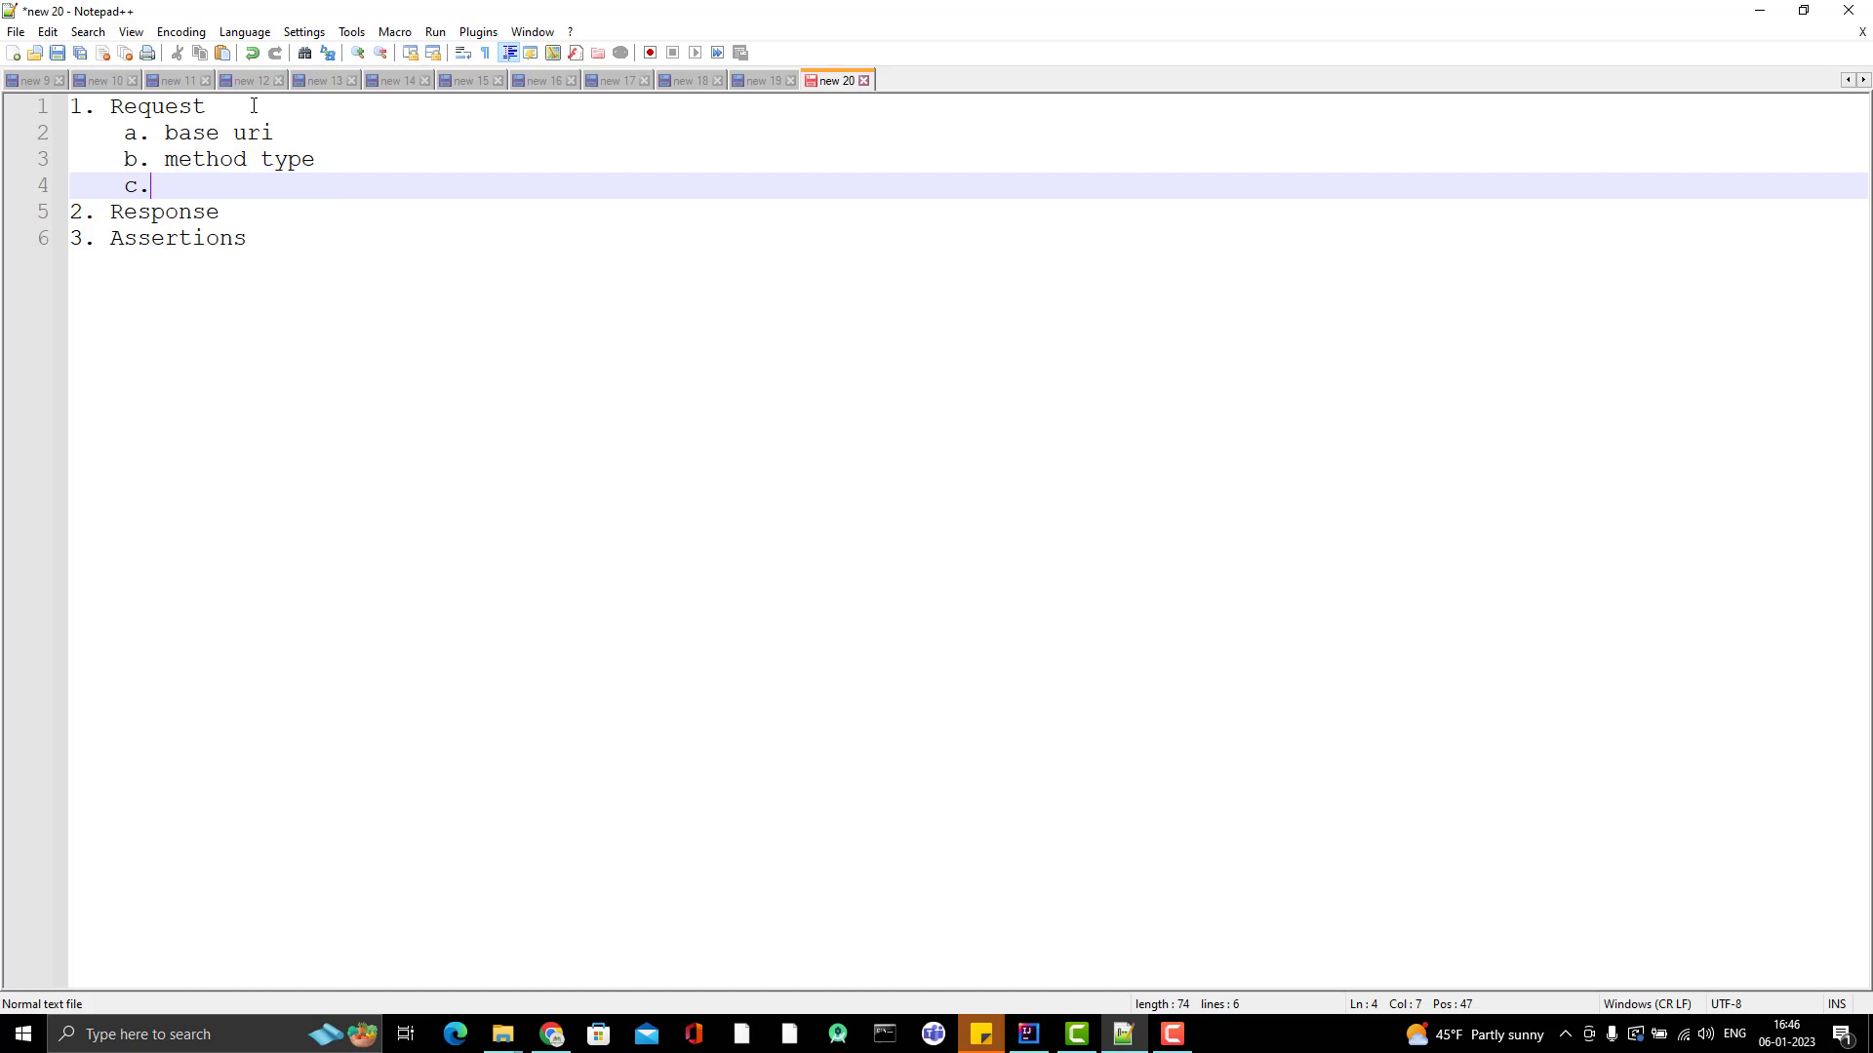
{"action": "type", "text": "request headers"}
{"action": "type", "text": "d. body"}
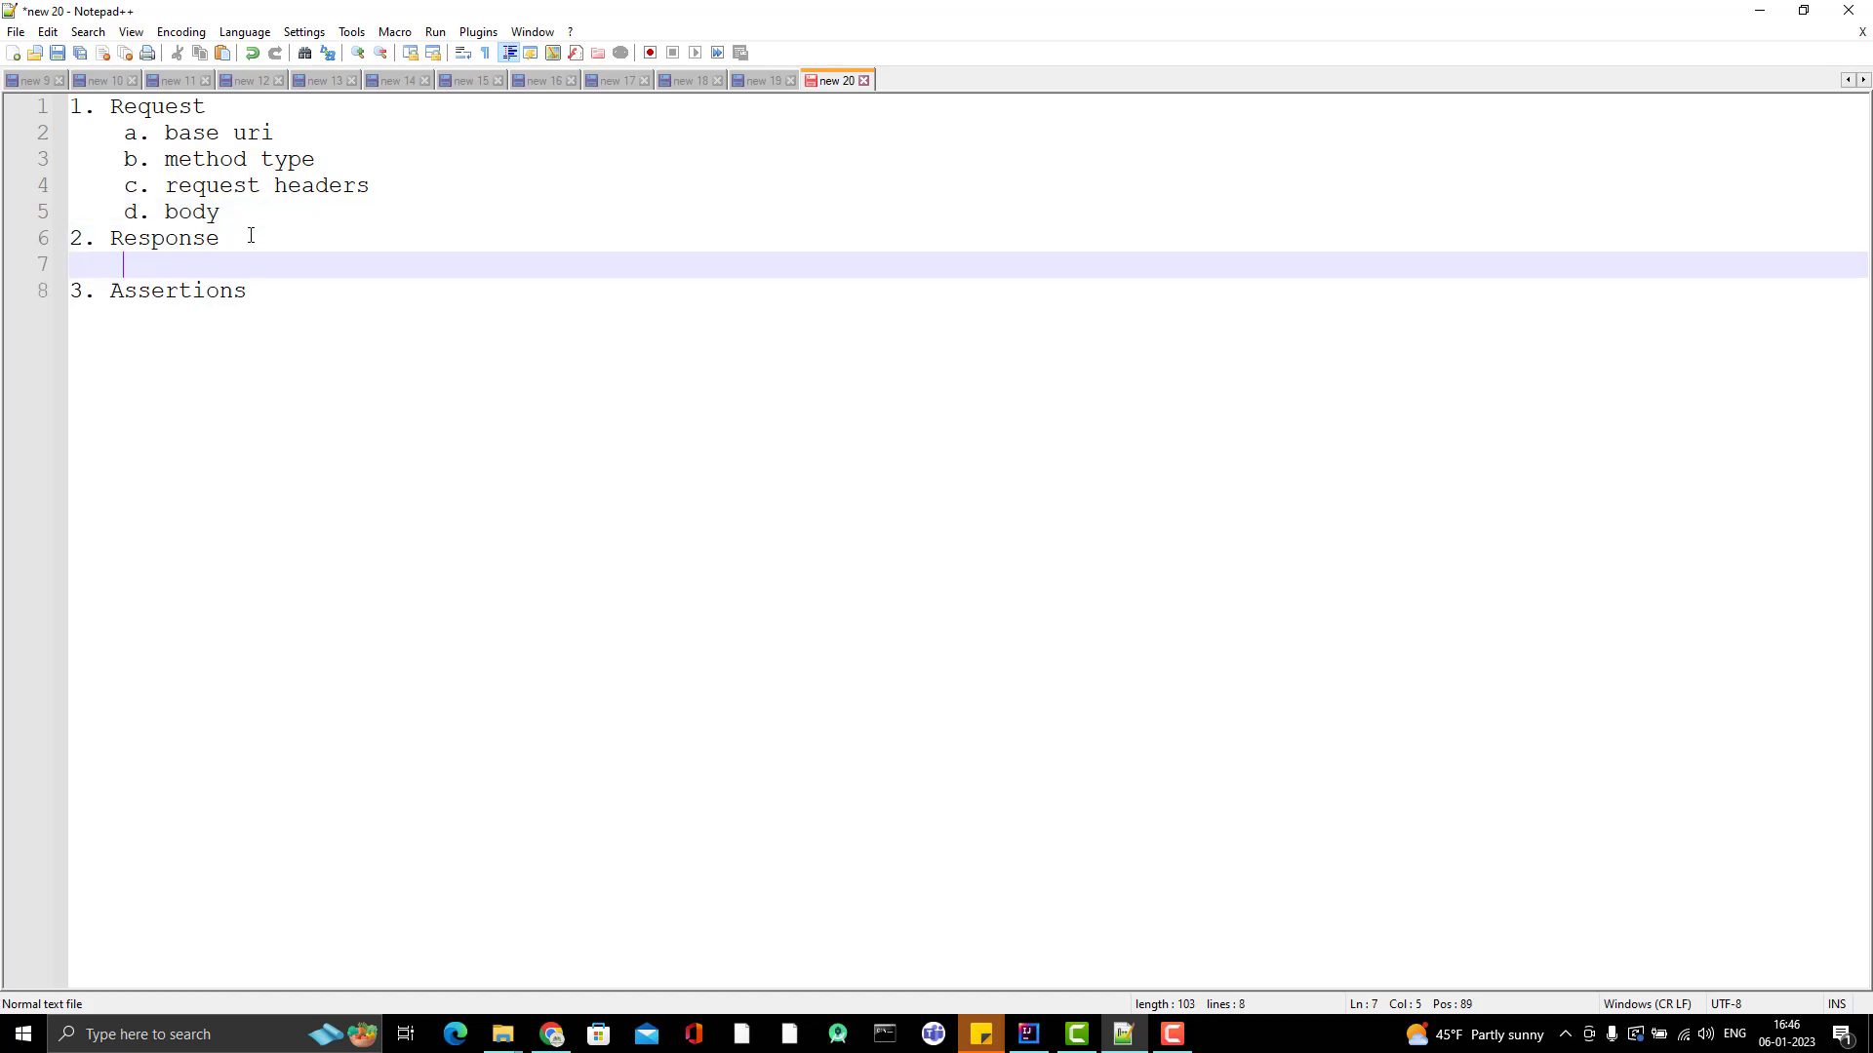
{"action": "type", "text": "1. response body"}
{"action": "type", "text": "2. response headers"}
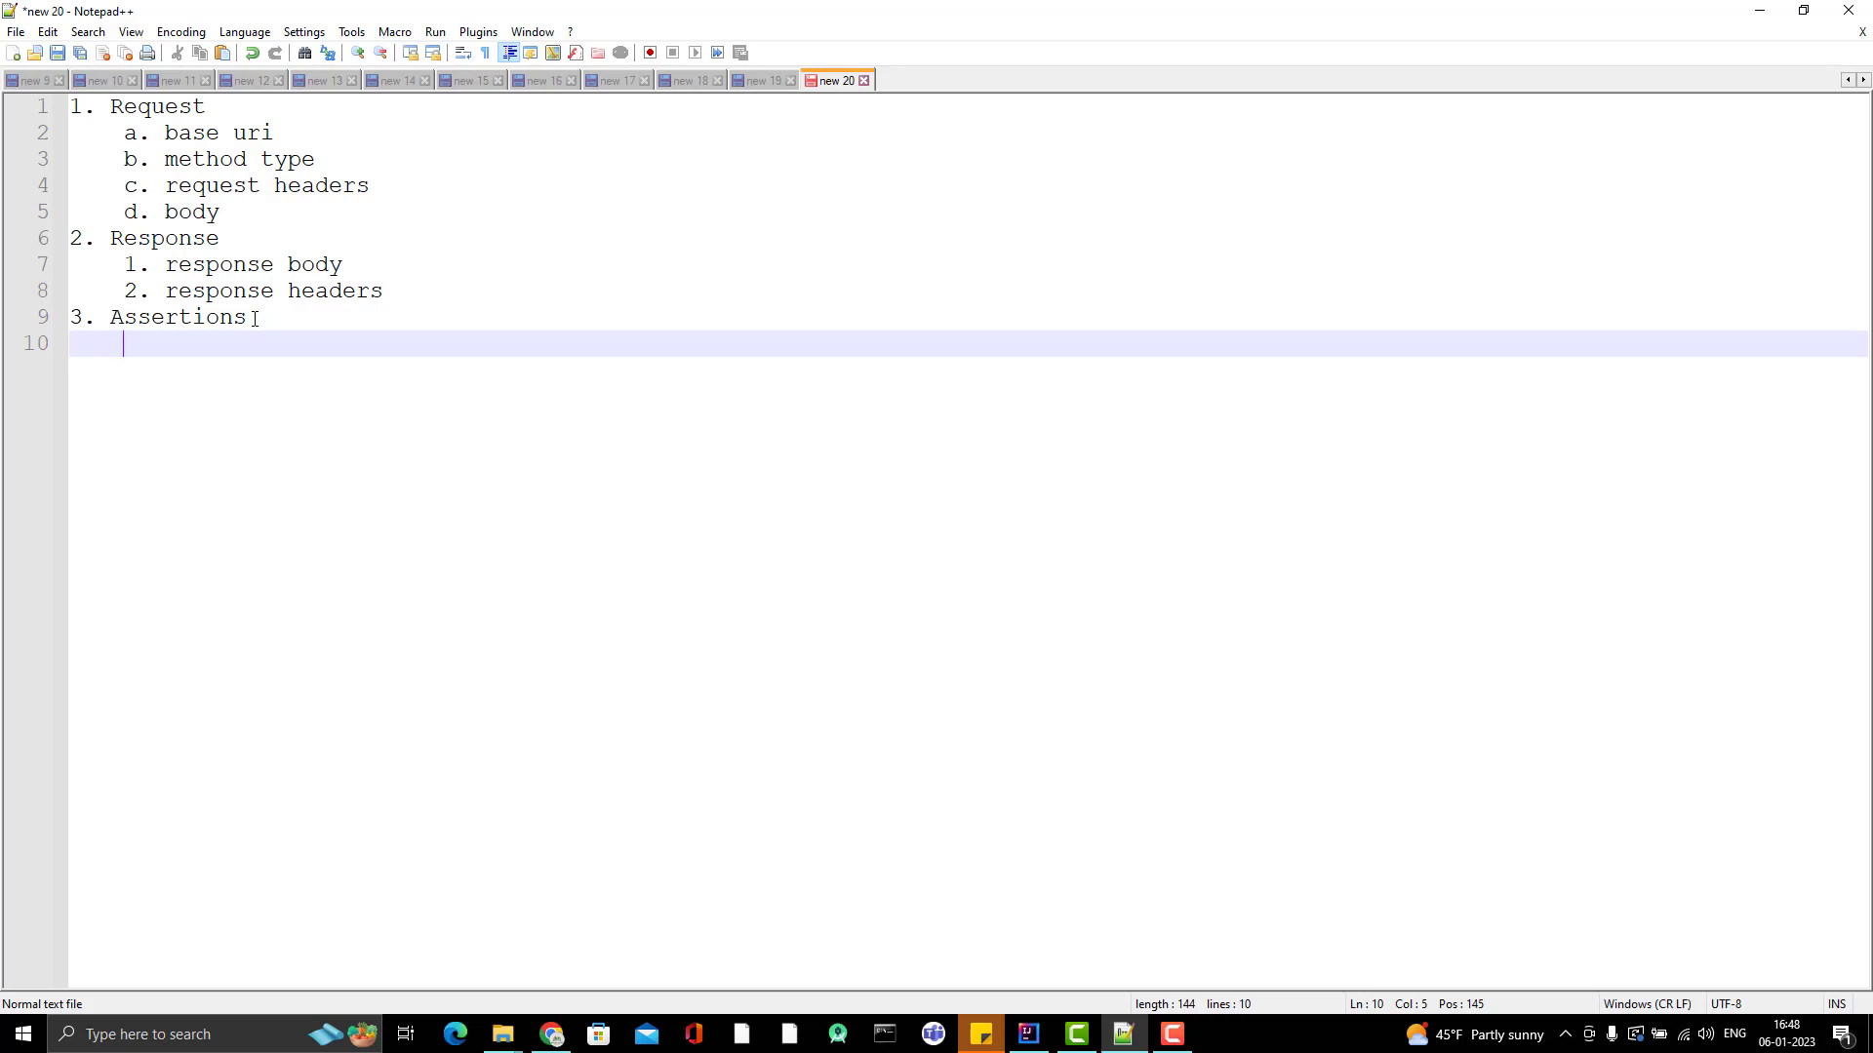
Step: Show the project tree, view testng.xml and pom.xml, and locate the extentVersion 5.0.9 property
{"action": "left_click", "coordinate": [1027, 1034]}
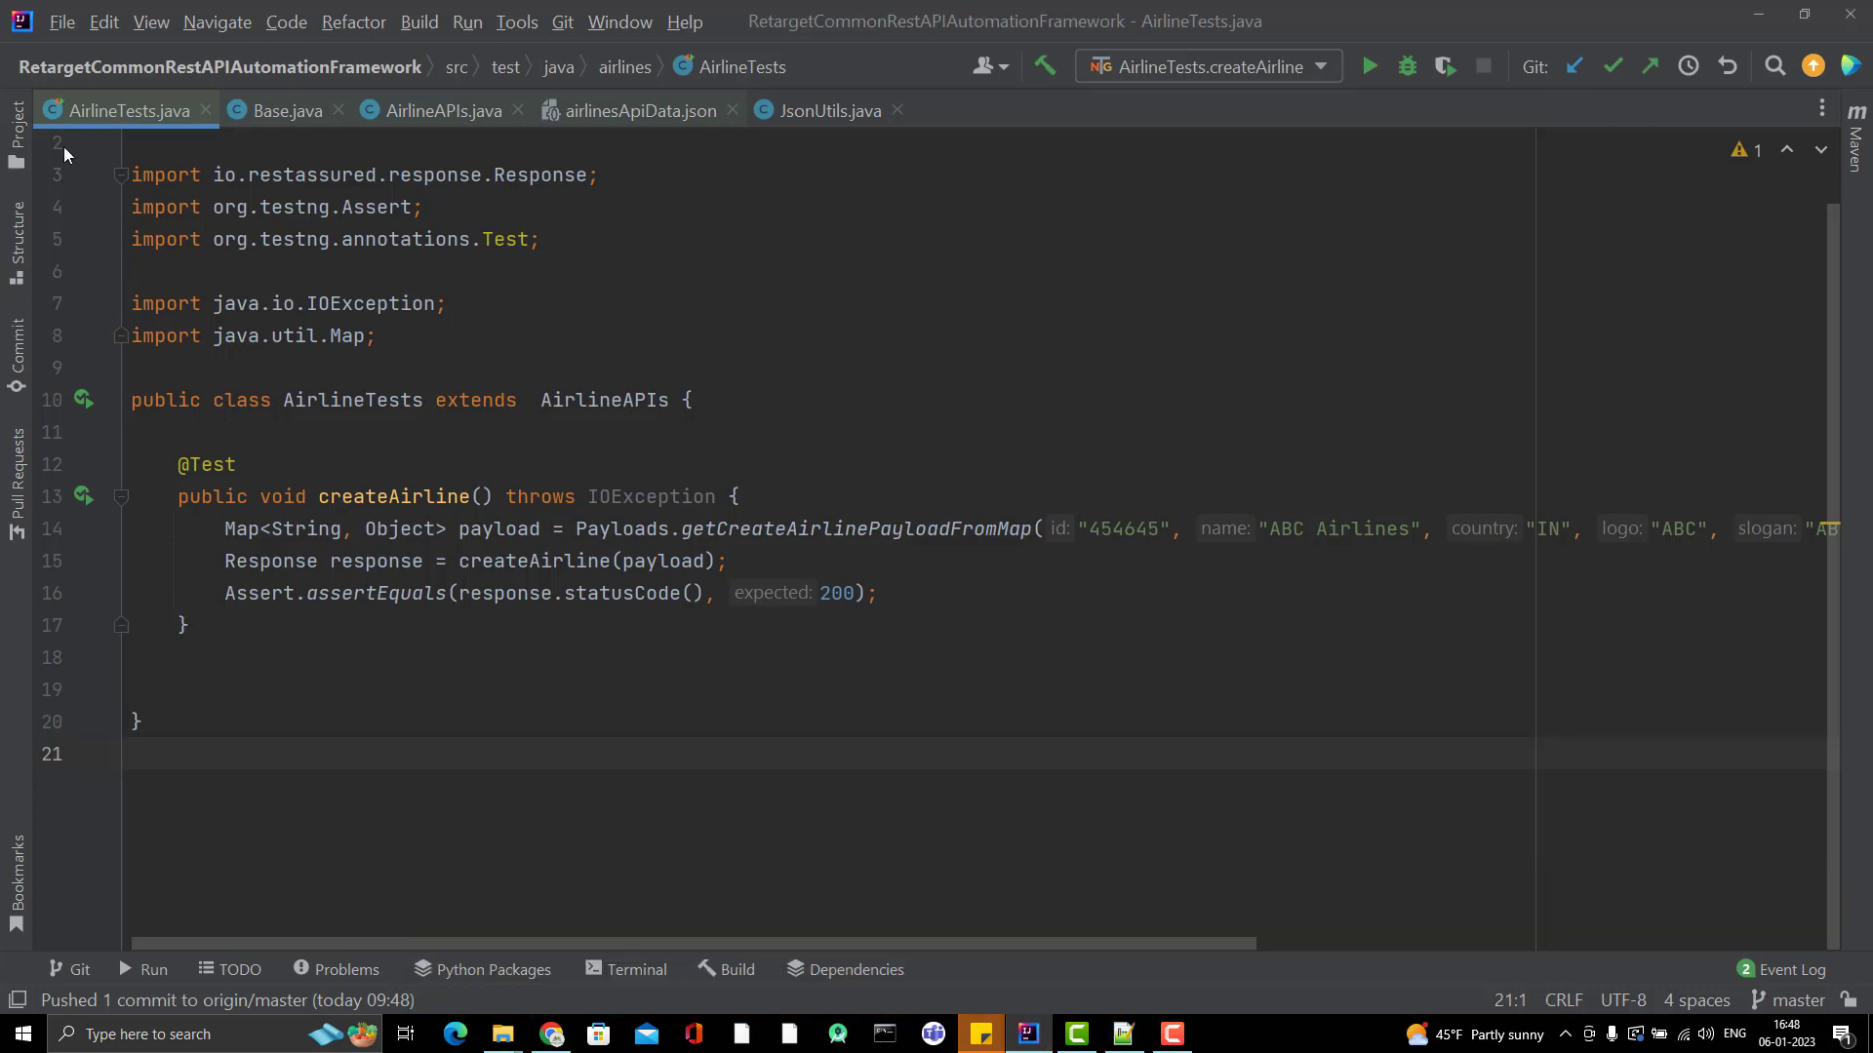
{"action": "left_click", "coordinate": [17, 131]}
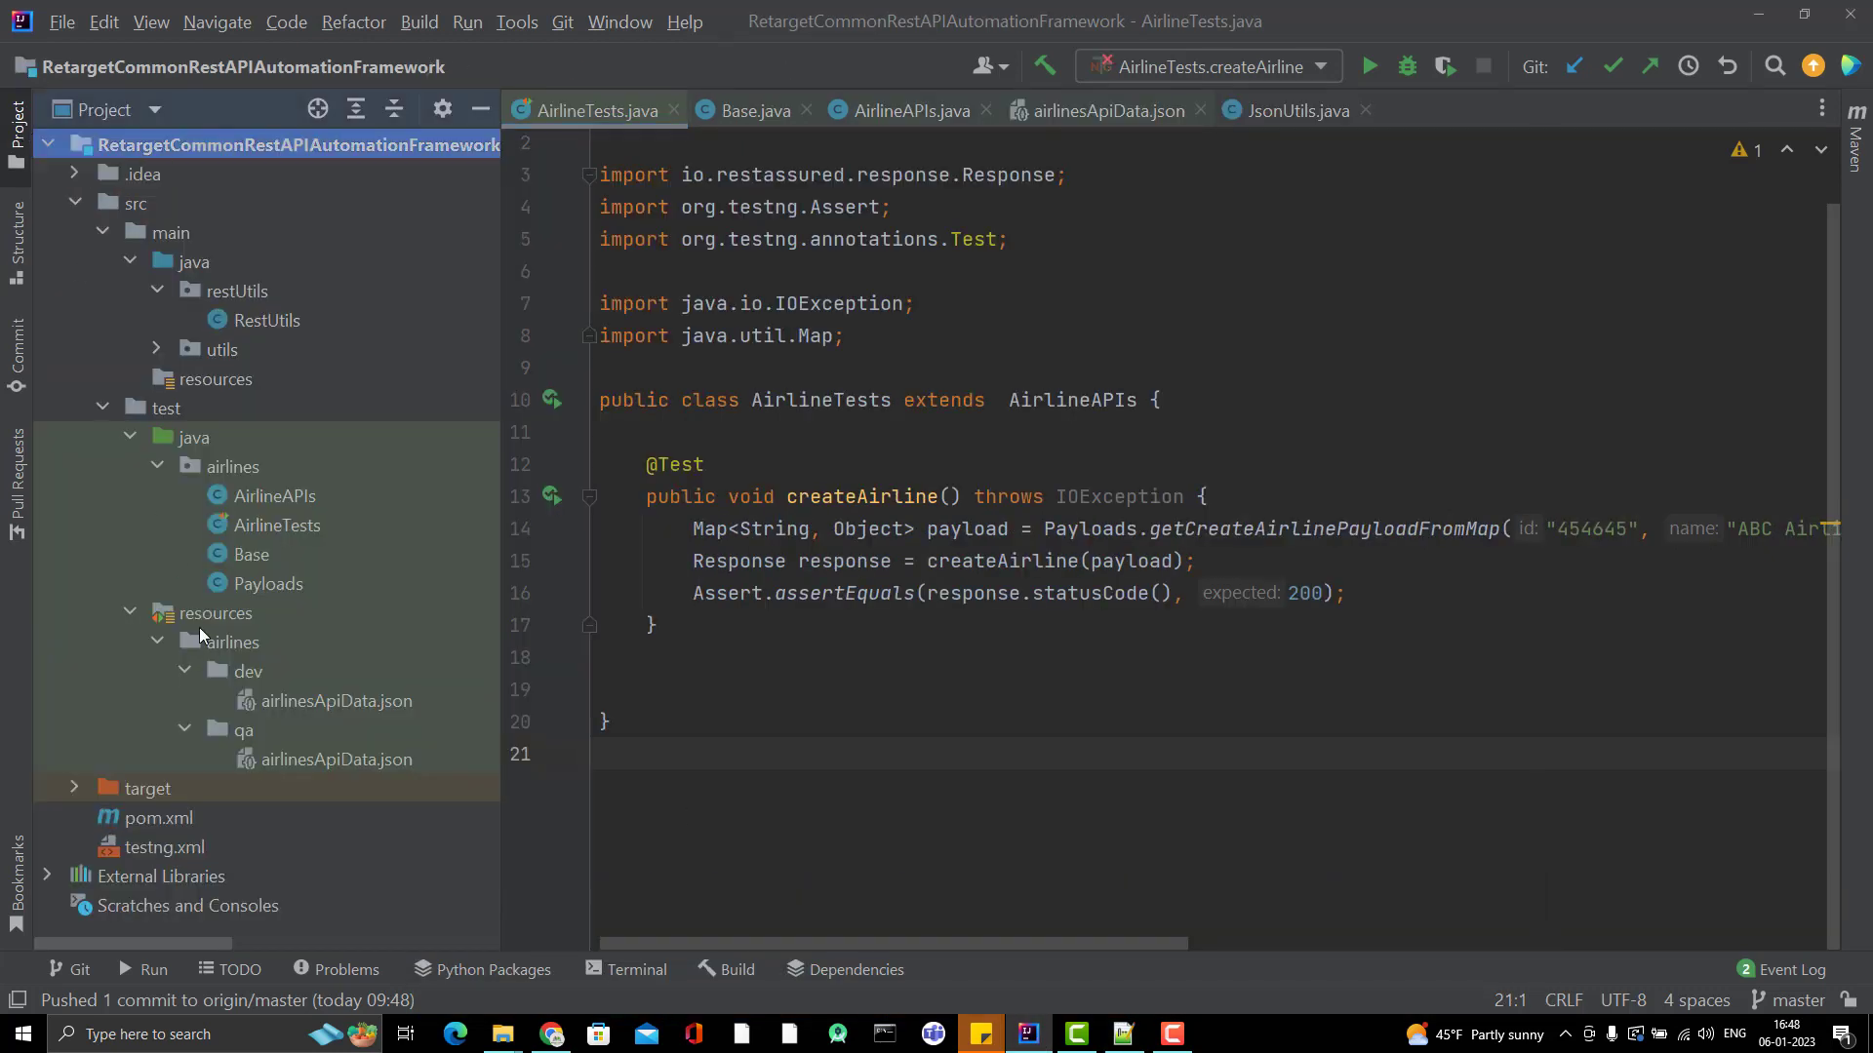
{"action": "left_click", "coordinate": [164, 847]}
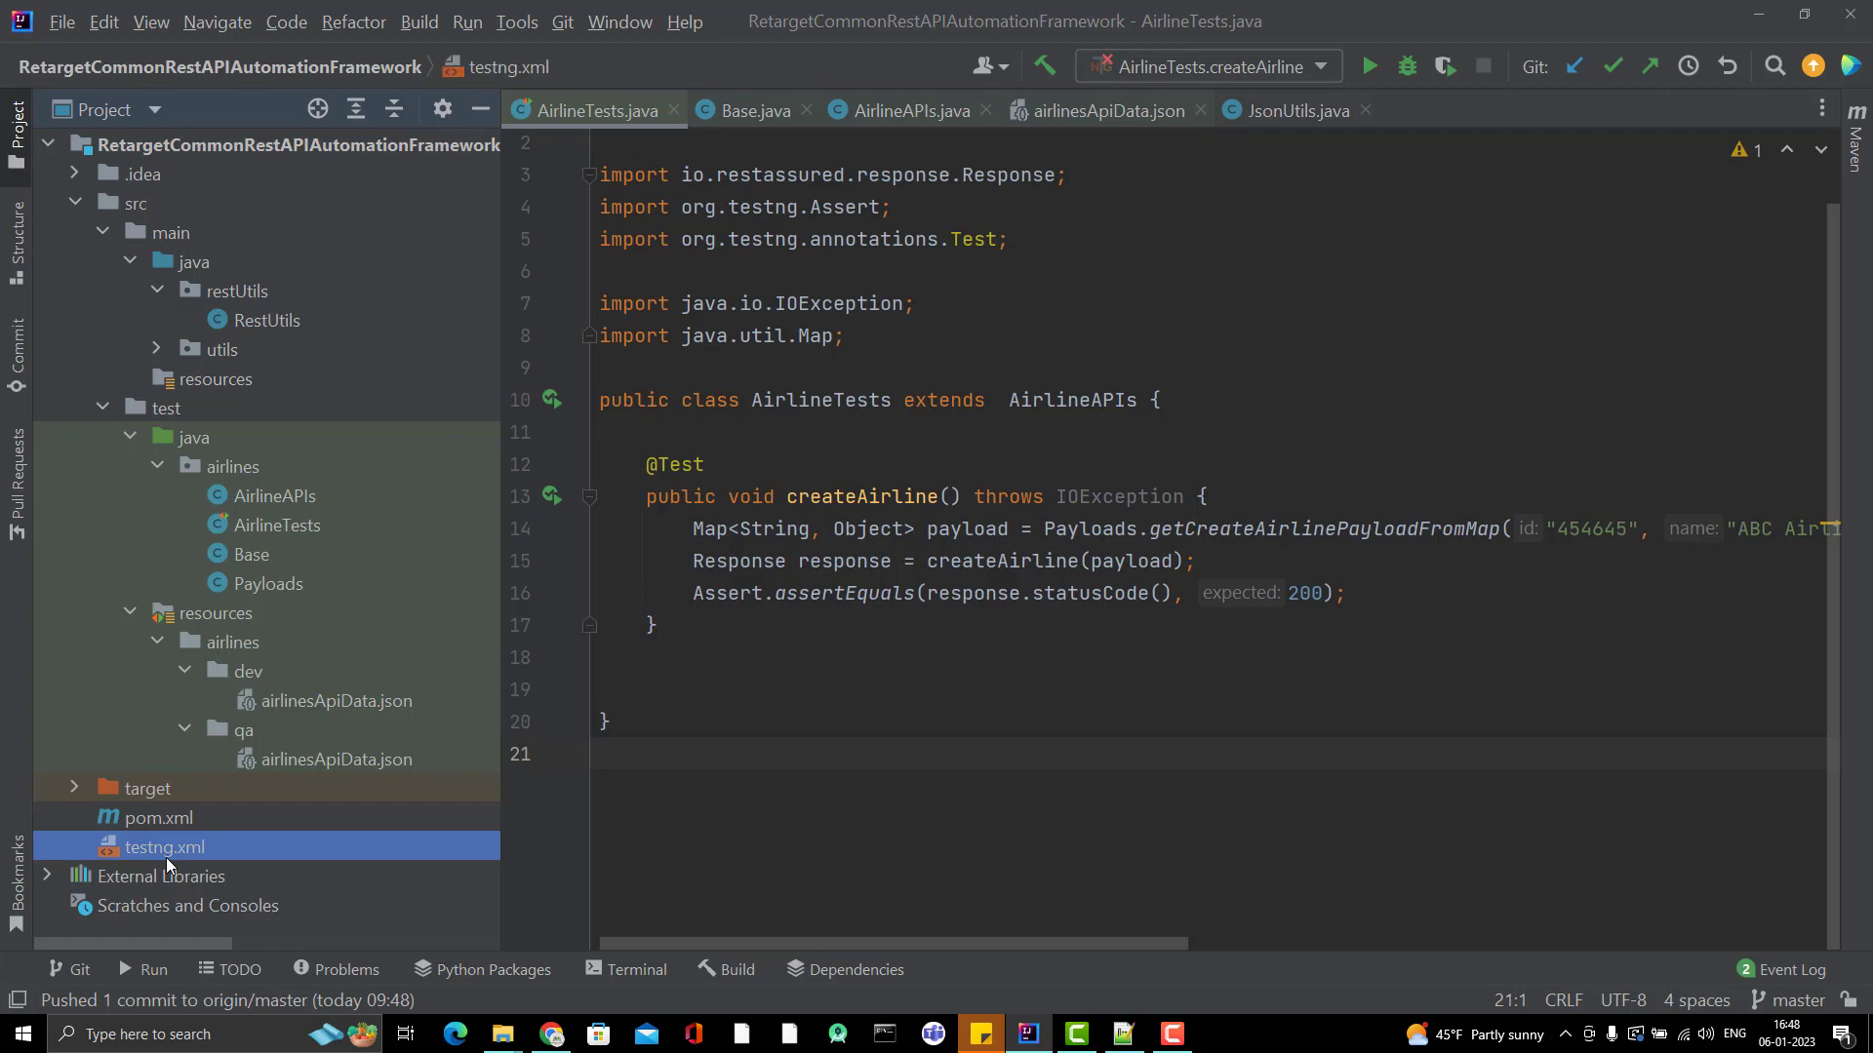
{"action": "mouse_move", "coordinate": [187, 850]}
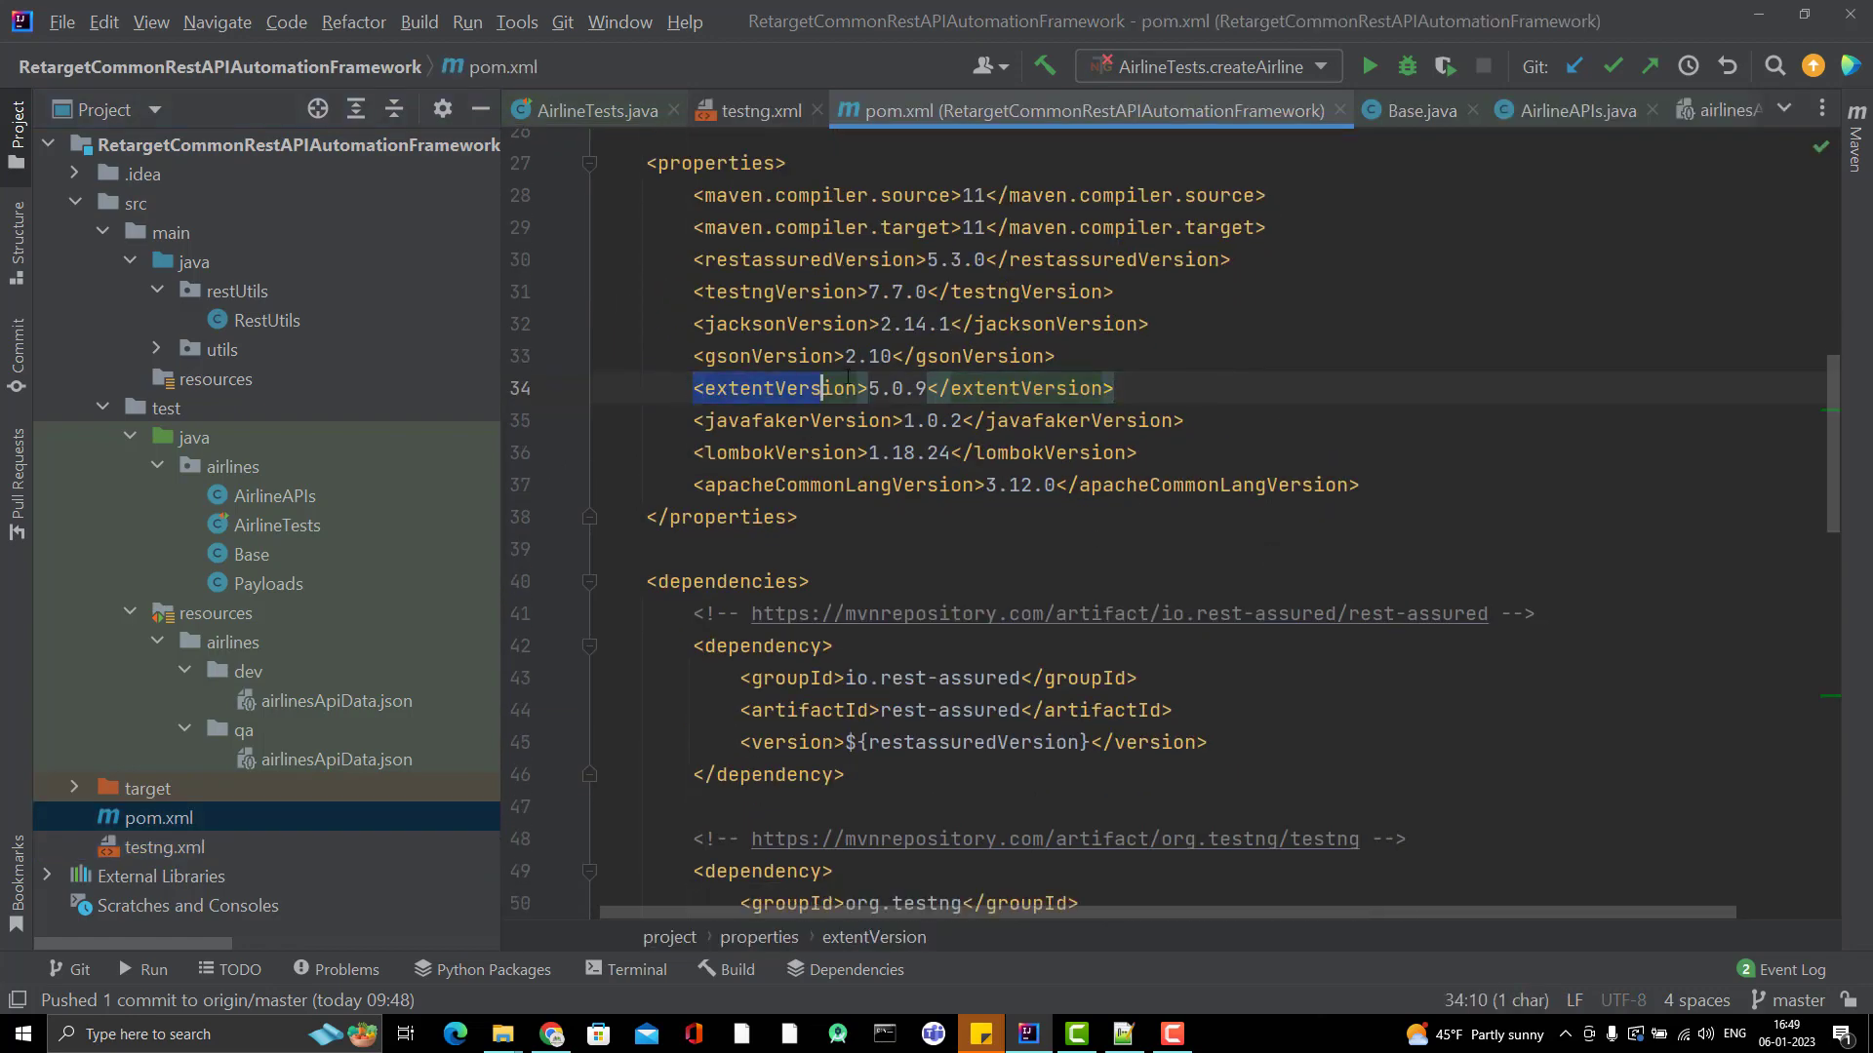
{"action": "scroll", "scroll_direction": "down", "scroll_amount": 3}
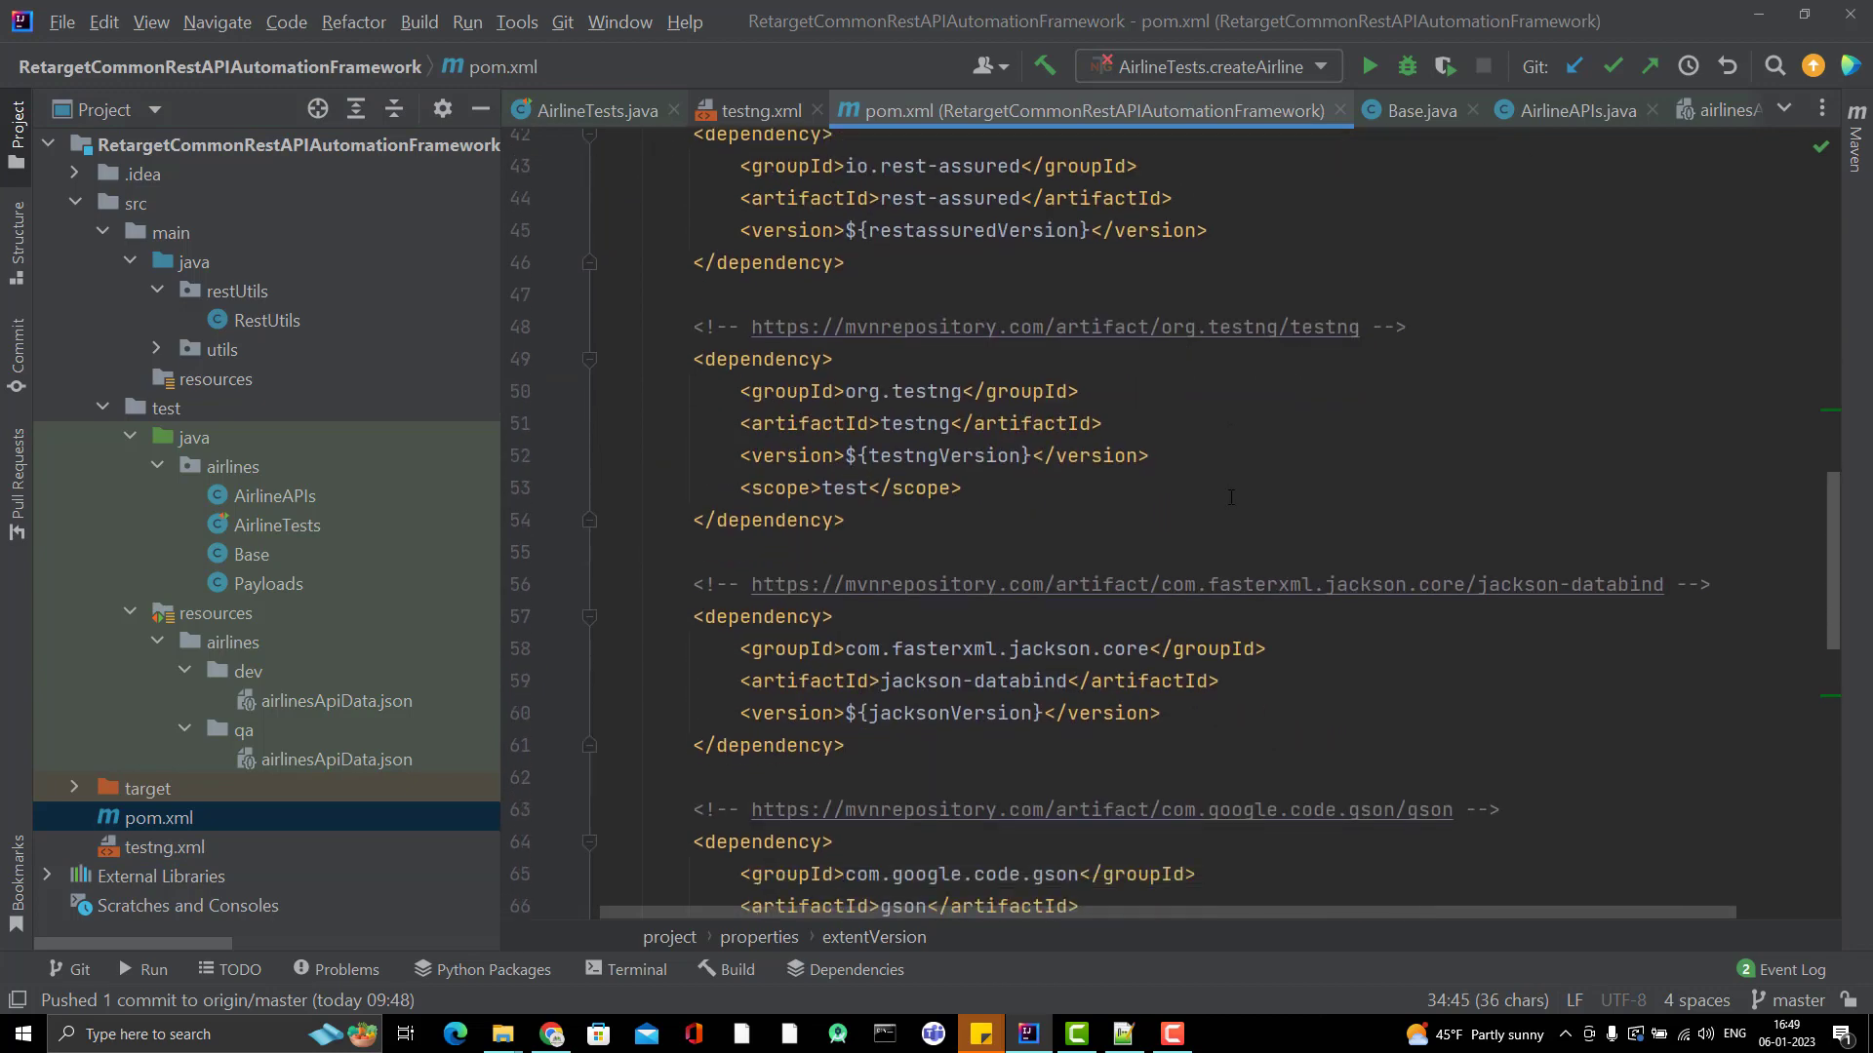
{"action": "scroll", "scroll_direction": "down", "scroll_amount": 3}
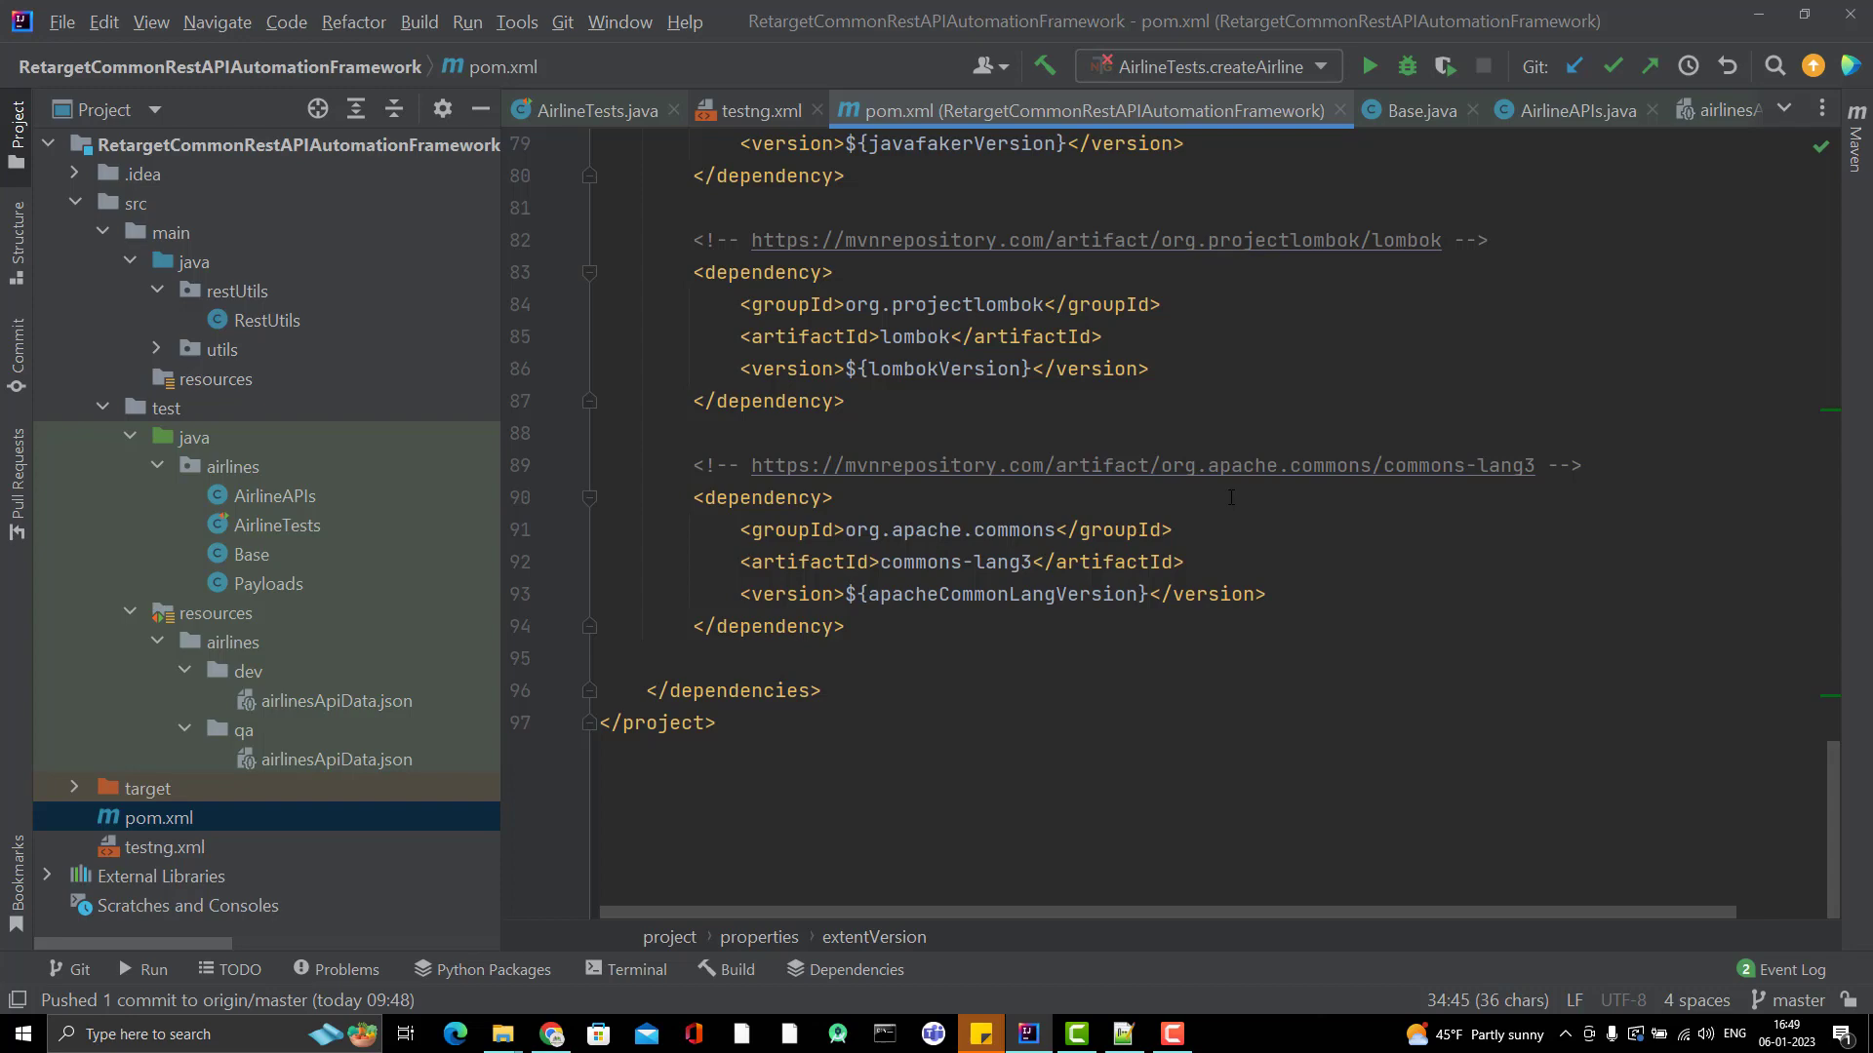
{"action": "scroll", "scroll_direction": "up", "scroll_amount": 3}
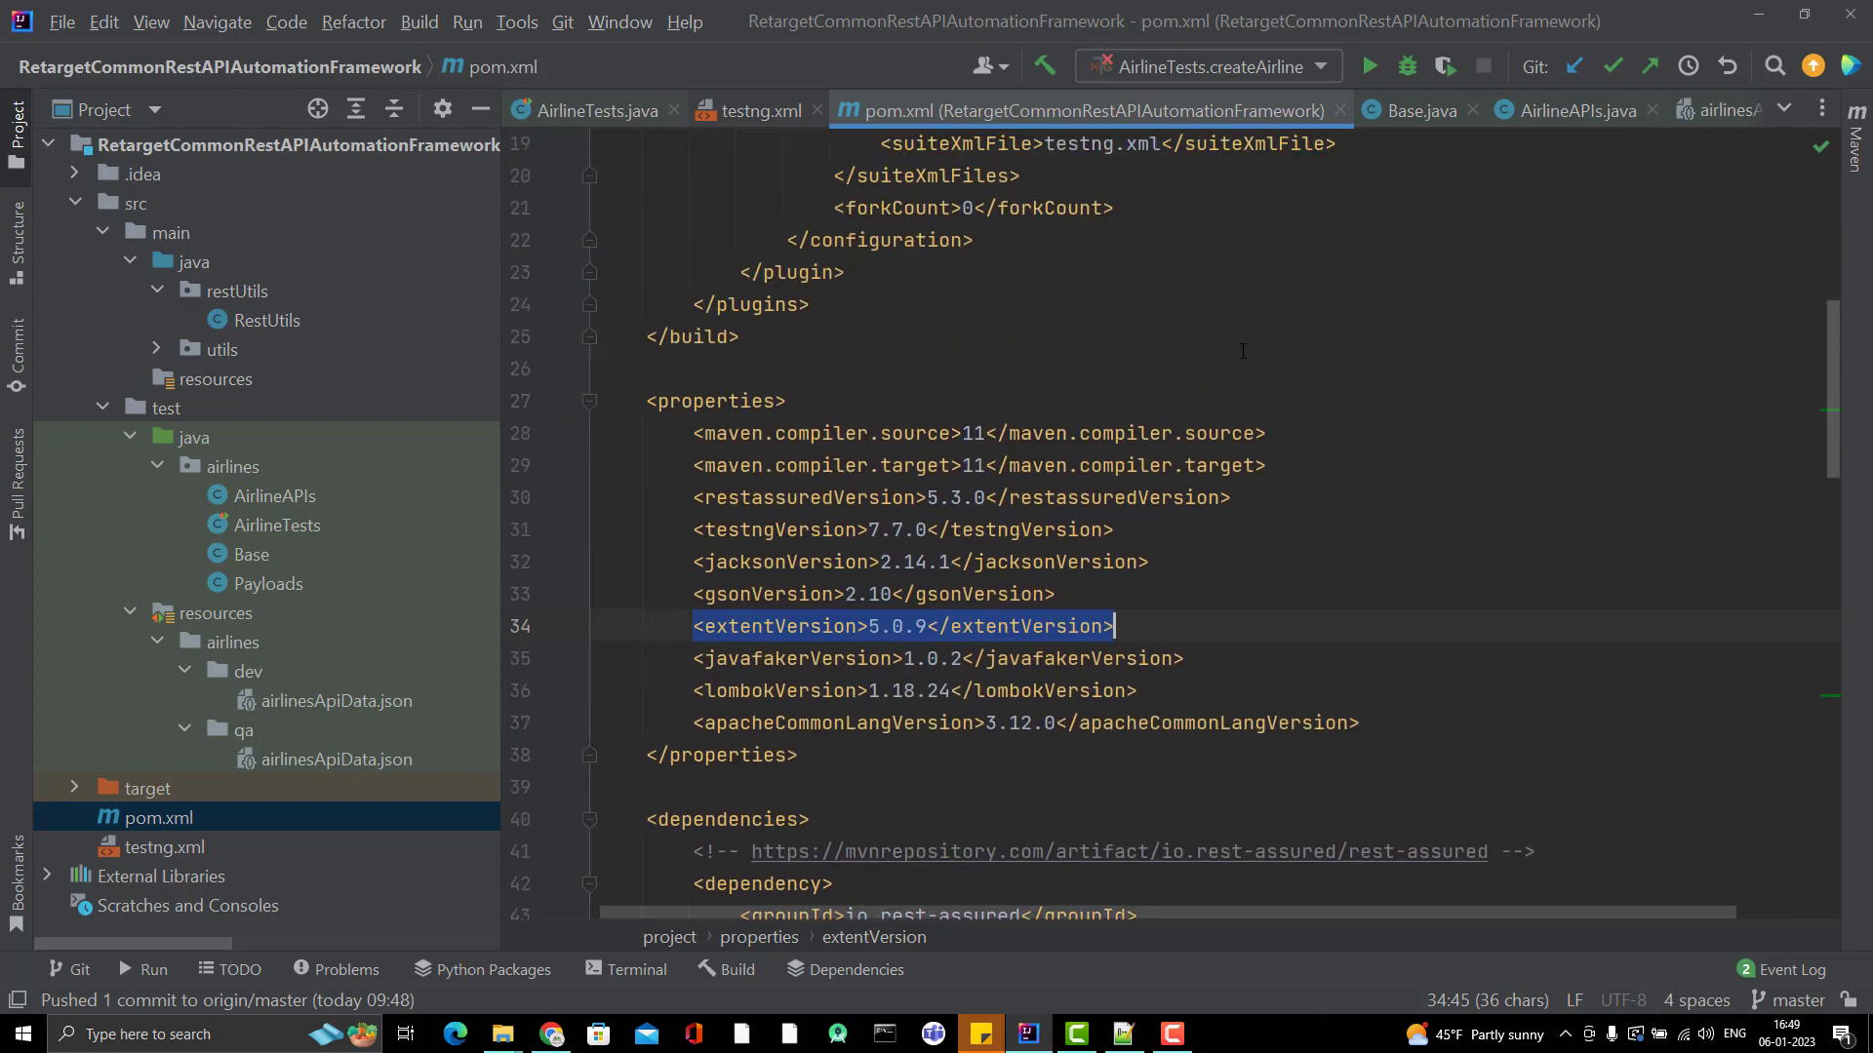
{"action": "mouse_move", "coordinate": [893, 626]}
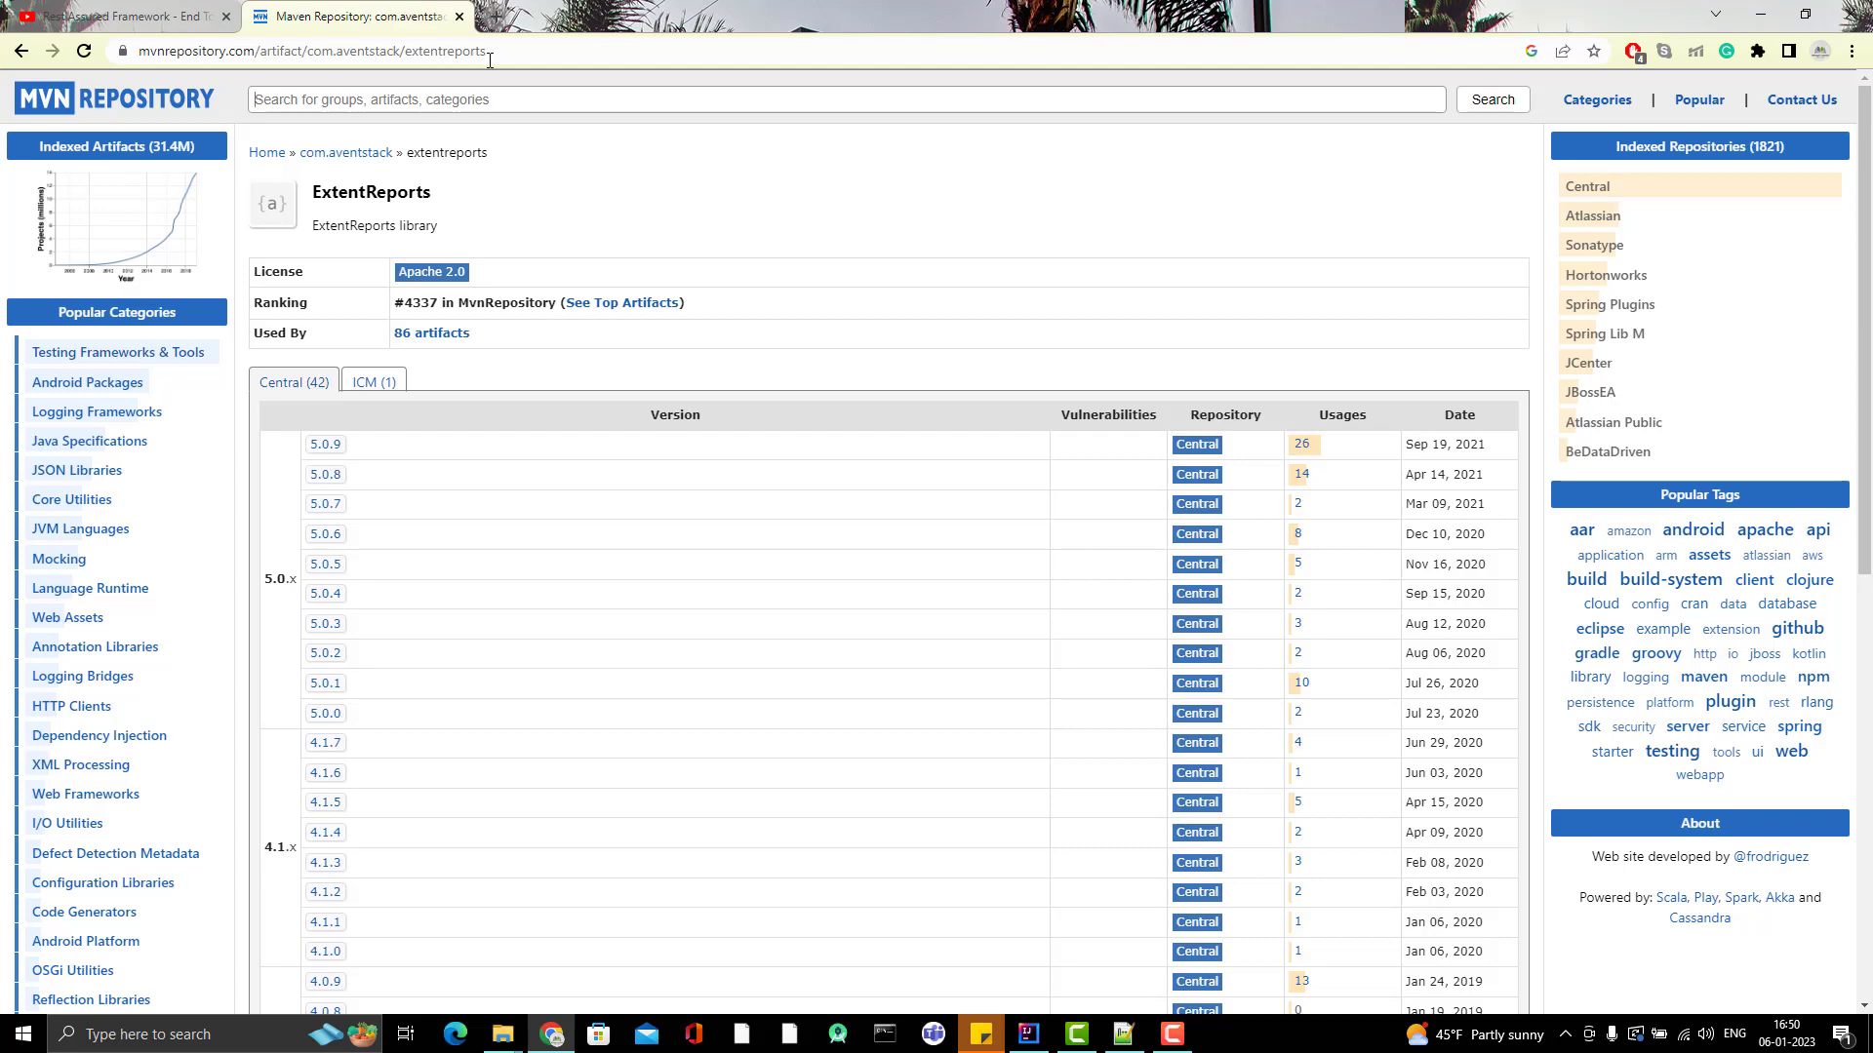
Step: Browse to extentreports.com in a new tab and reach the Version 5 Java documentation
{"action": "left_click", "coordinate": [726, 16]}
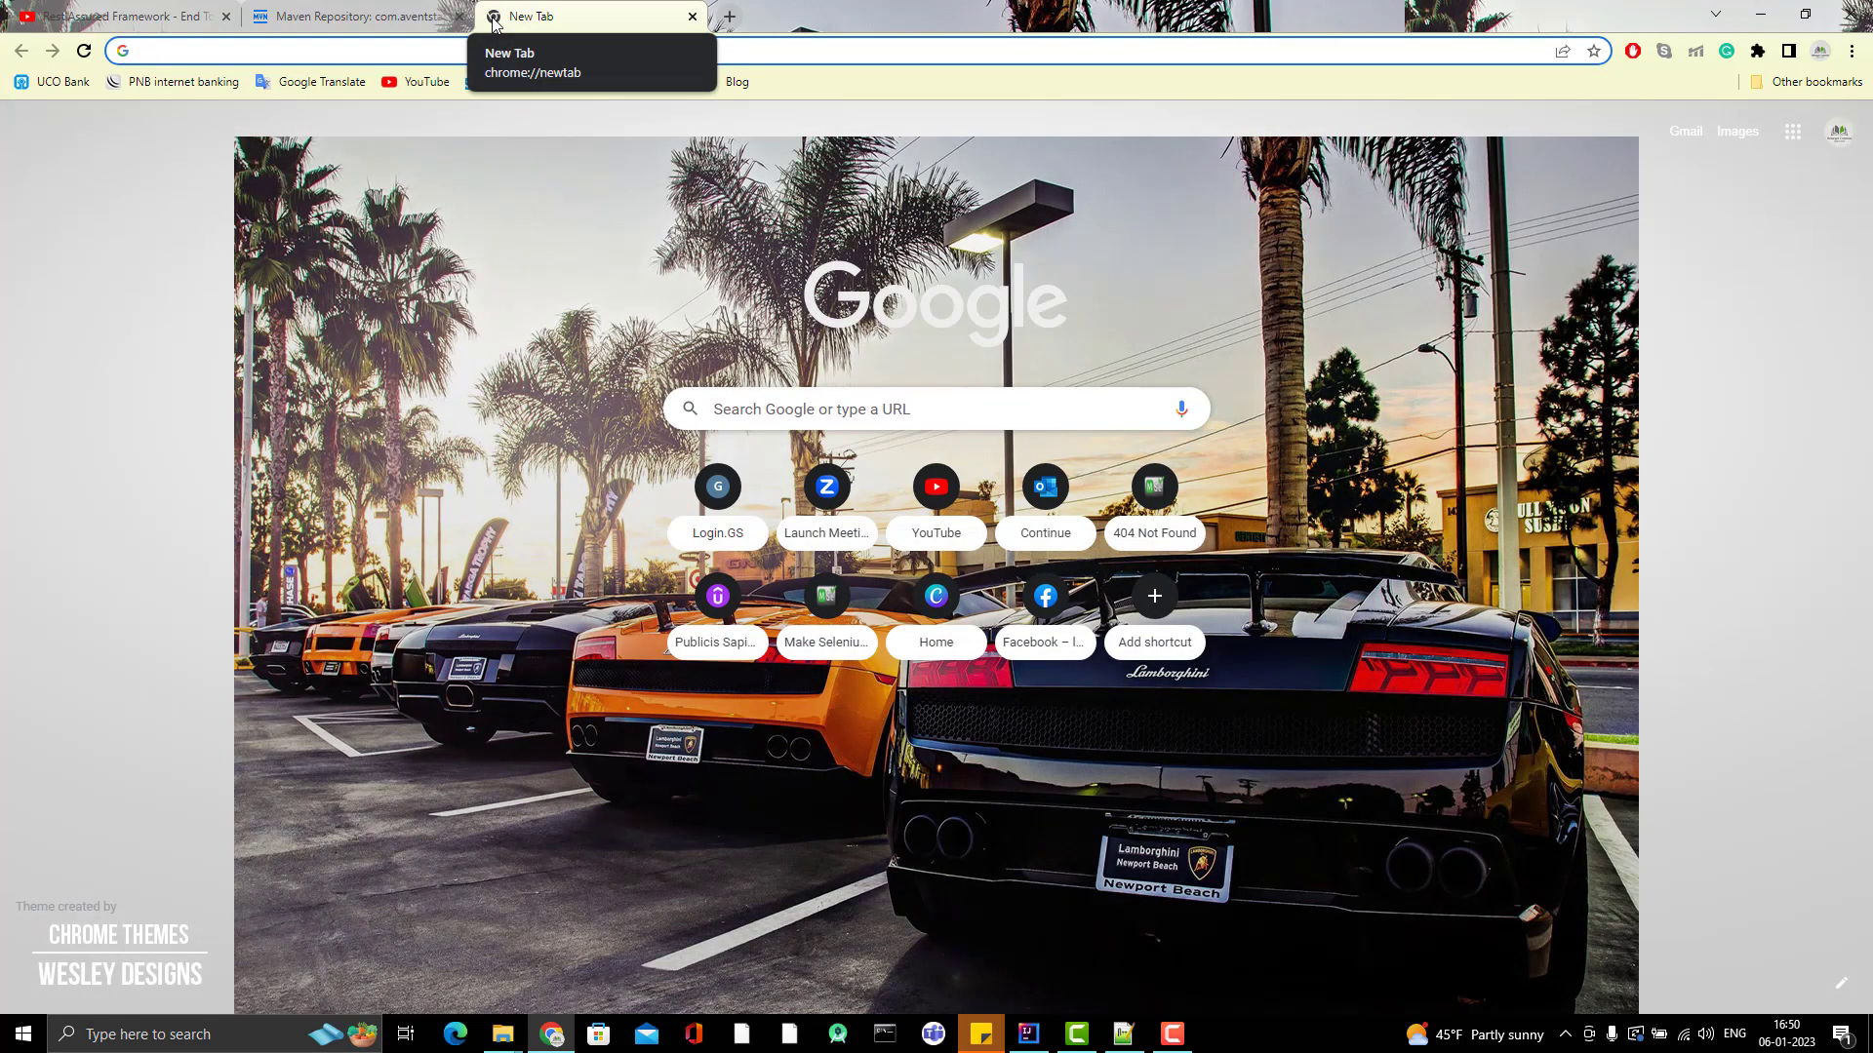
{"action": "type", "text": "extentreports.com"}
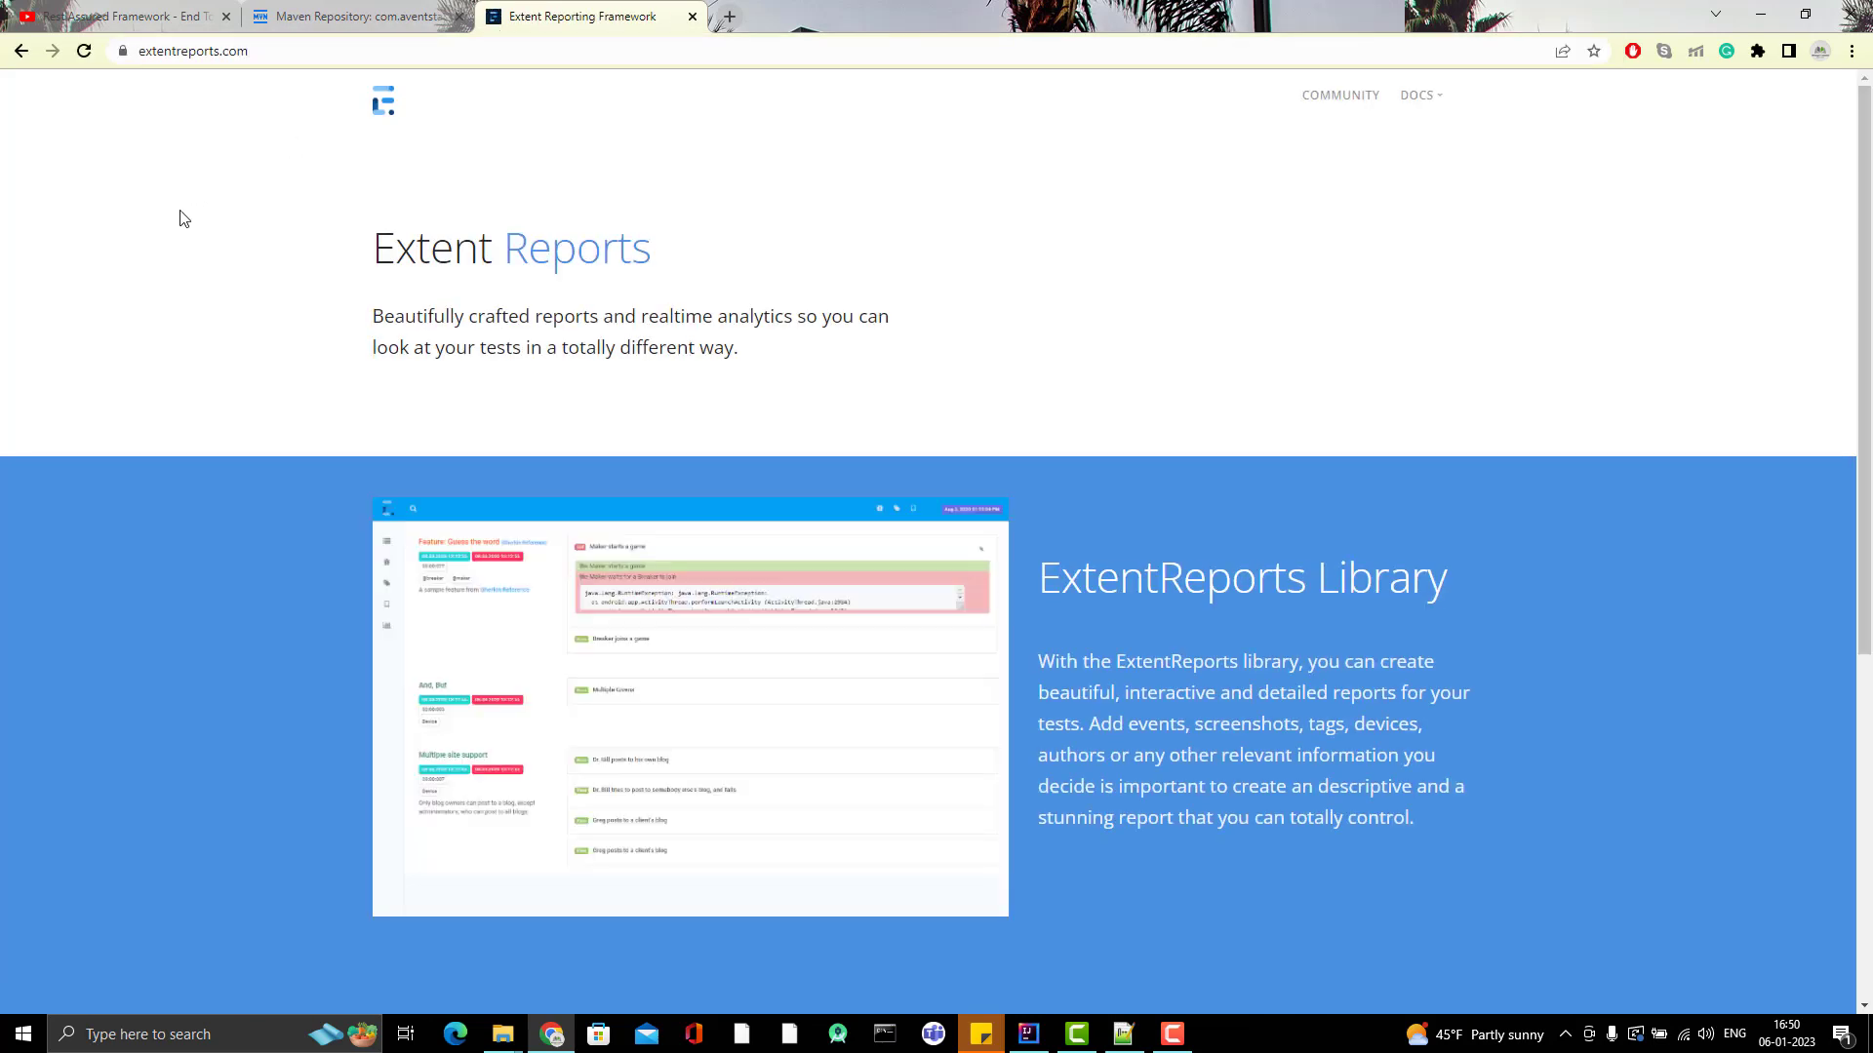
{"action": "mouse_move", "coordinate": [1305, 179]}
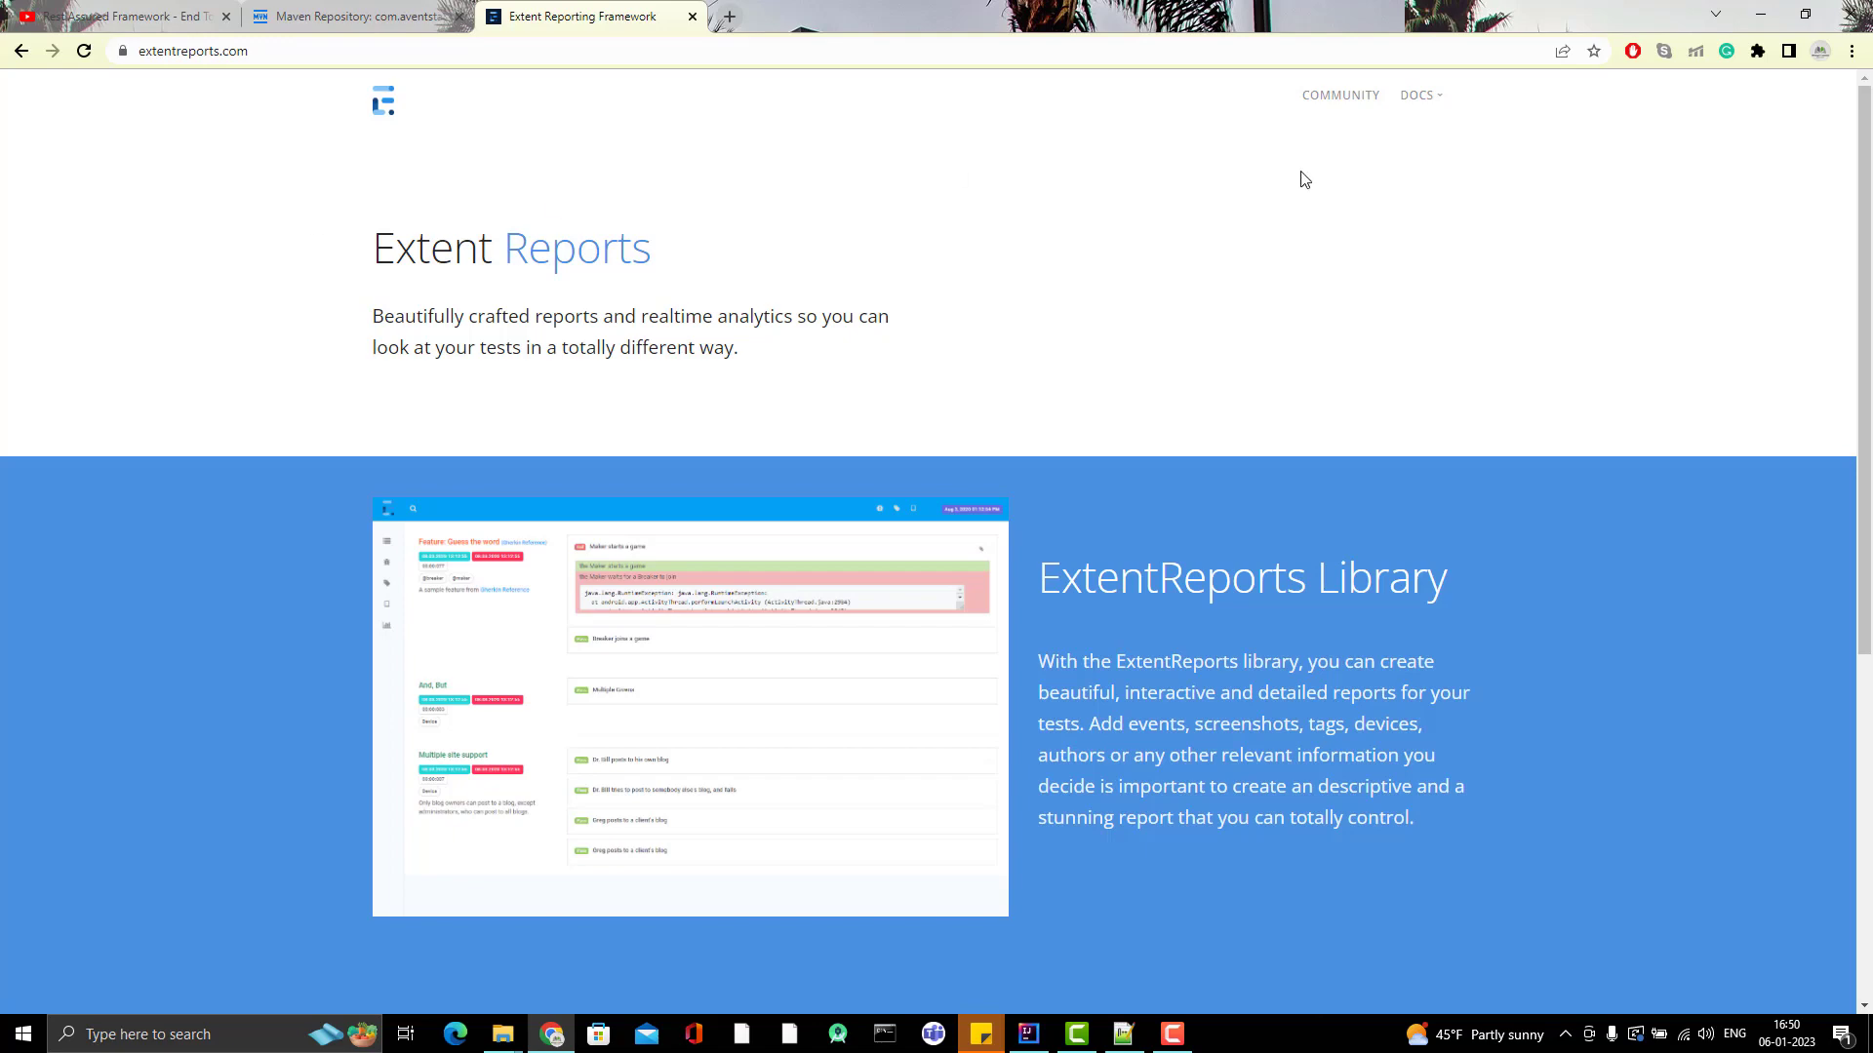
{"action": "left_click", "coordinate": [1417, 96]}
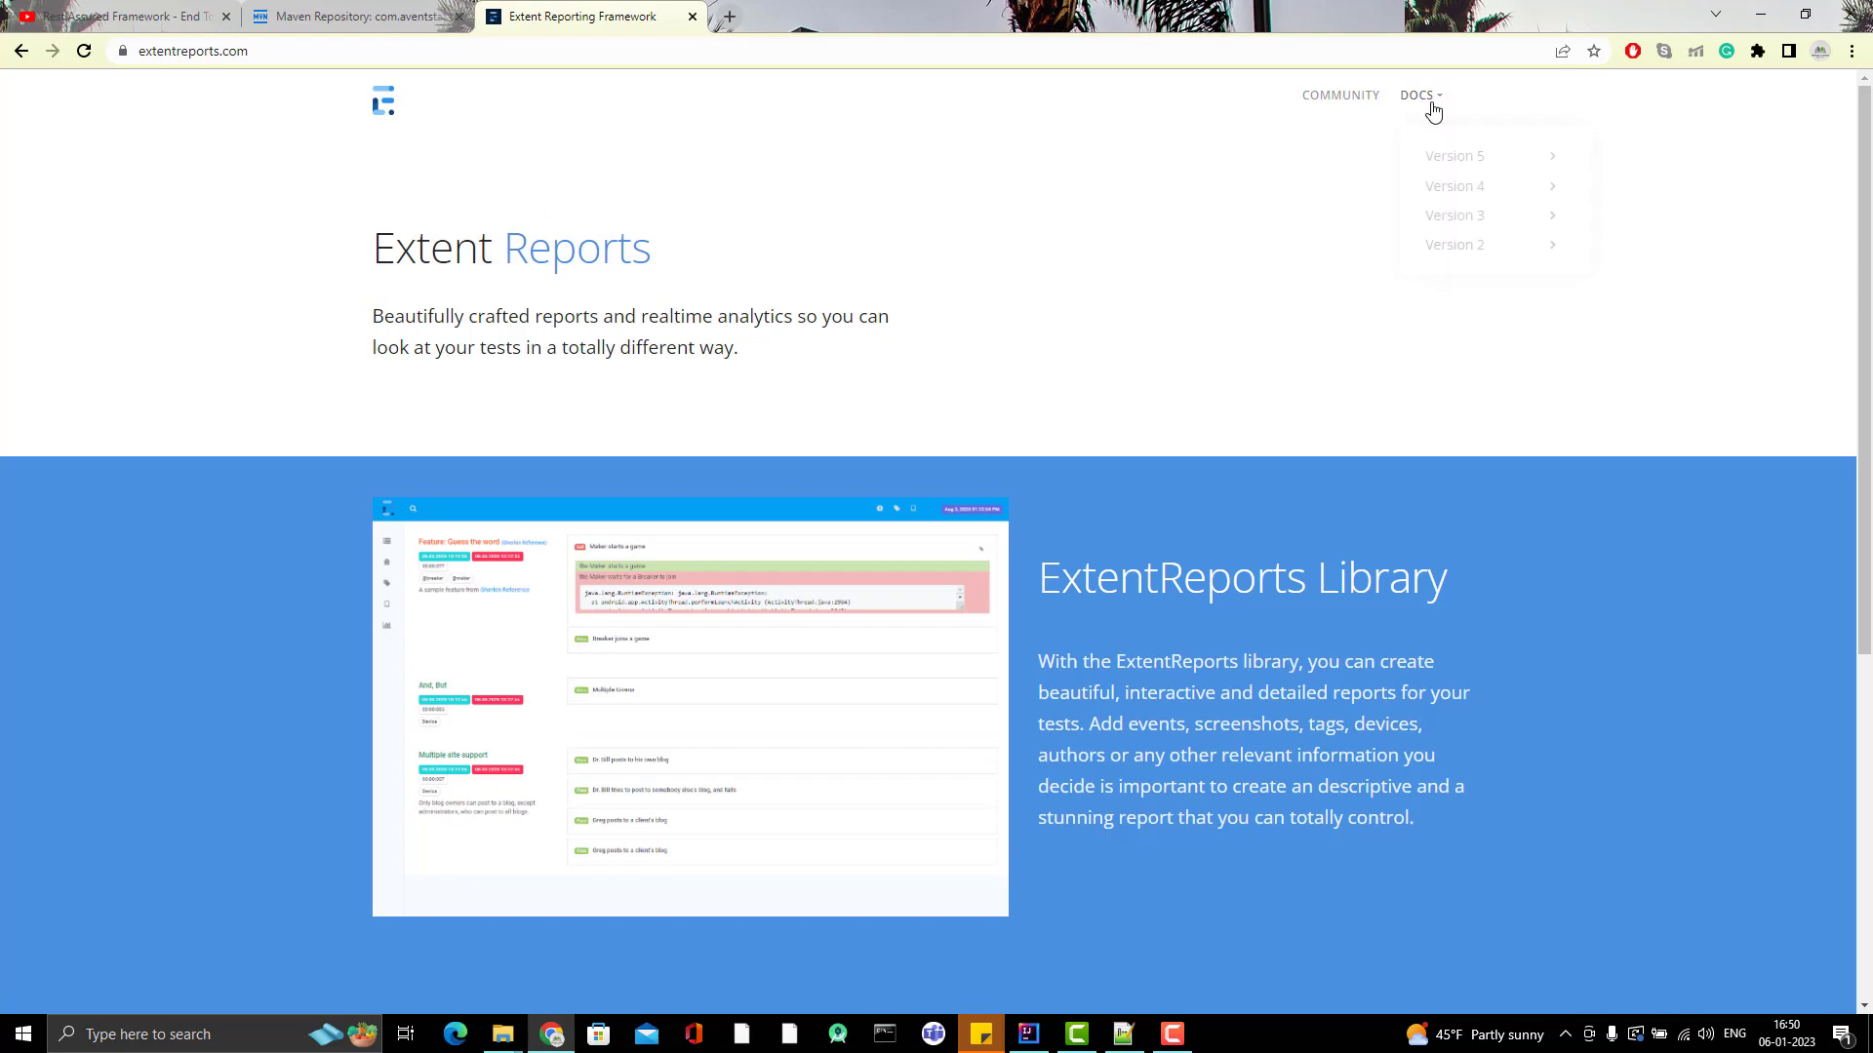
{"action": "left_click", "coordinate": [1454, 155]}
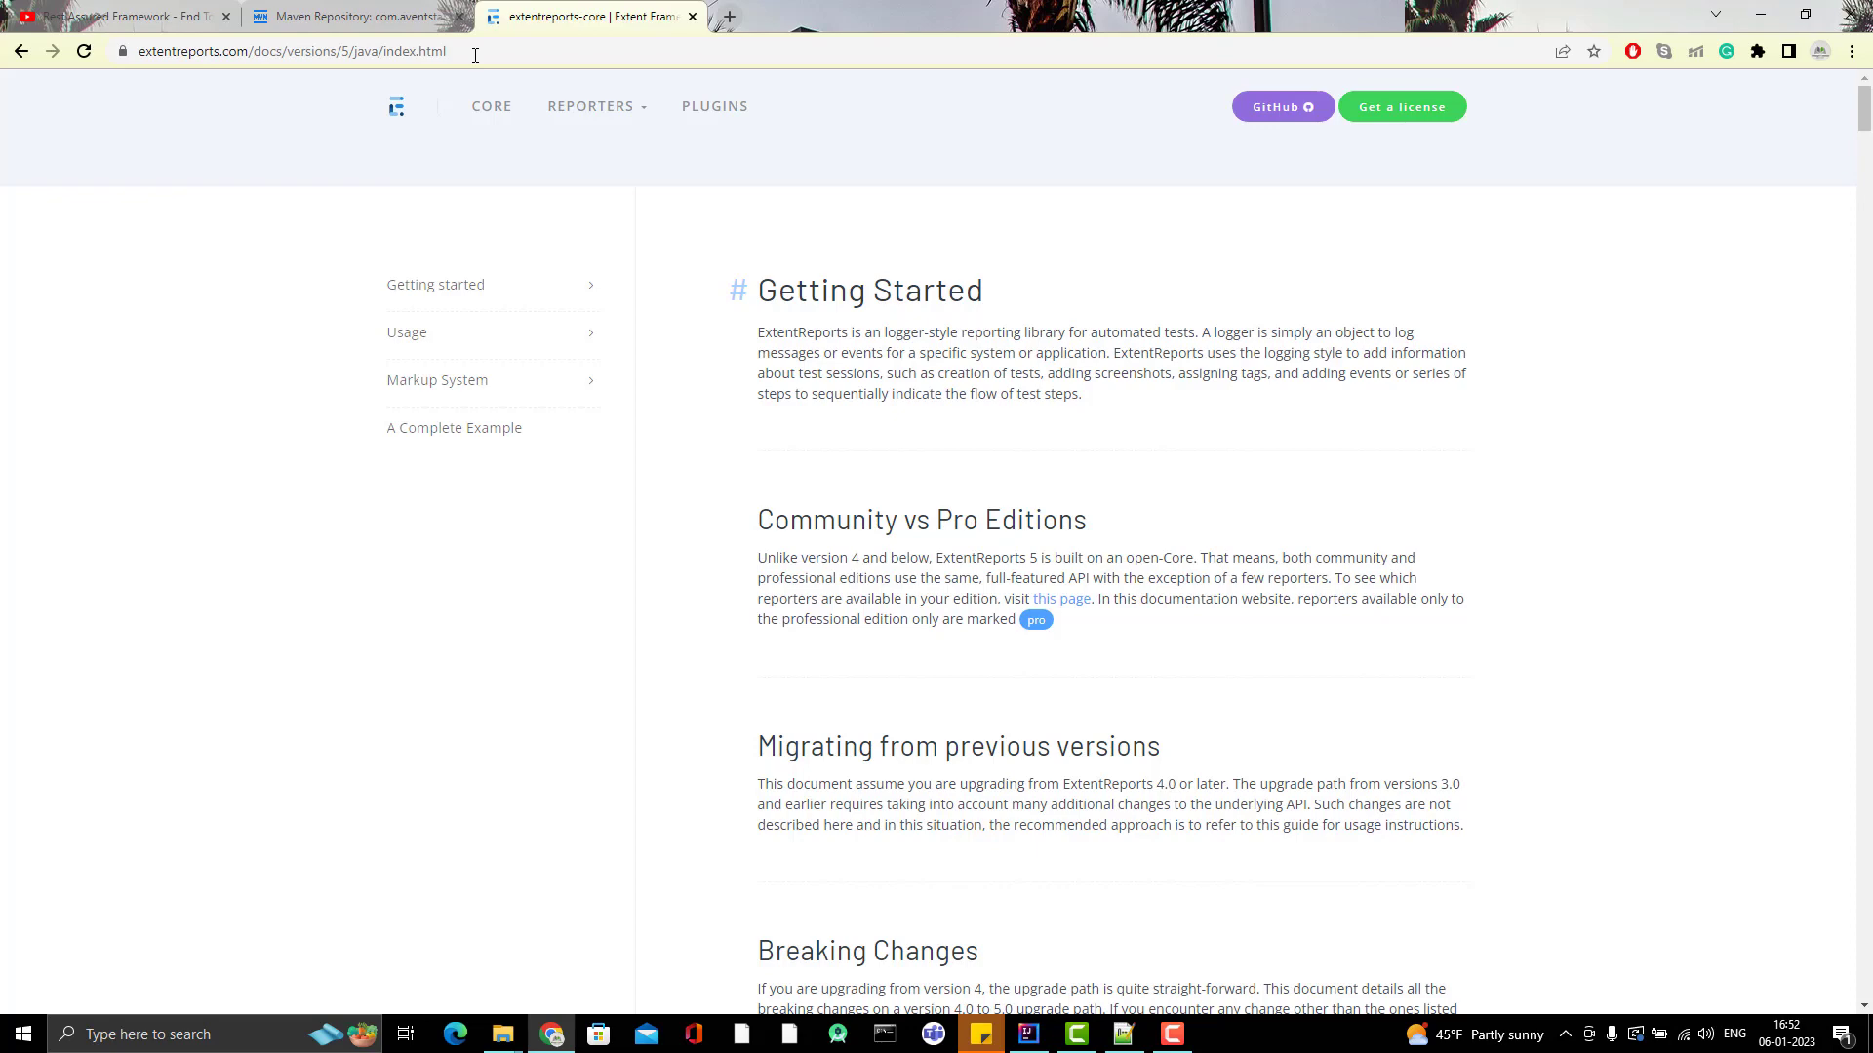
{"action": "mouse_move", "coordinate": [735, 562]}
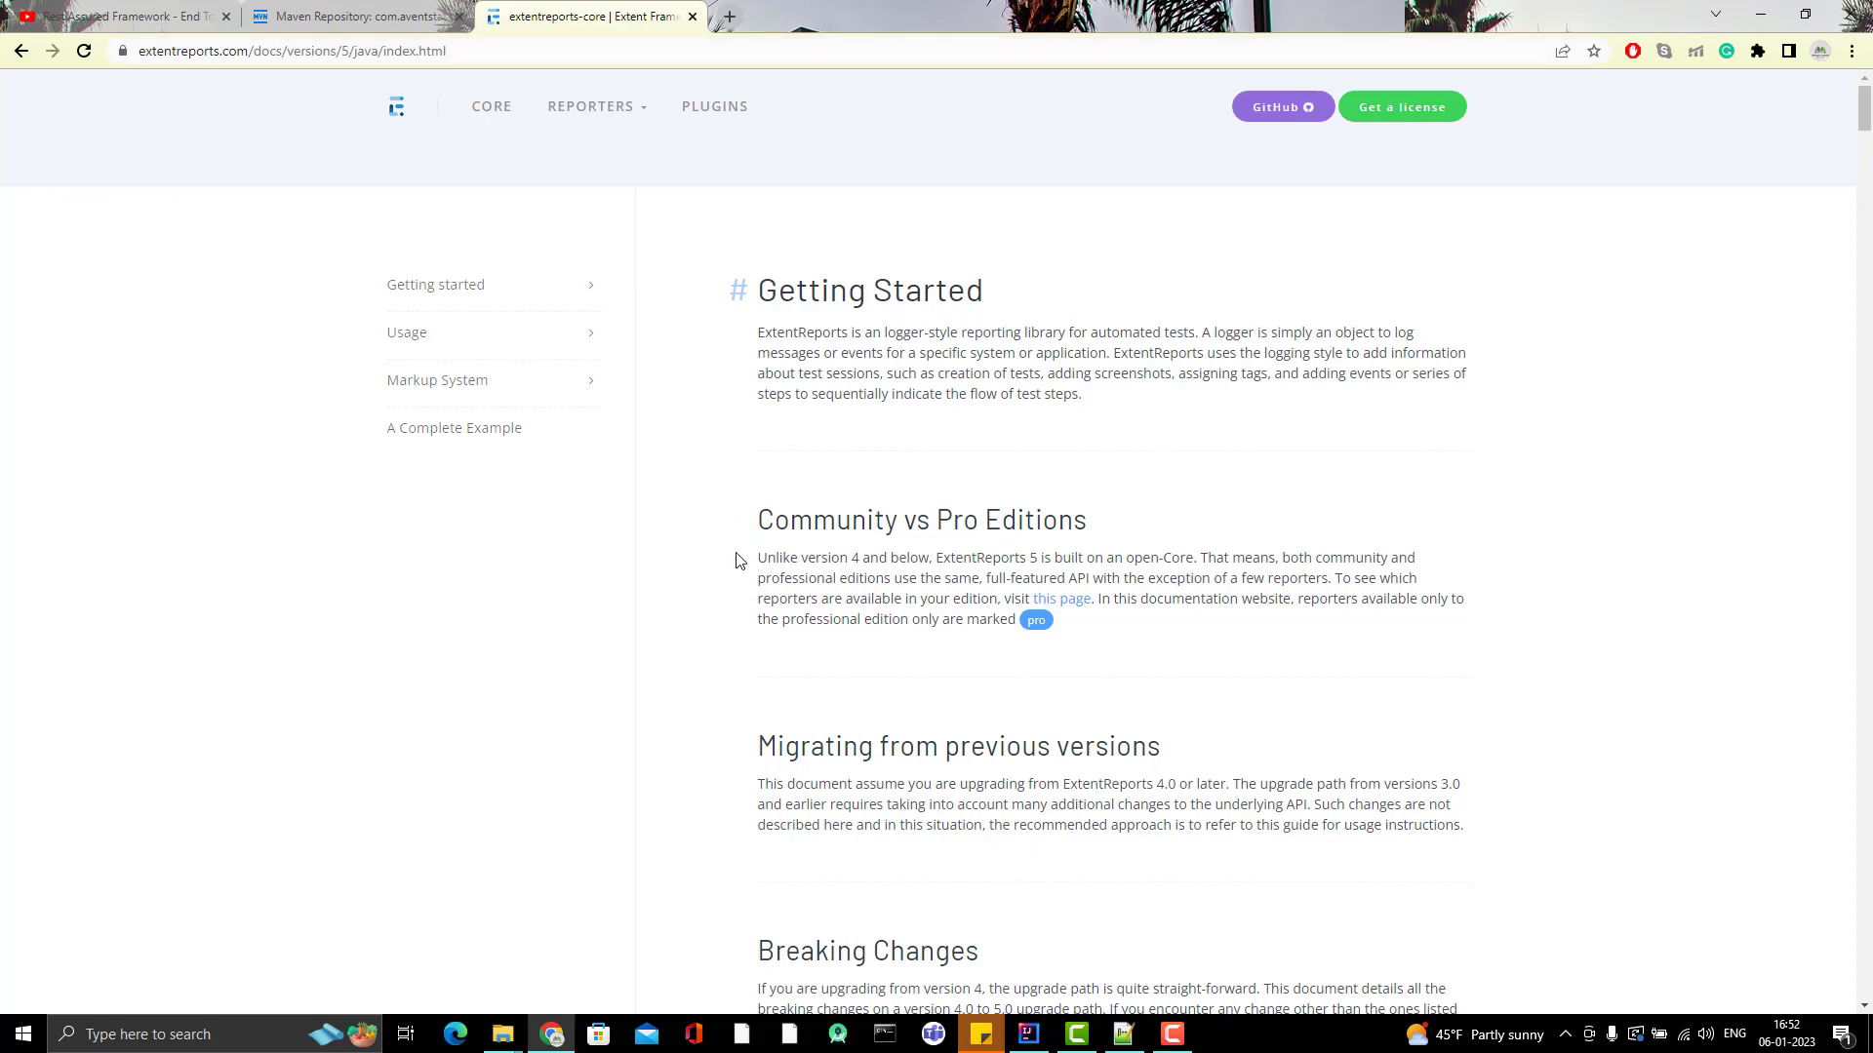
Step: Scroll to the Usage > Reporters example with ExtentSparkReporter and attachReporter, then return to IntelliJ
{"action": "scroll", "scroll_direction": "down", "scroll_amount": 3}
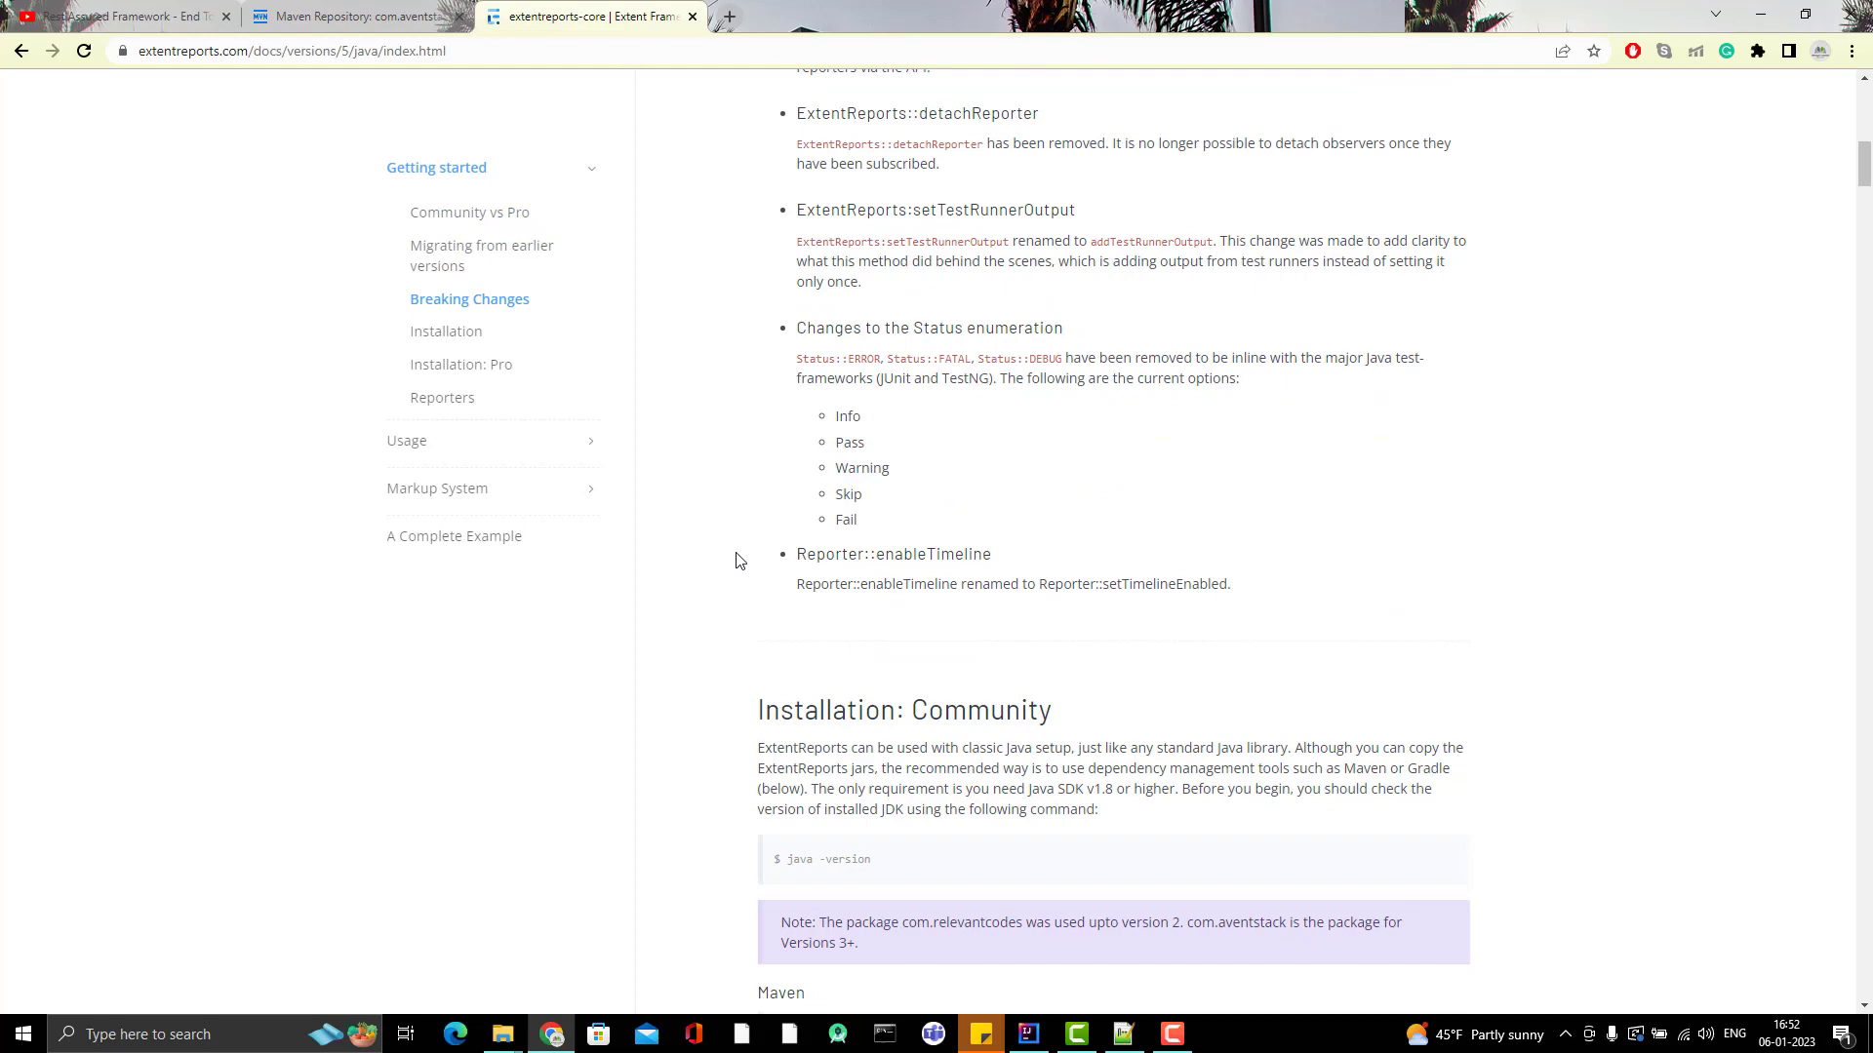
{"action": "scroll", "scroll_direction": "down", "scroll_amount": 3}
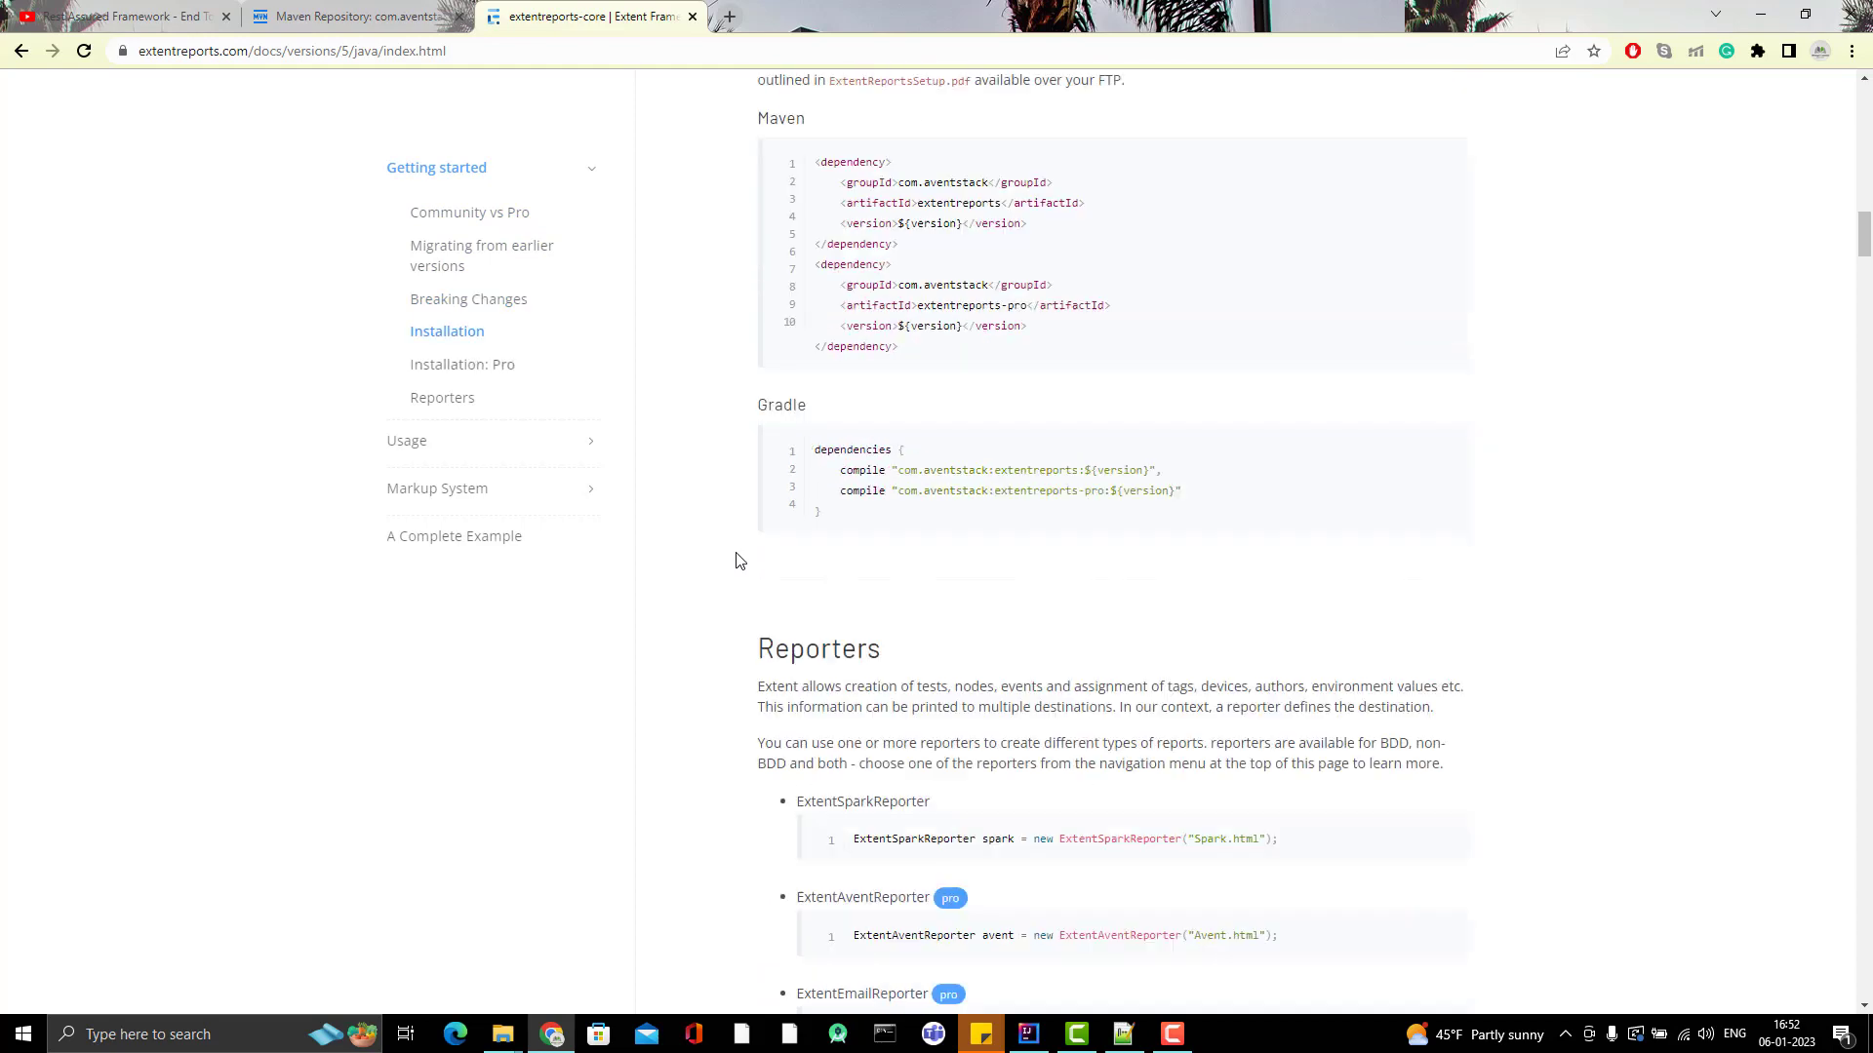
{"action": "scroll", "scroll_direction": "down", "scroll_amount": 3}
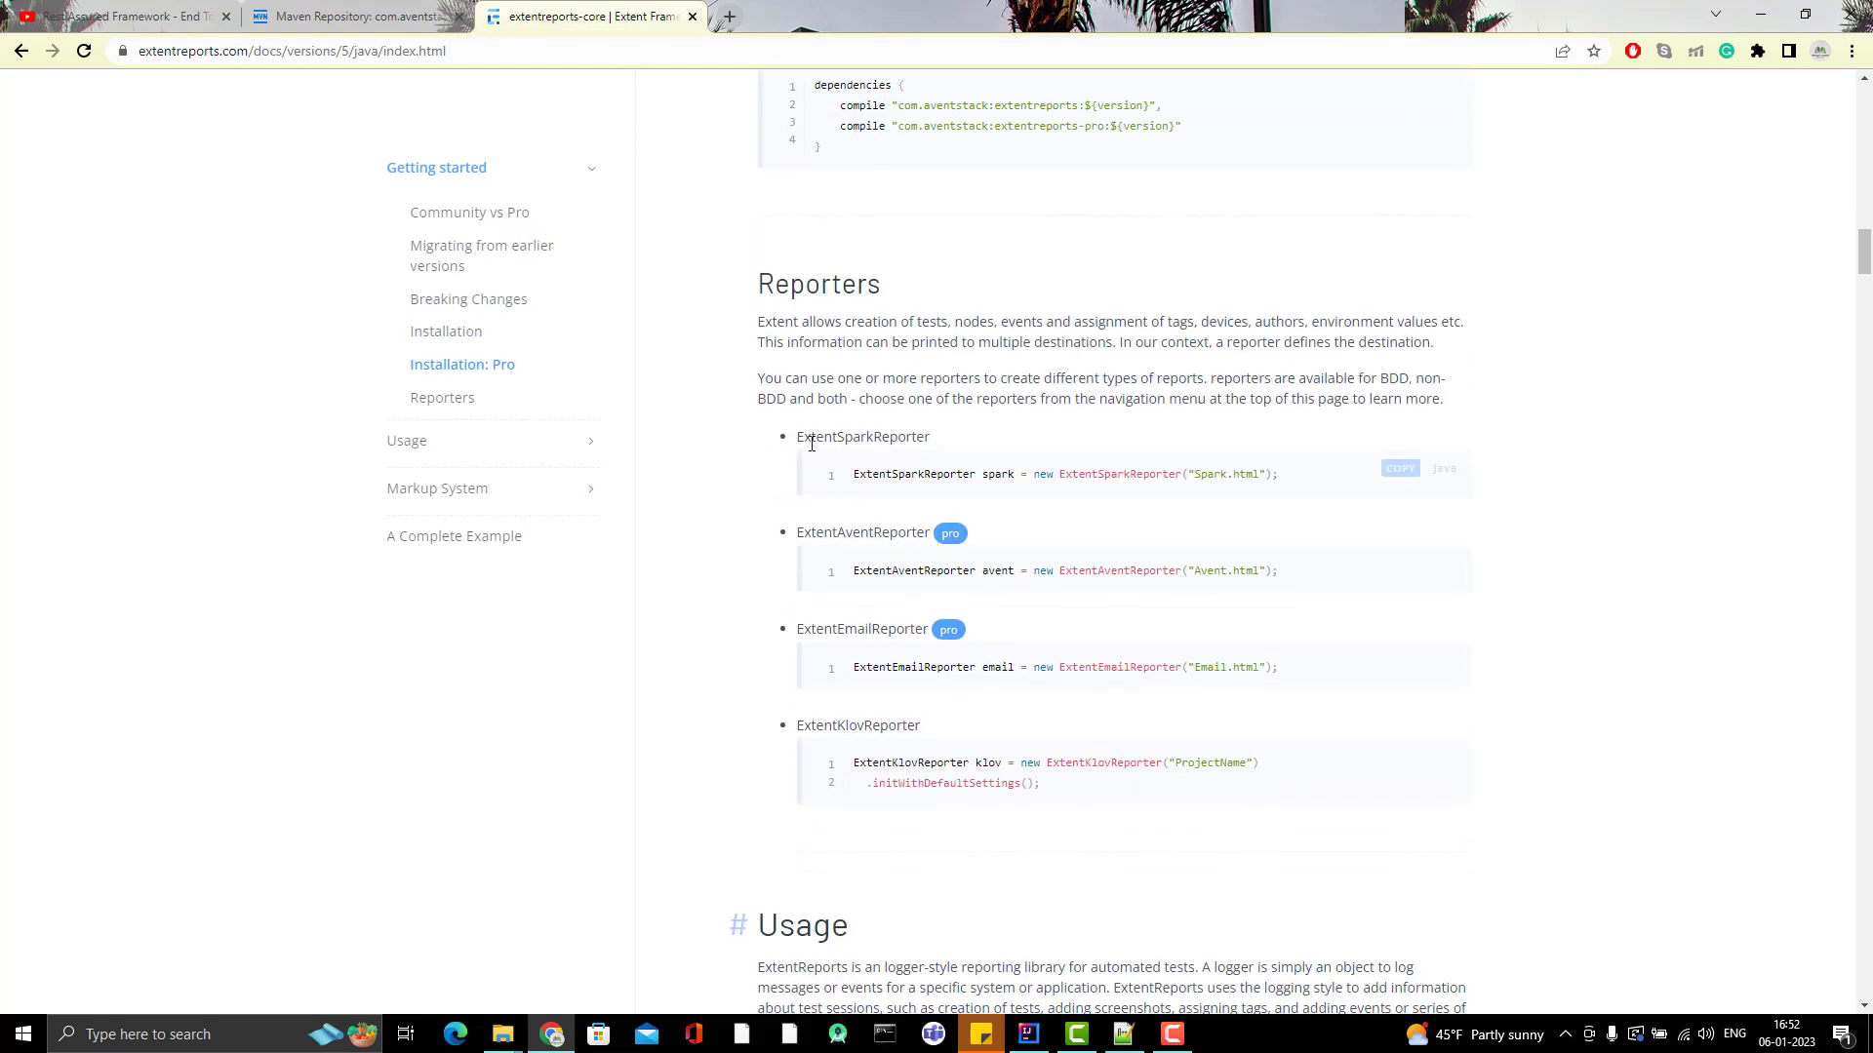
{"action": "mouse_move", "coordinate": [919, 467]}
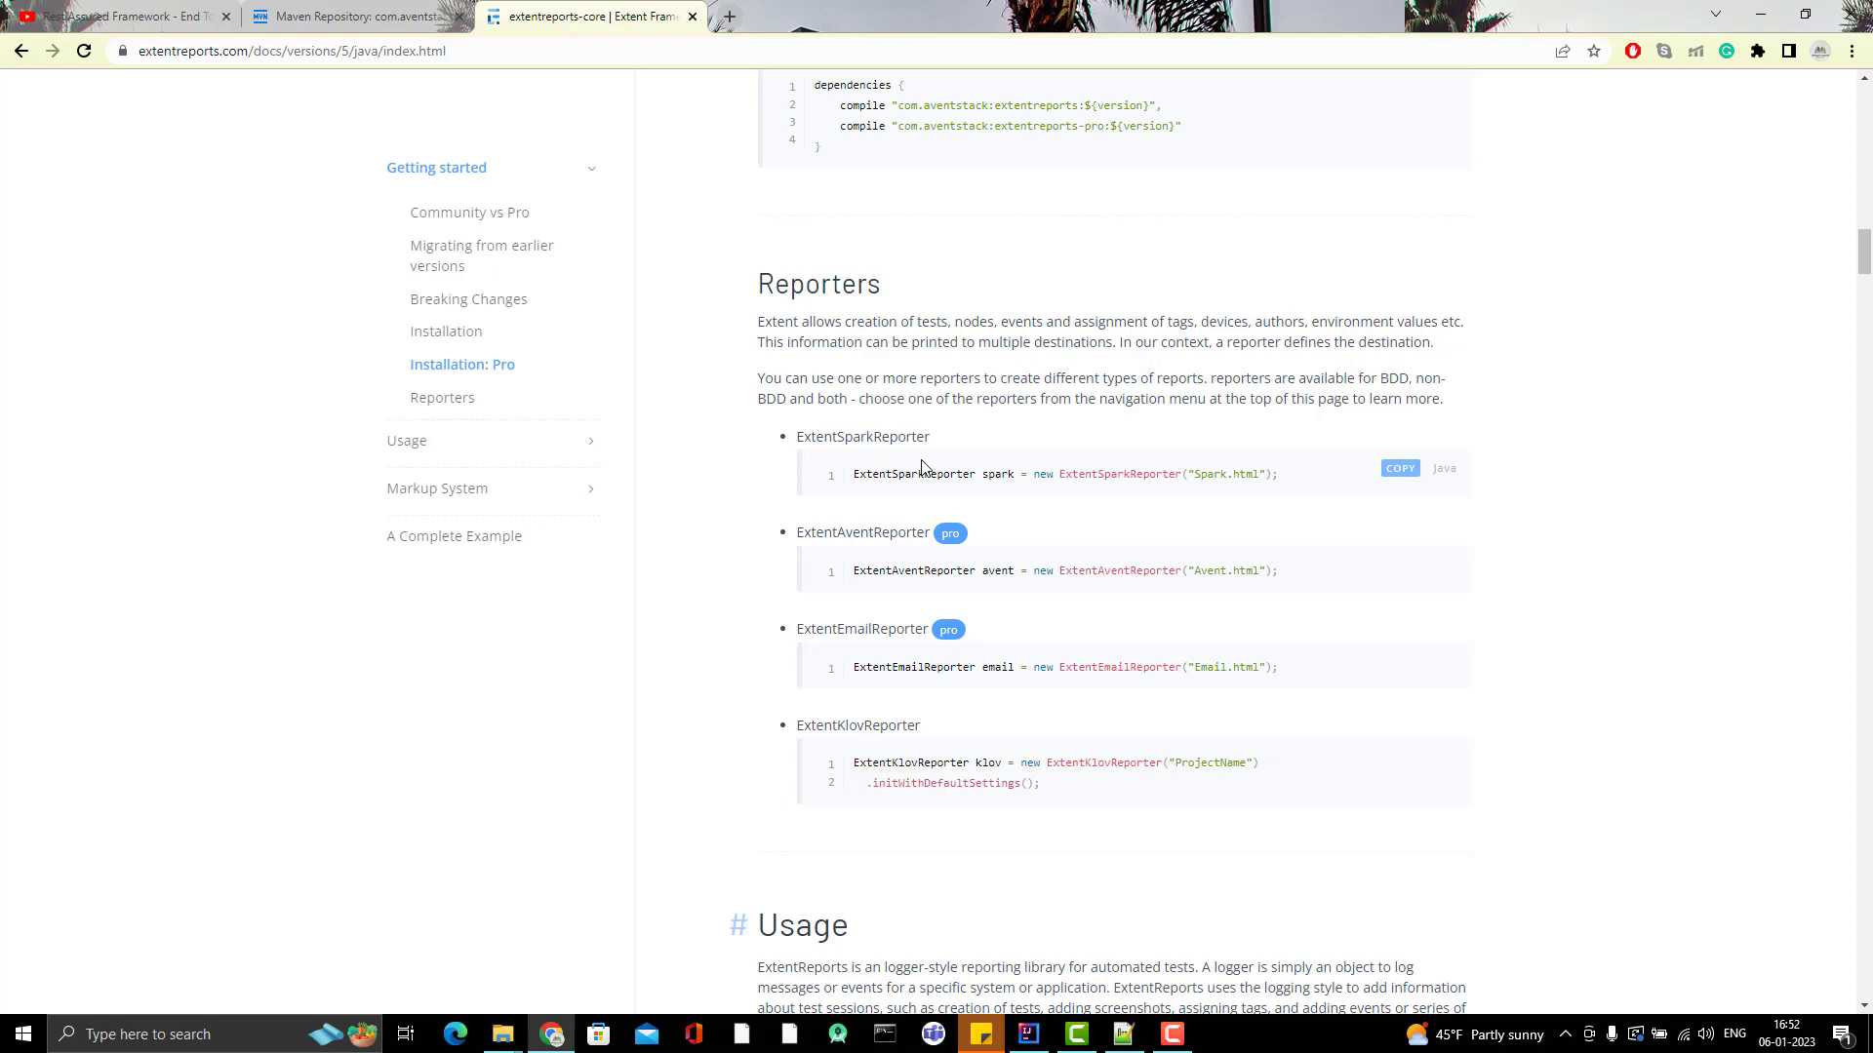
{"action": "mouse_move", "coordinate": [916, 627]}
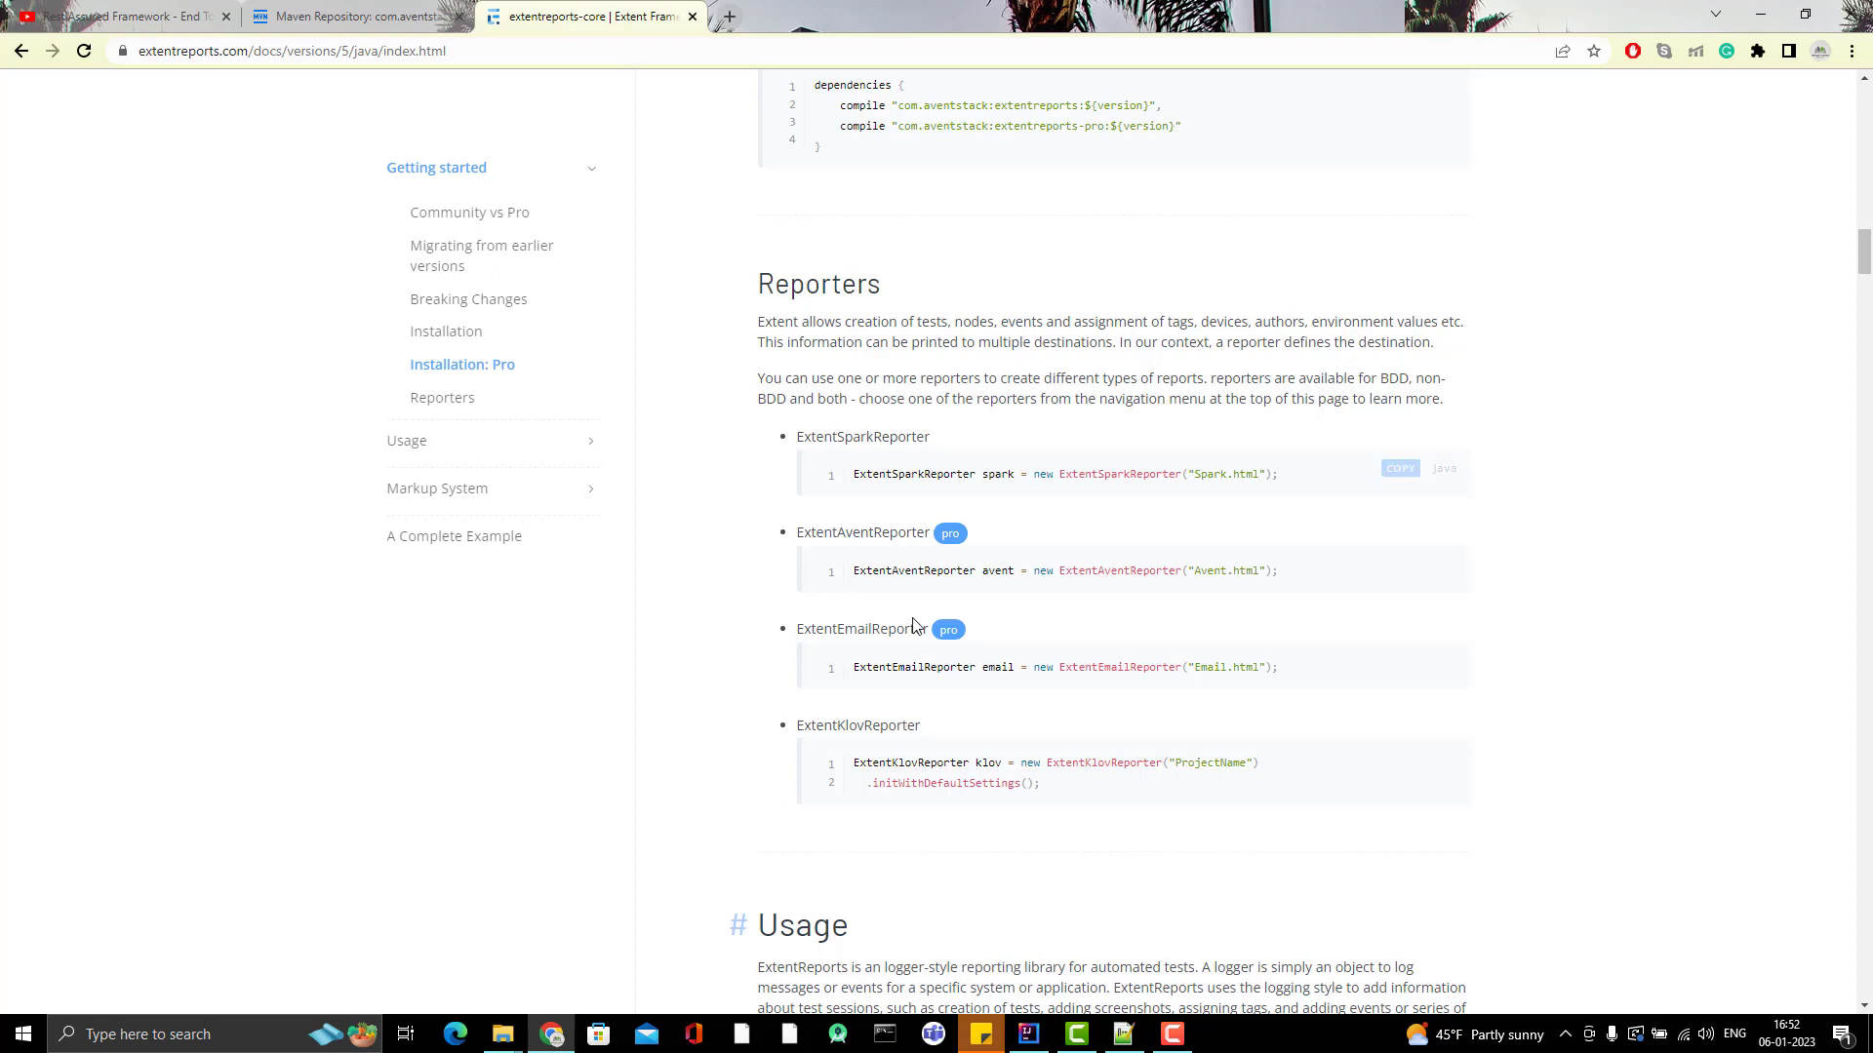
{"action": "mouse_move", "coordinate": [1044, 664]}
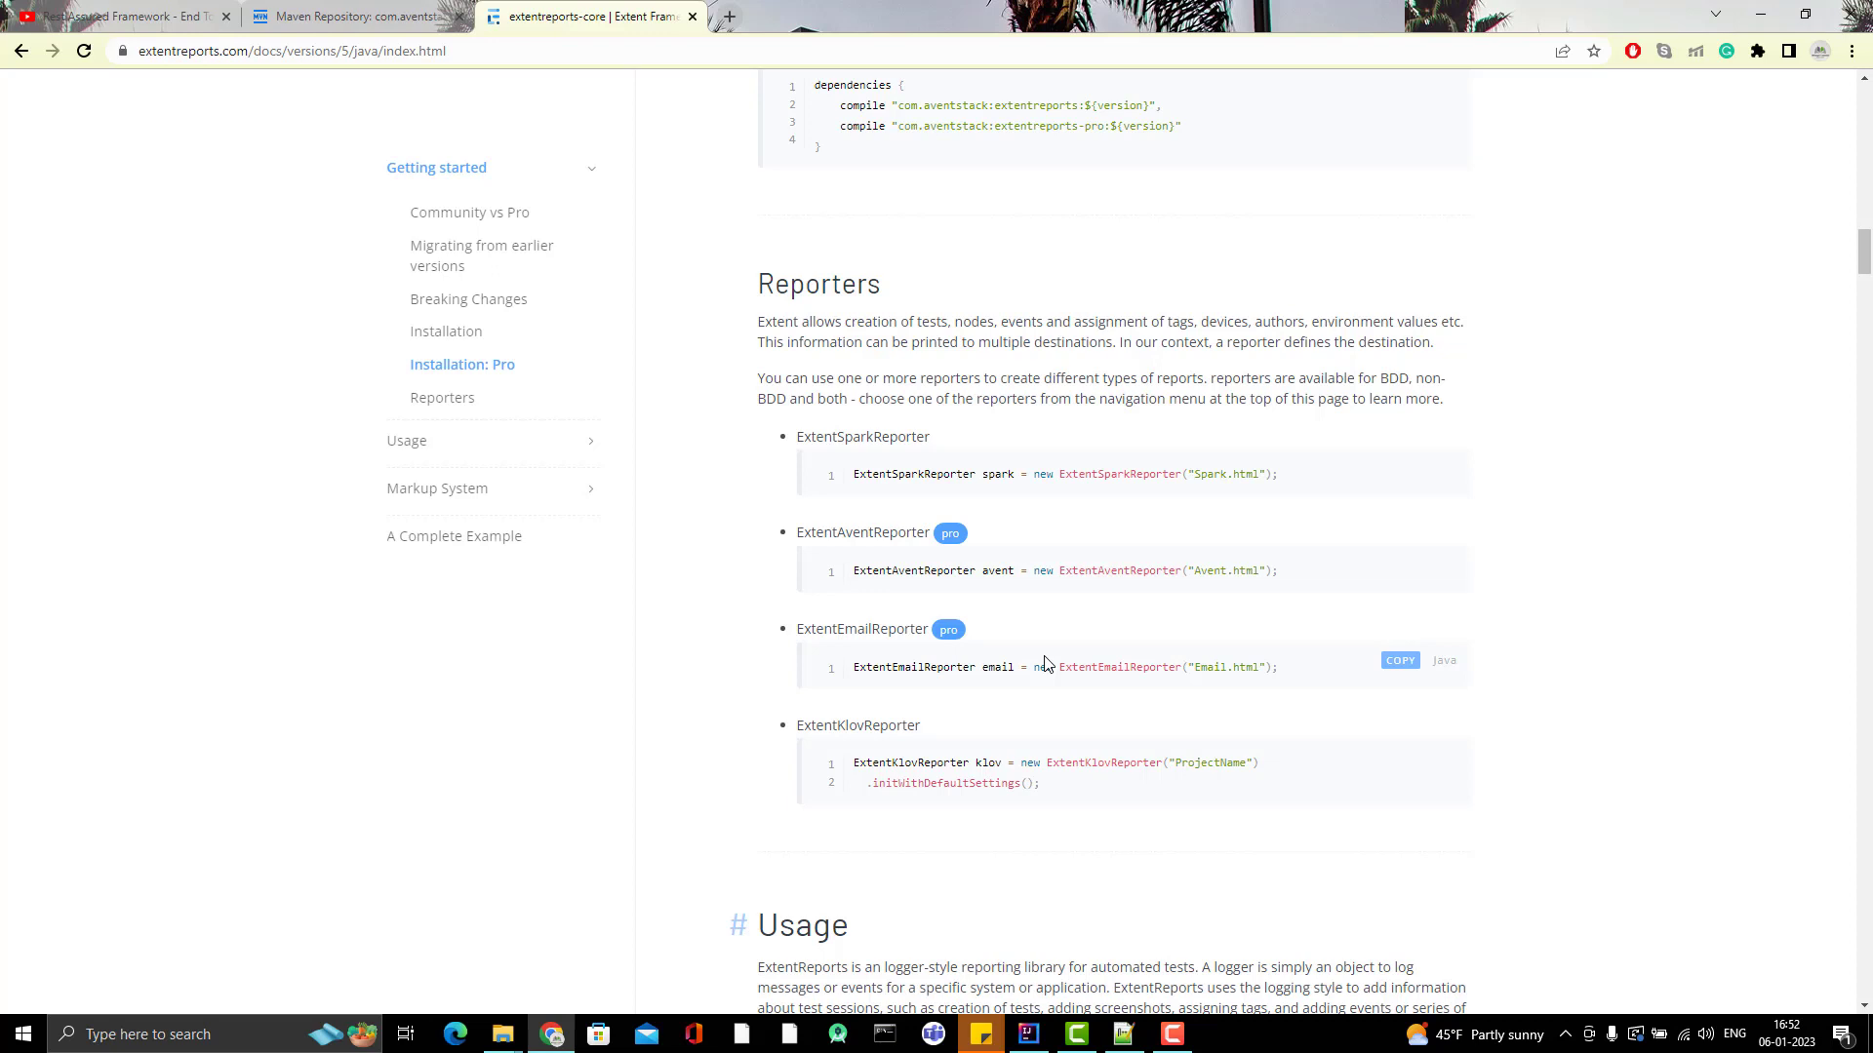
{"action": "scroll", "scroll_direction": "down", "scroll_amount": 3}
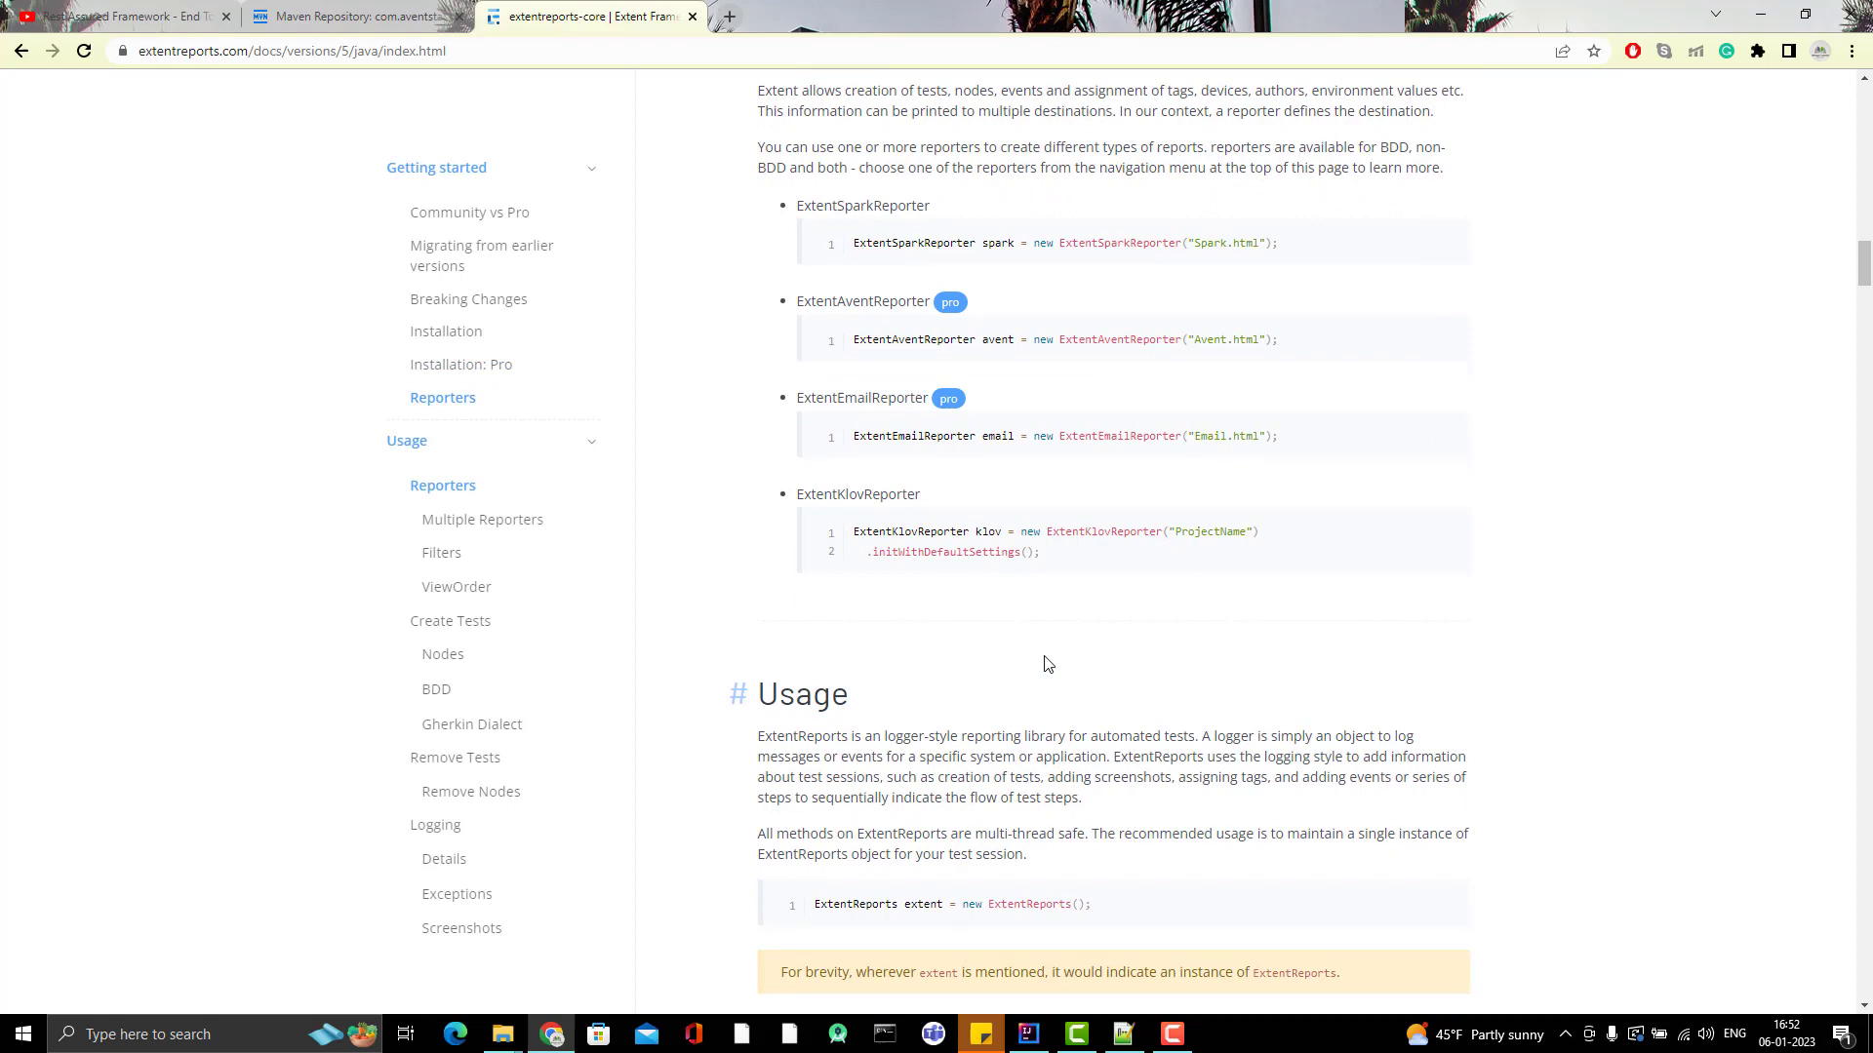
{"action": "mouse_move", "coordinate": [943, 272]}
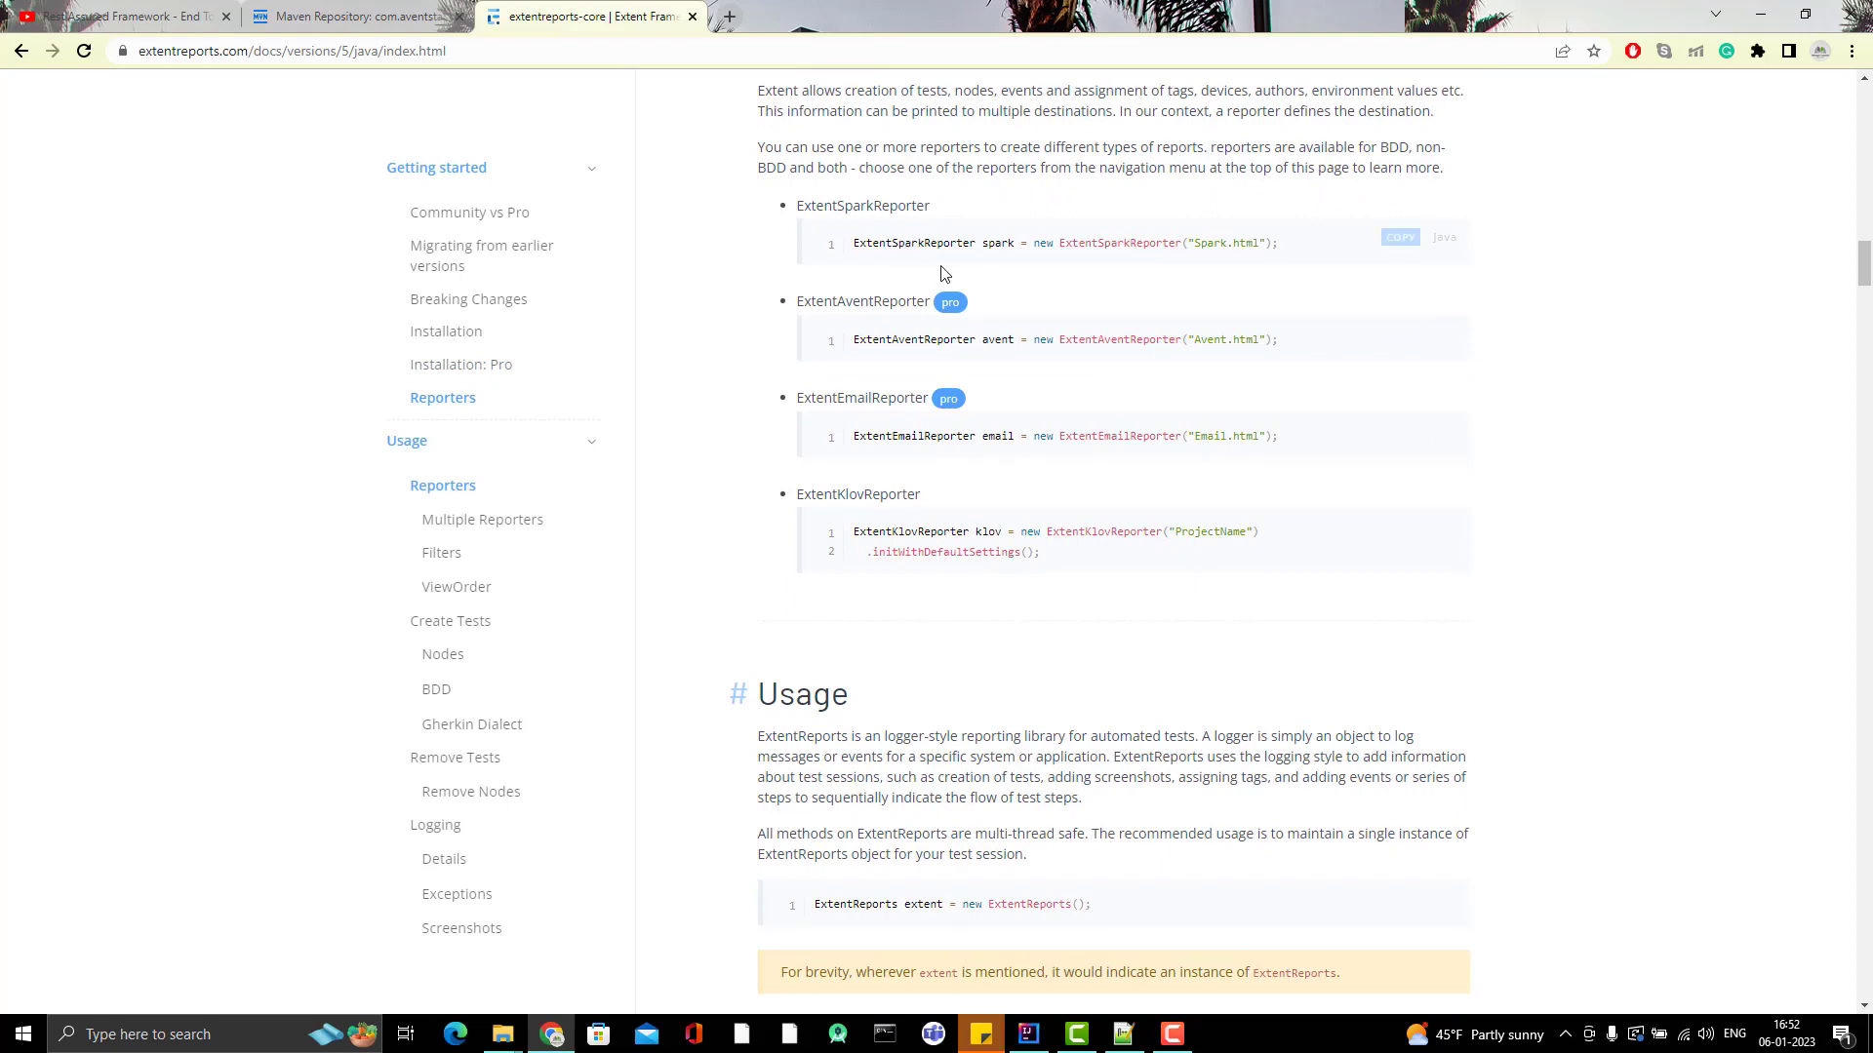
{"action": "scroll", "scroll_direction": "down", "scroll_amount": 3}
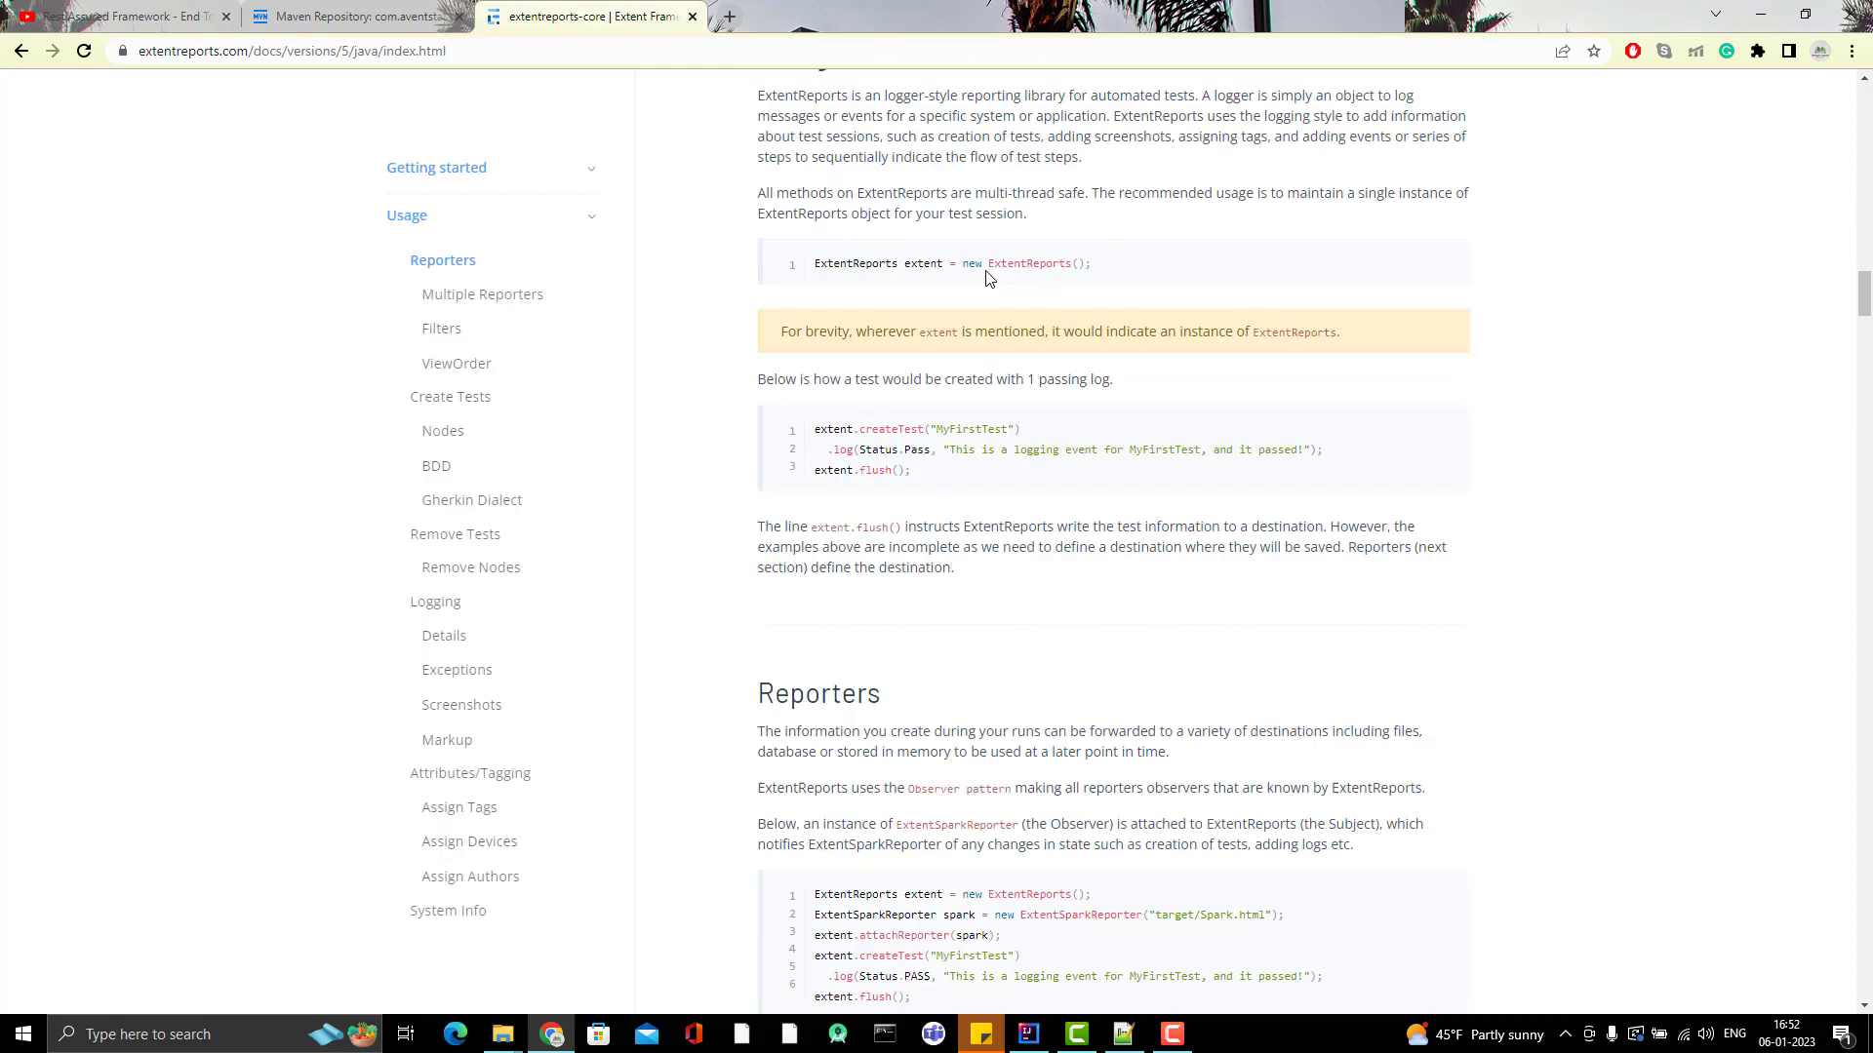
{"action": "scroll", "scroll_direction": "down", "scroll_amount": 3}
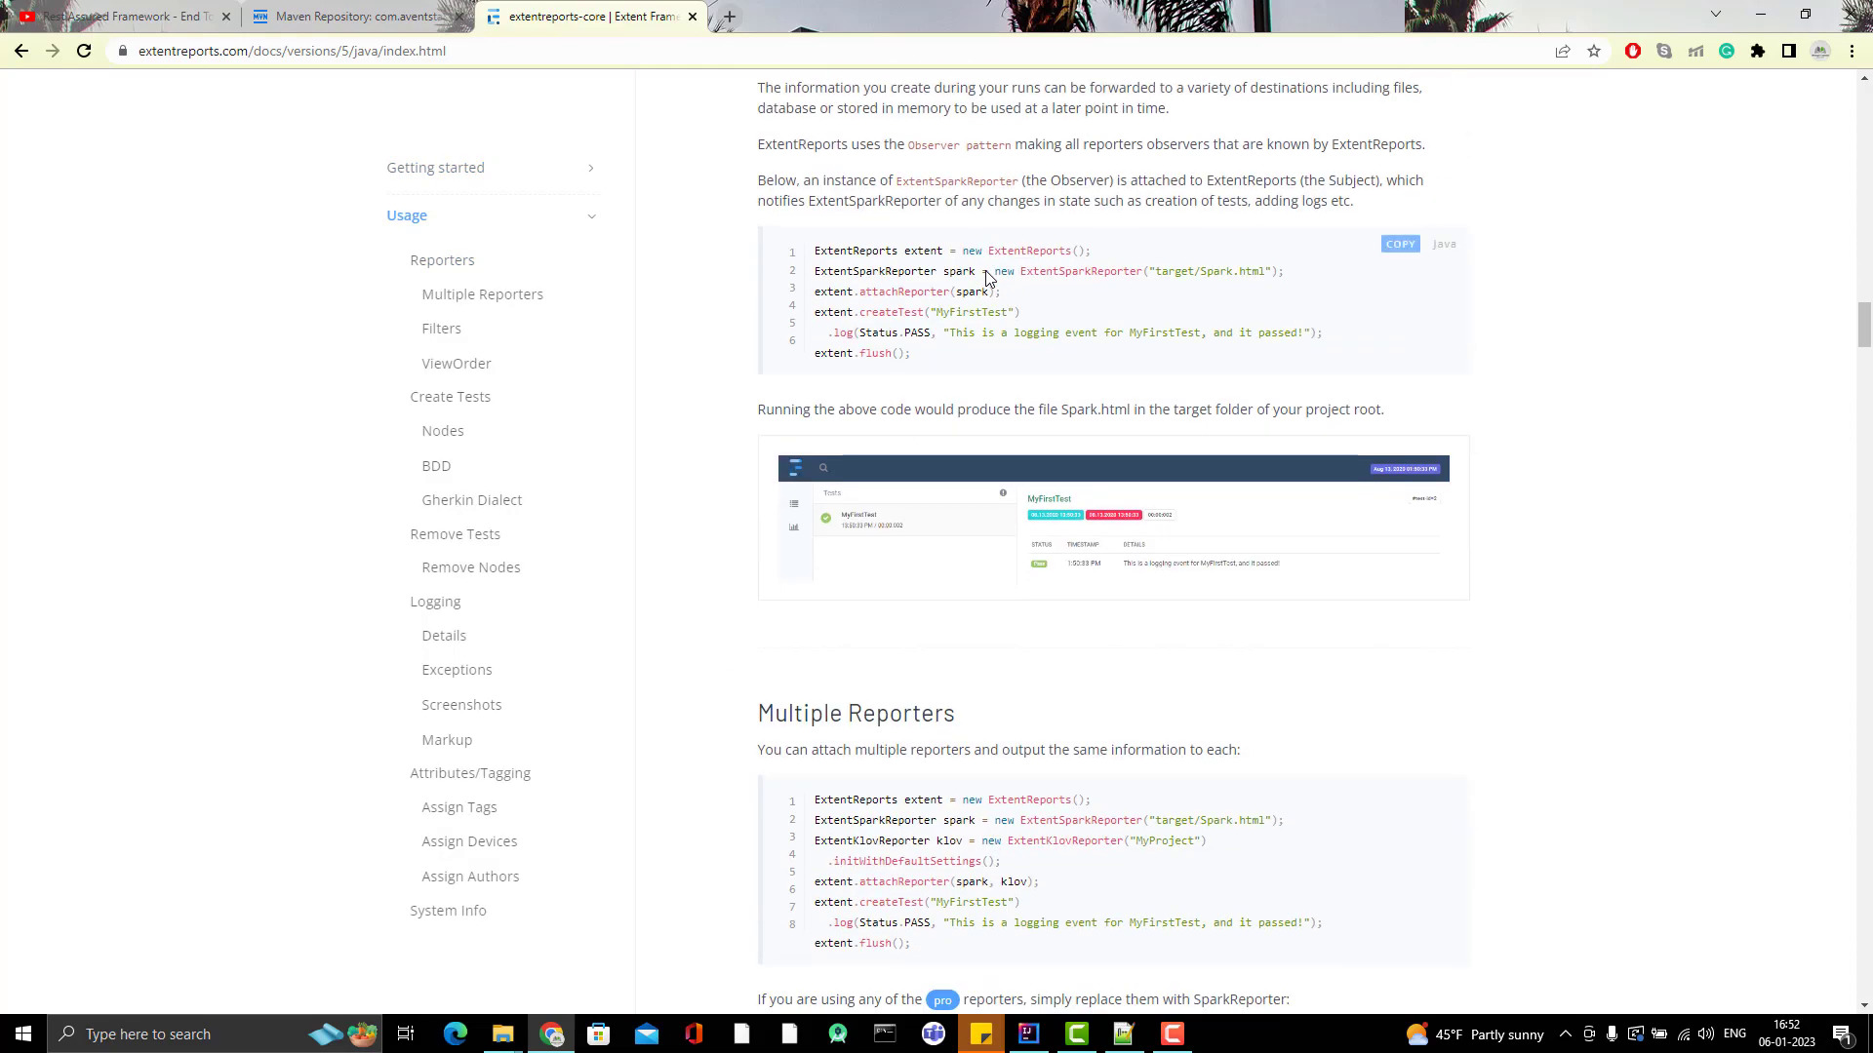
{"action": "left_click", "coordinate": [1025, 1034]}
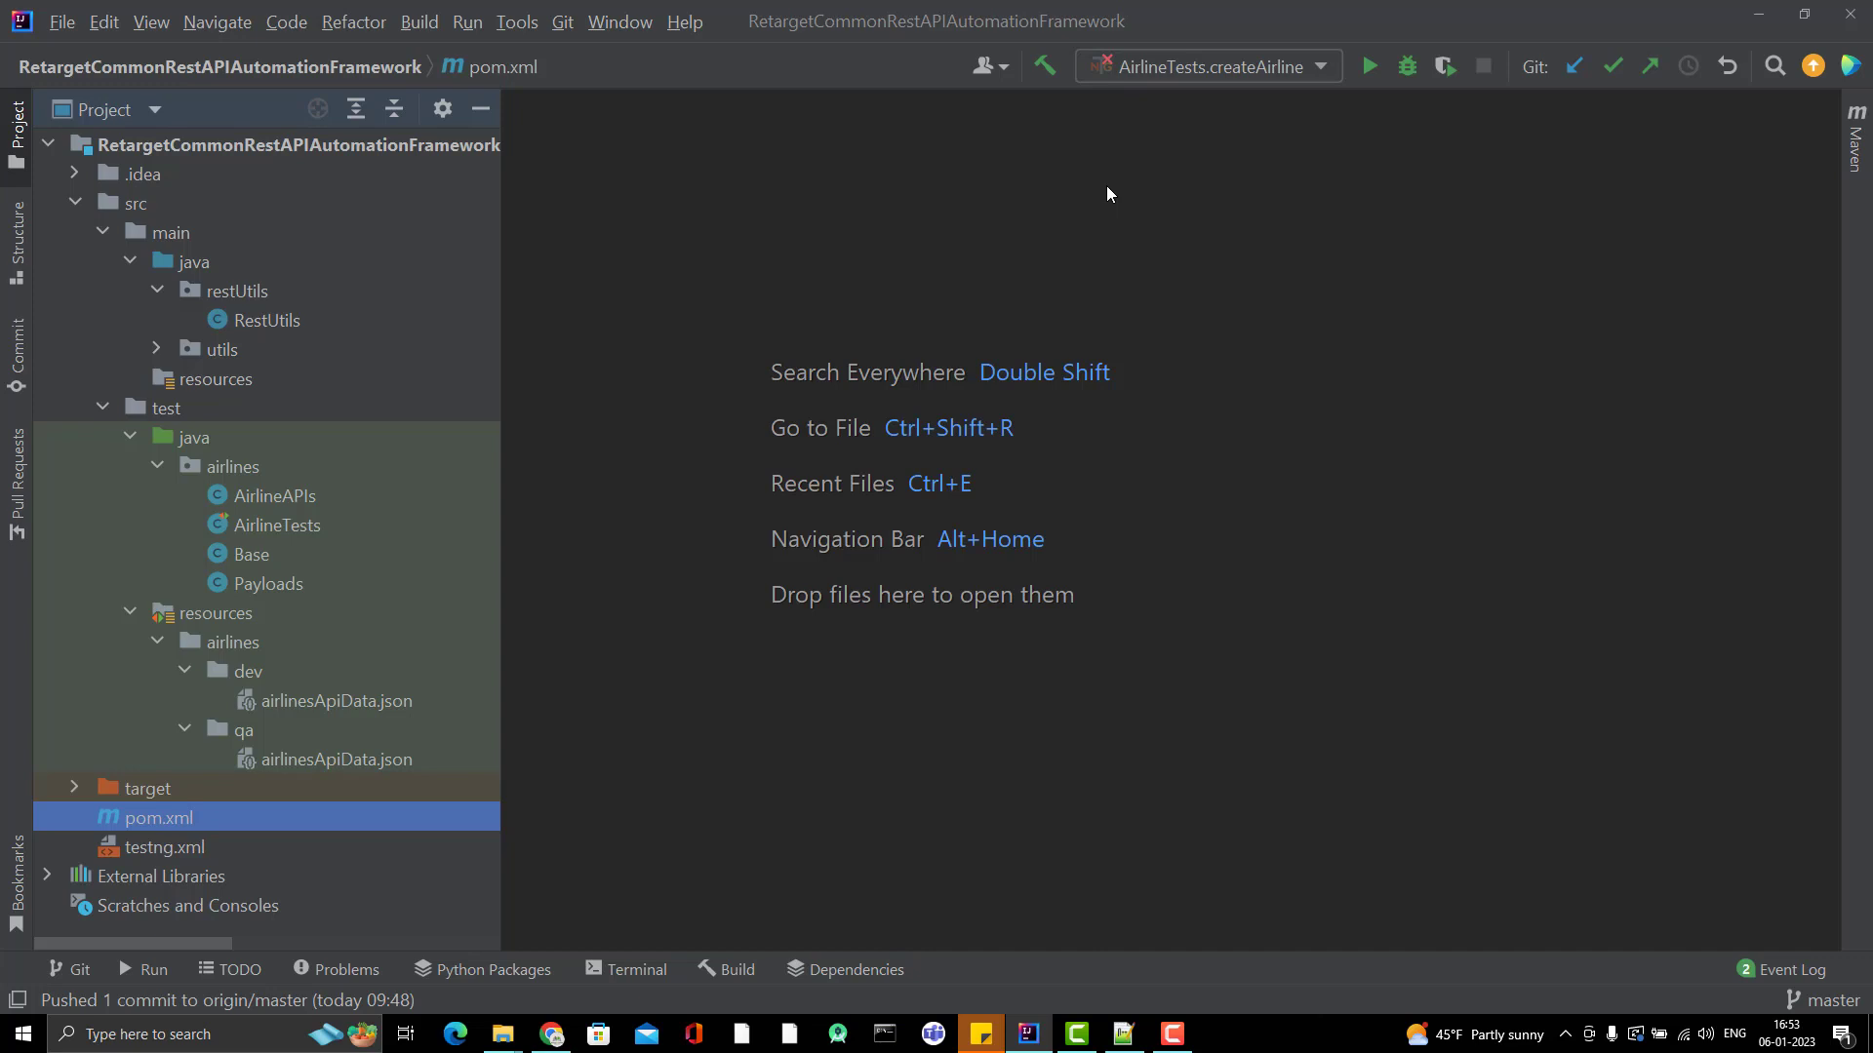
{"action": "mouse_move", "coordinate": [155, 236]}
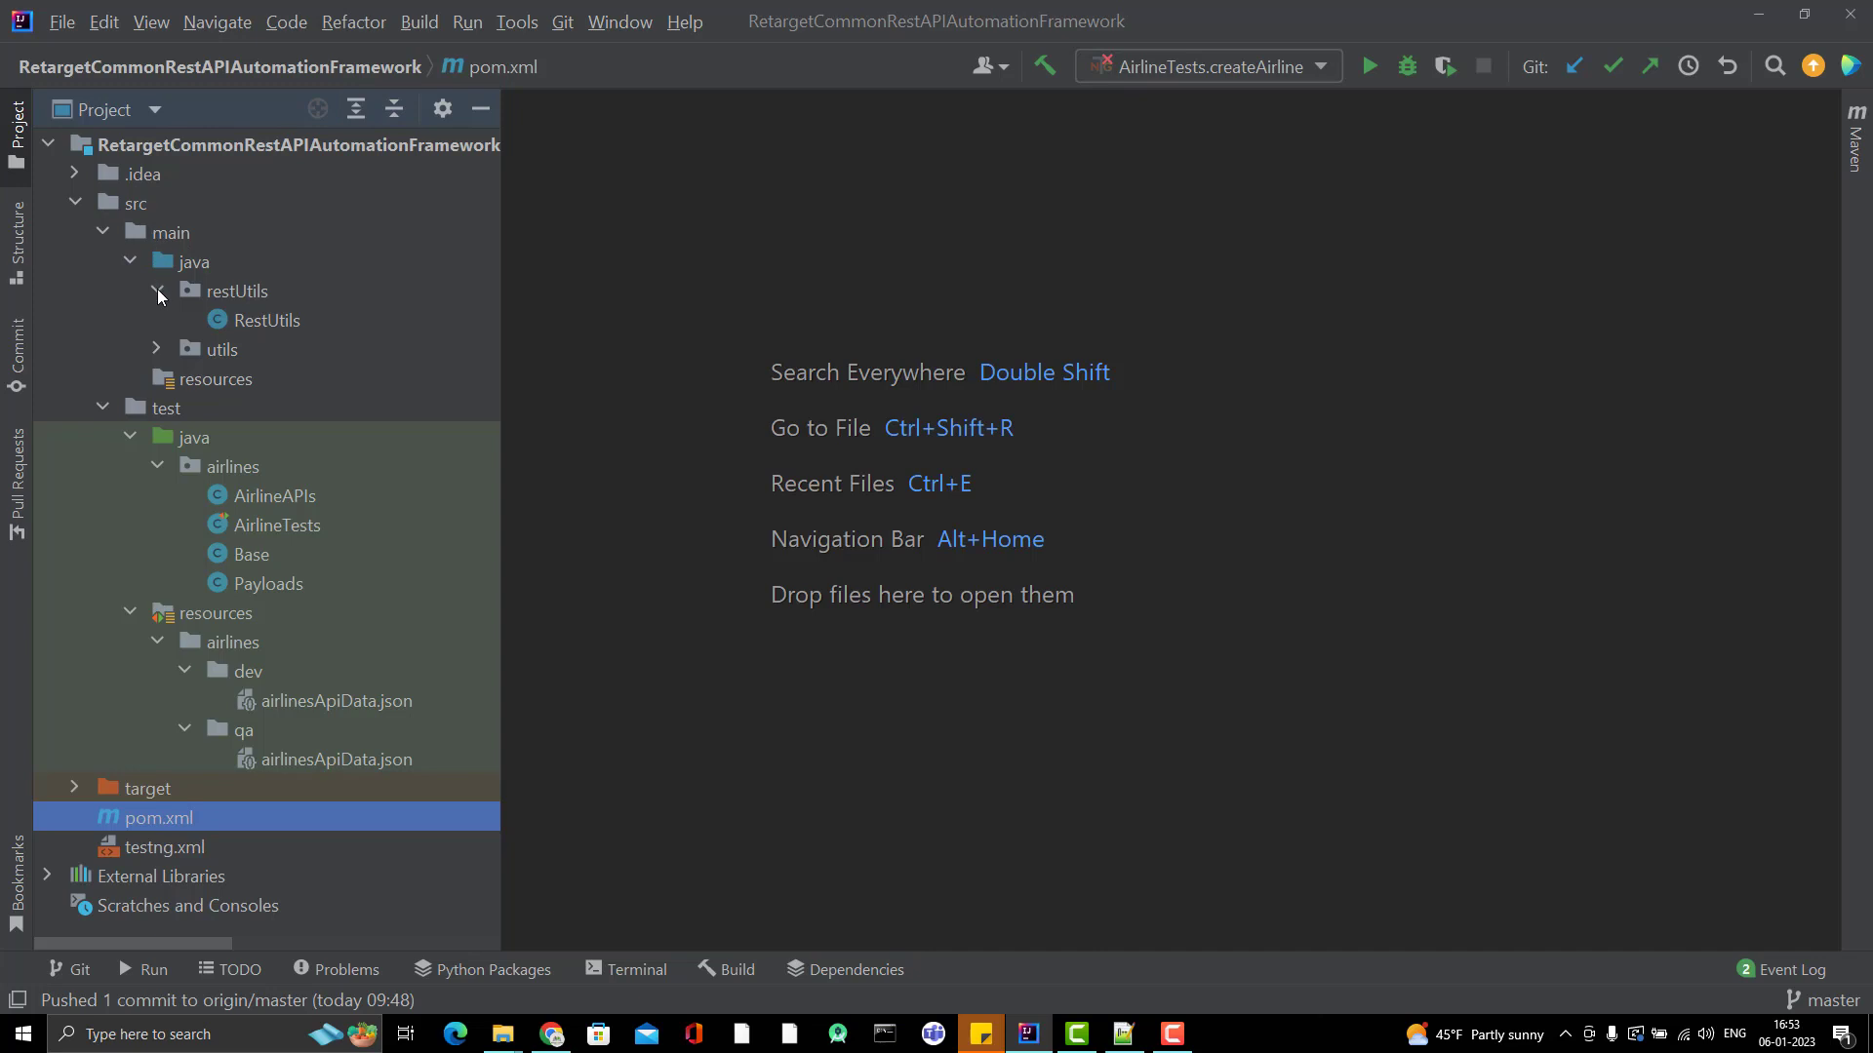
Step: Create a 'reporting' package under src/main/java and start a new Java class in it
{"action": "left_click", "coordinate": [155, 291]}
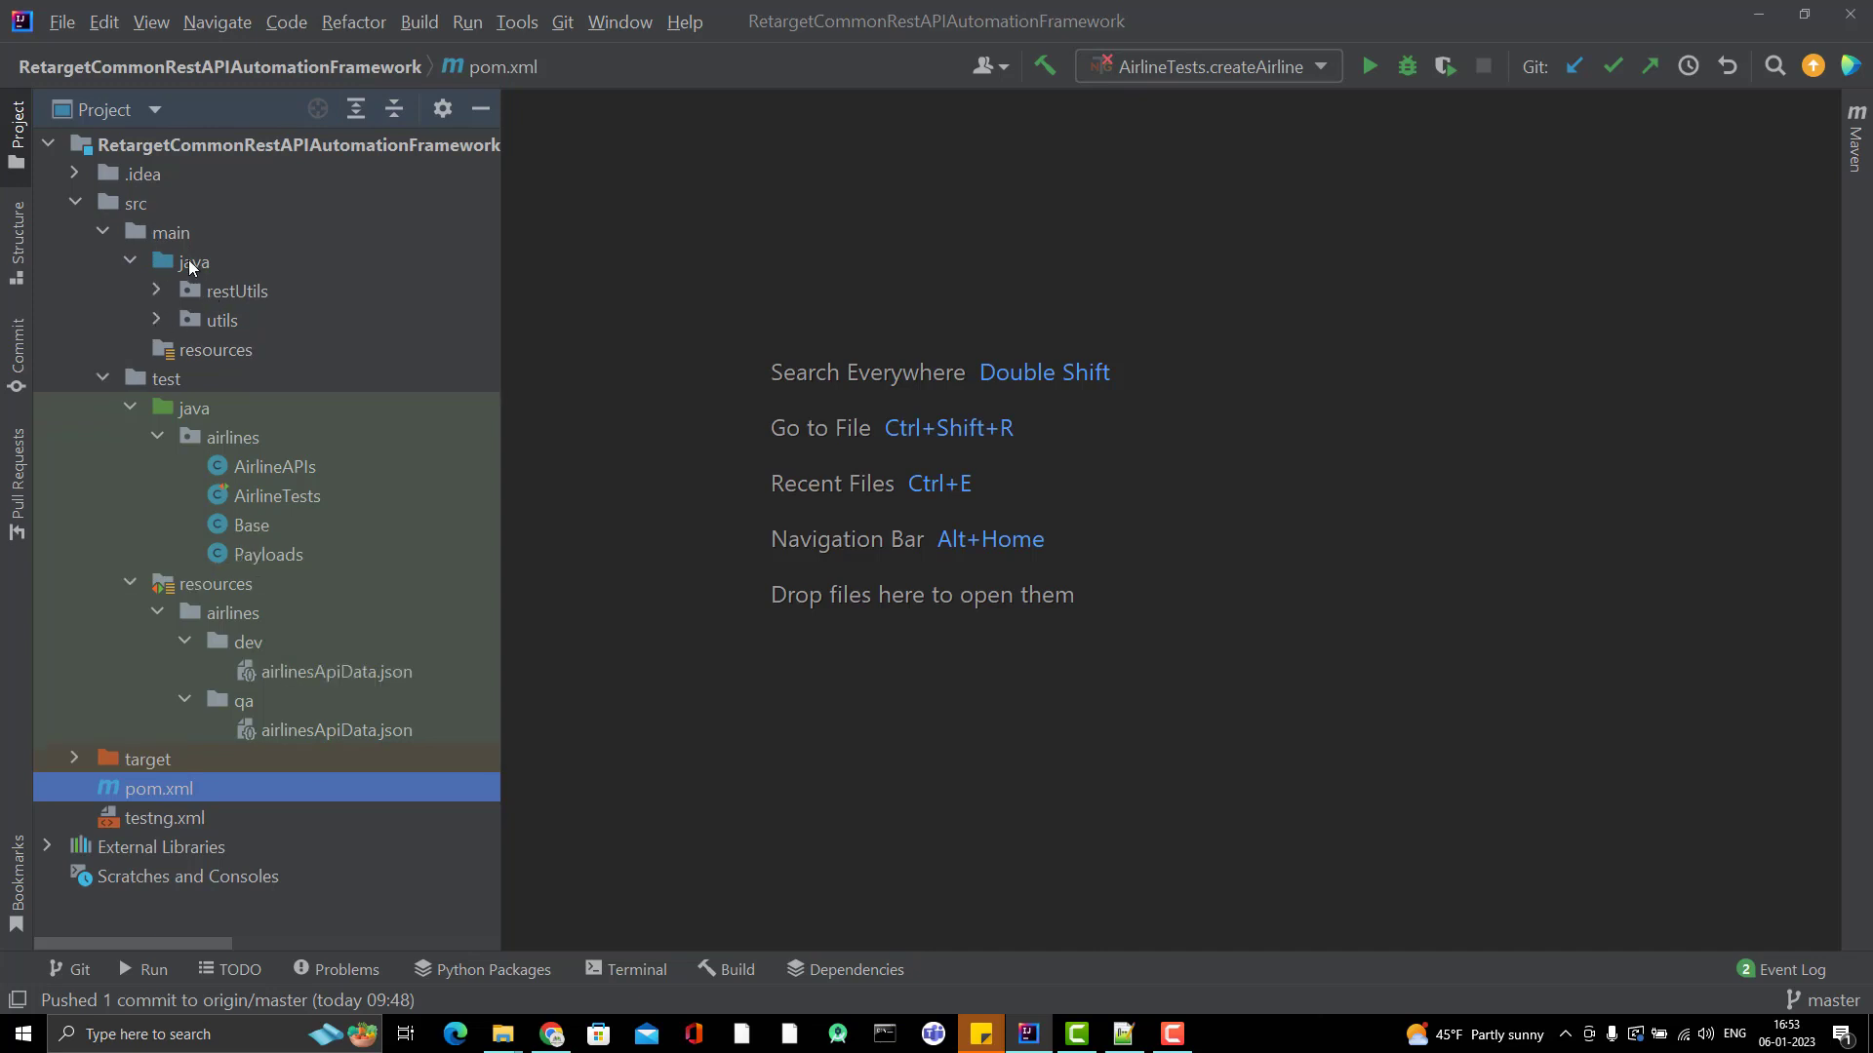
{"action": "right_click", "coordinate": [191, 262]}
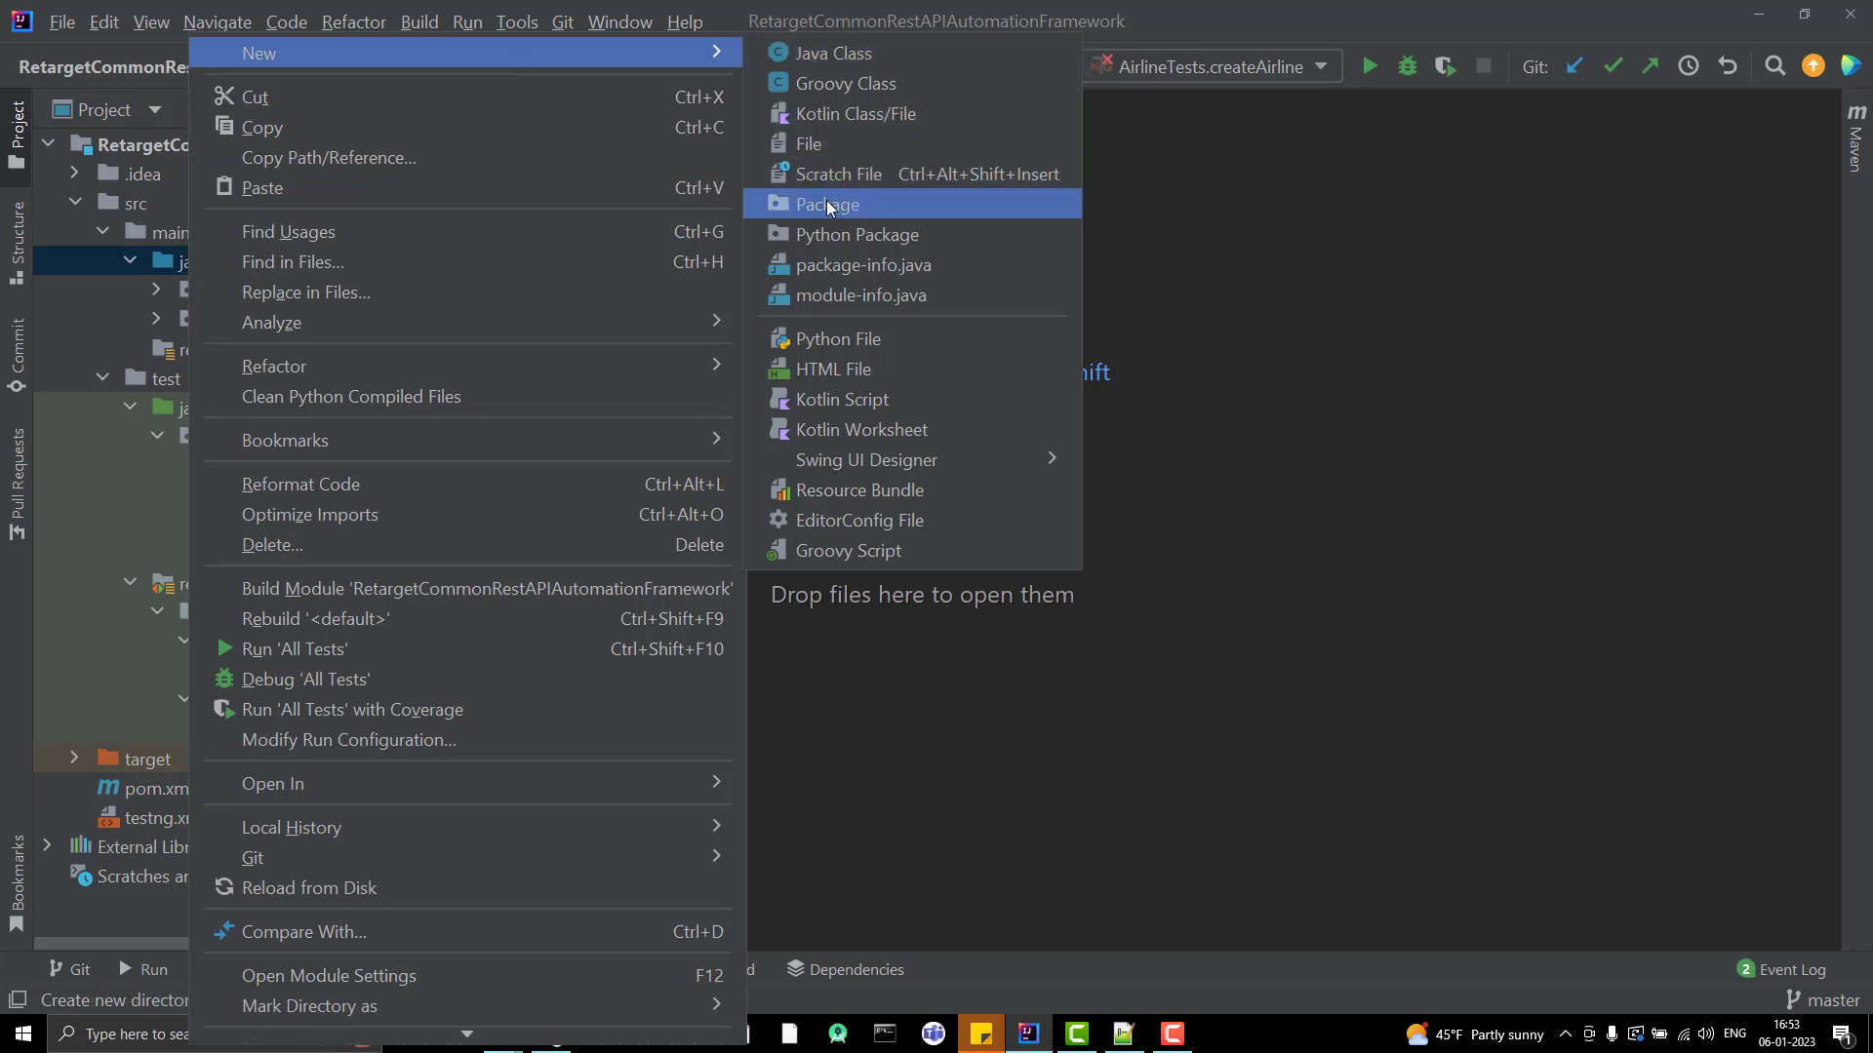
{"action": "left_click", "coordinate": [826, 204]}
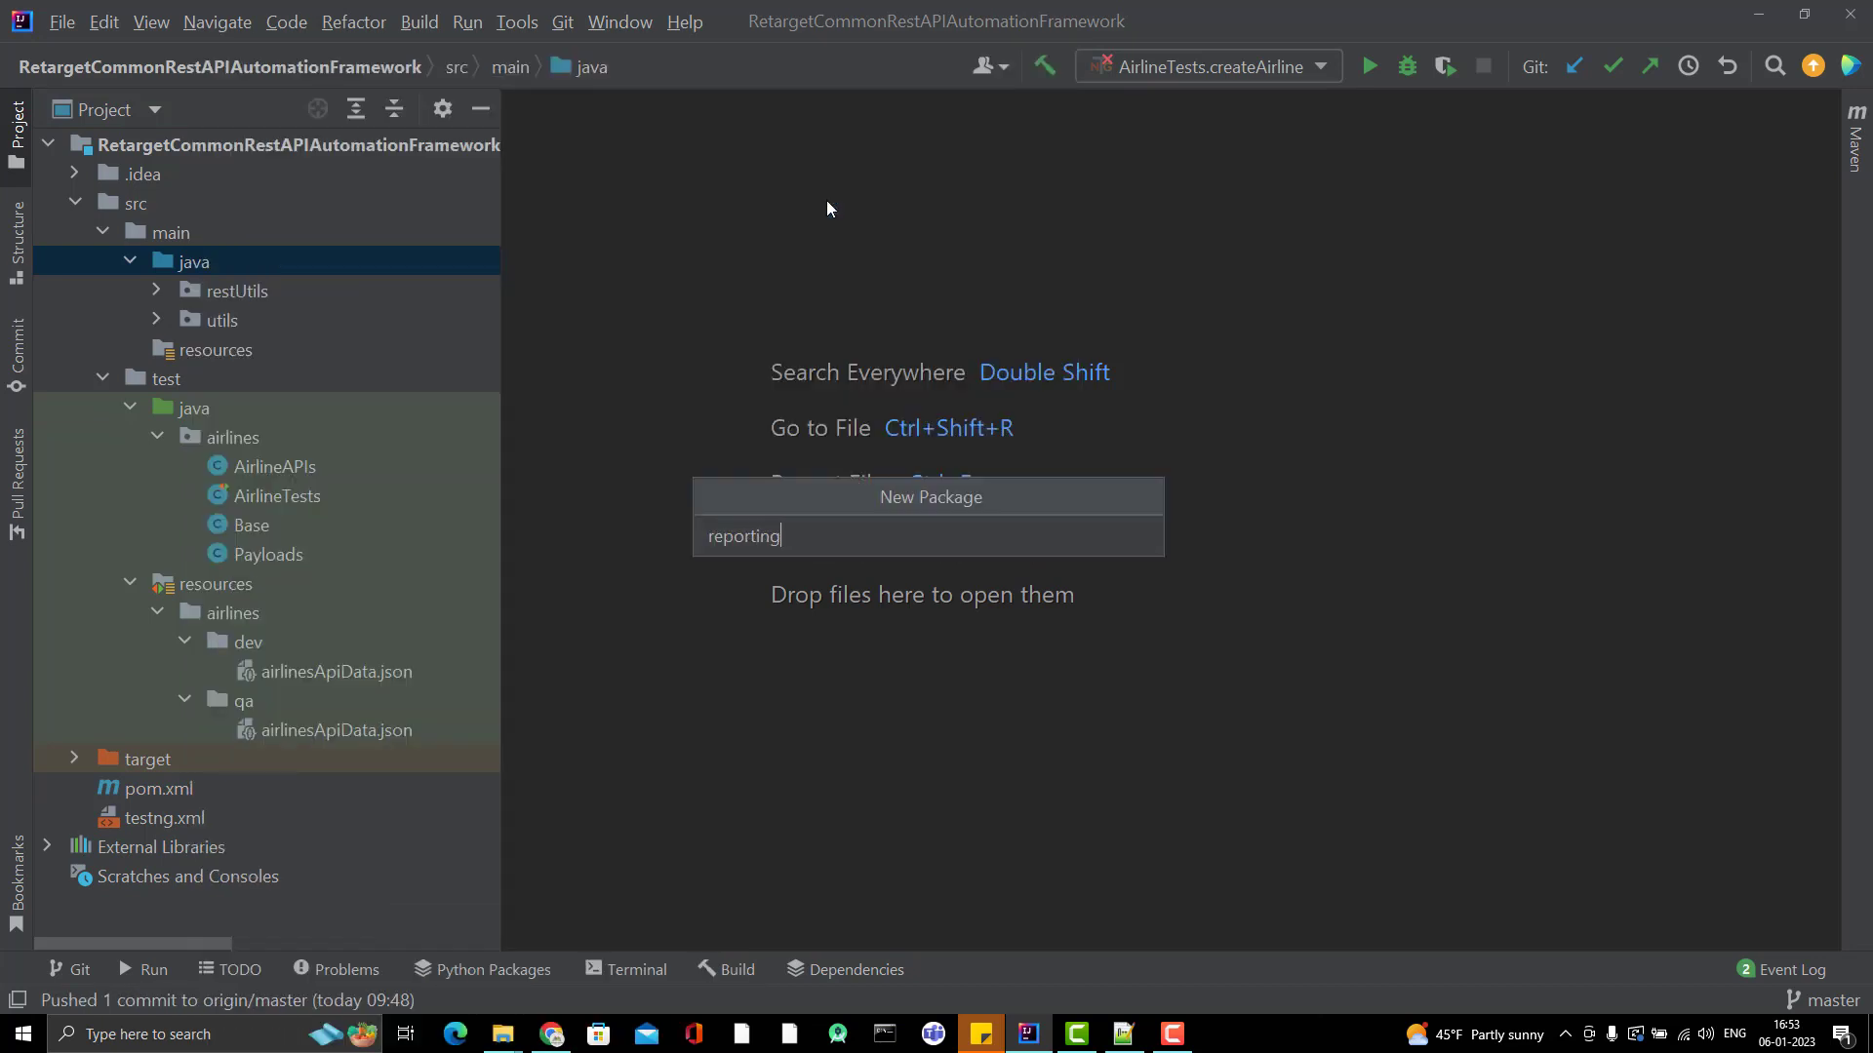
{"action": "right_click", "coordinate": [233, 291]}
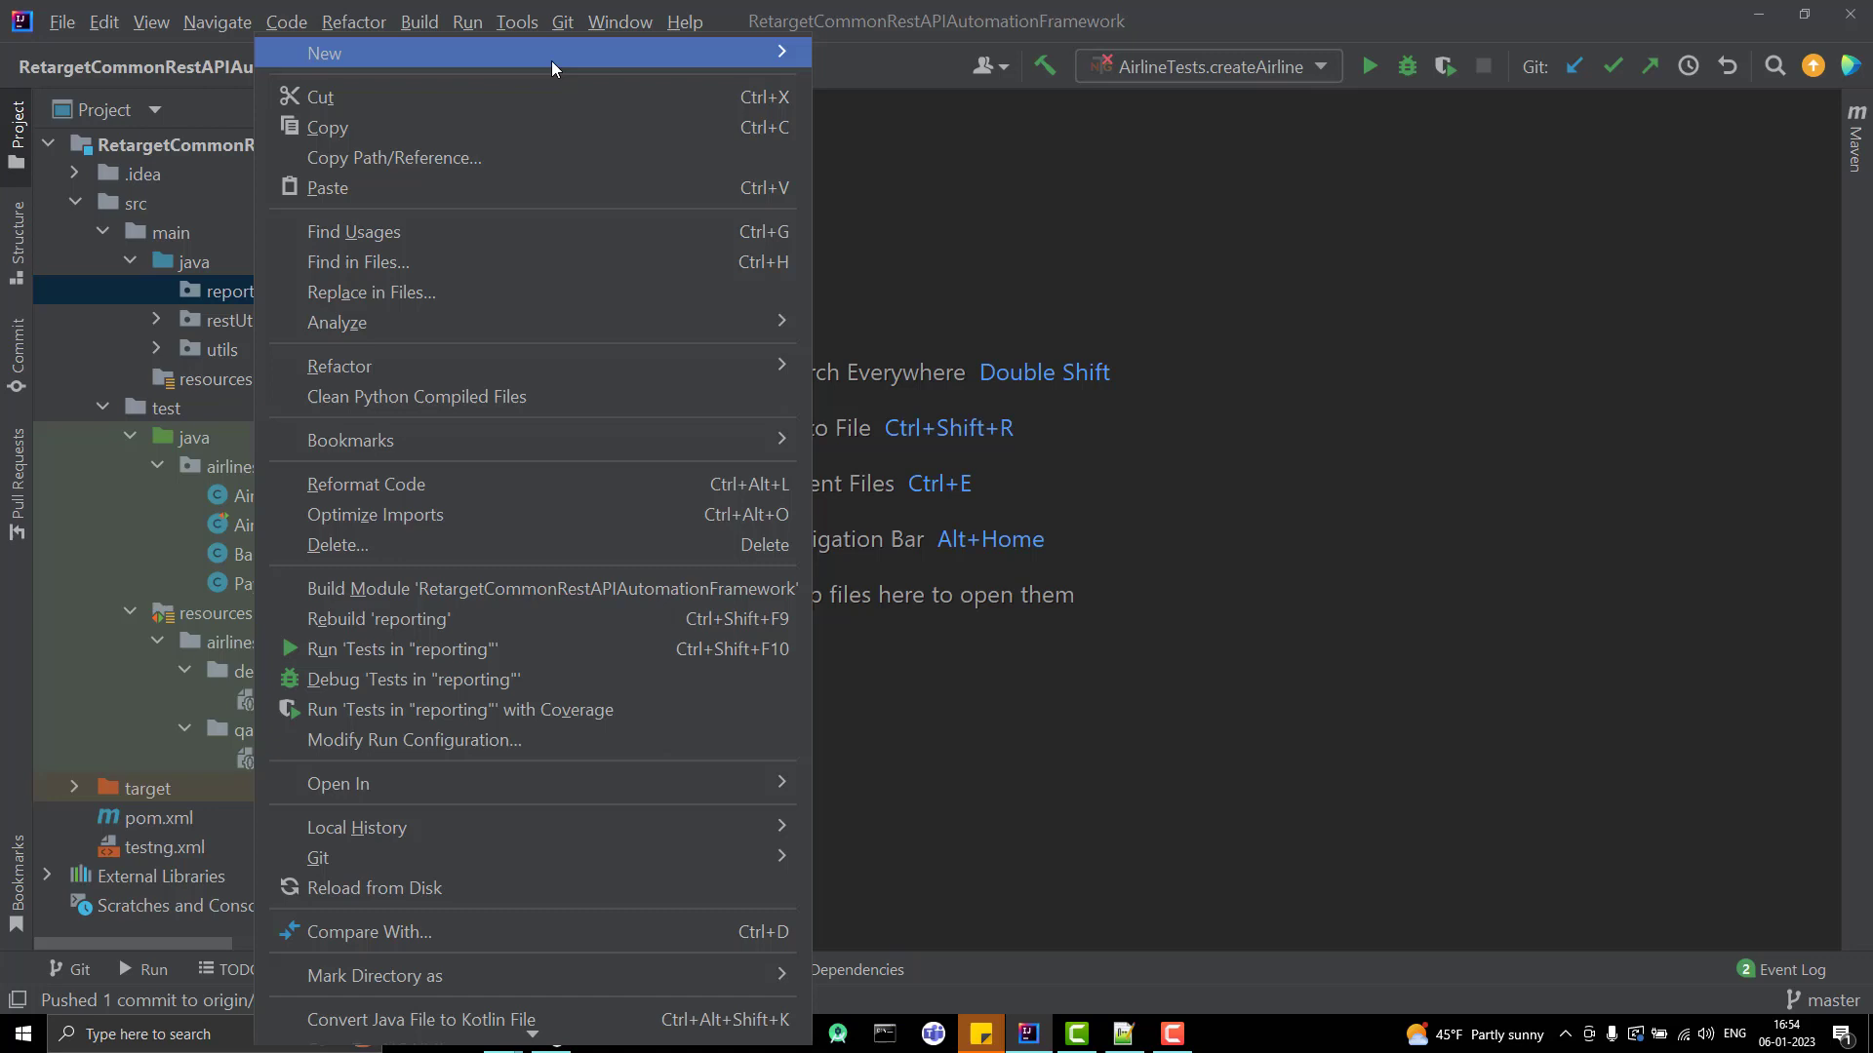
{"action": "left_click", "coordinate": [324, 53]}
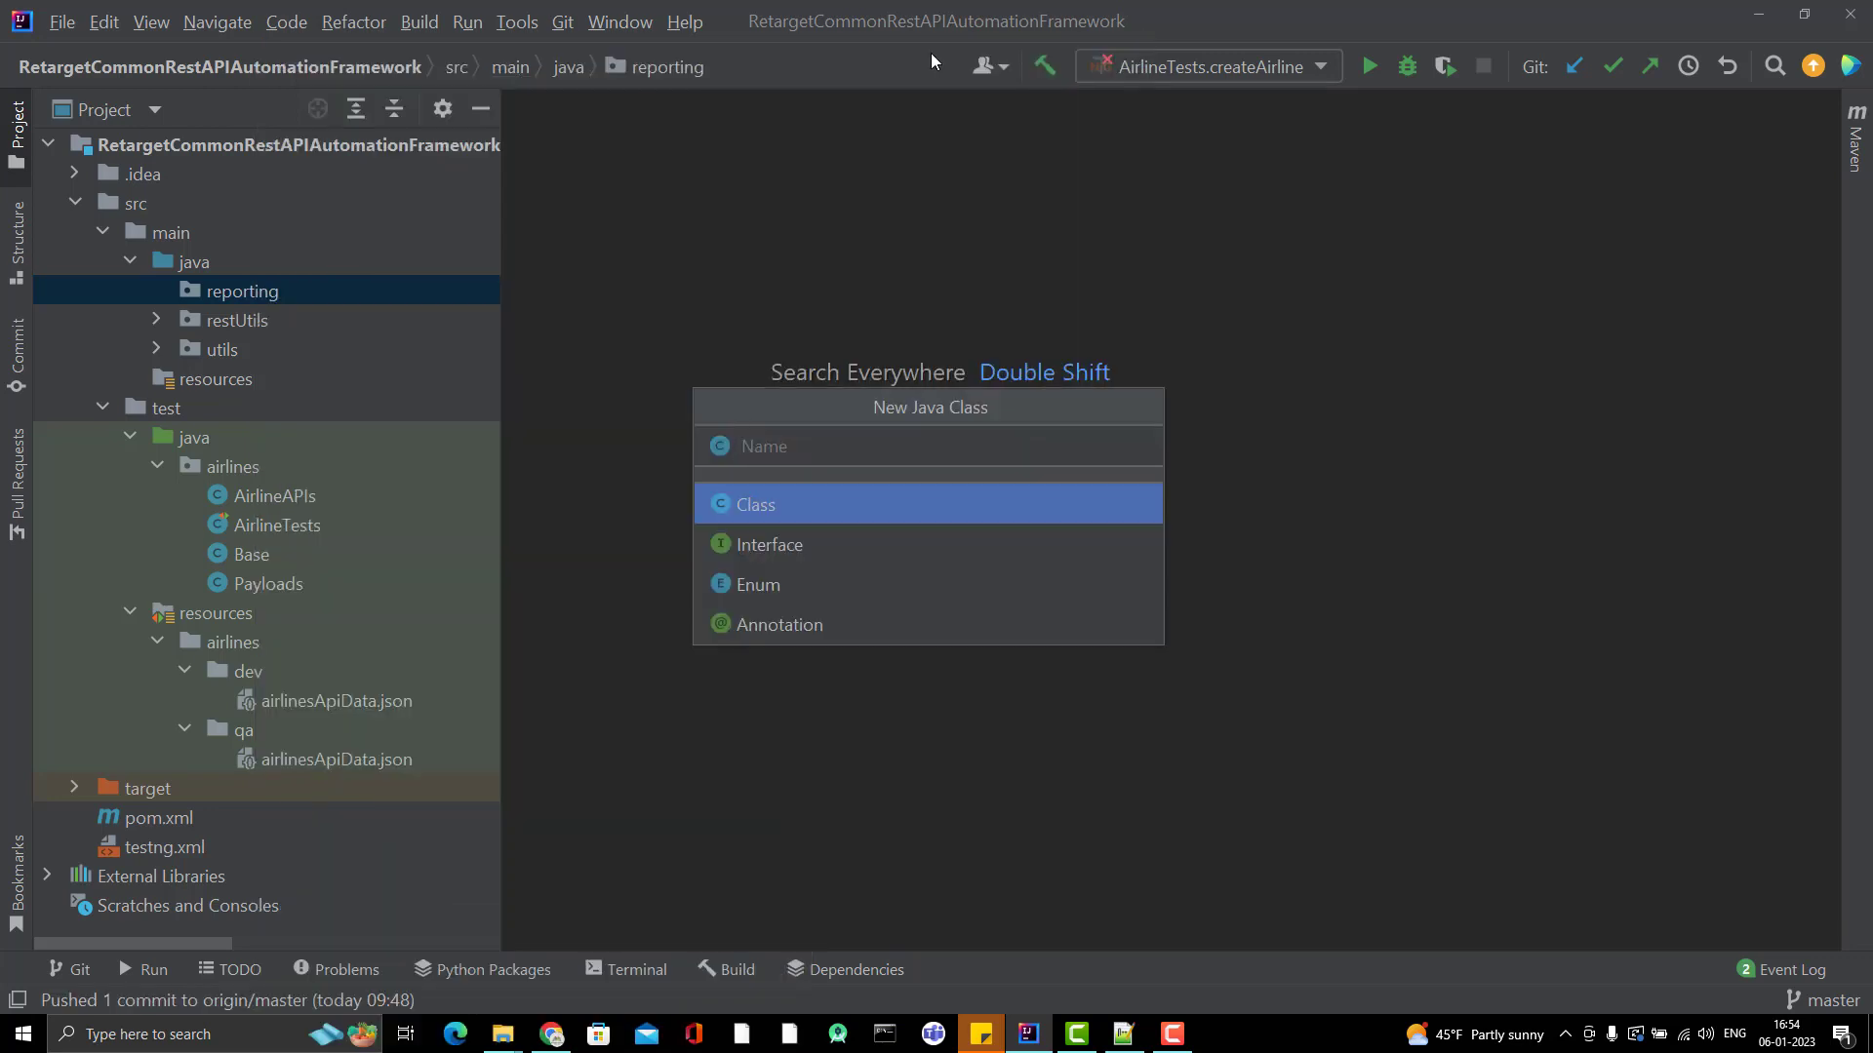
Step: Name the new class ExtentReportManager
{"action": "type", "text": "ExtentR"}
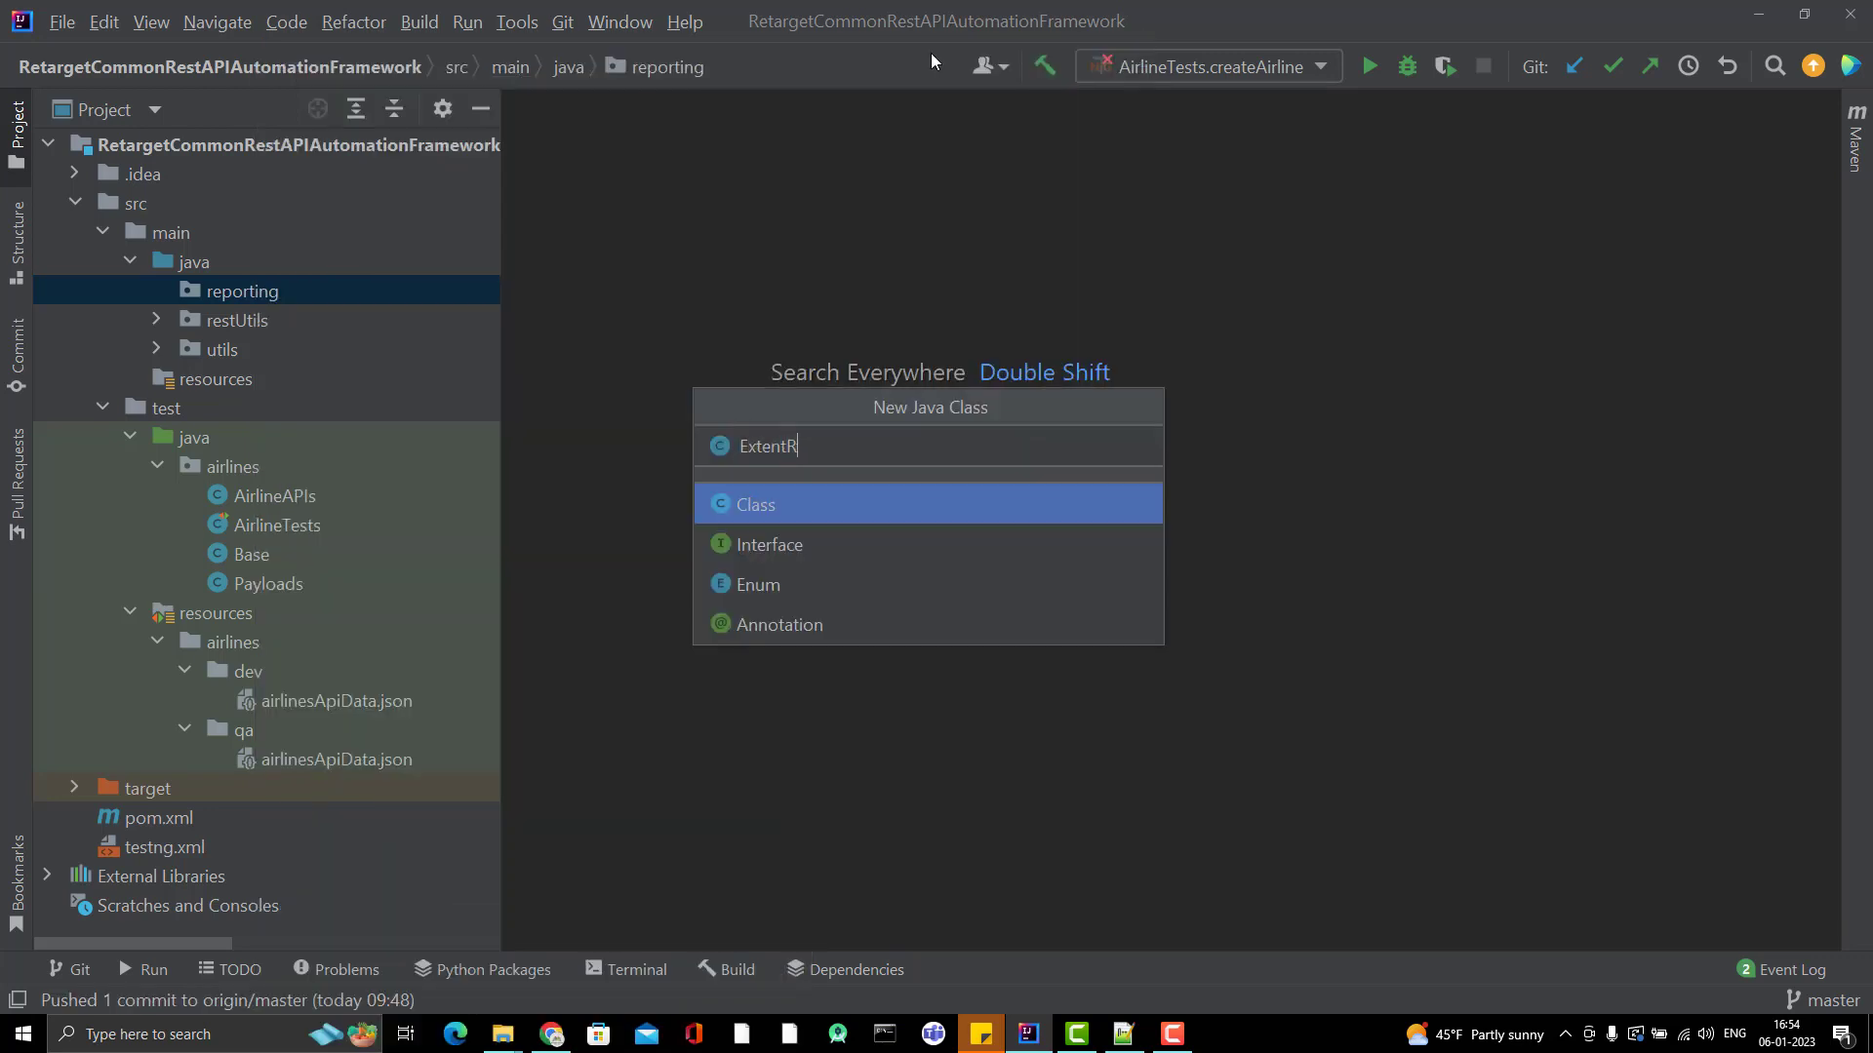
{"action": "type", "text": "eportMana"}
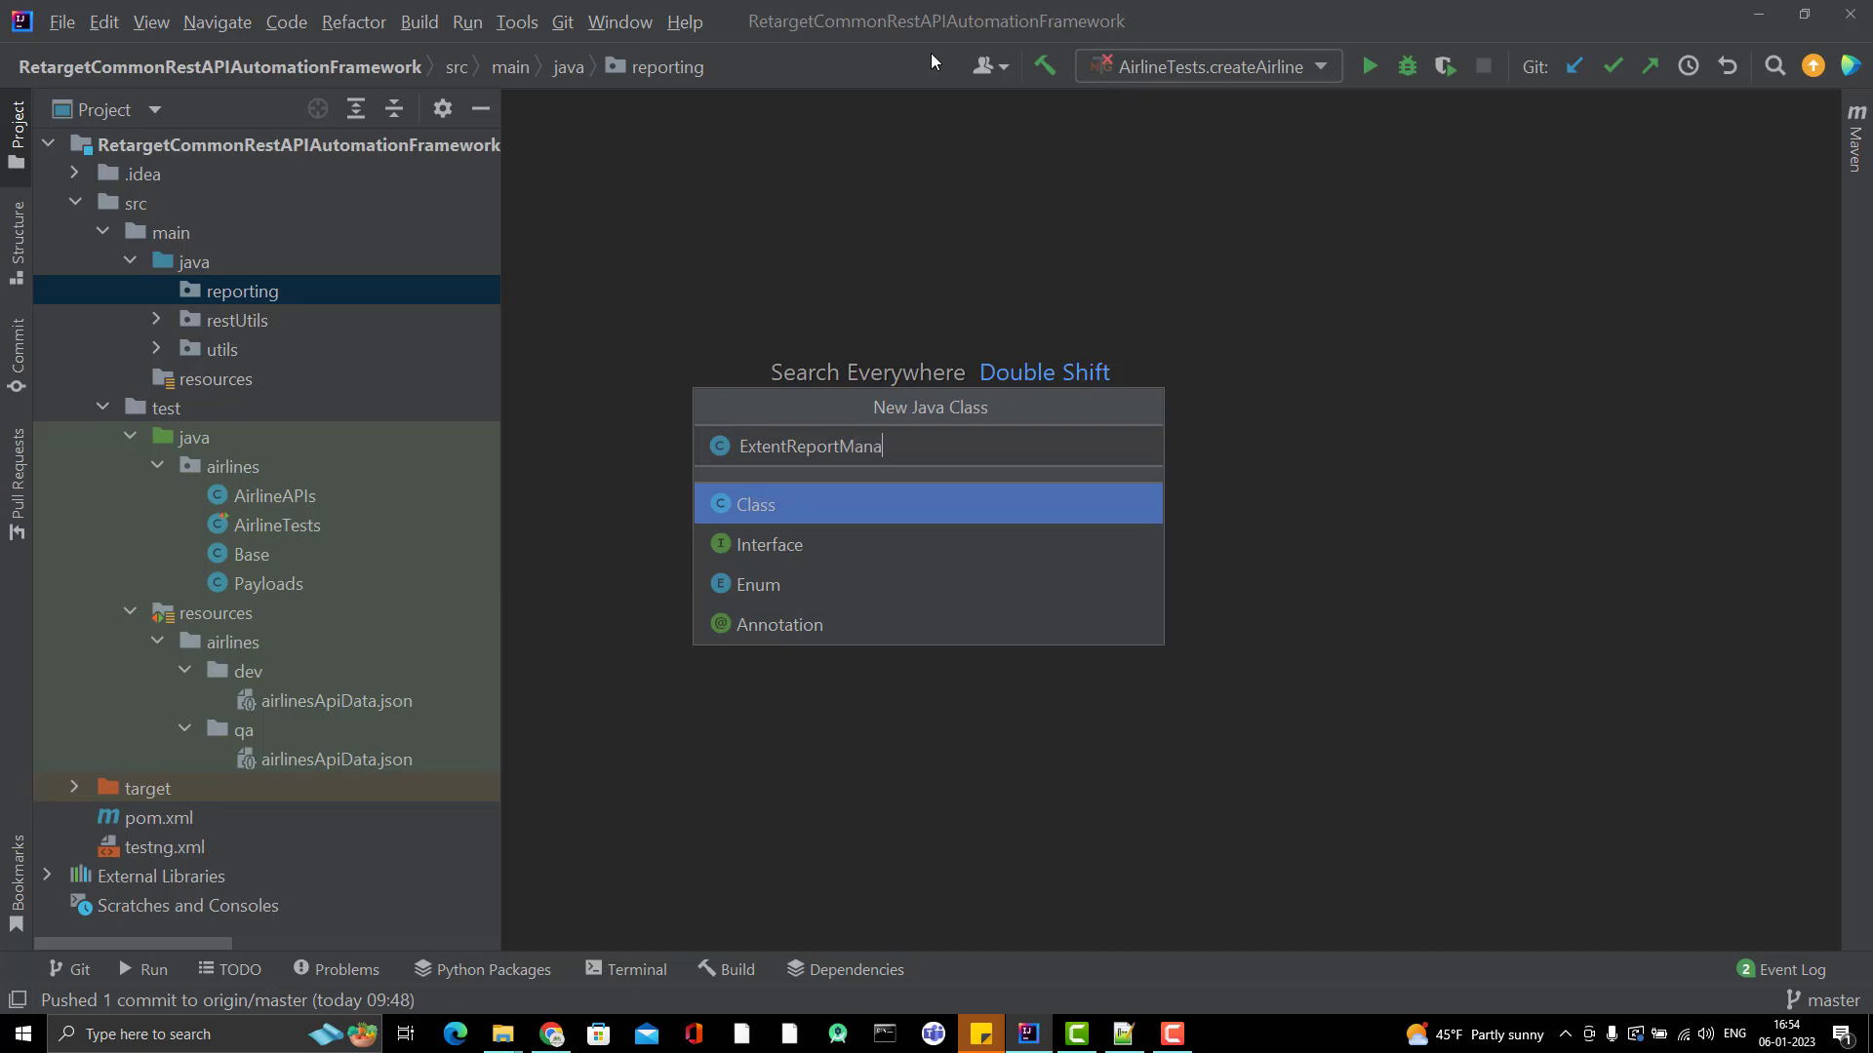
{"action": "type", "text": "ger"}
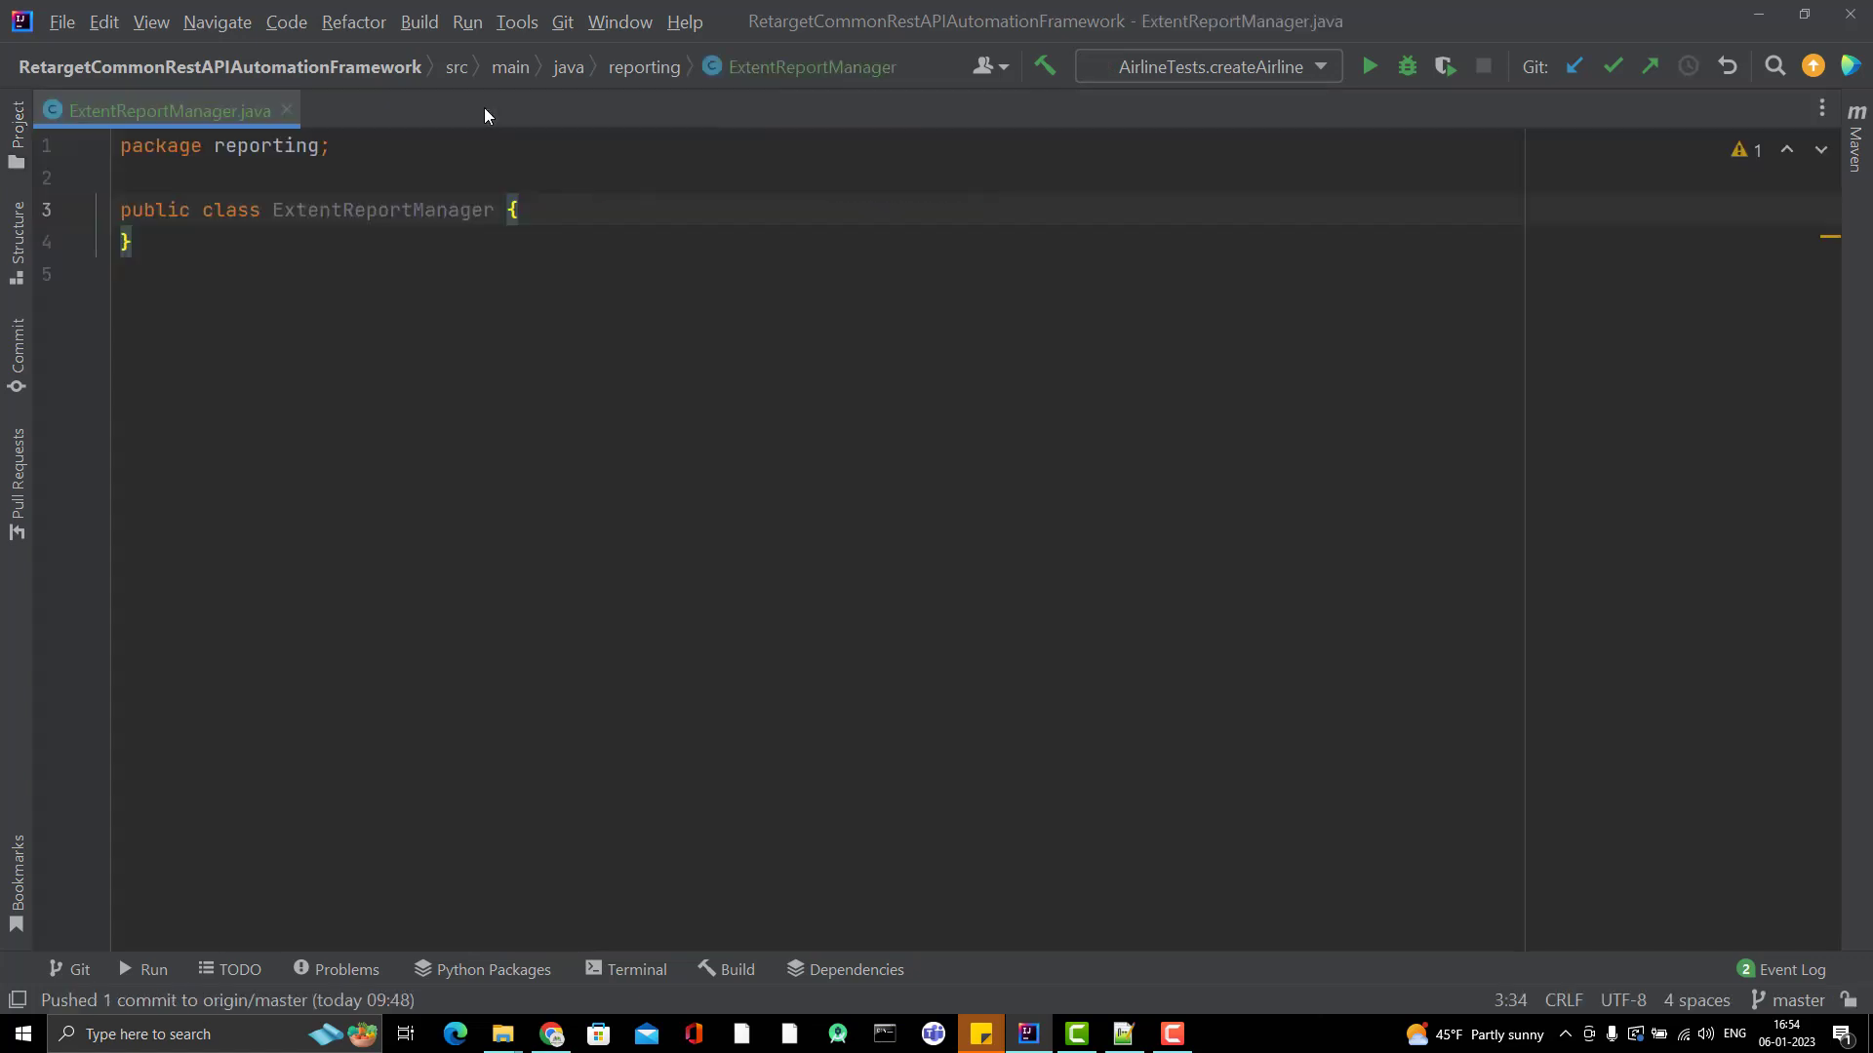
Step: Insert blank lines inside the ExtentReportManager class braces for upcoming code
{"action": "key", "text": "enter"}
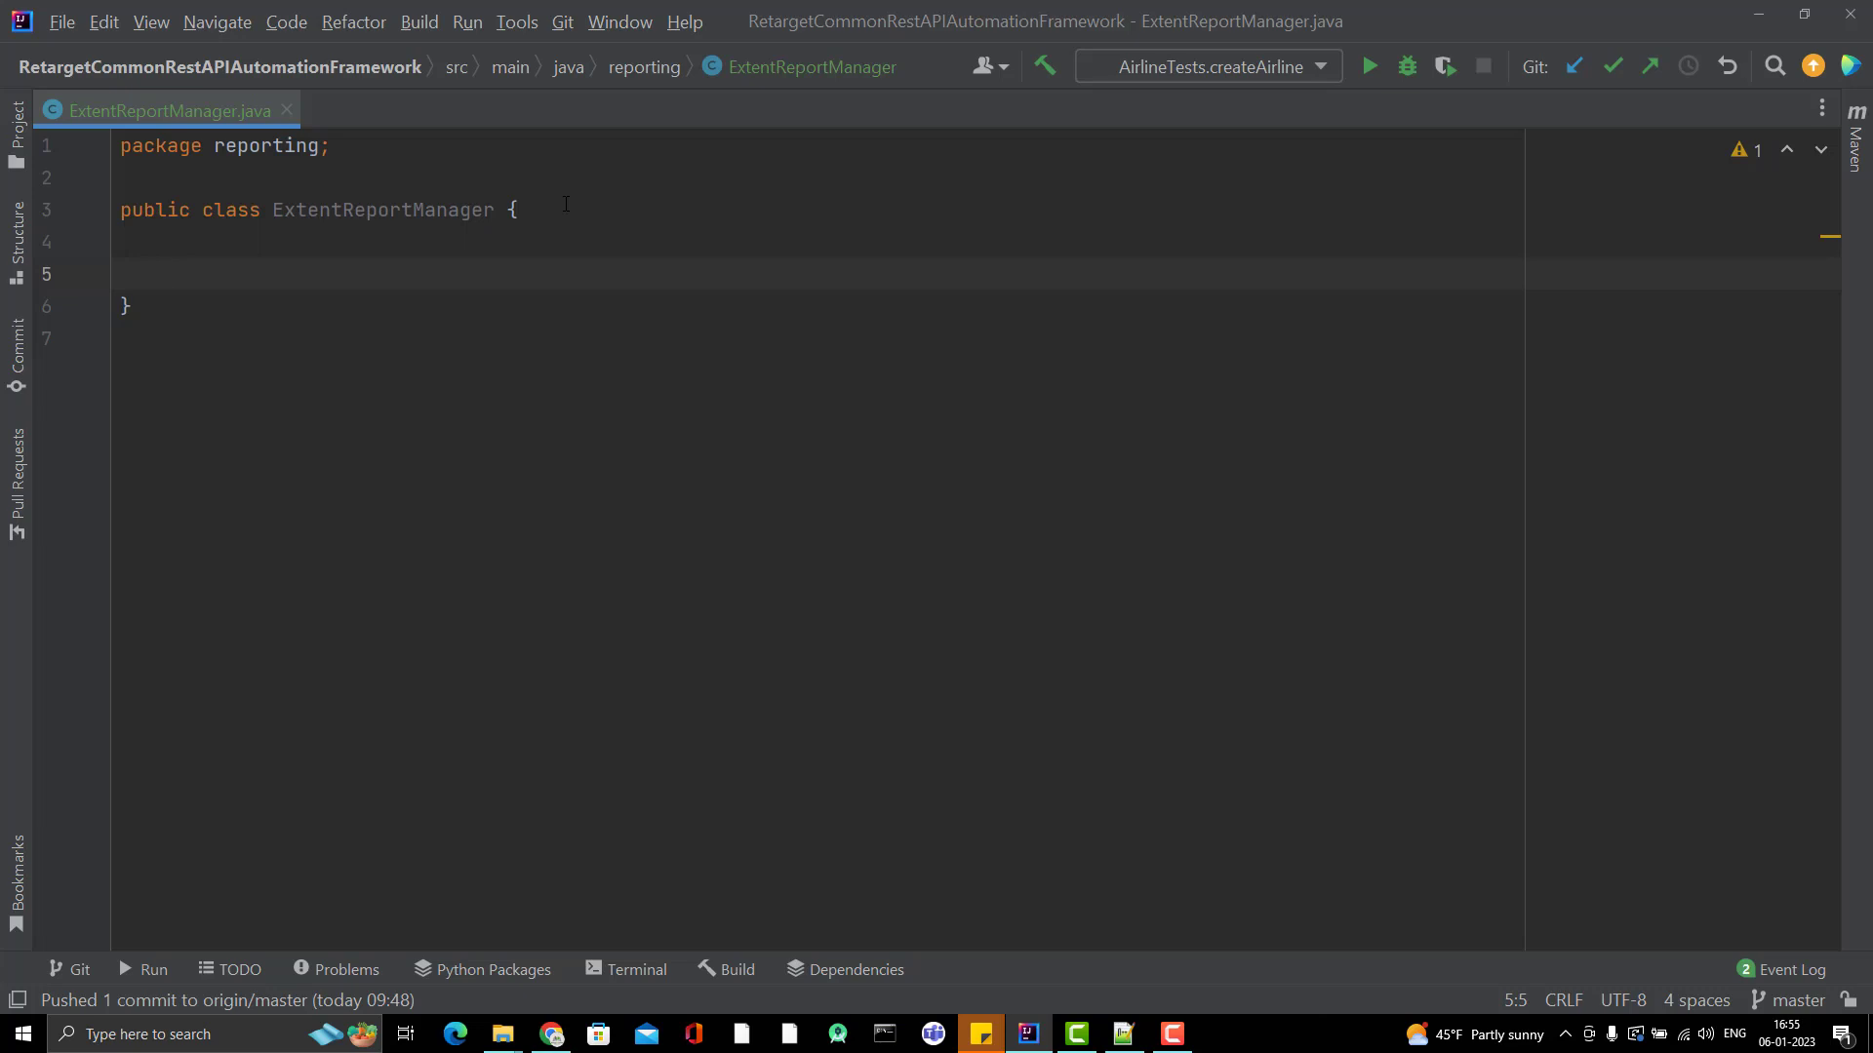
{"action": "left_click", "coordinate": [167, 273]}
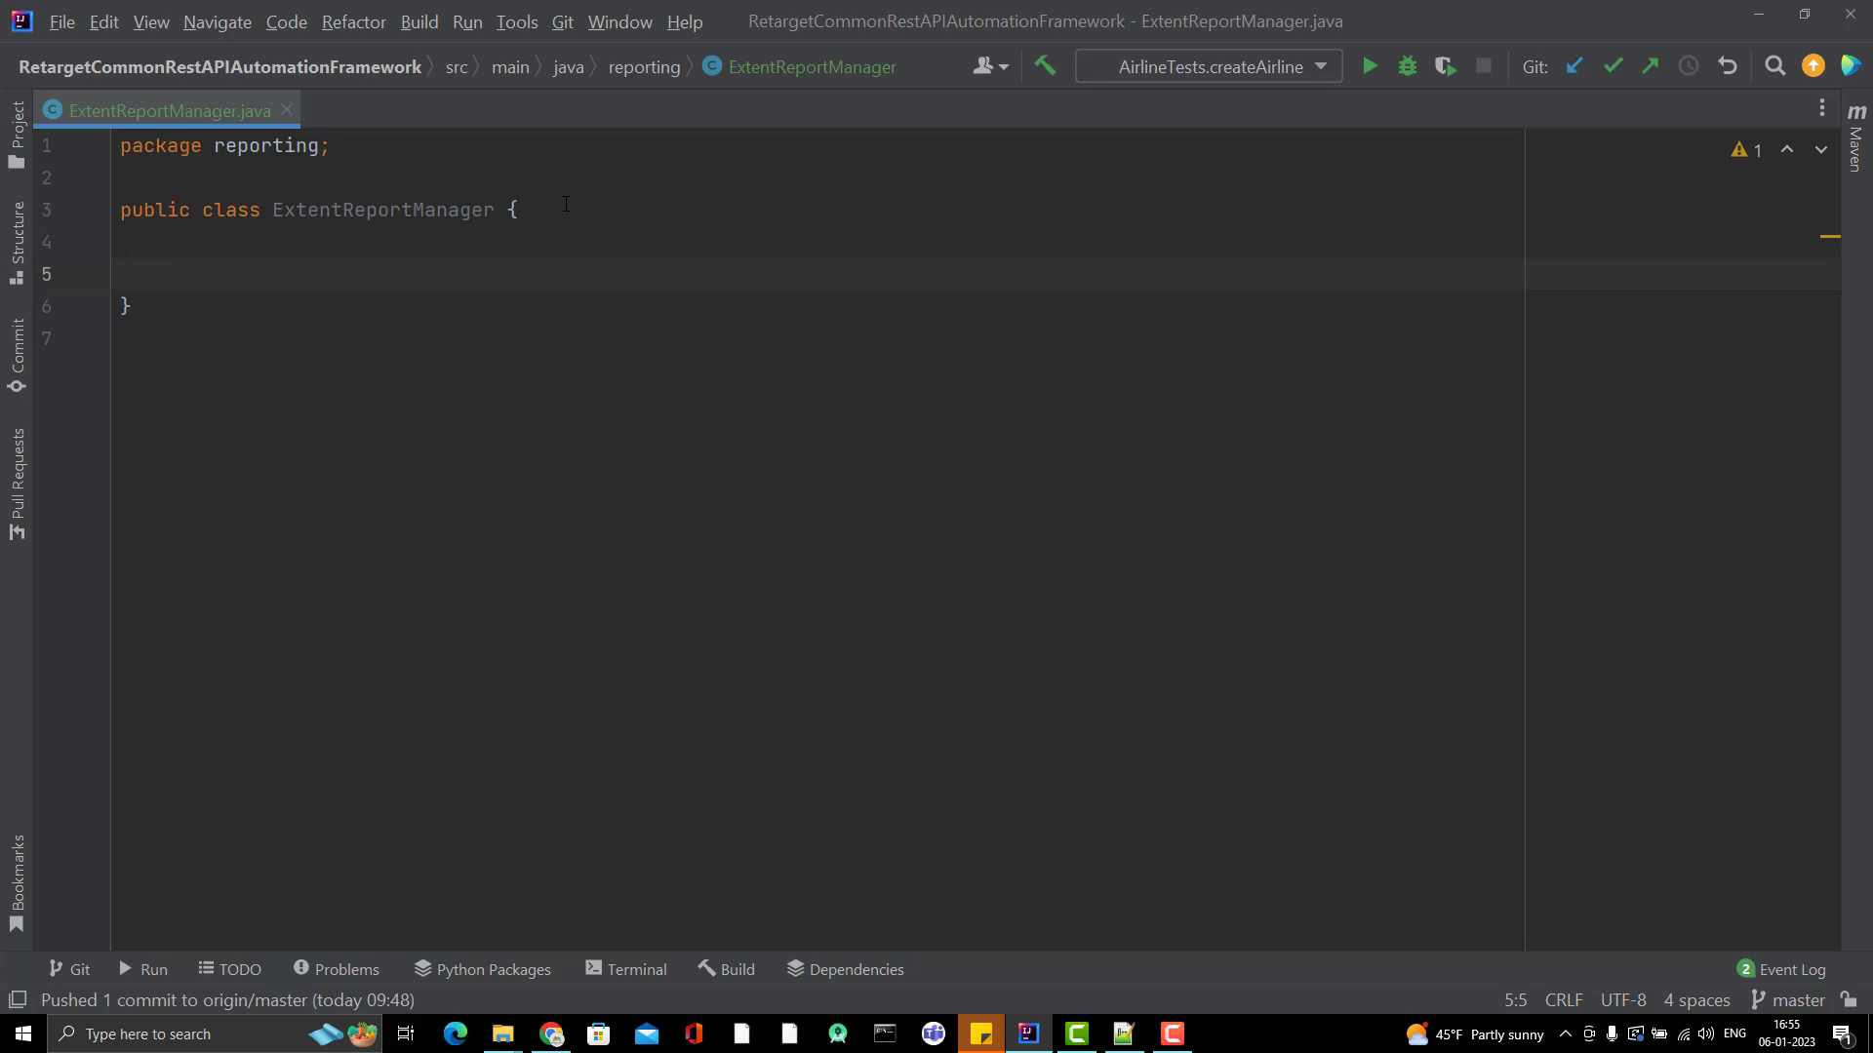
{"action": "left_click", "coordinate": [165, 273]}
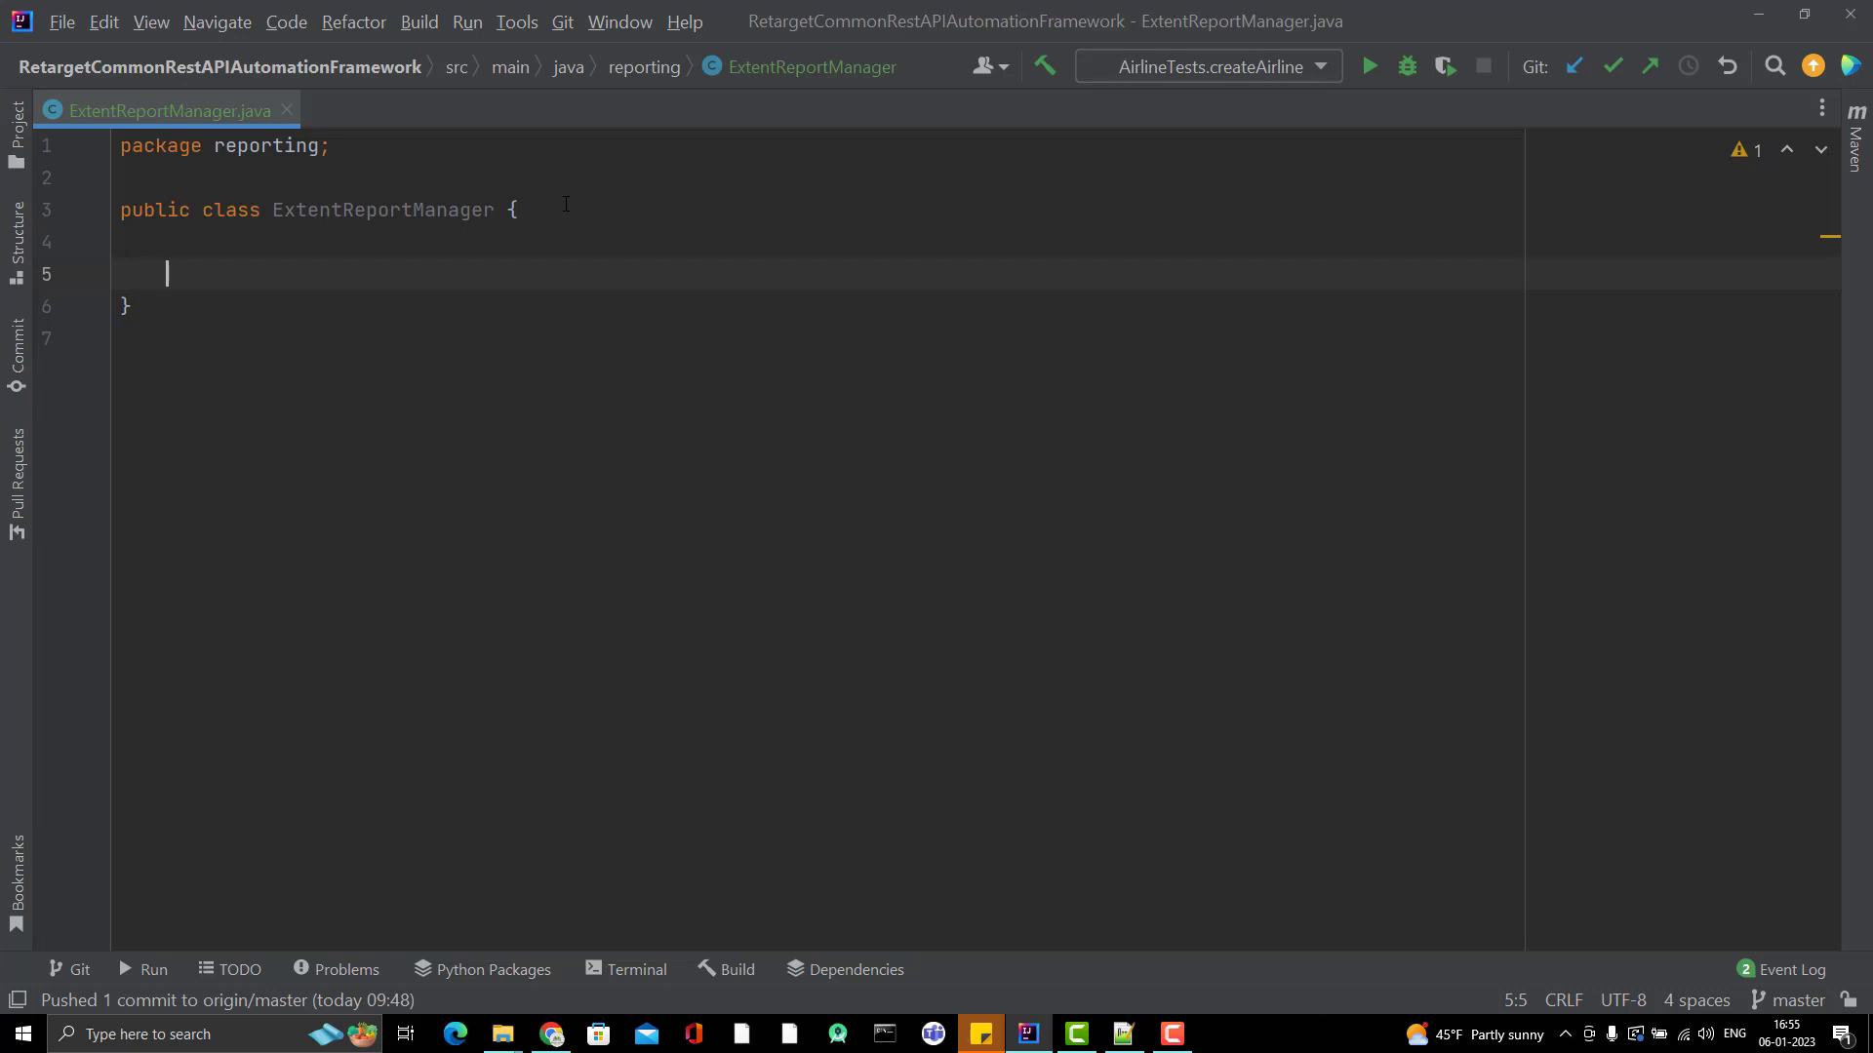
Step: Declare a public static void createInstance() method with its opening brace
{"action": "type", "text": "public static void"}
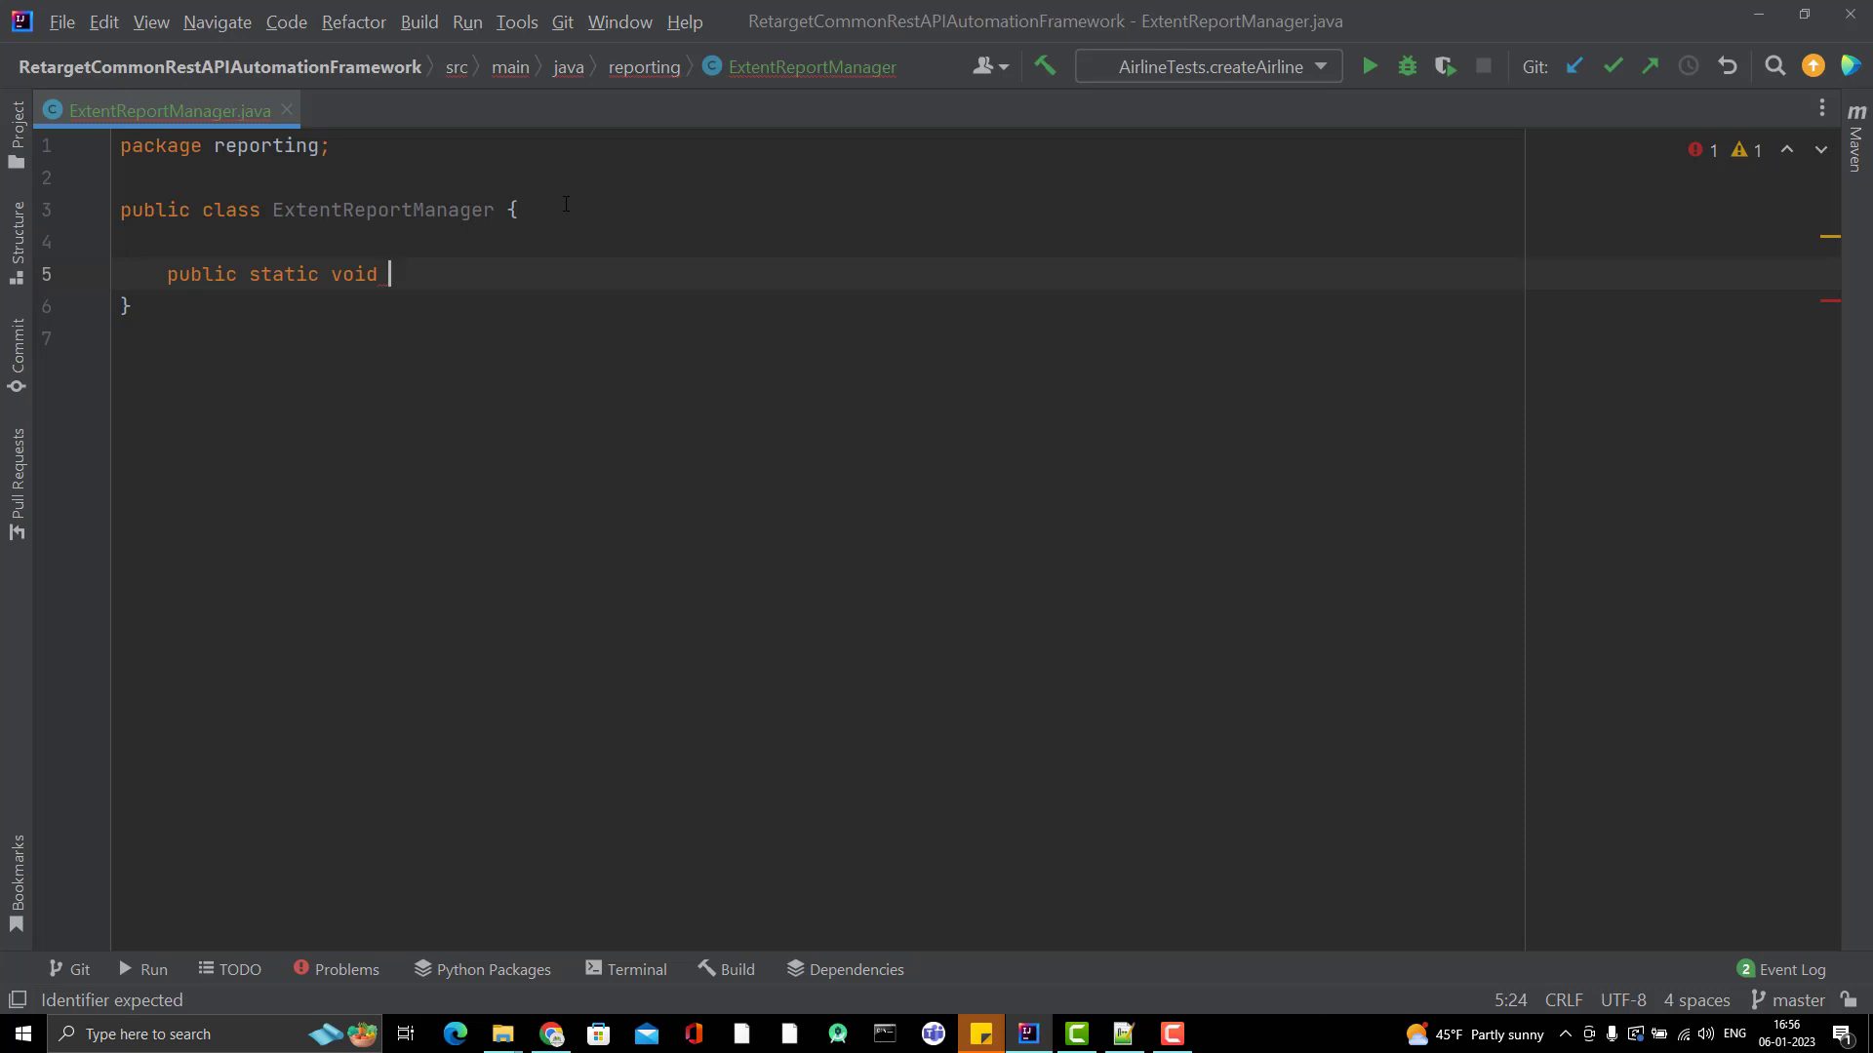
{"action": "type", "text": "cr"}
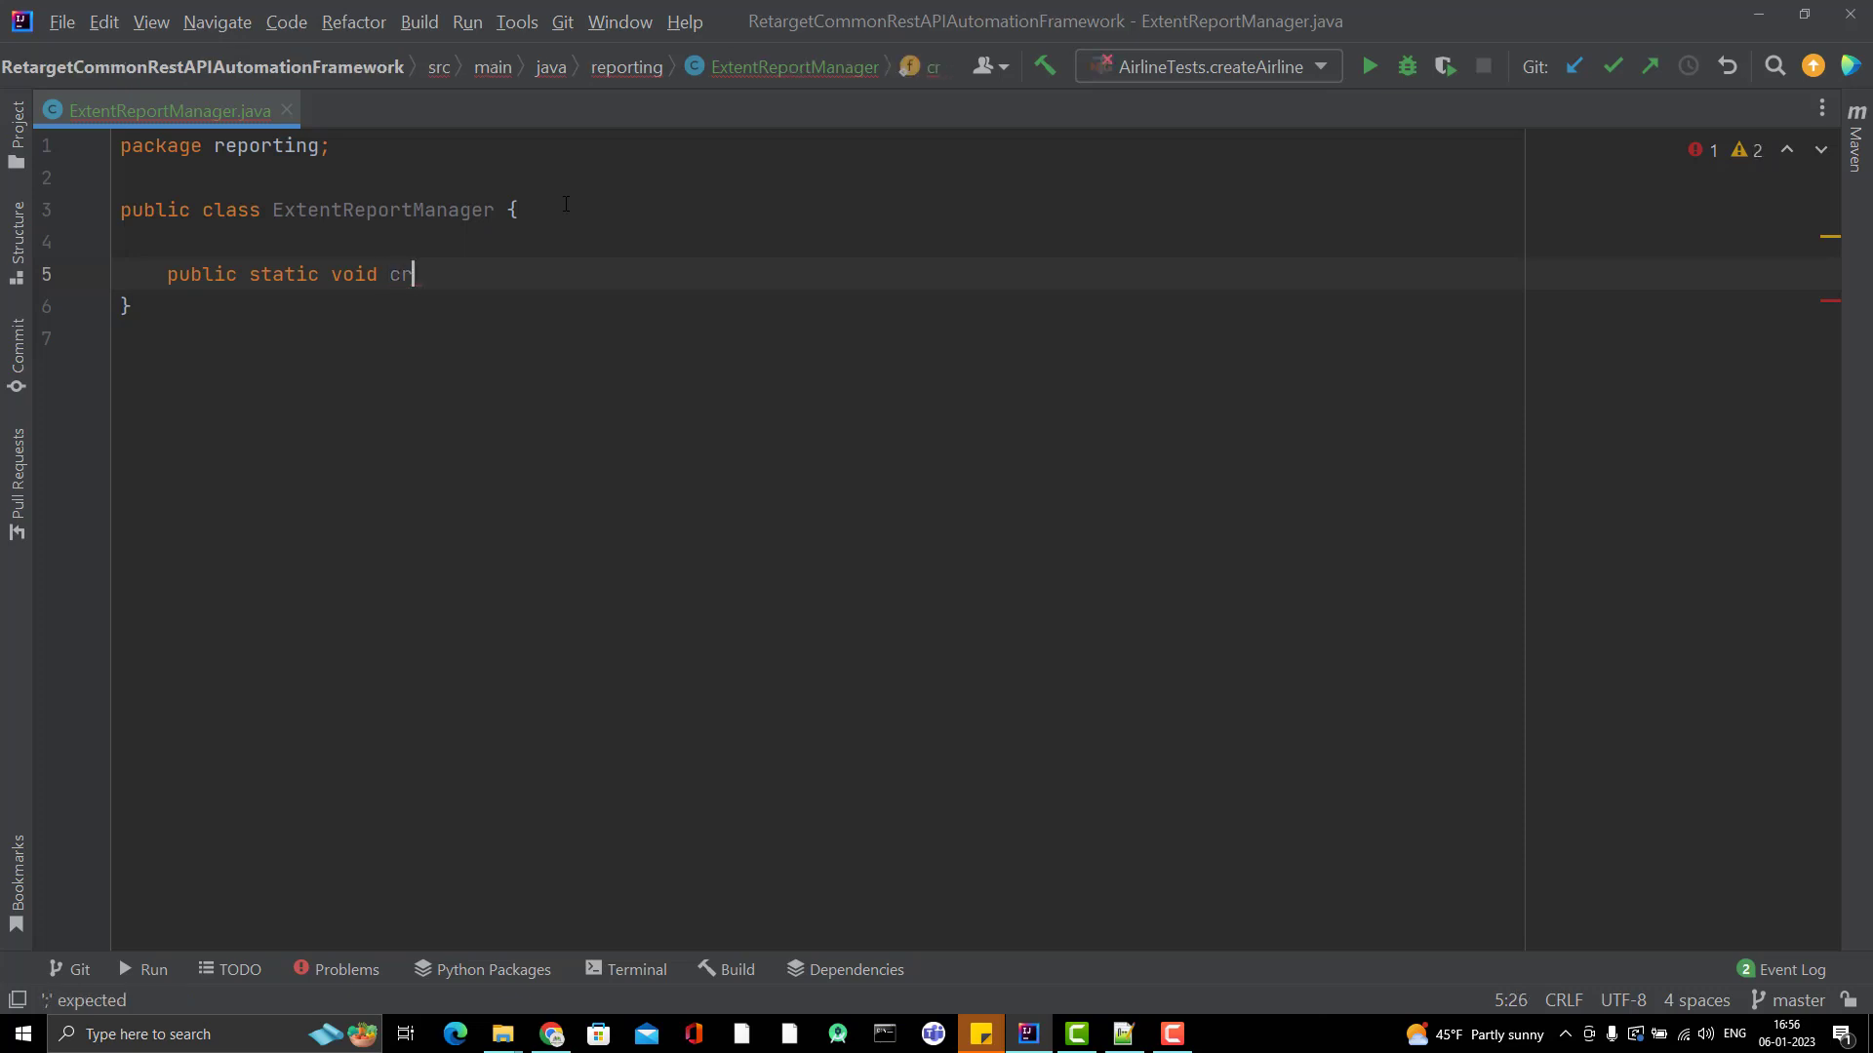
{"action": "type", "text": "eateInstance("}
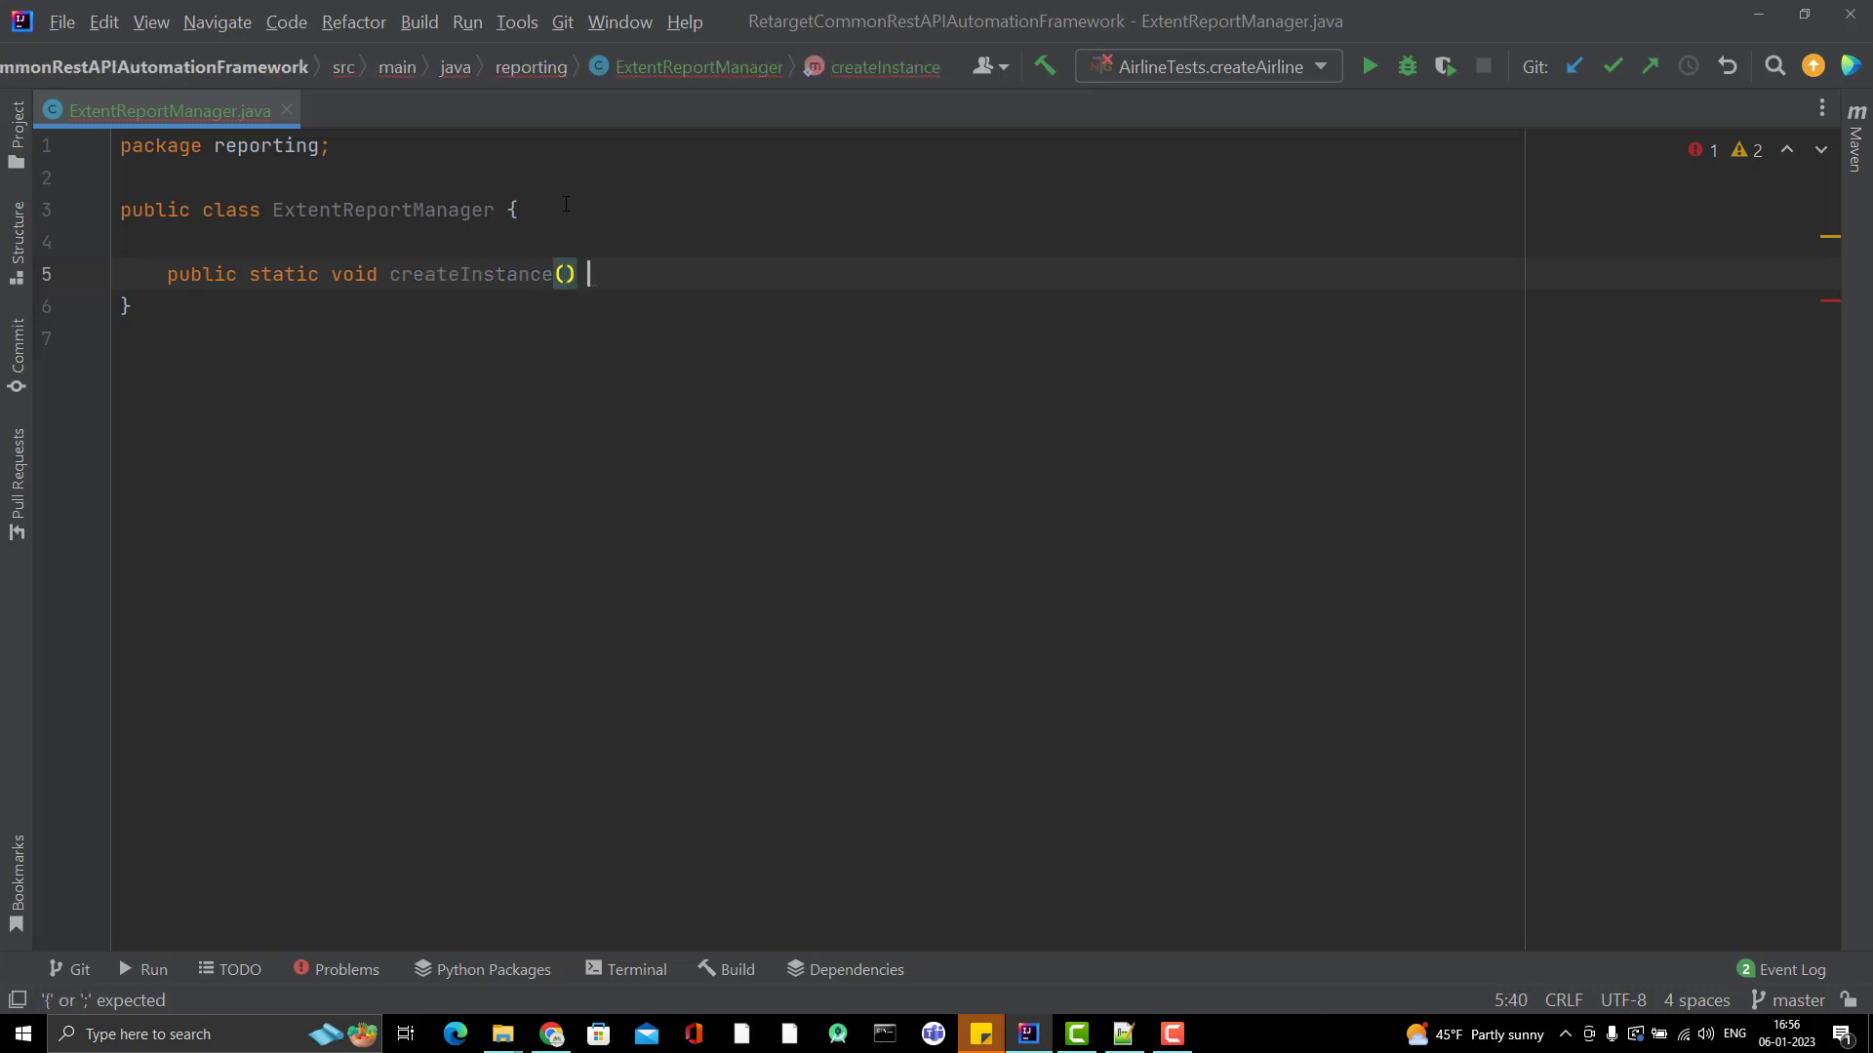
{"action": "type", "text": "{"}
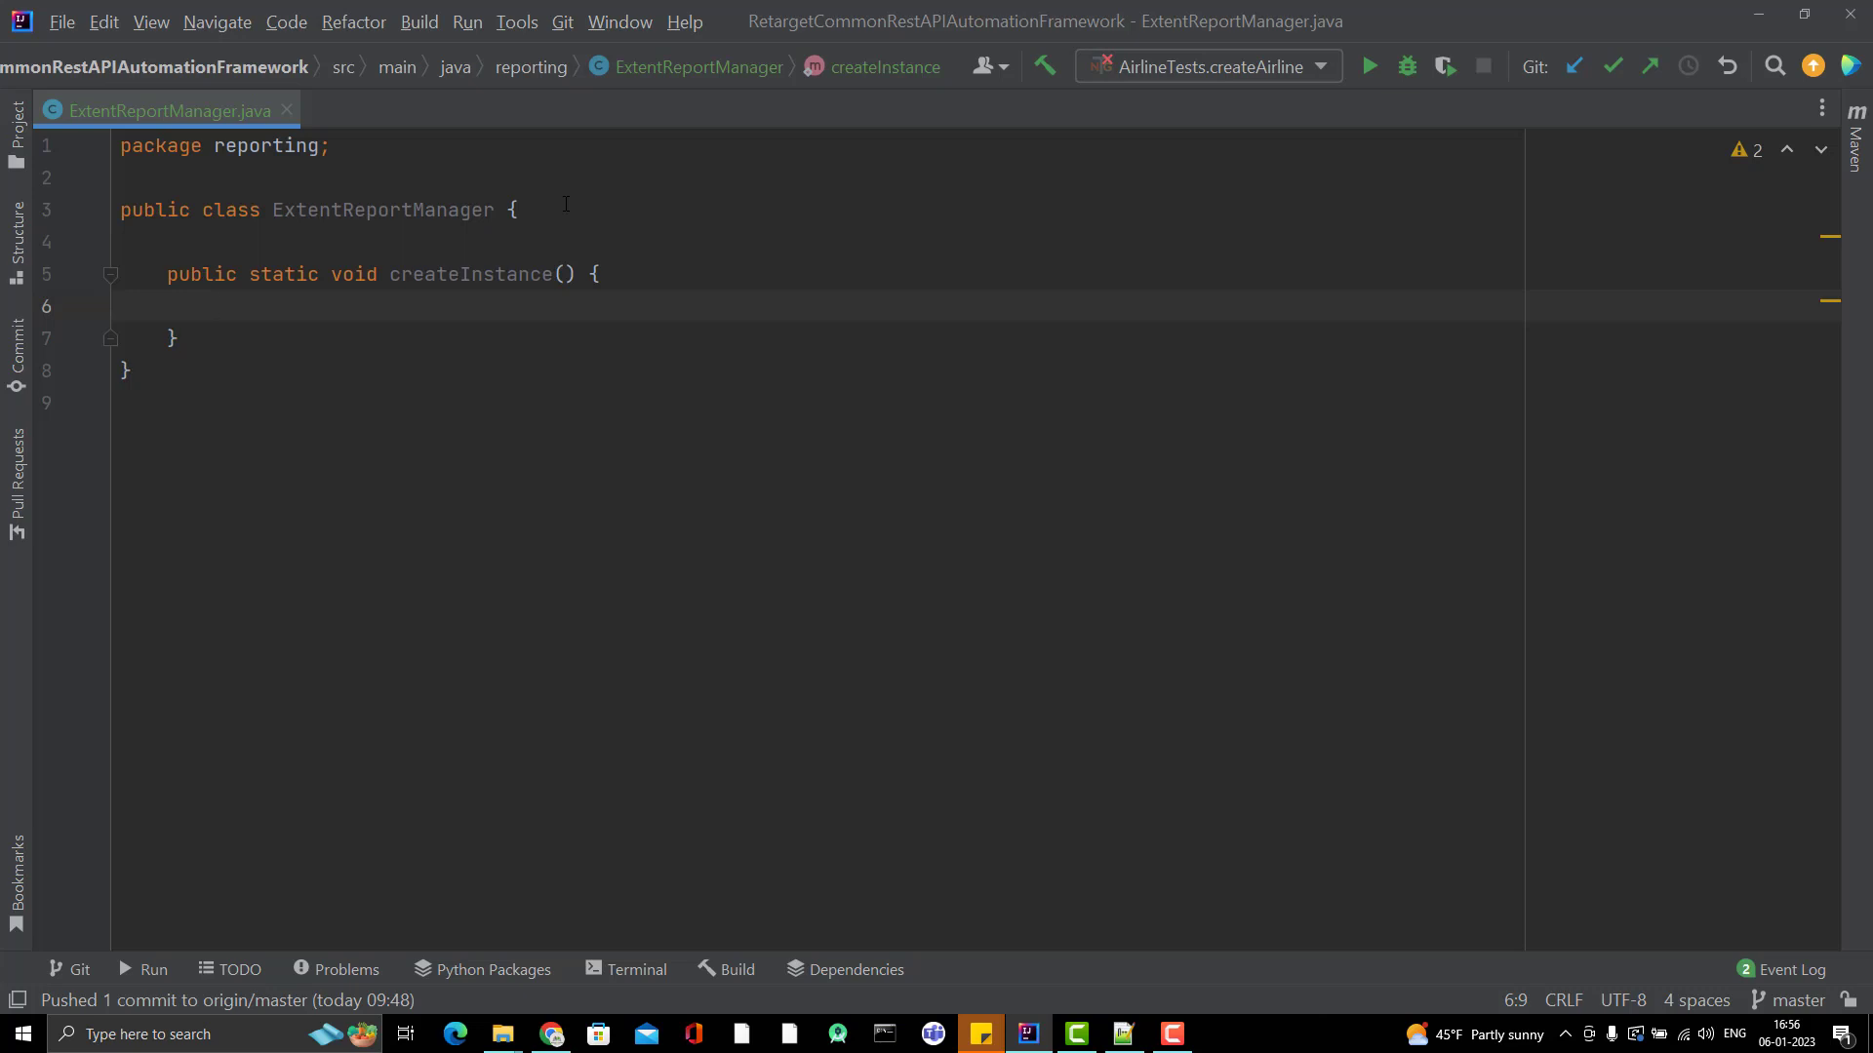
Step: Inside it, declare ExtentSparkReporter extentSparkReporter = new ExtentSparkReporter(); with auto-import
{"action": "type", "text": "E"}
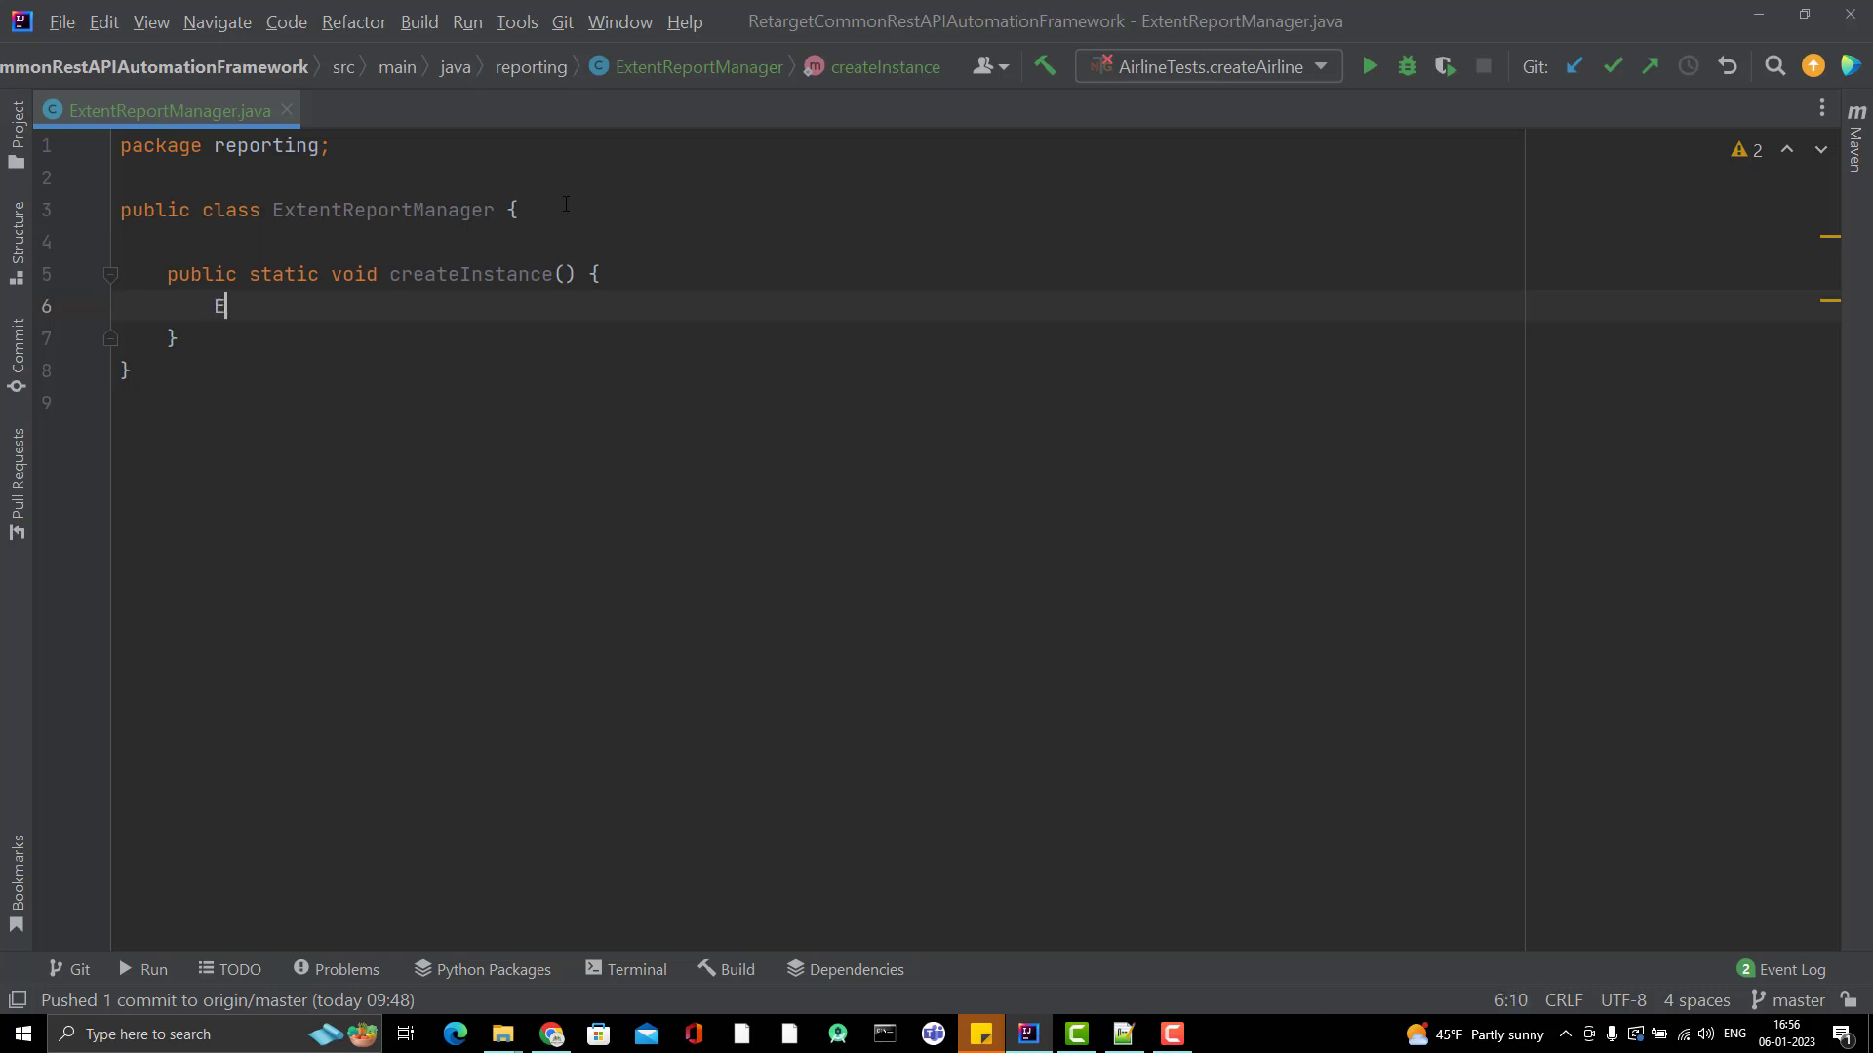
{"action": "type", "text": "xtentSparkReporter"}
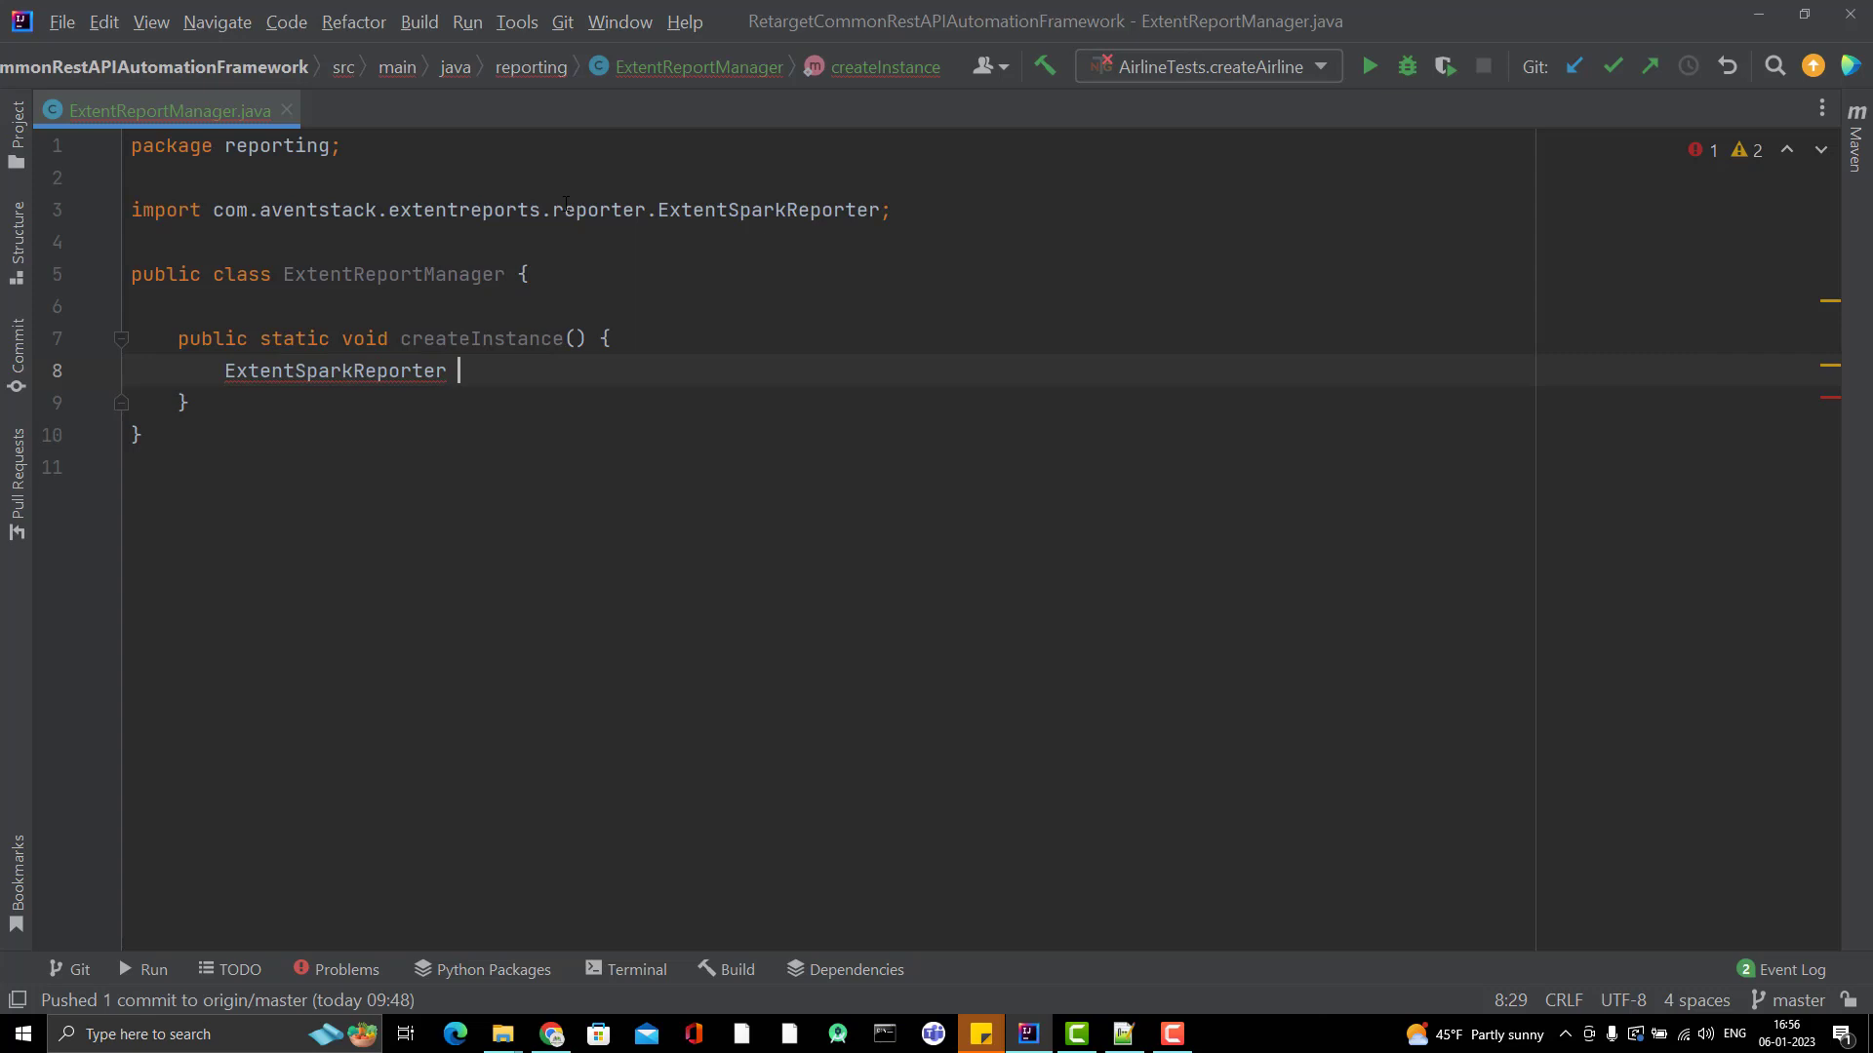
{"action": "type", "text": "extentSparkReporter ="}
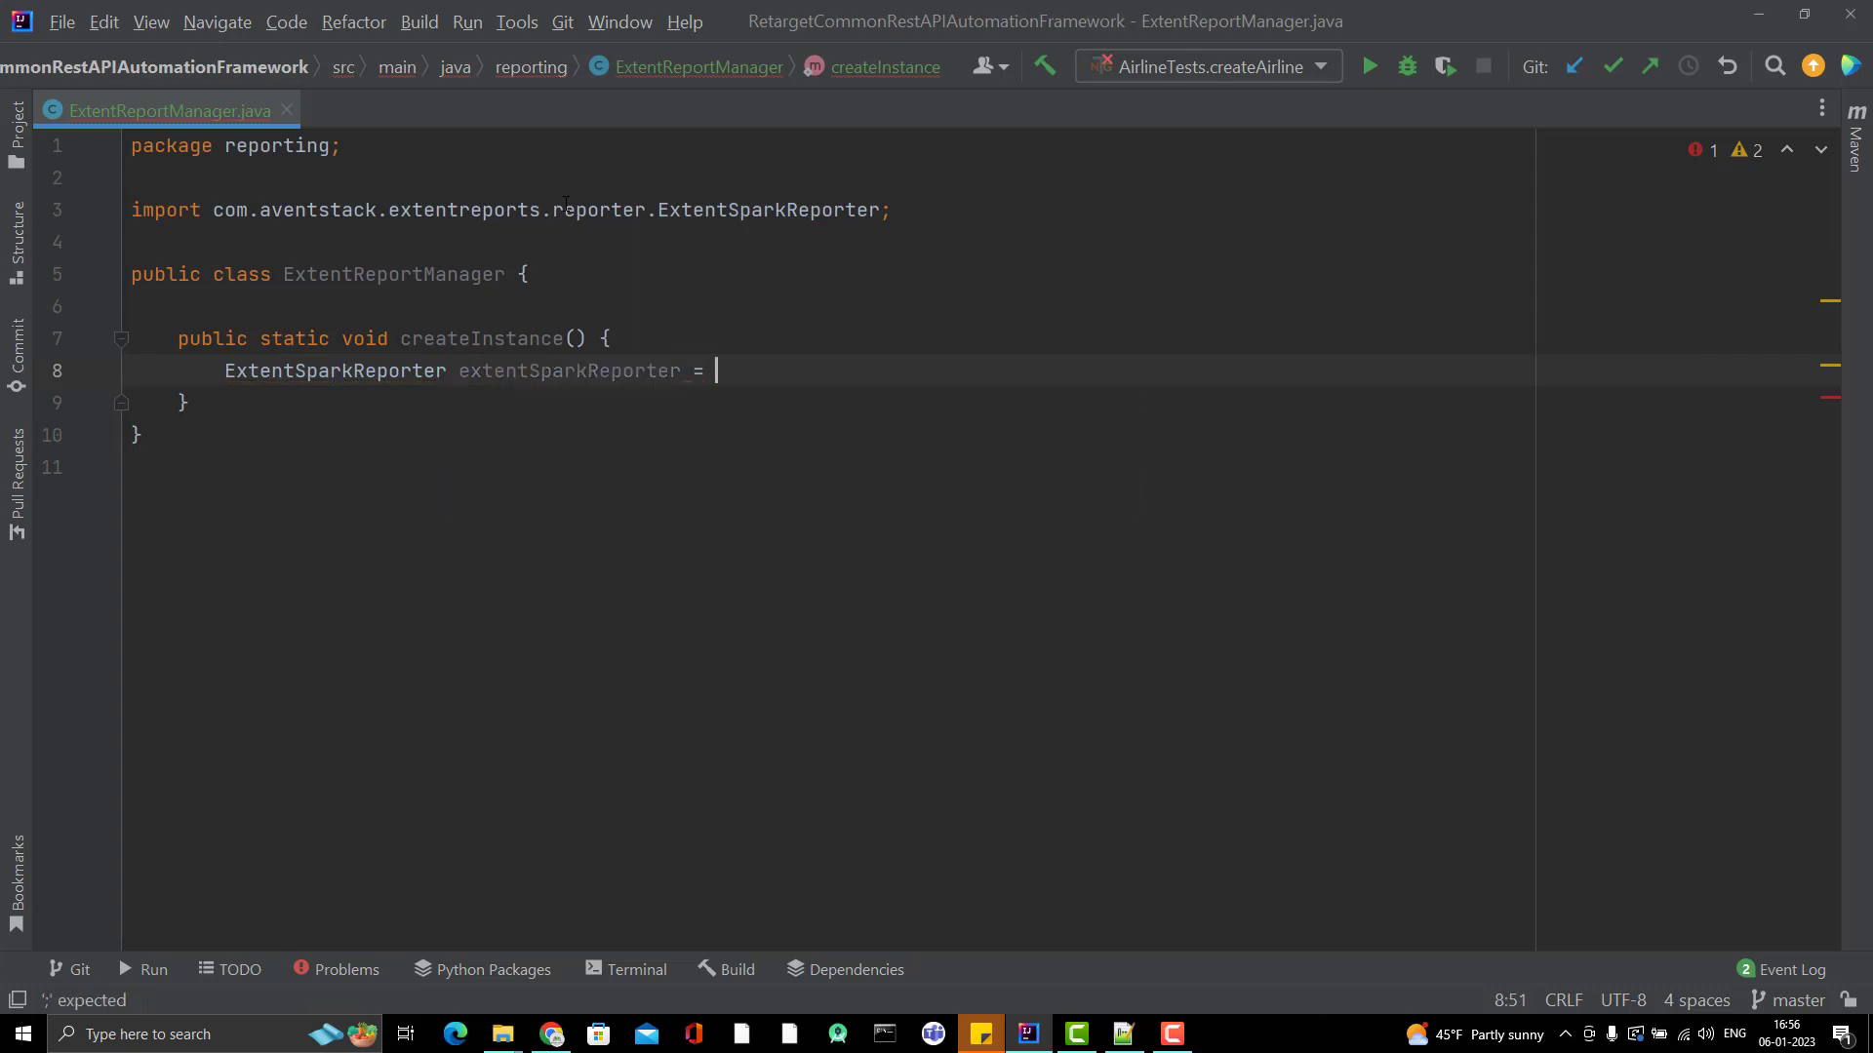
{"action": "type", "text": "new ExtentSparkReporter("}
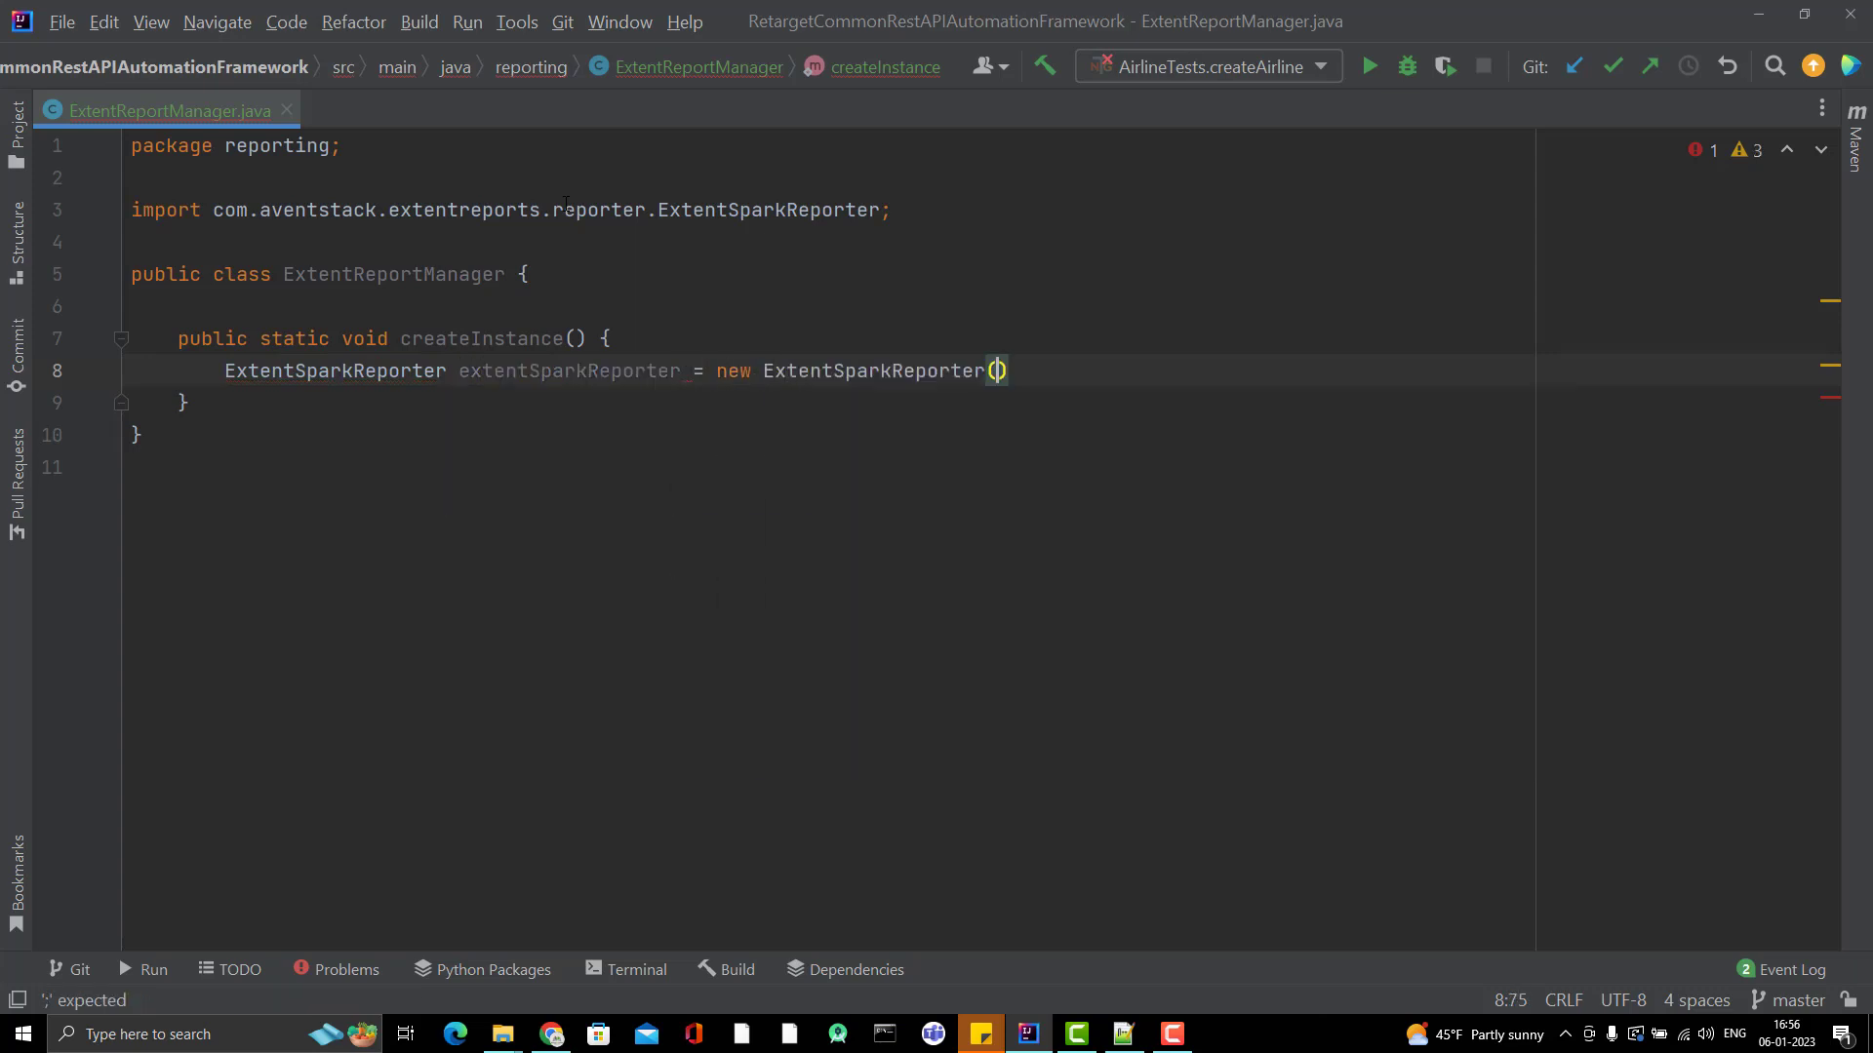
{"action": "type", "text": ";"}
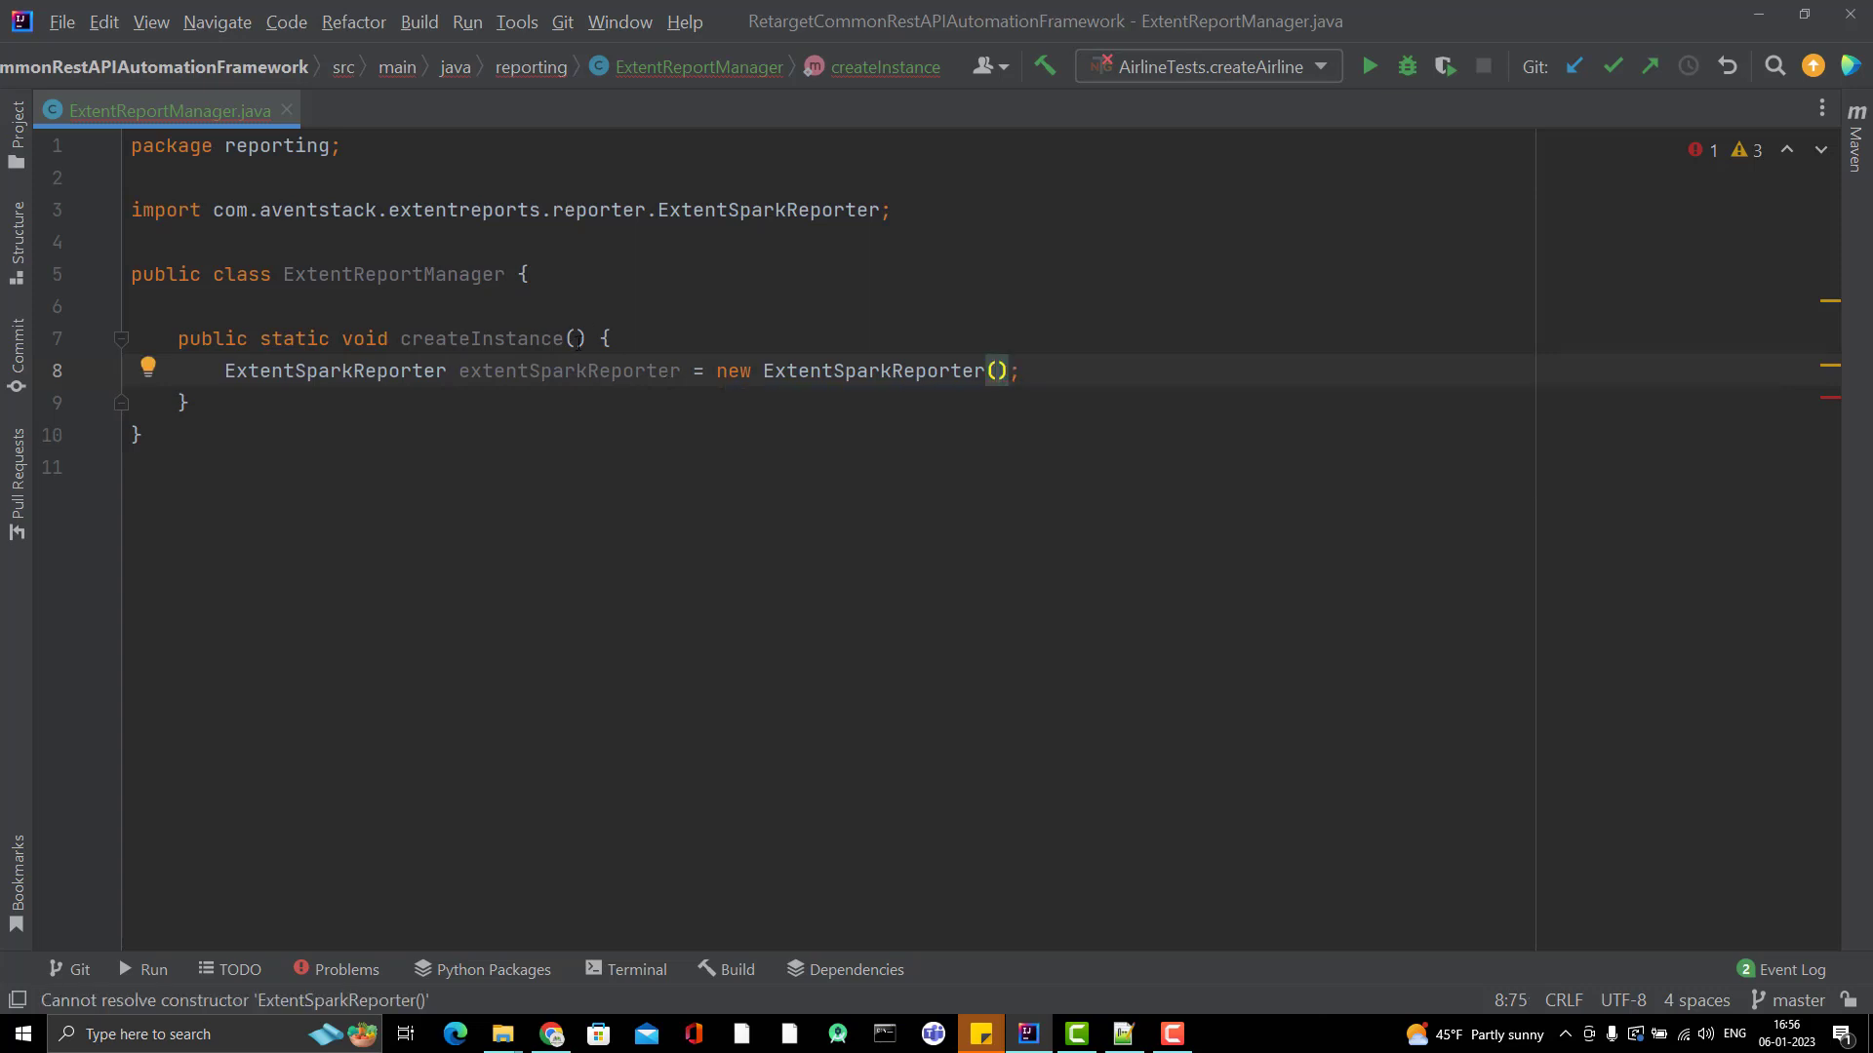
Step: Give createInstance a String fileName parameter
{"action": "left_click", "coordinate": [574, 338]}
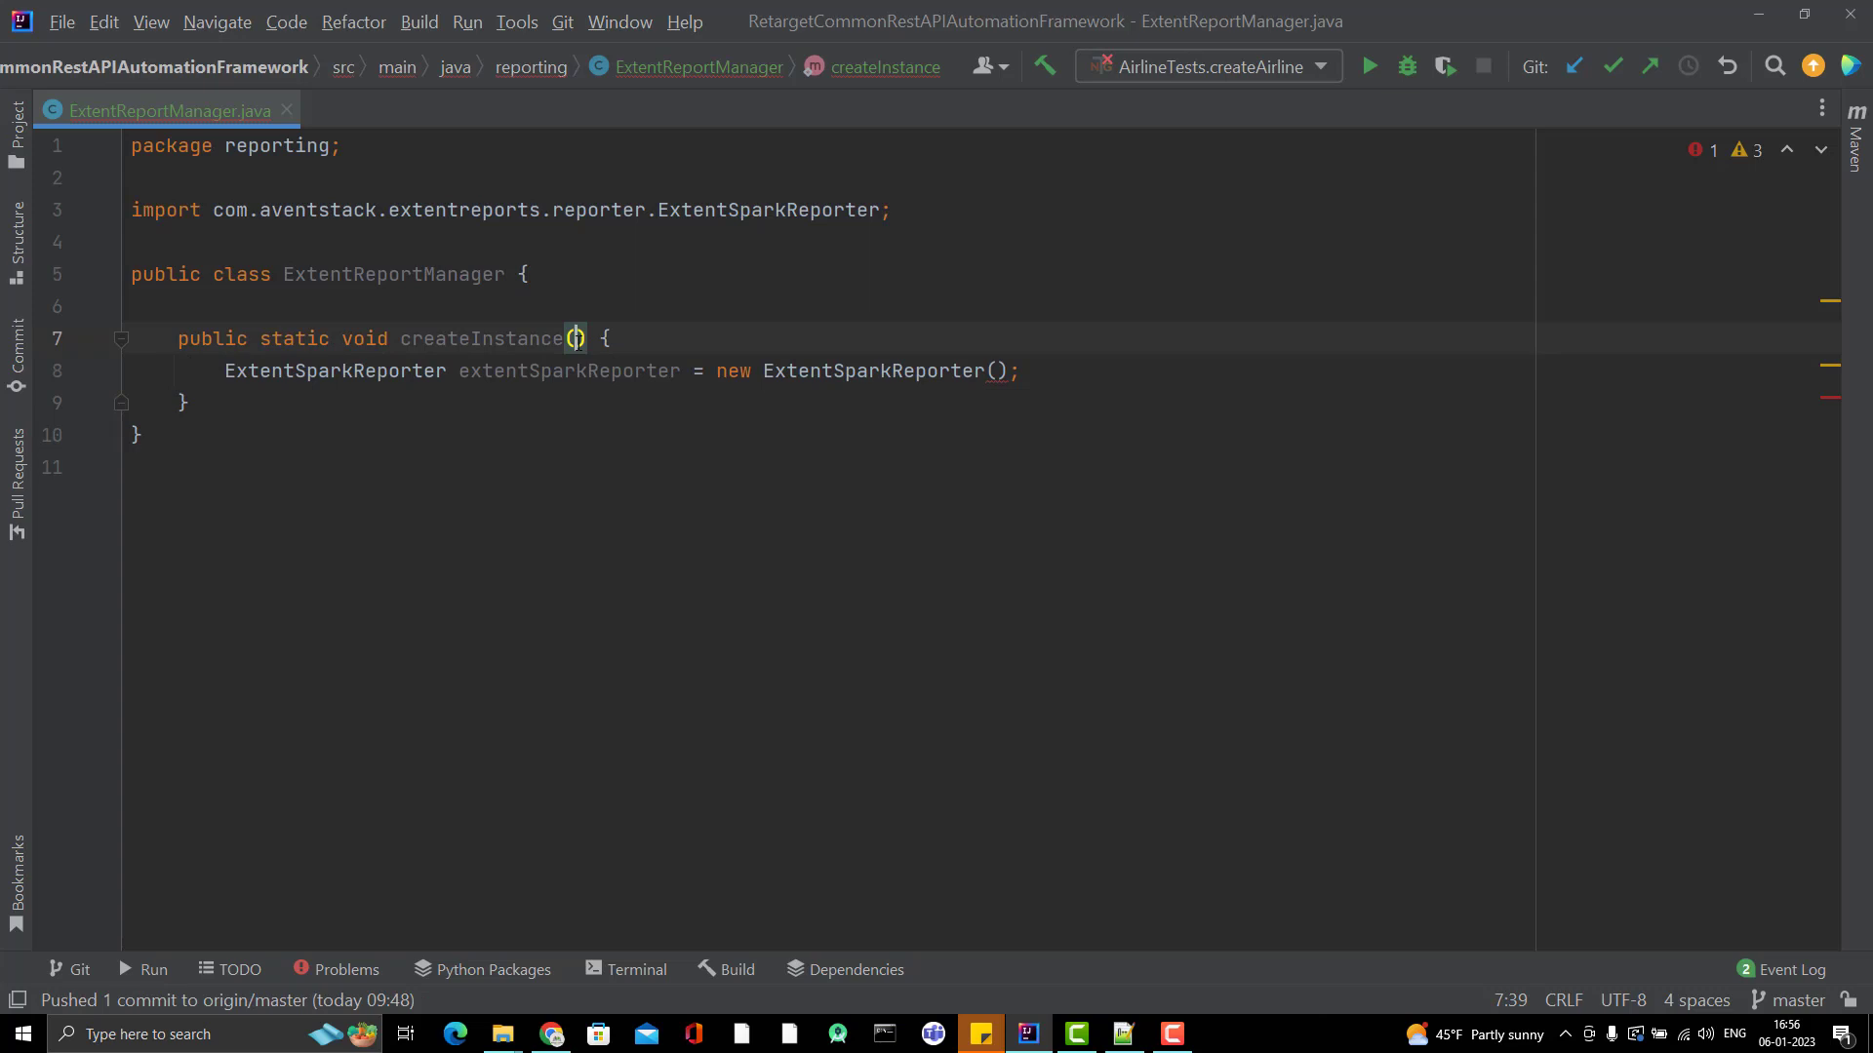
{"action": "type", "text": "String"}
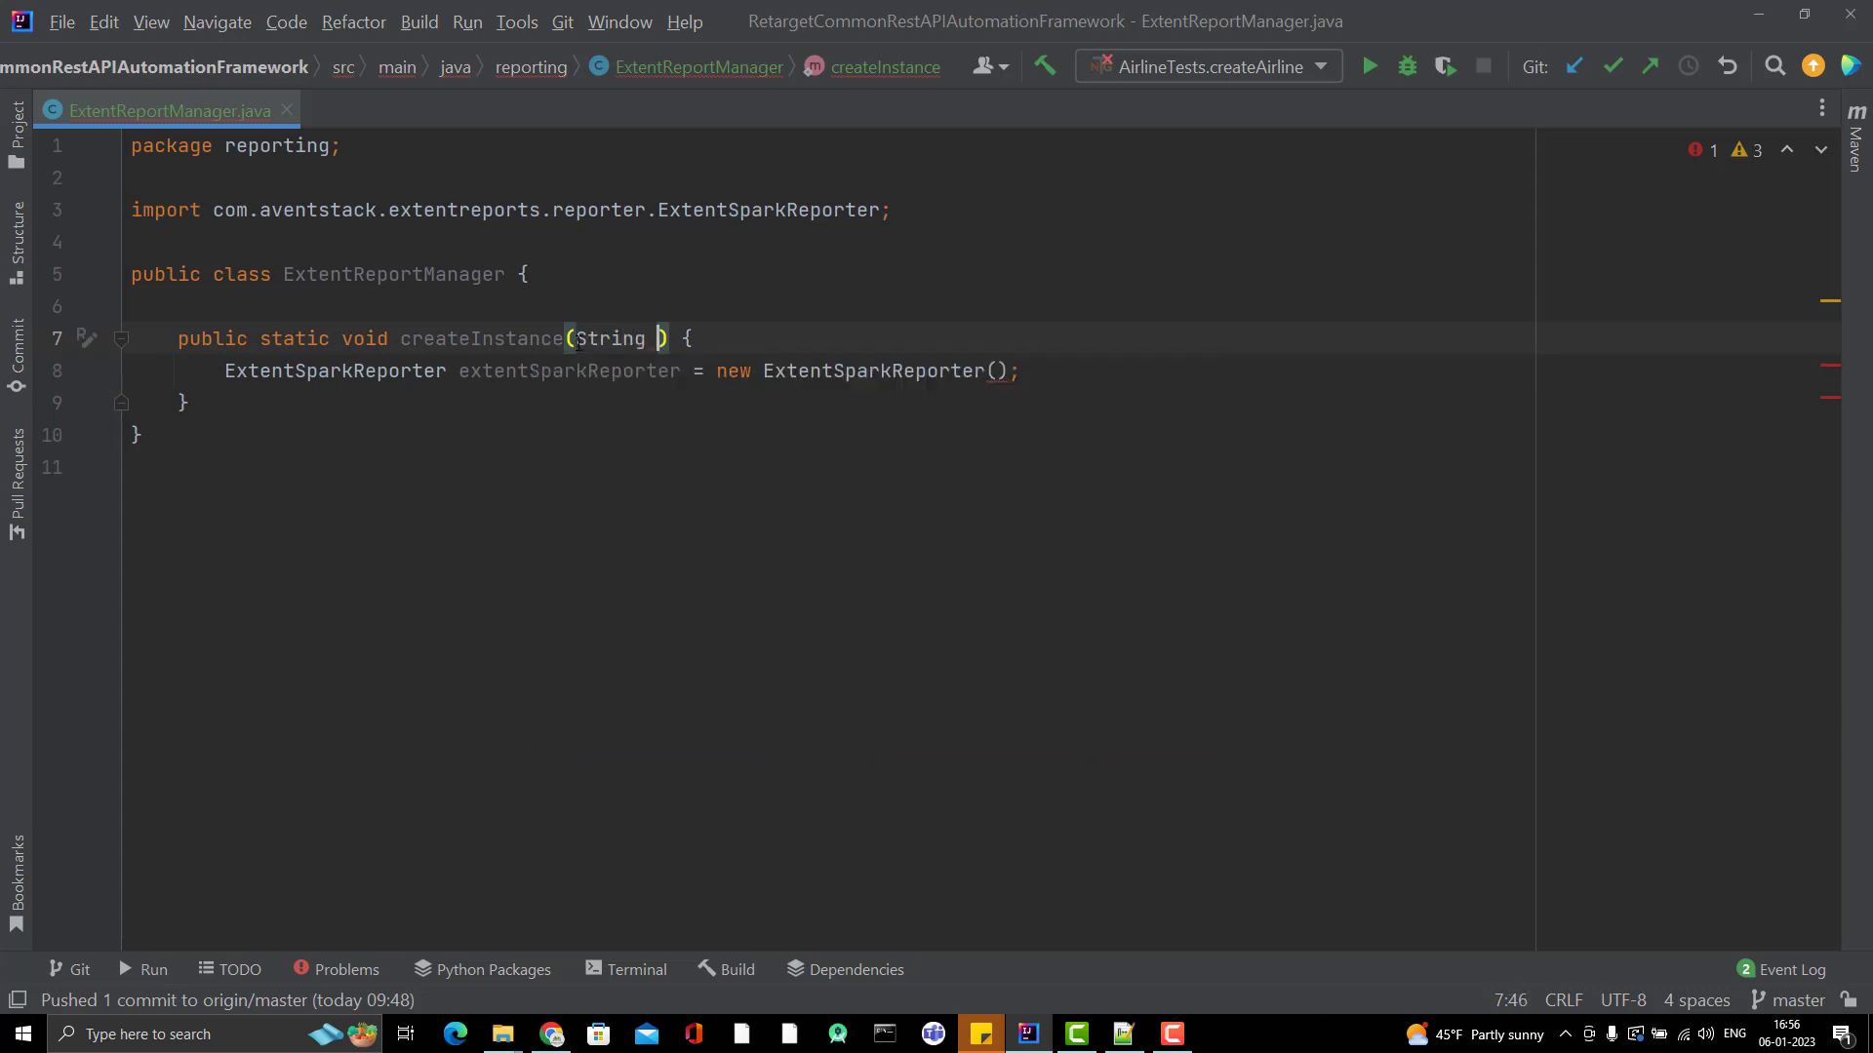
{"action": "type", "text": "fileName"}
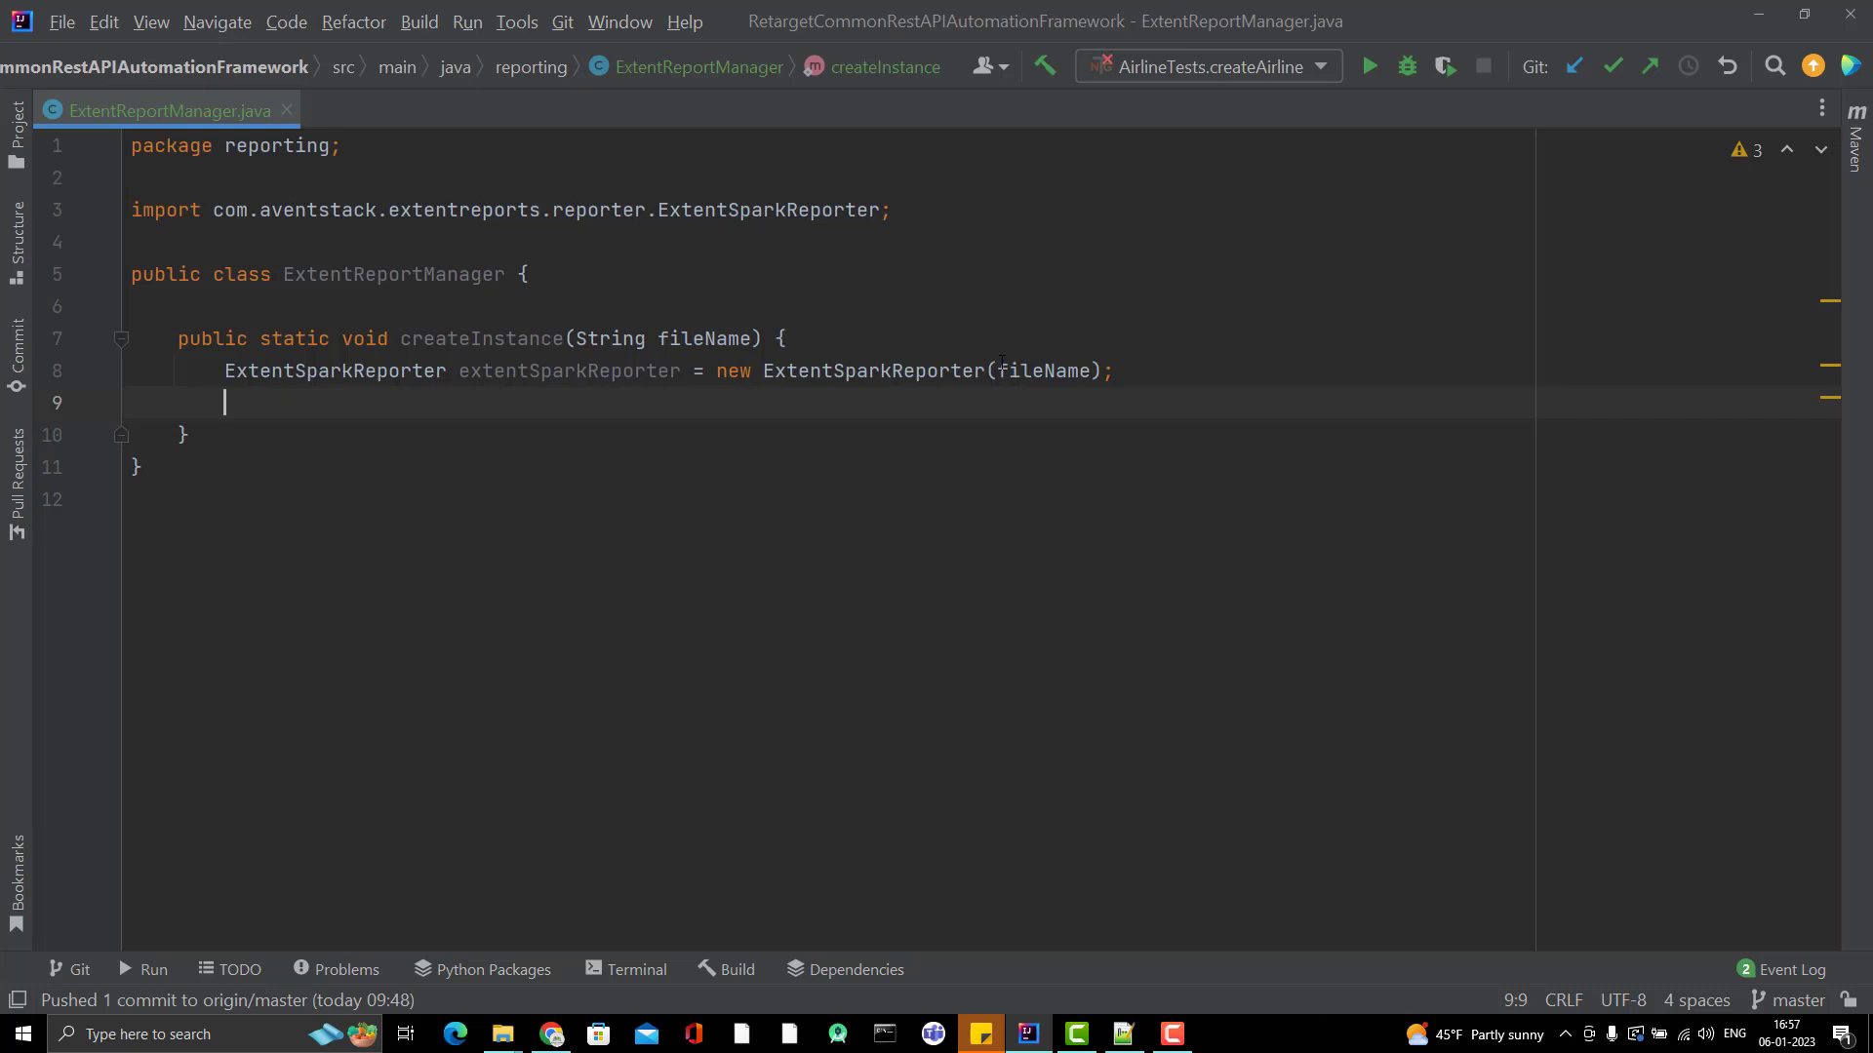
Step: Add extentSparkReporter.config().setReportName("API Automation Report");
{"action": "type", "text": "extentSparkReporter"}
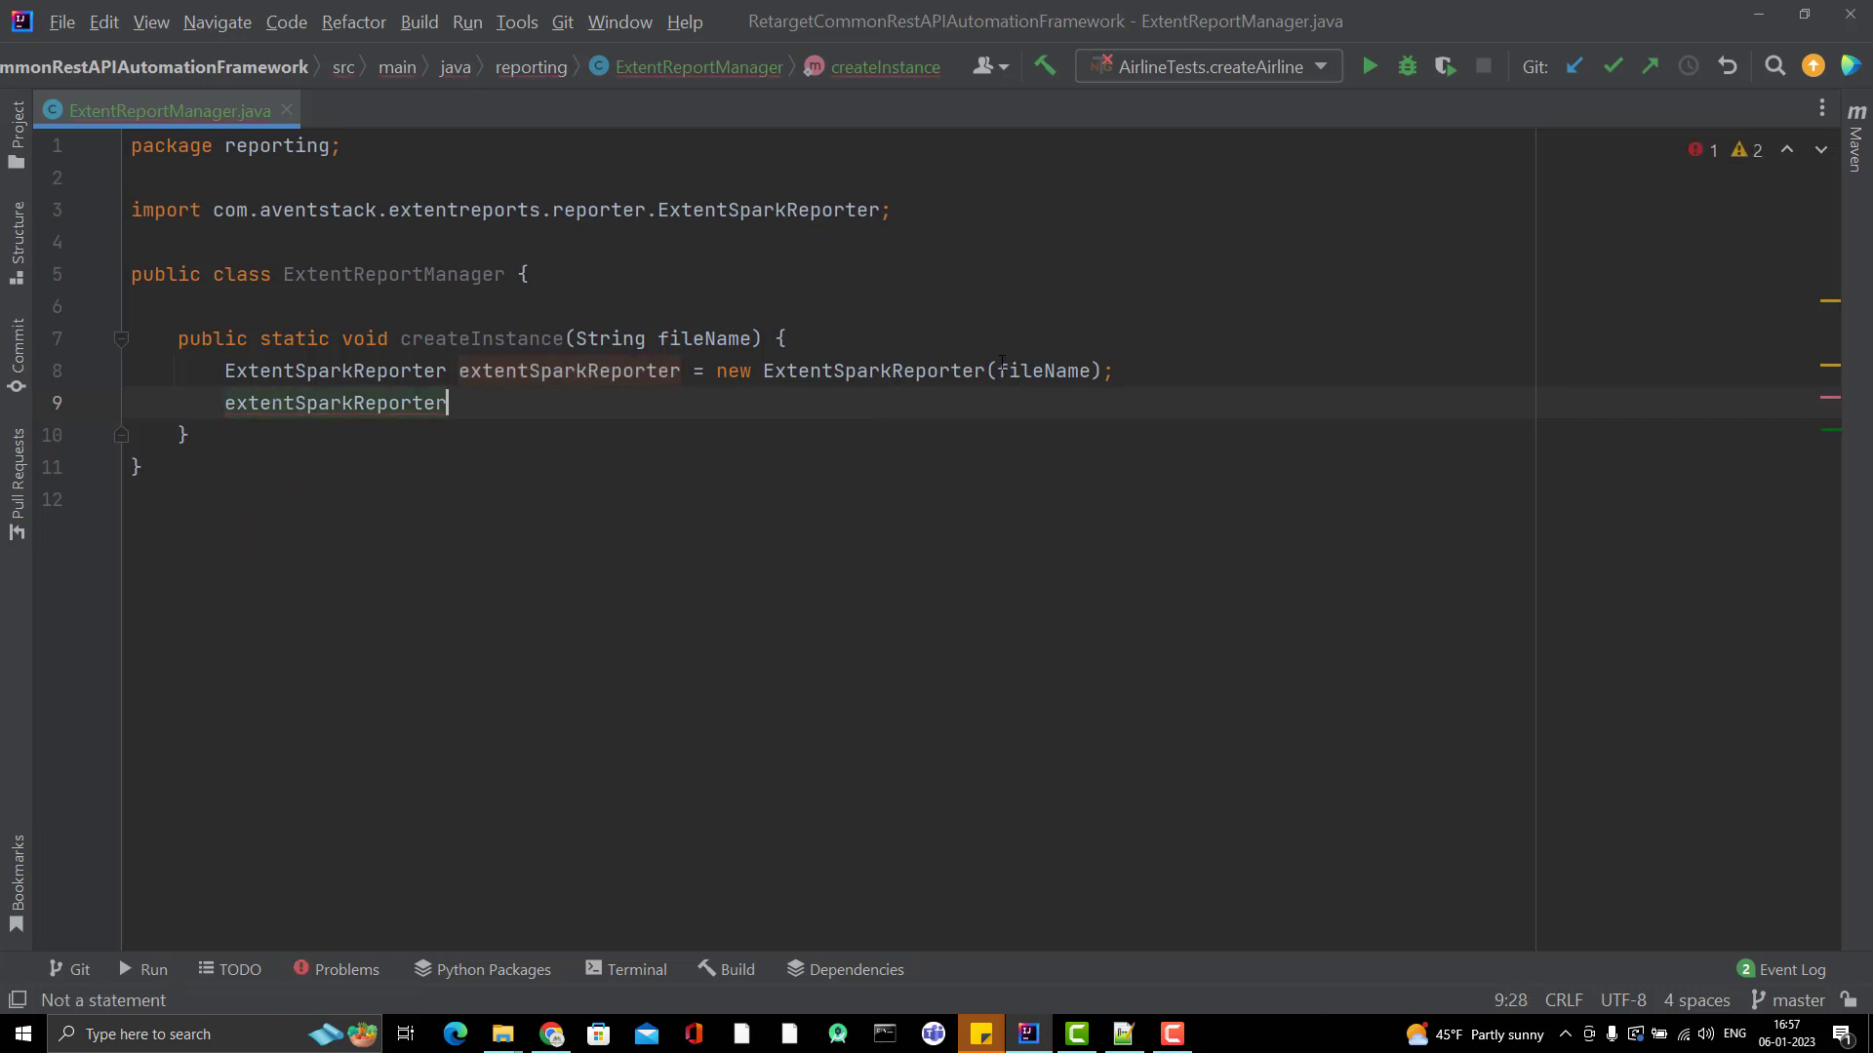
{"action": "type", "text": ".set"}
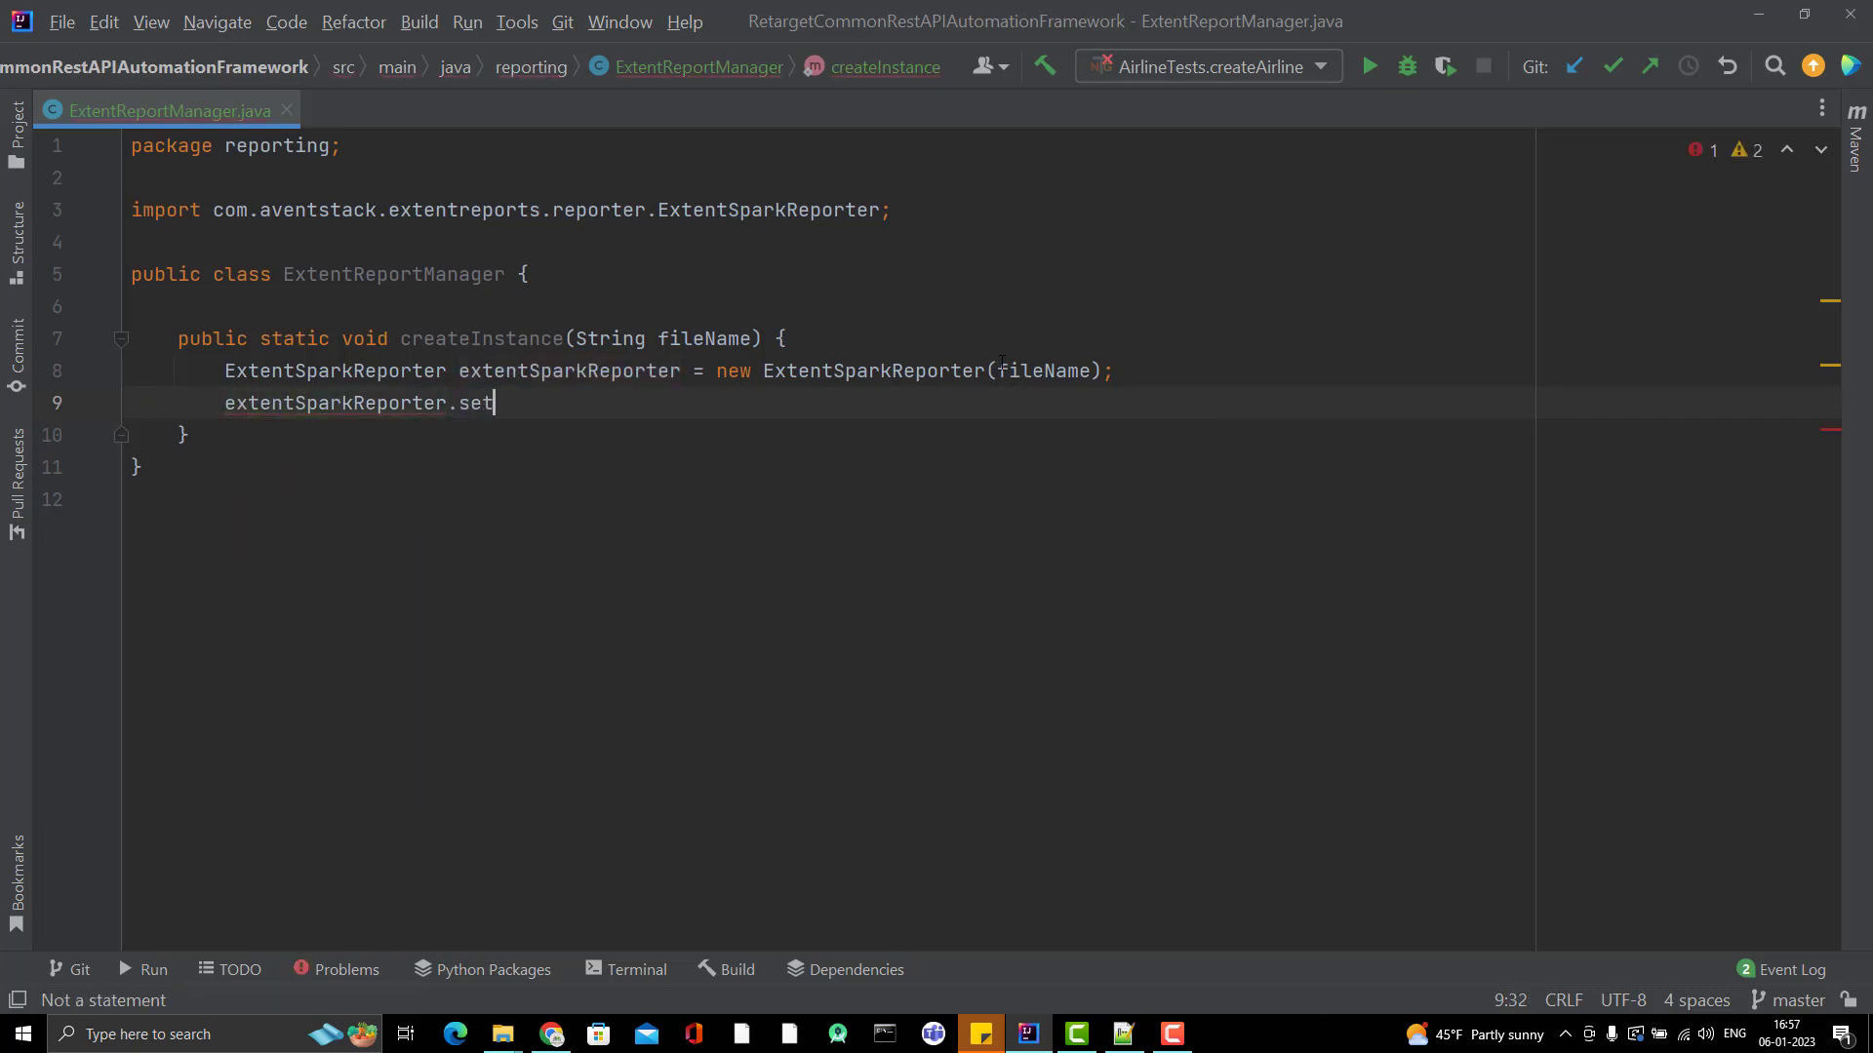
{"action": "key", "text": "Backspace"}
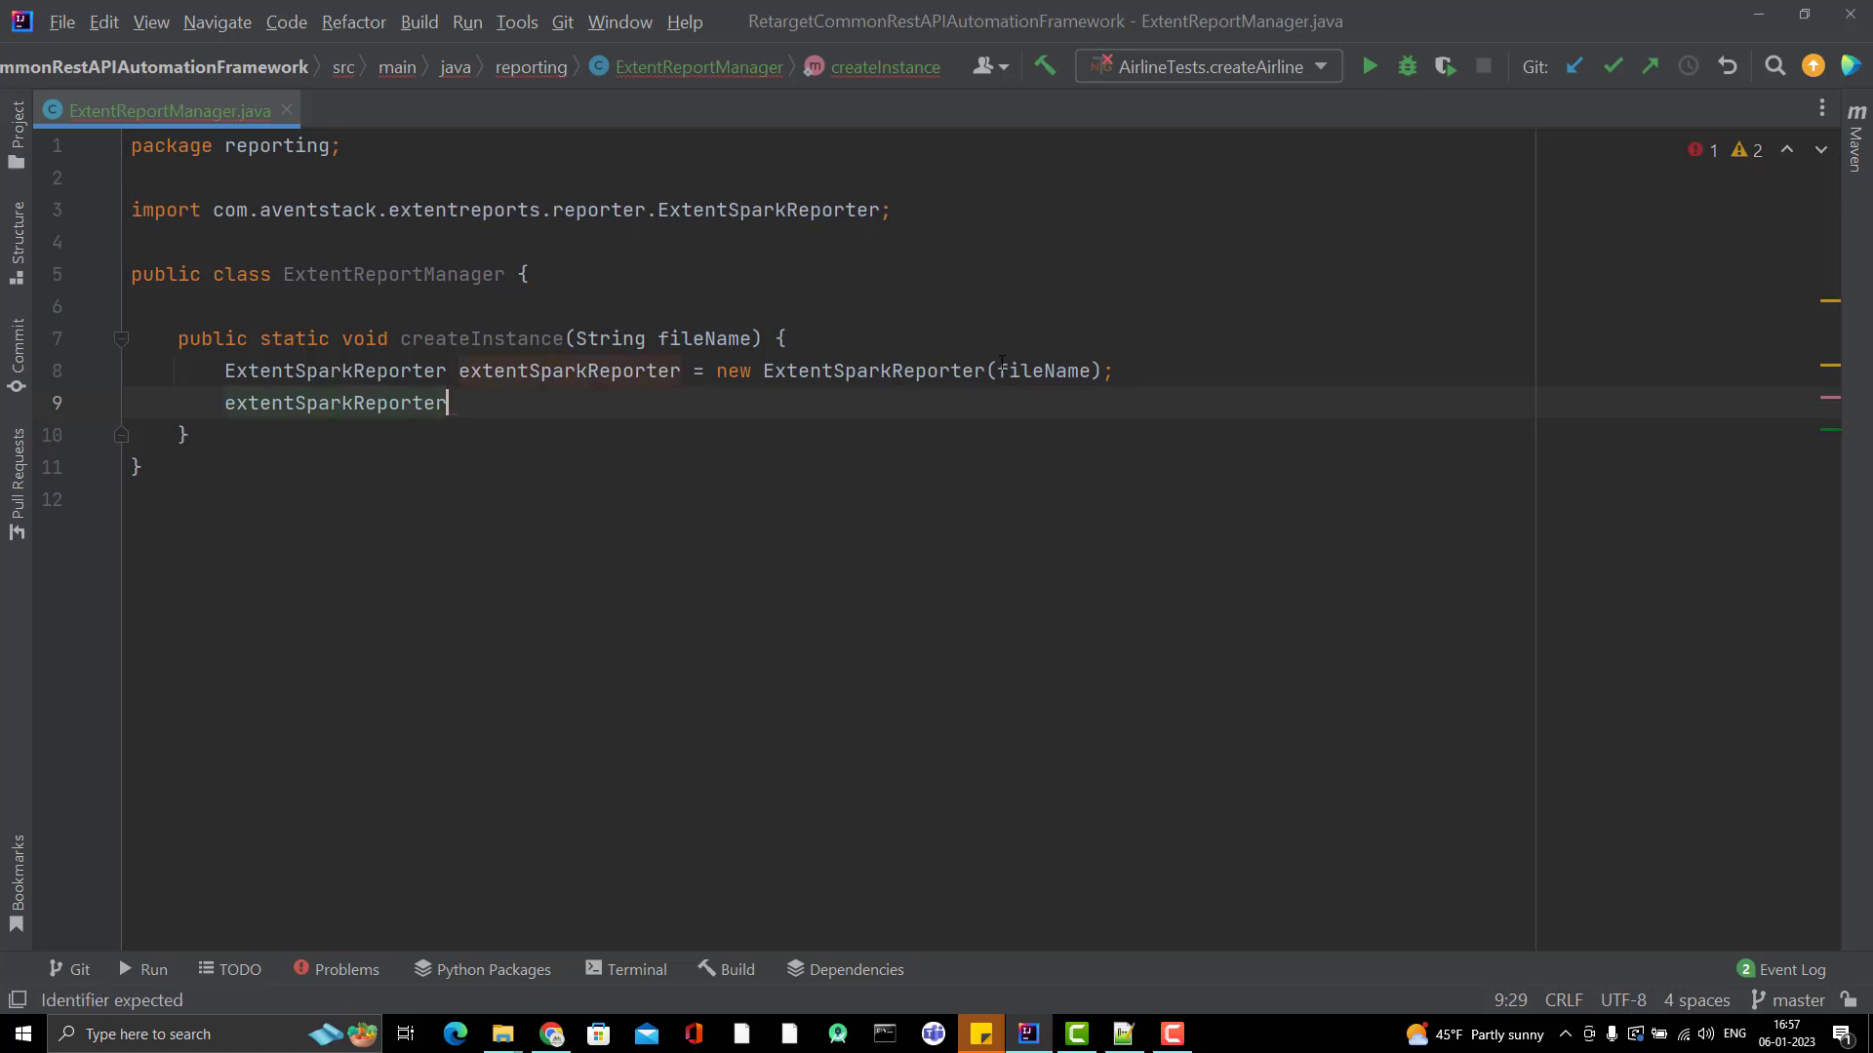
{"action": "type", "text": ".co"}
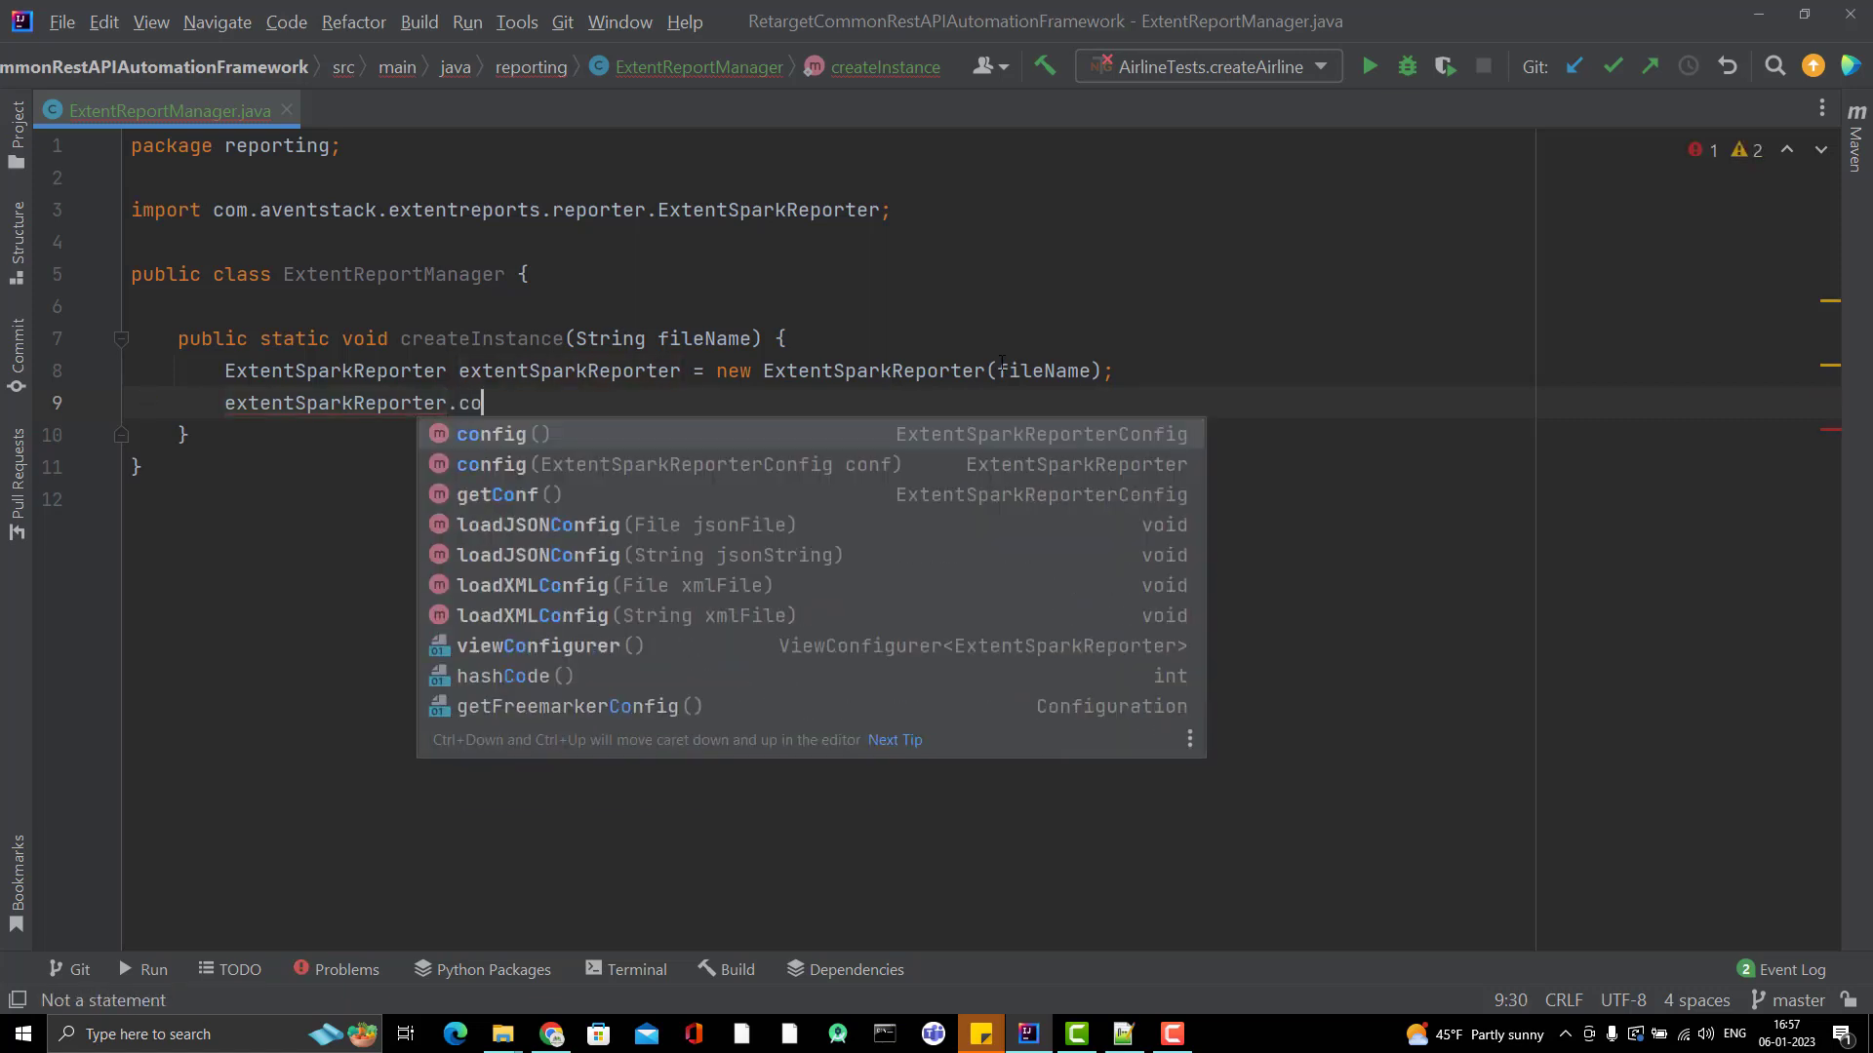
{"action": "left_click", "coordinate": [489, 433]}
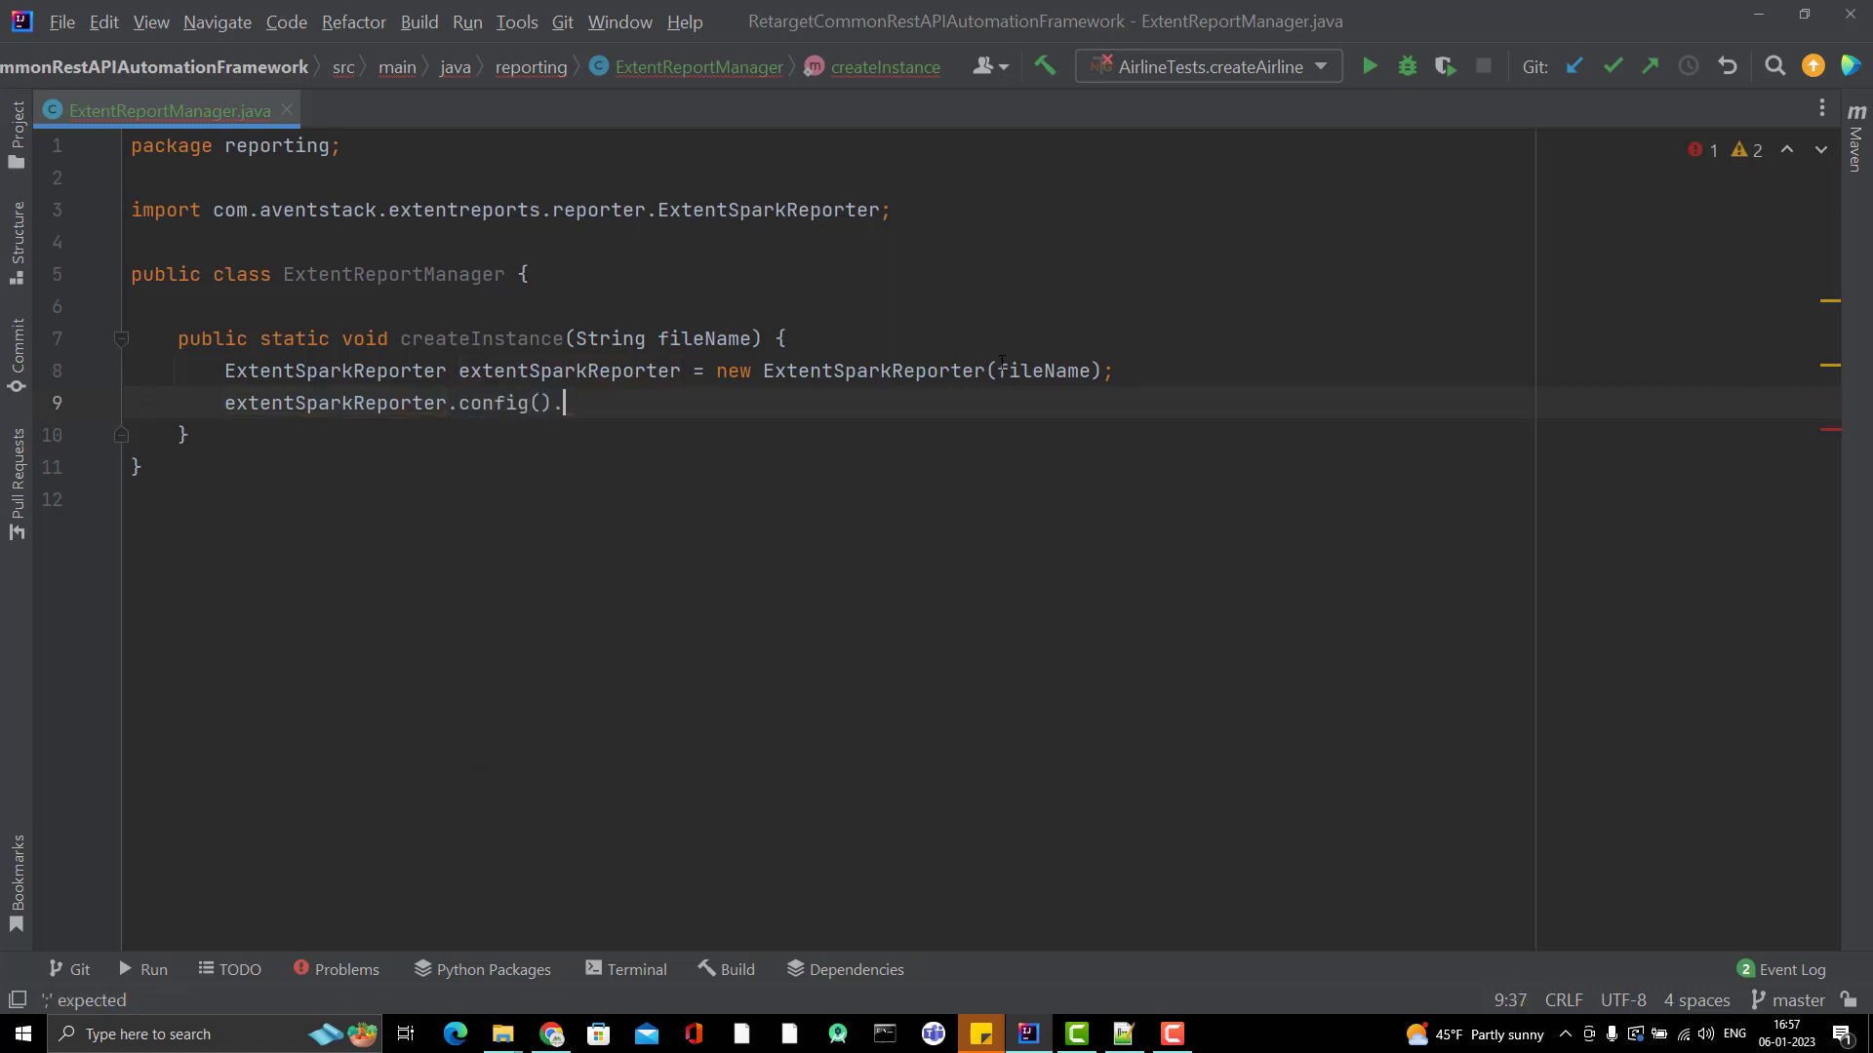
{"action": "type", "text": "set"}
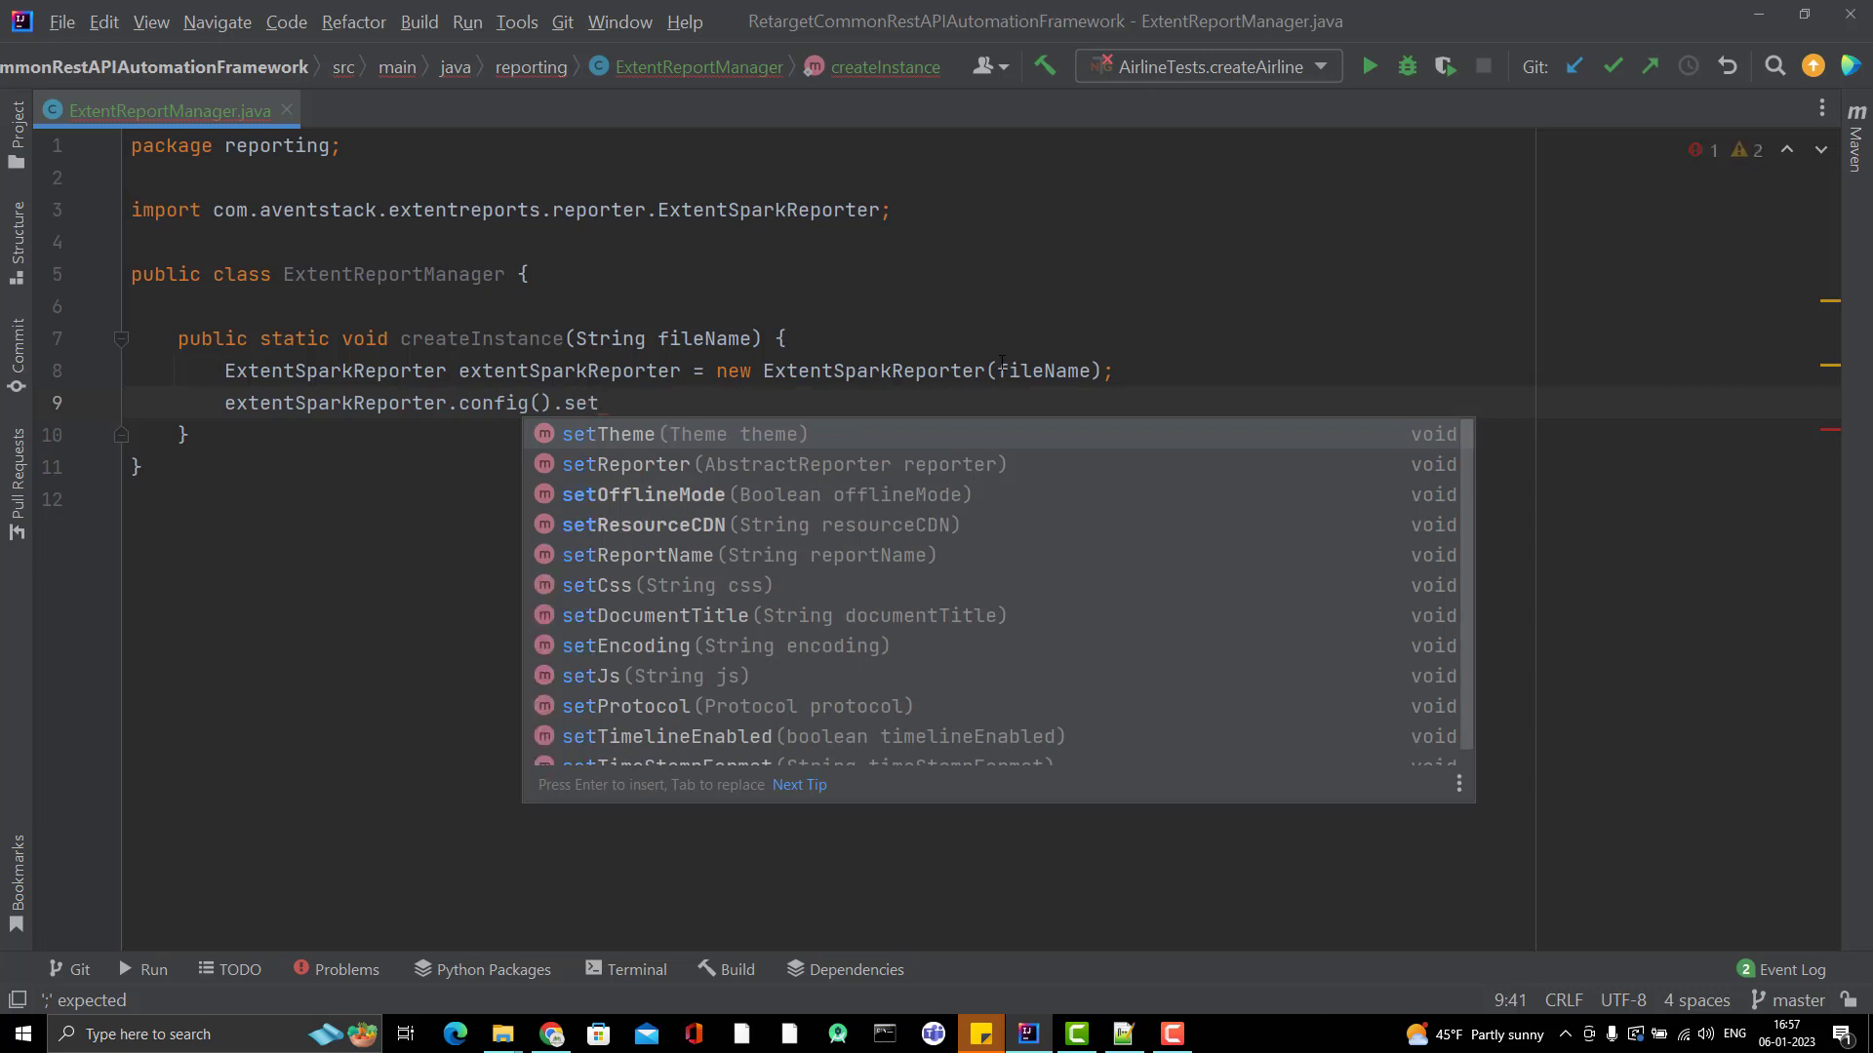
{"action": "type", "text": "Re"}
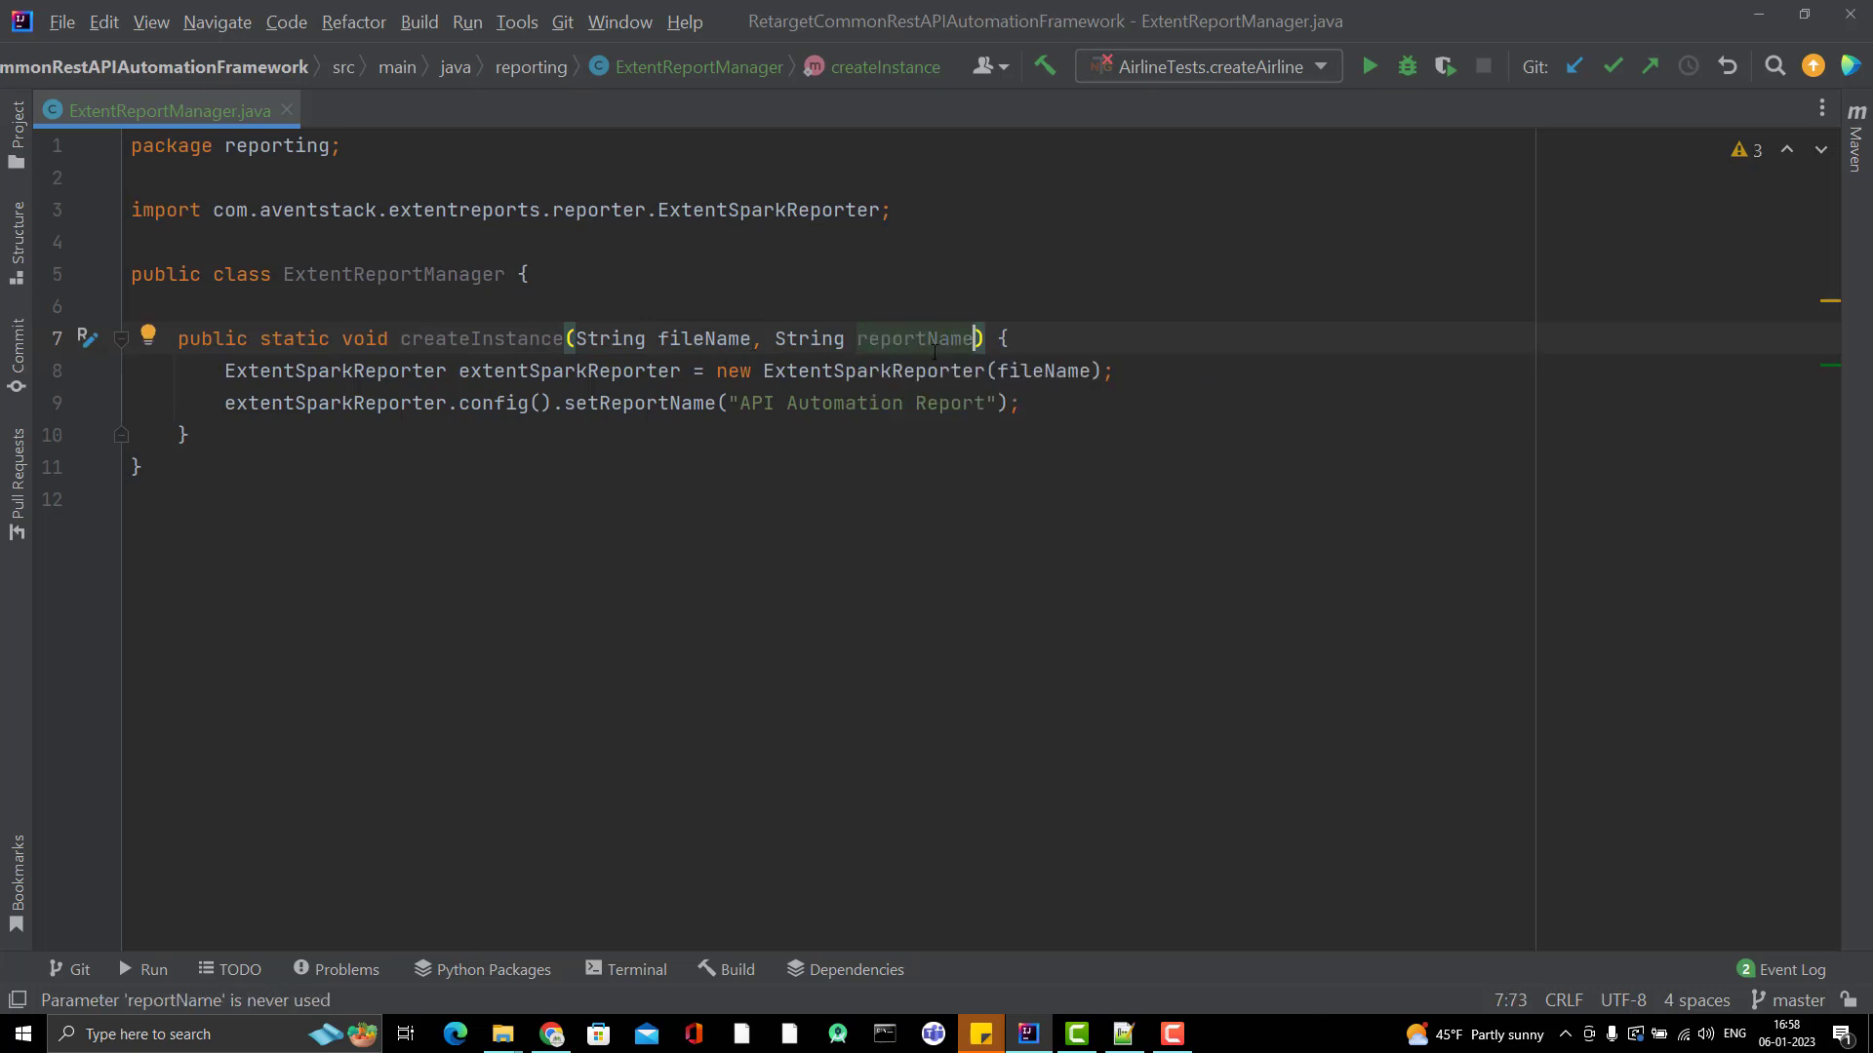
Step: Add an extentSparkReporter.config().setDocumentTitle call below the report name line
{"action": "double_click", "coordinate": [915, 340]}
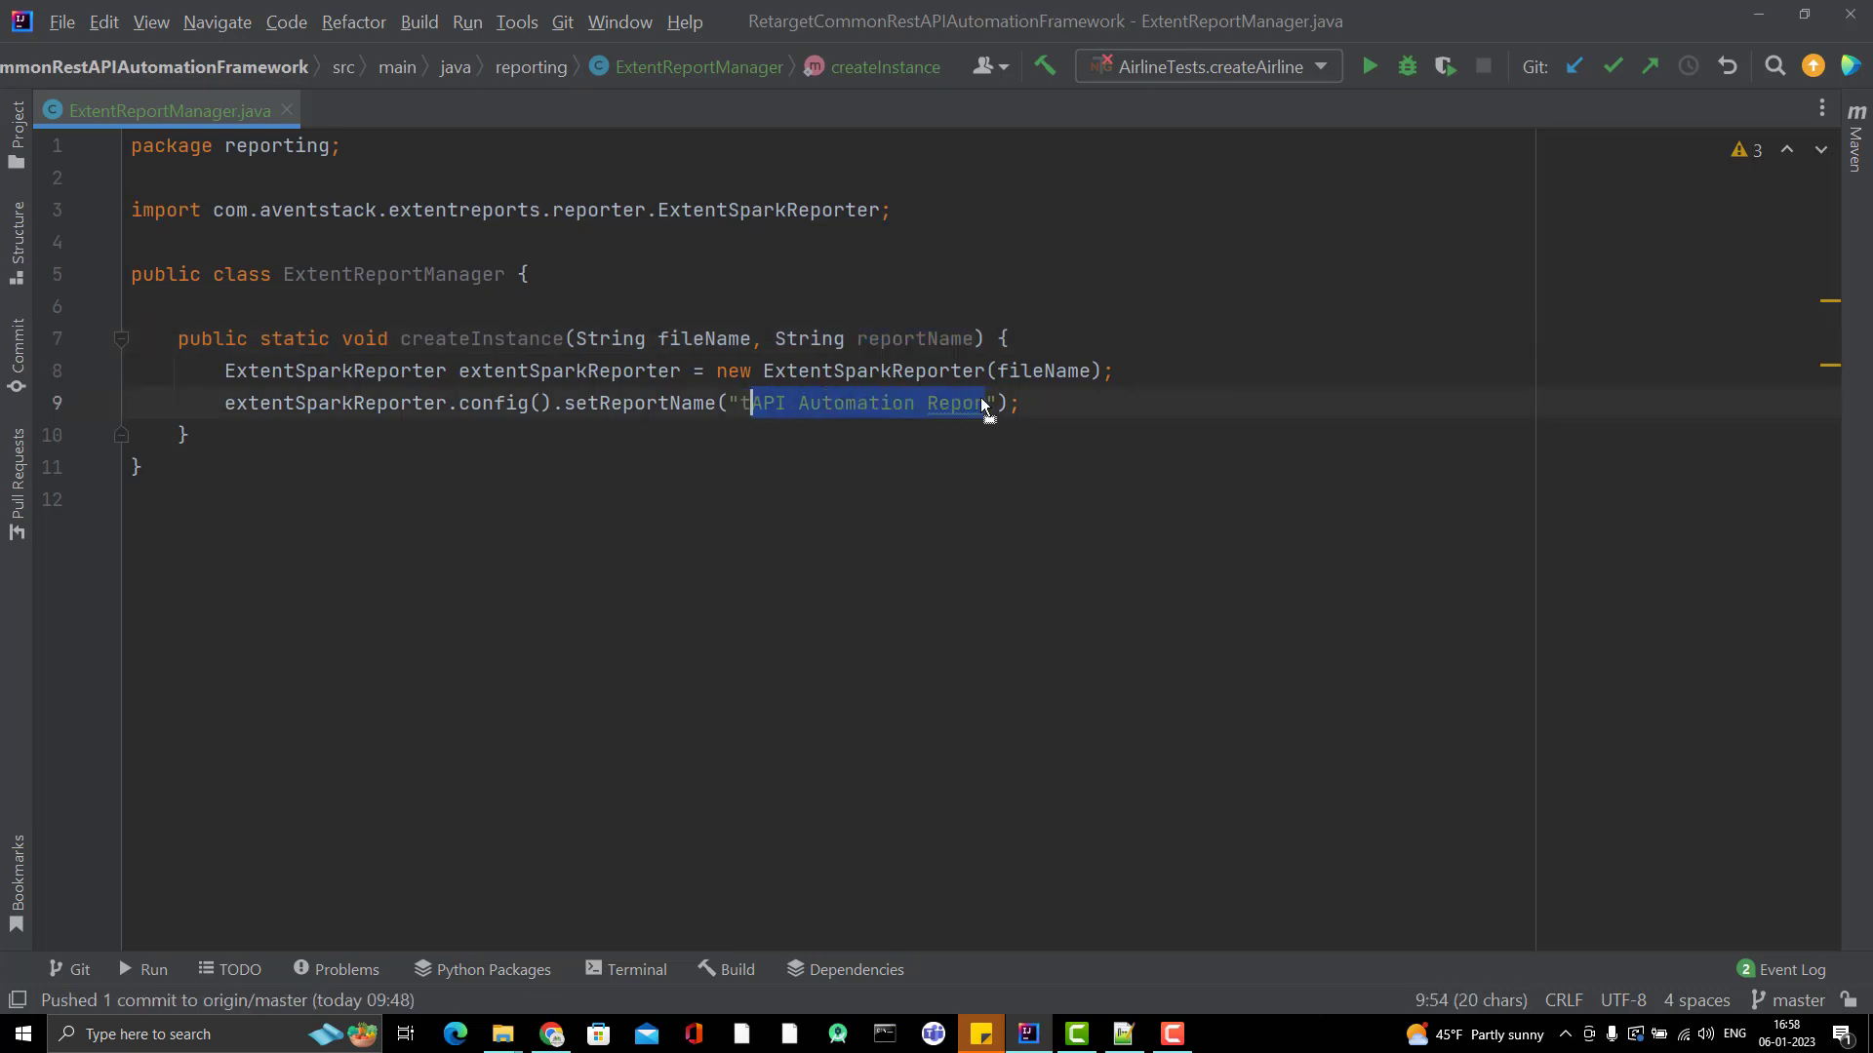
{"action": "key", "text": "Delete"}
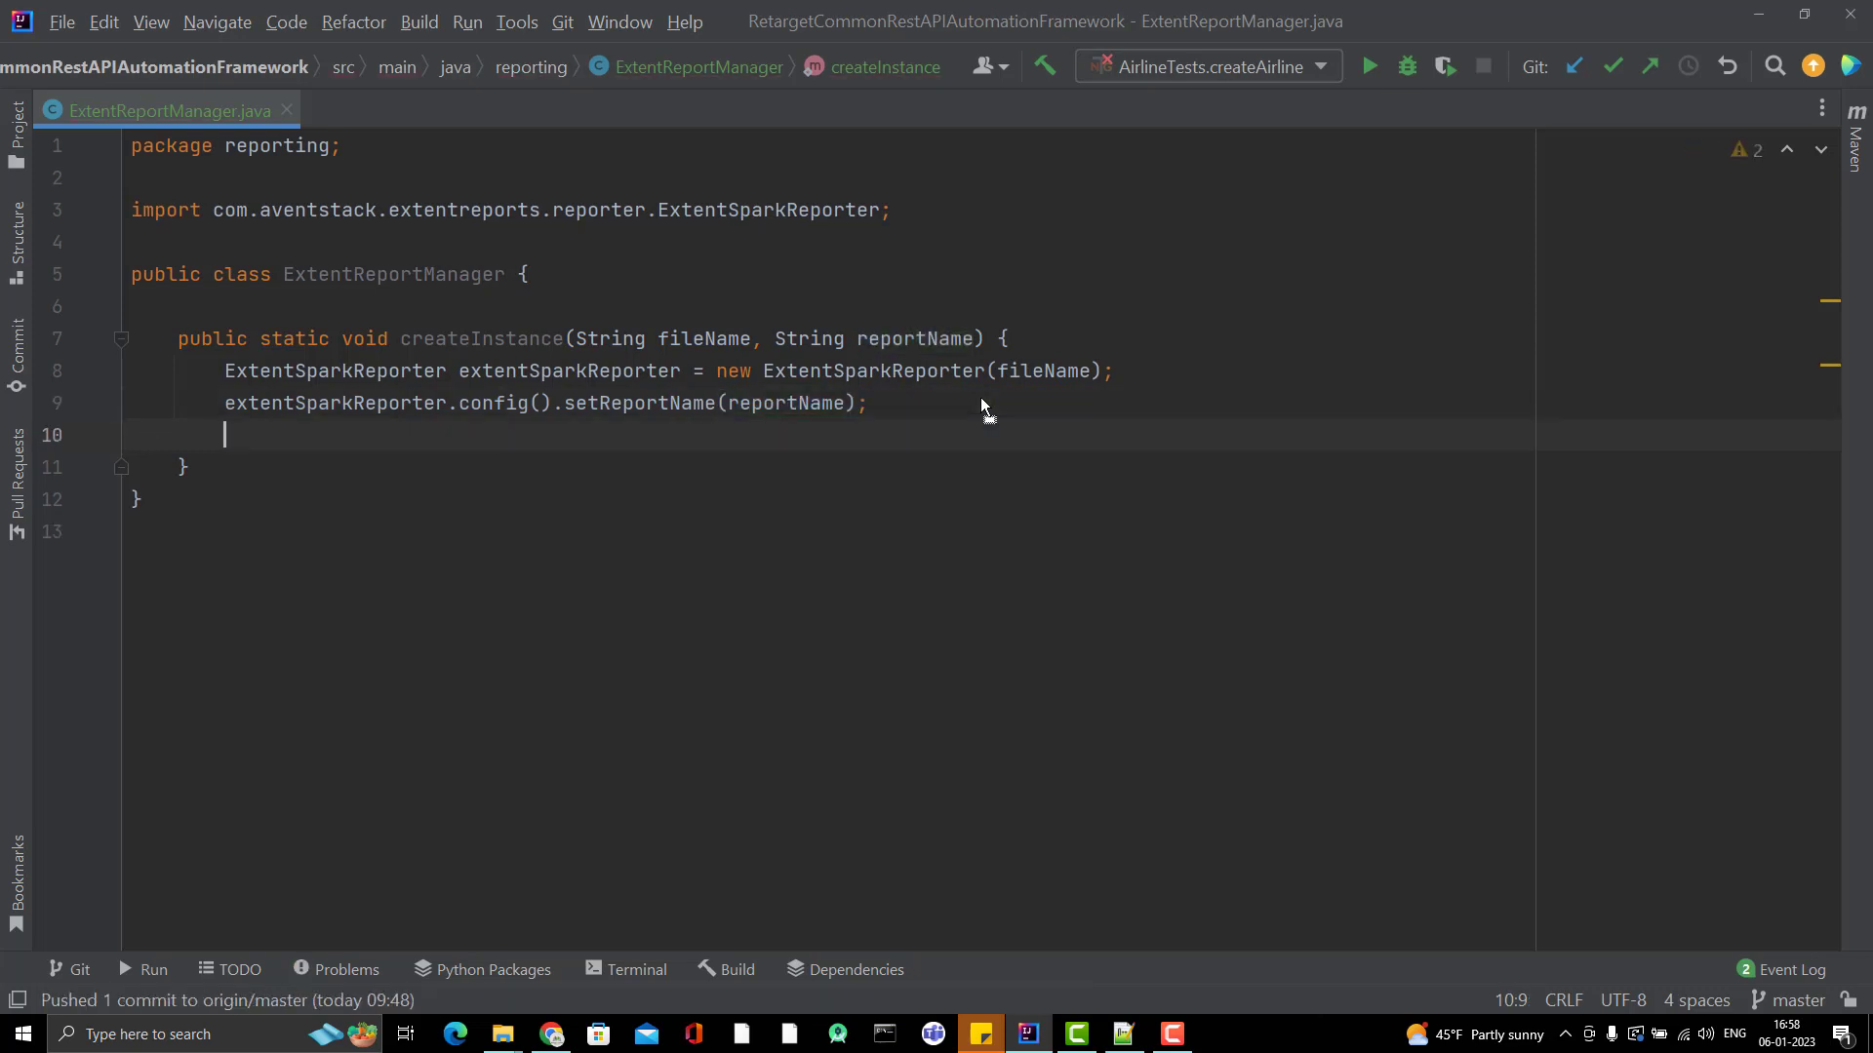
{"action": "type", "text": "extentSparkReporter"}
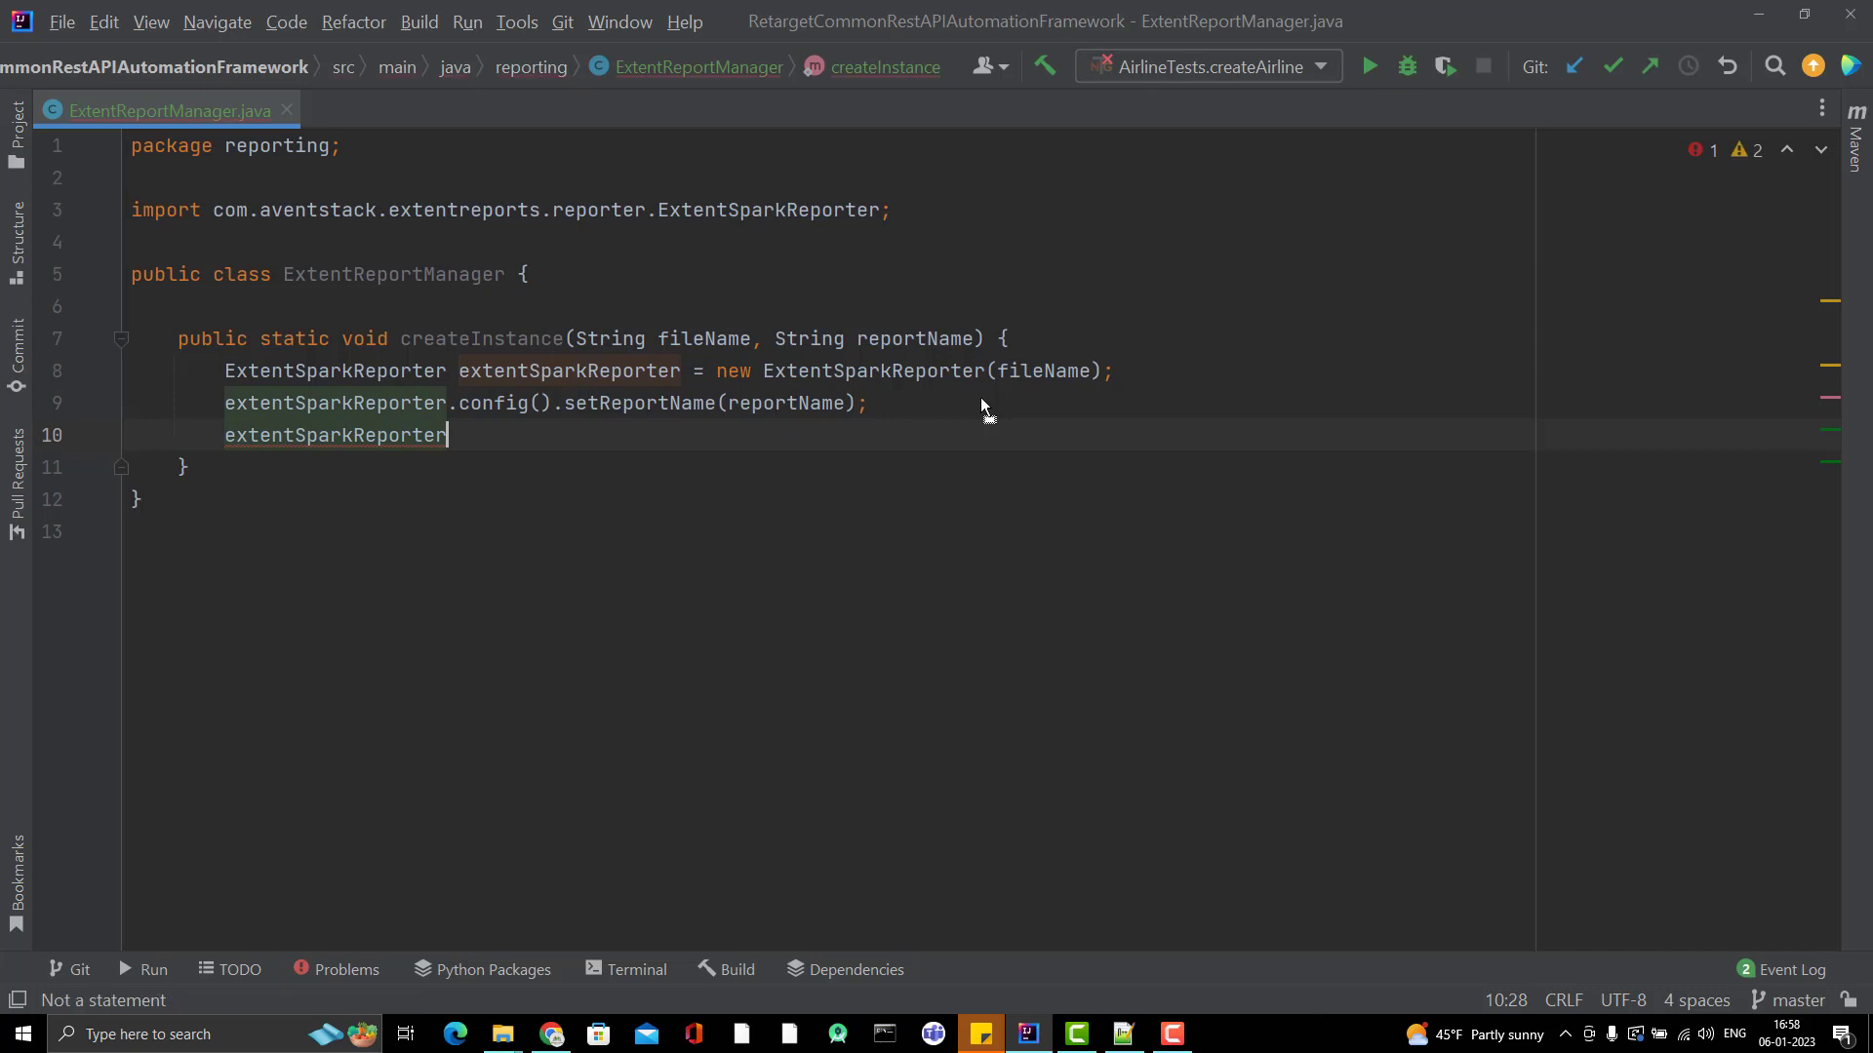
{"action": "type", "text": ".config()"}
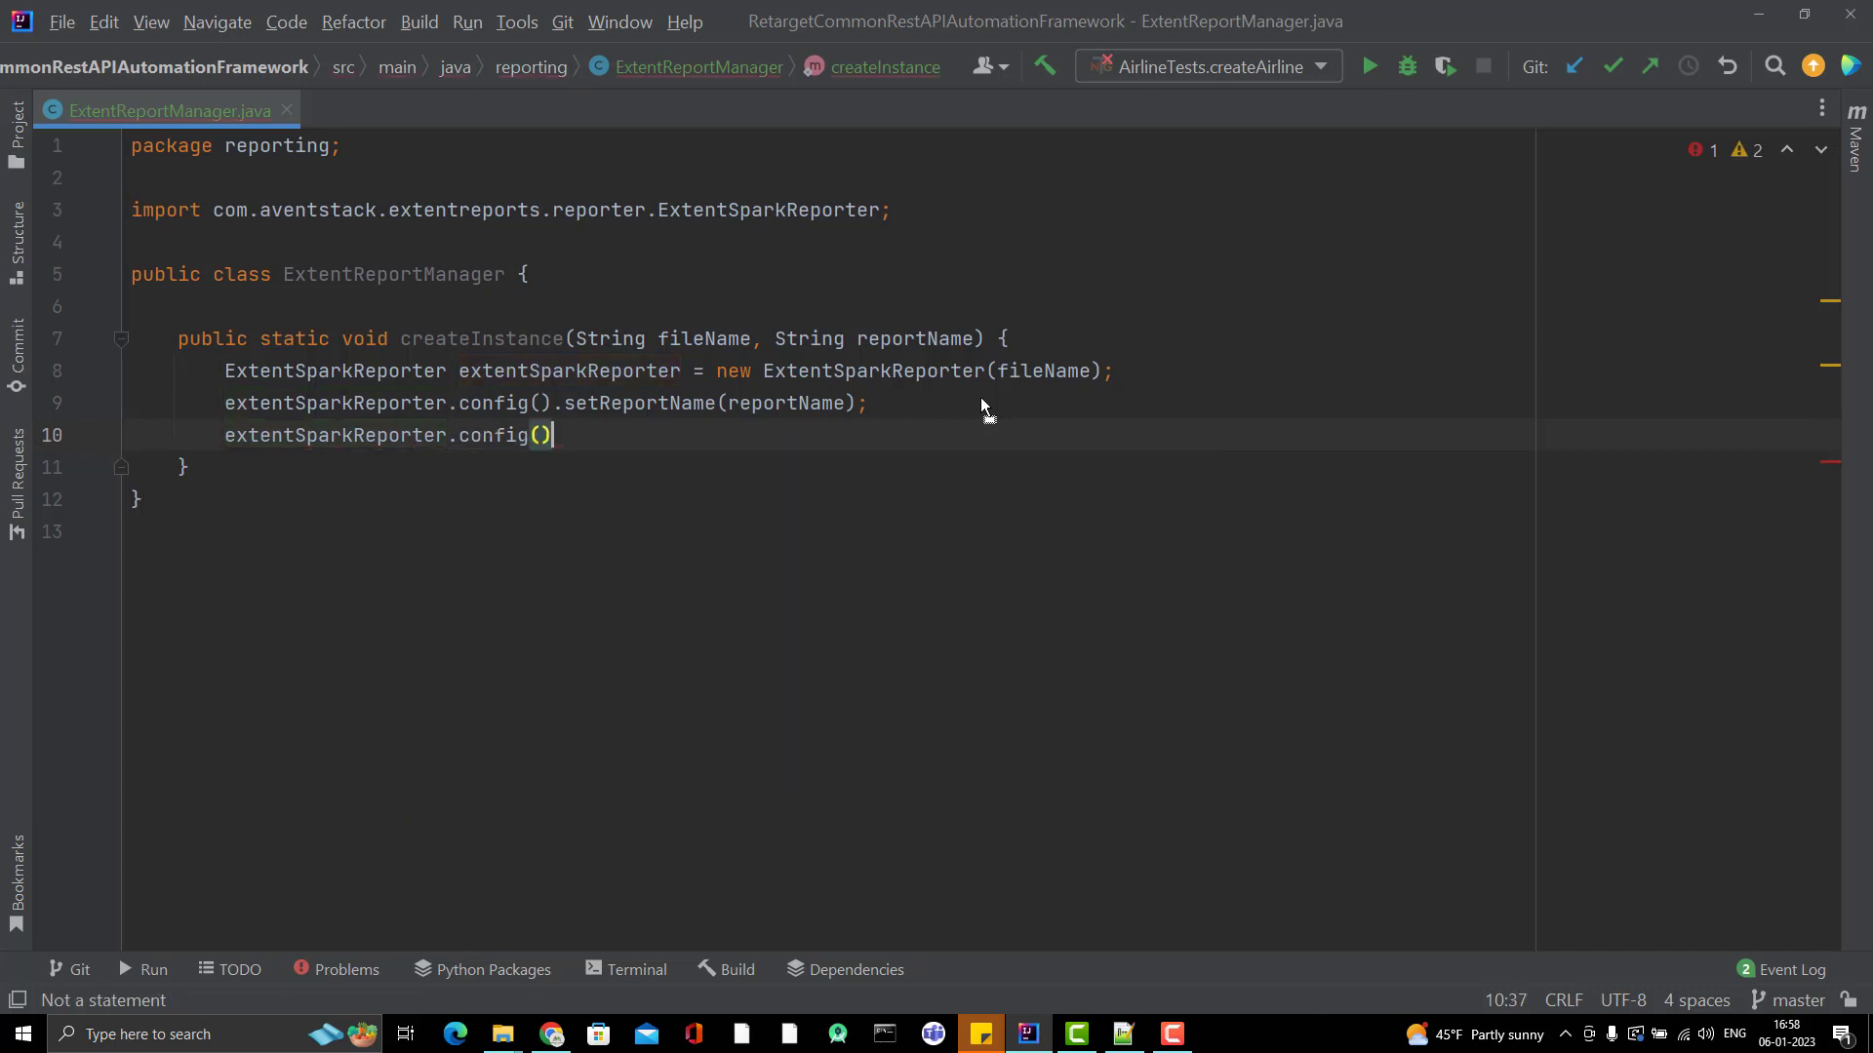
{"action": "type", "text": ".setRe"}
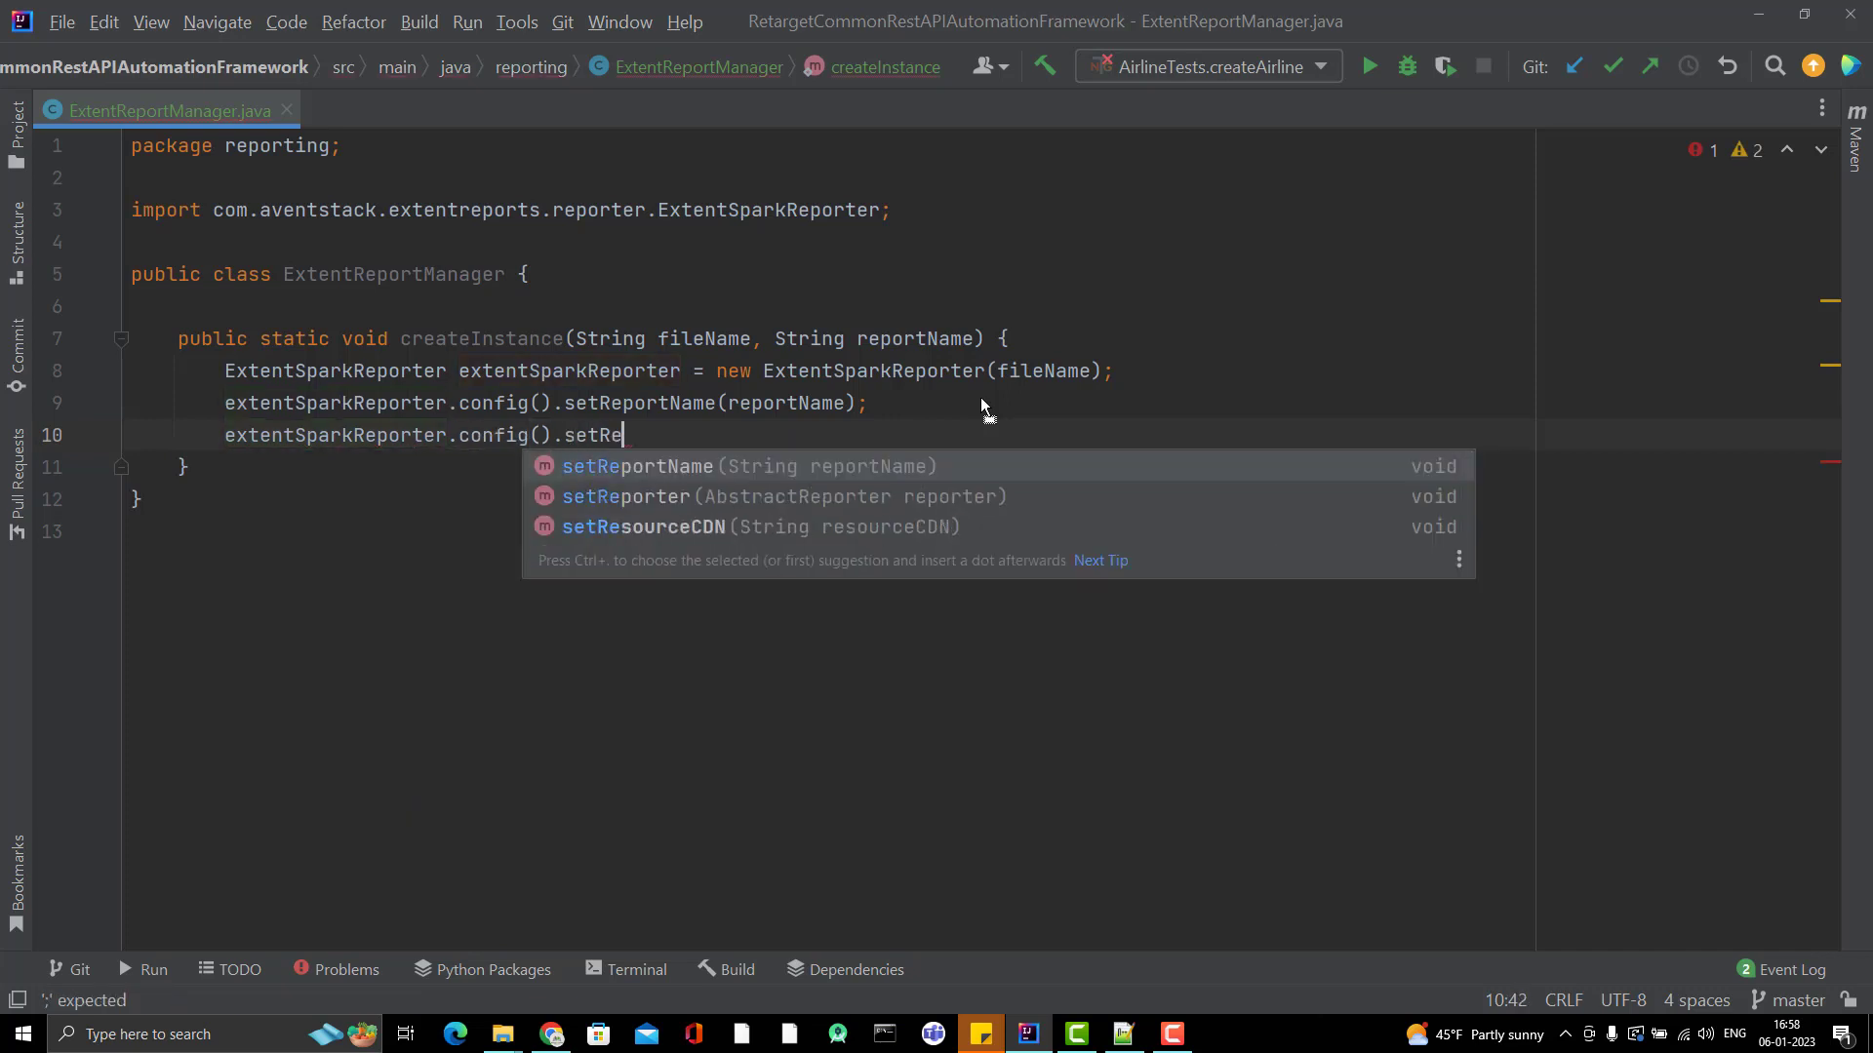
{"action": "left_click", "coordinate": [637, 466]}
{"action": "type", "text": "getDocumentTitle();"}
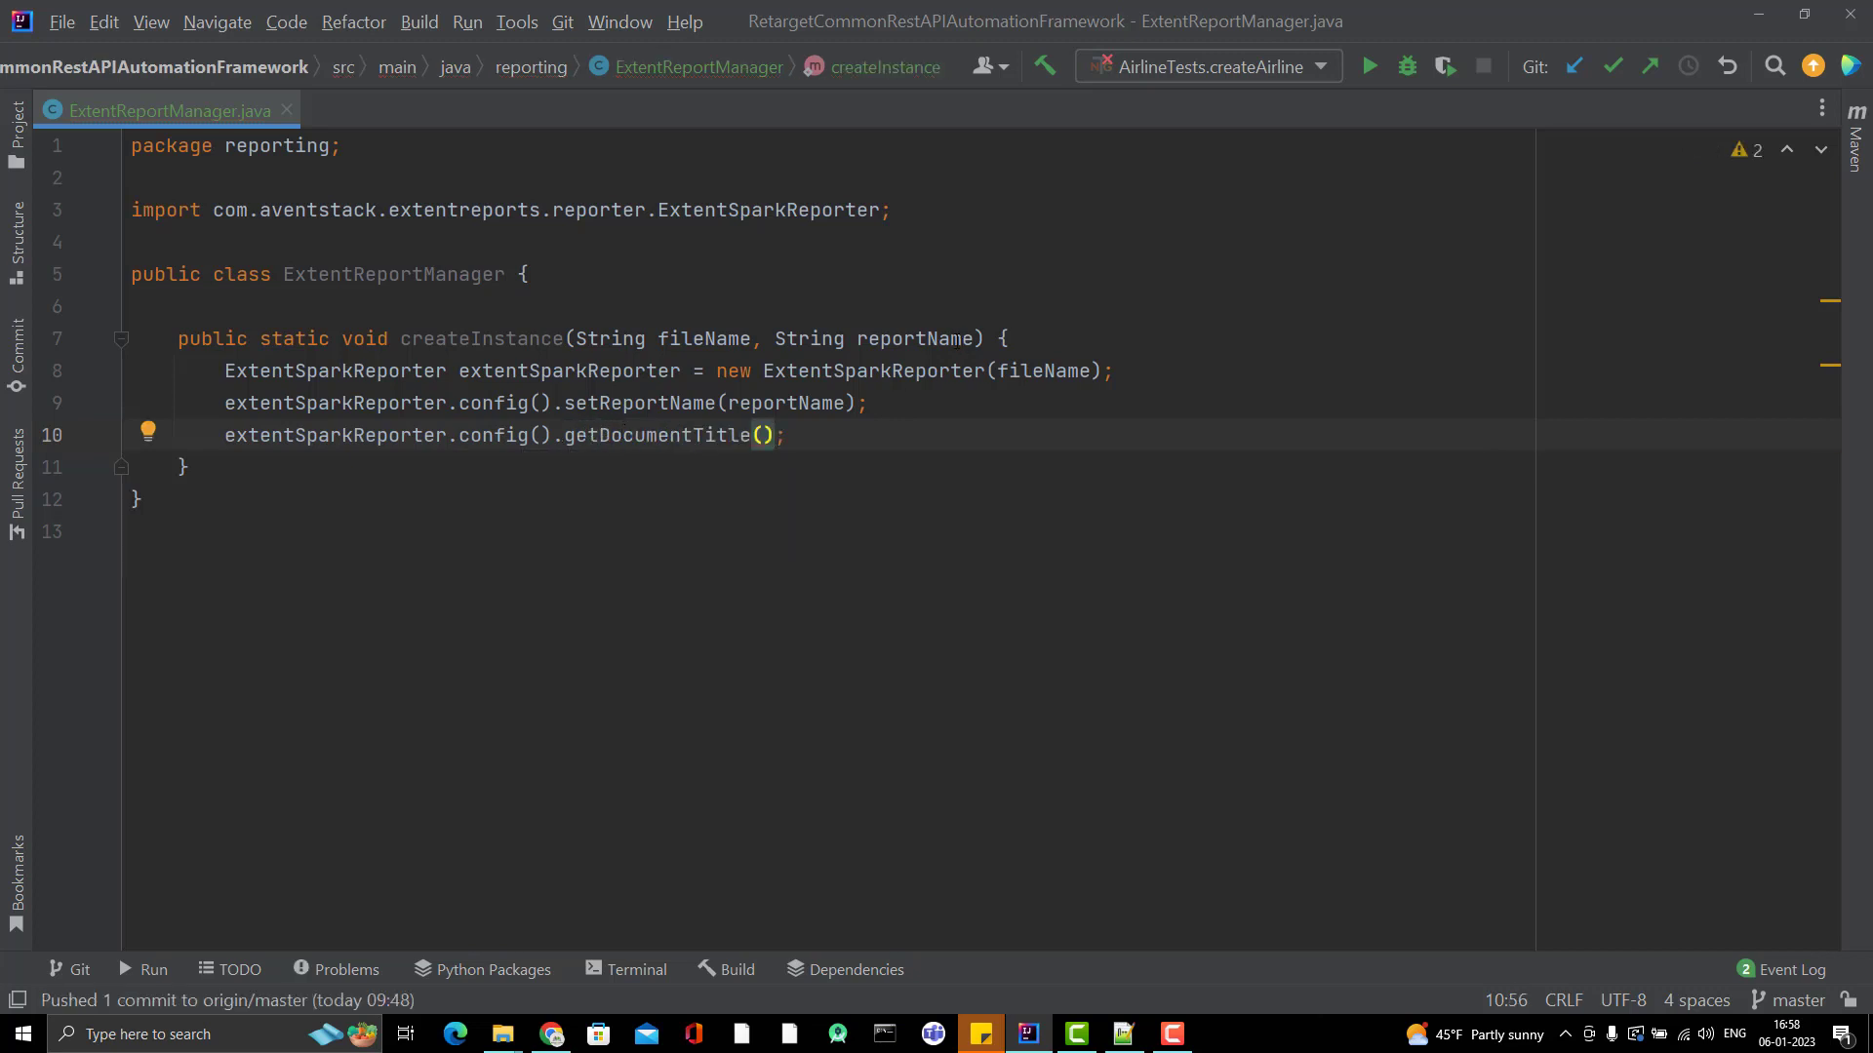
Step: Add a String documentTitle parameter and pass it into setDocumentTitle
{"action": "type", "text": ", S"}
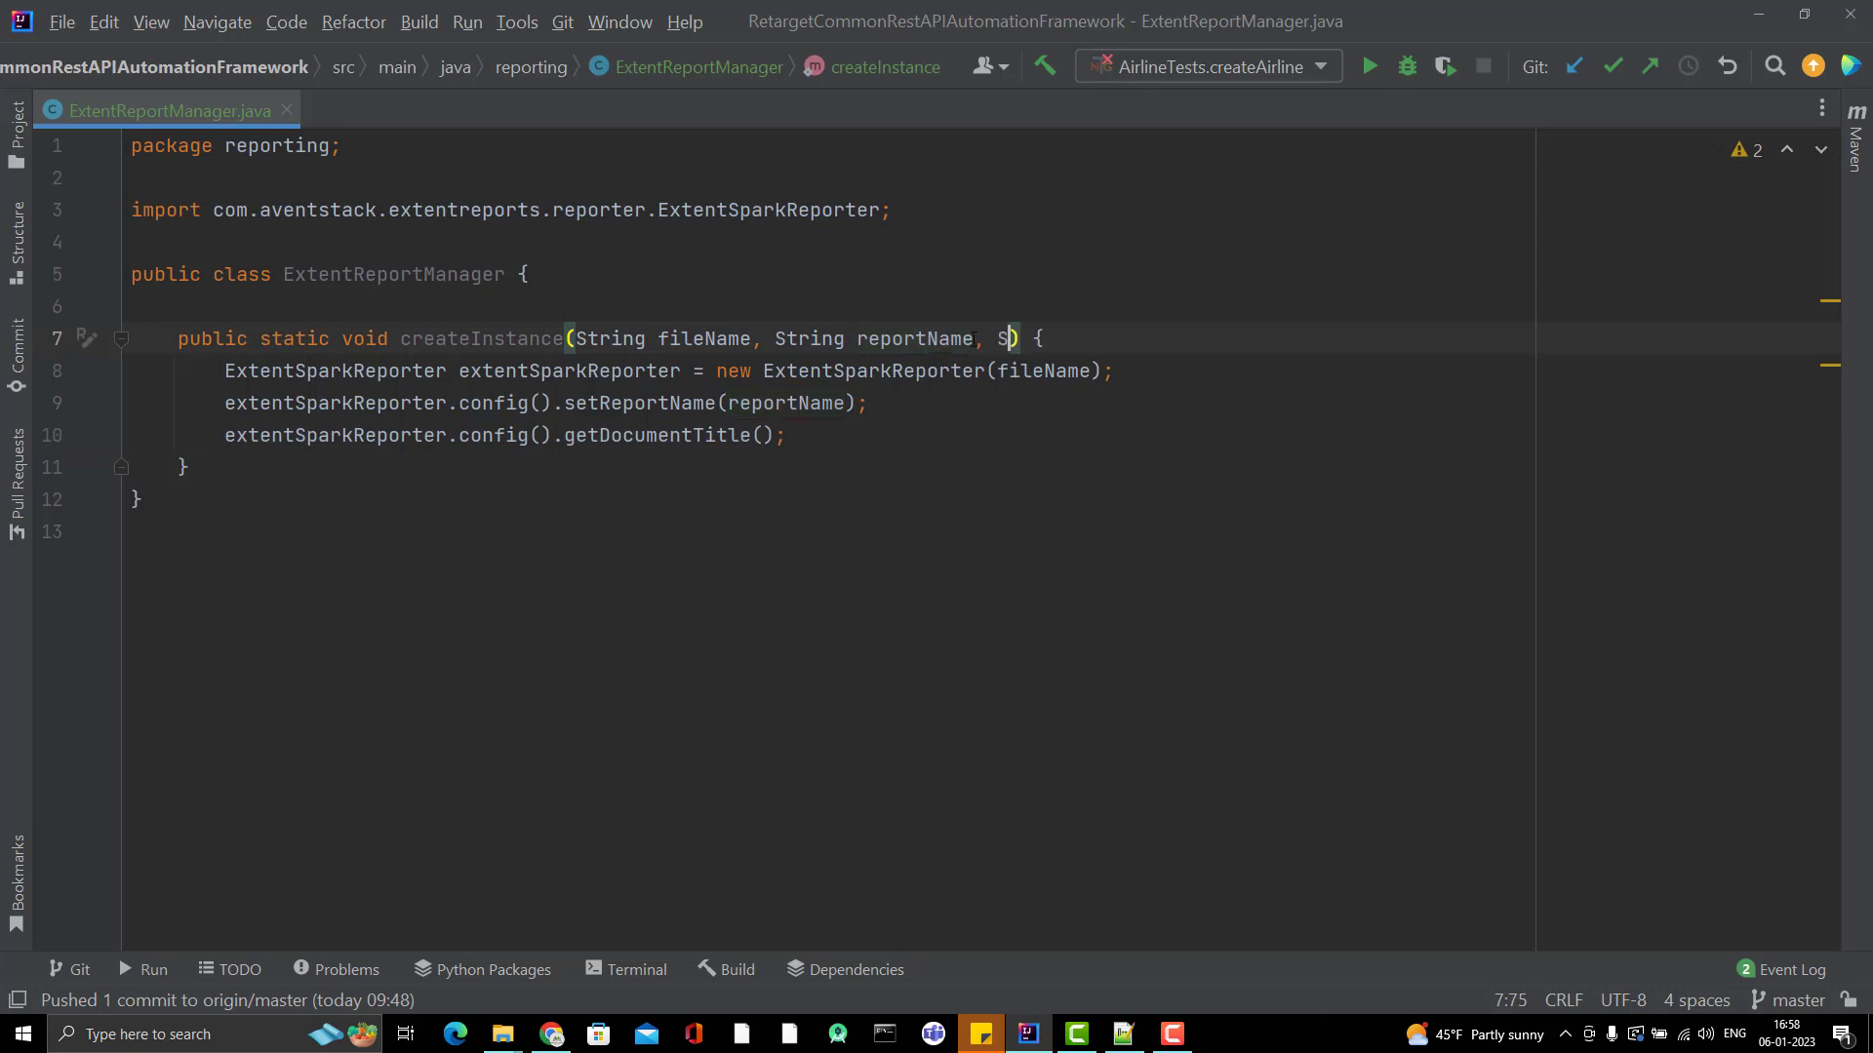
{"action": "type", "text": "tring docu"}
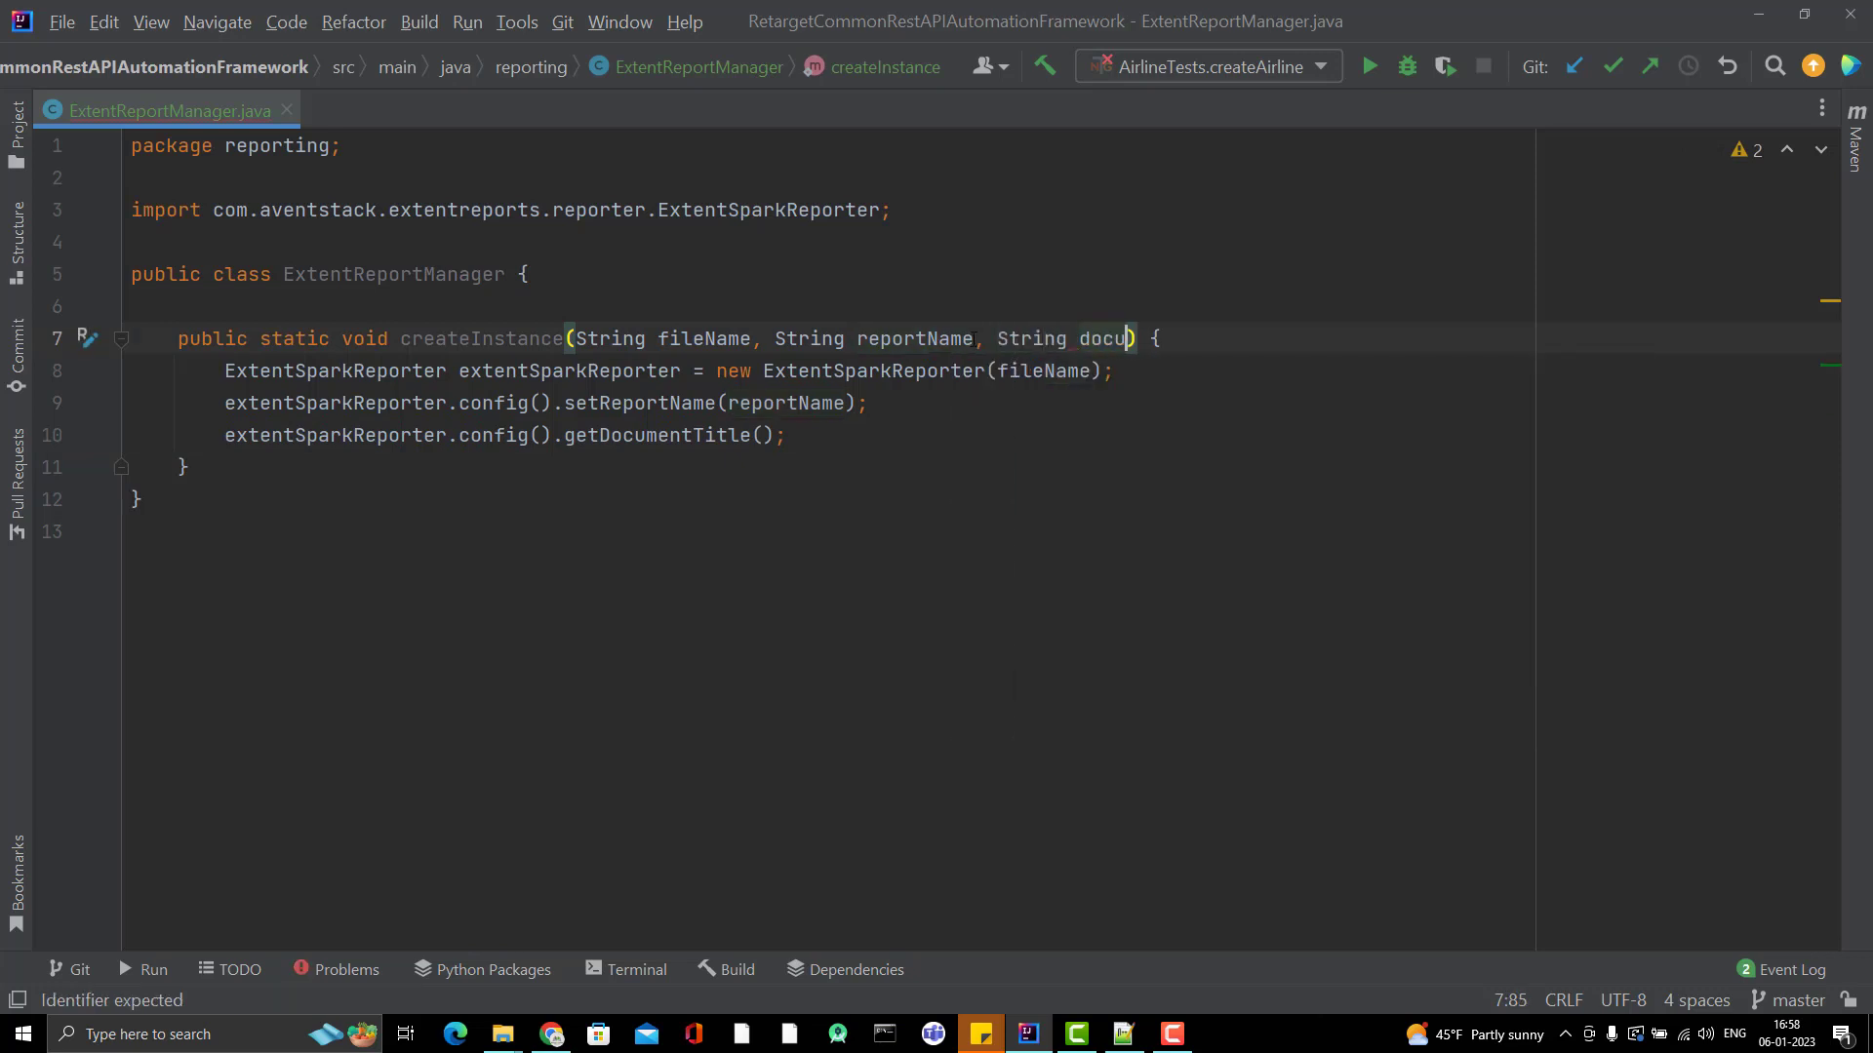
{"action": "type", "text": "mentTitle"}
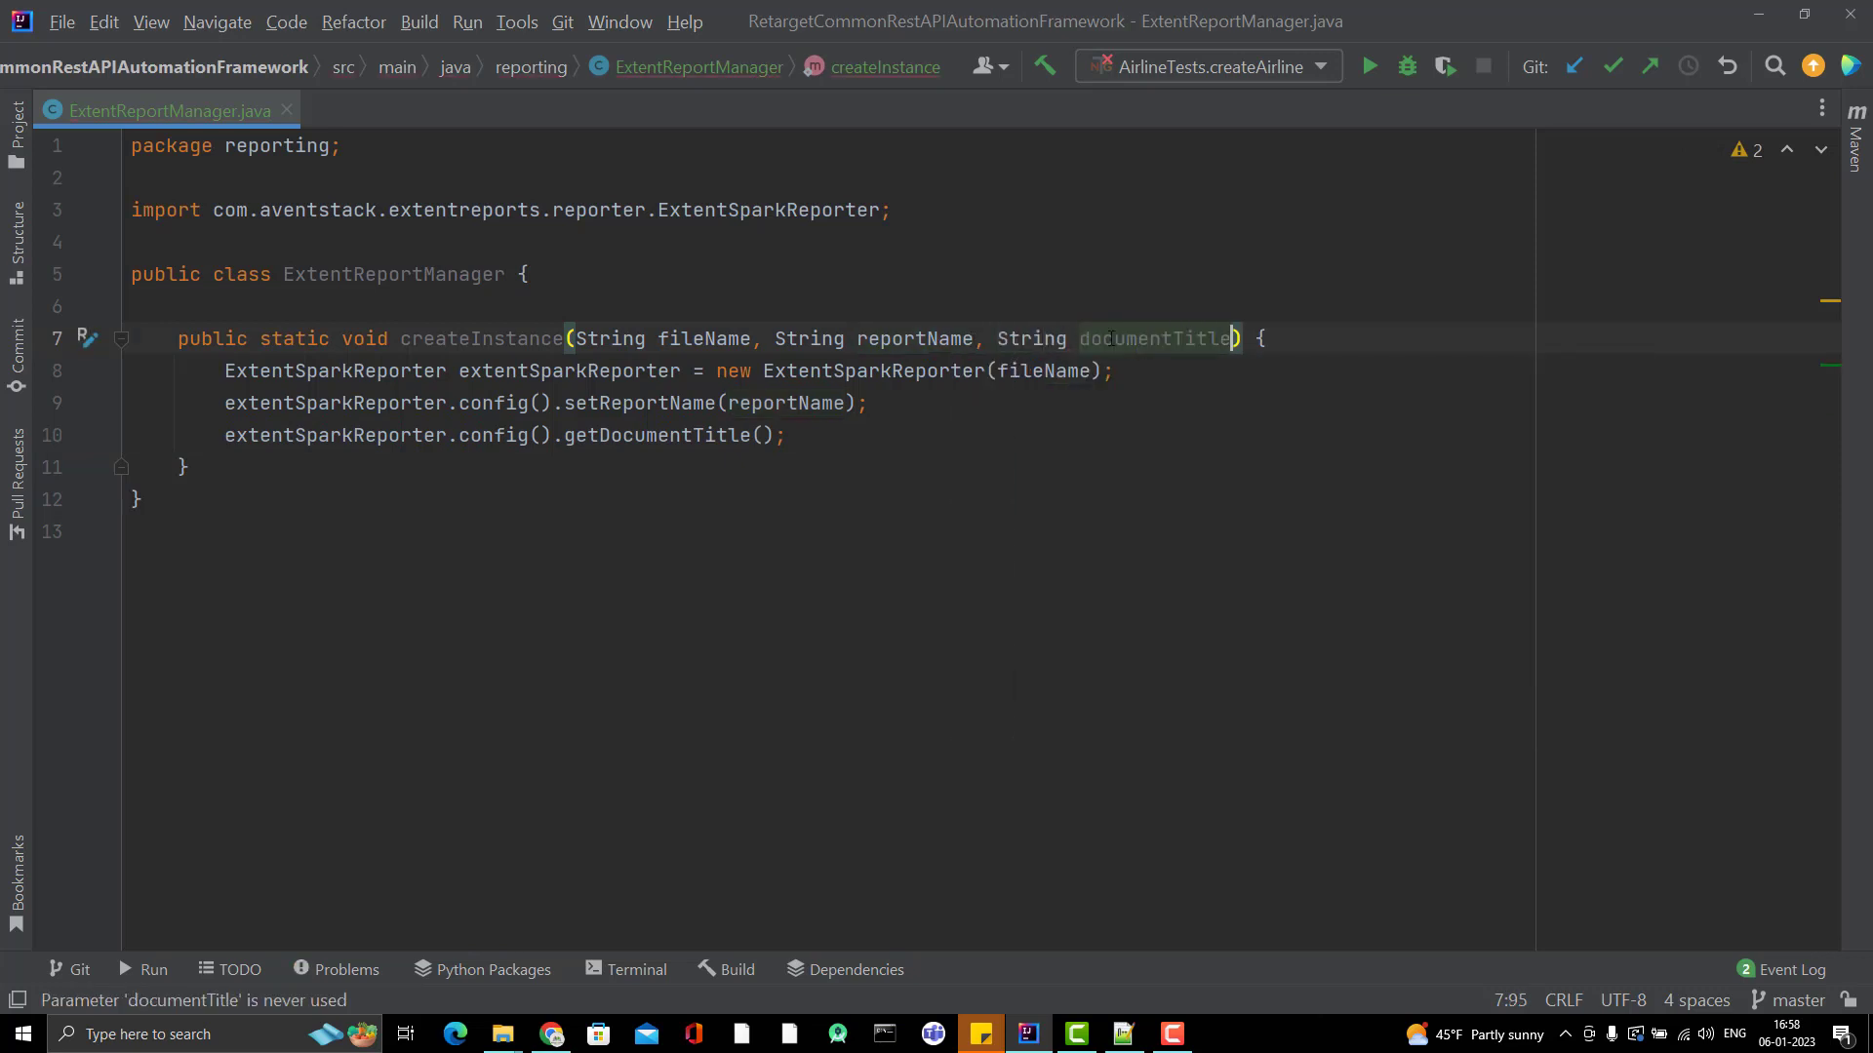
{"action": "double_click", "coordinate": [1153, 339]}
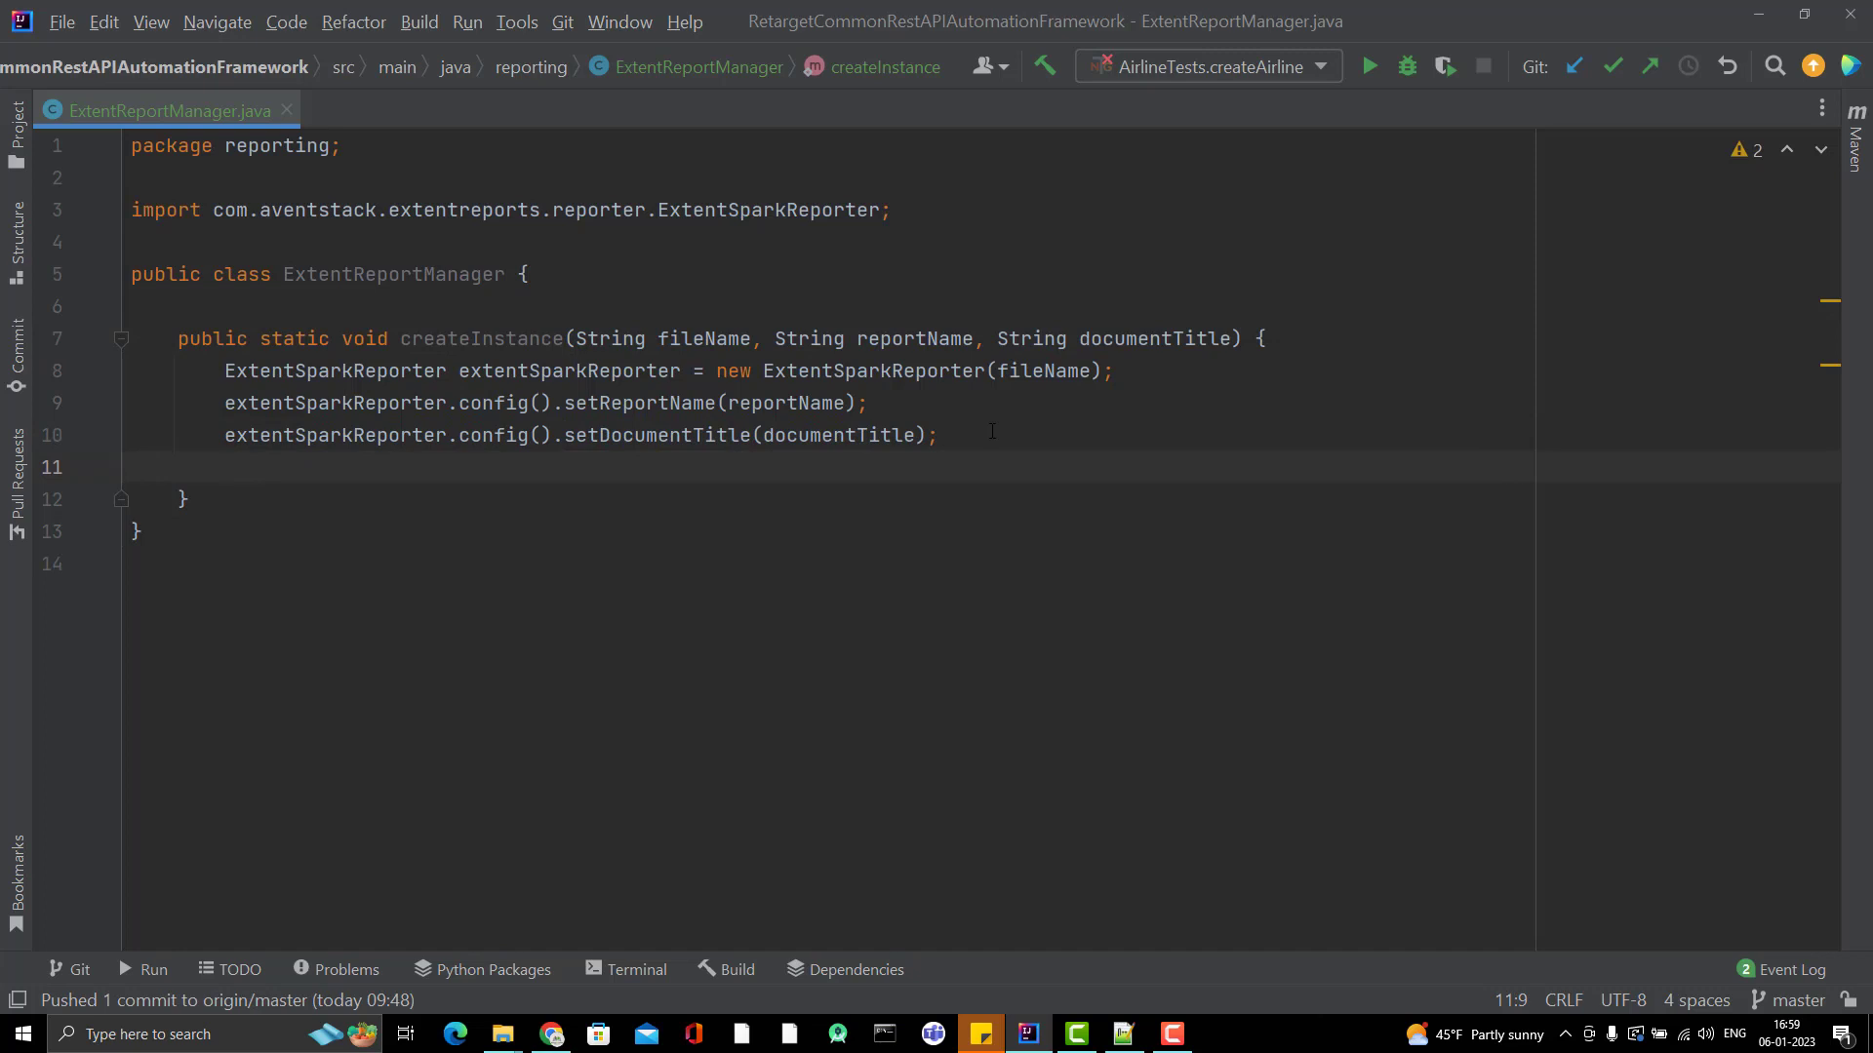
{"action": "mouse_move", "coordinate": [650, 460]}
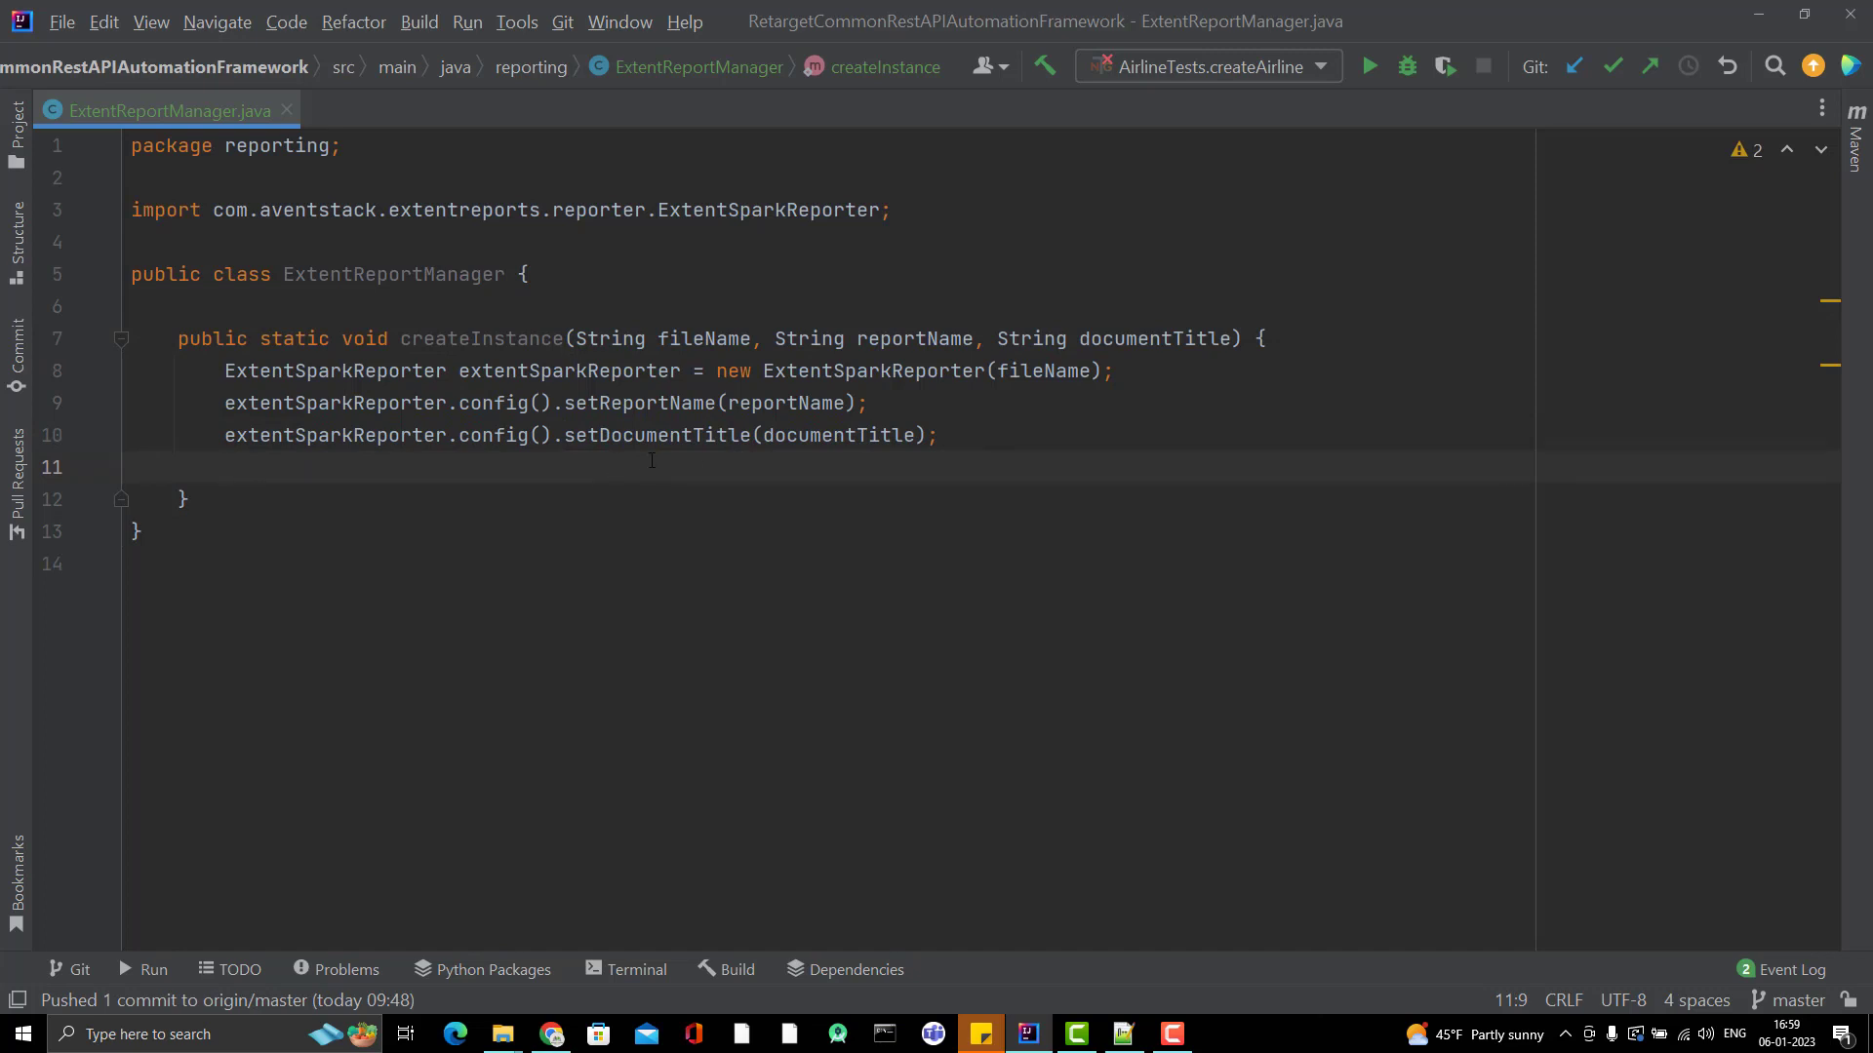
{"action": "double_click", "coordinate": [656, 435]}
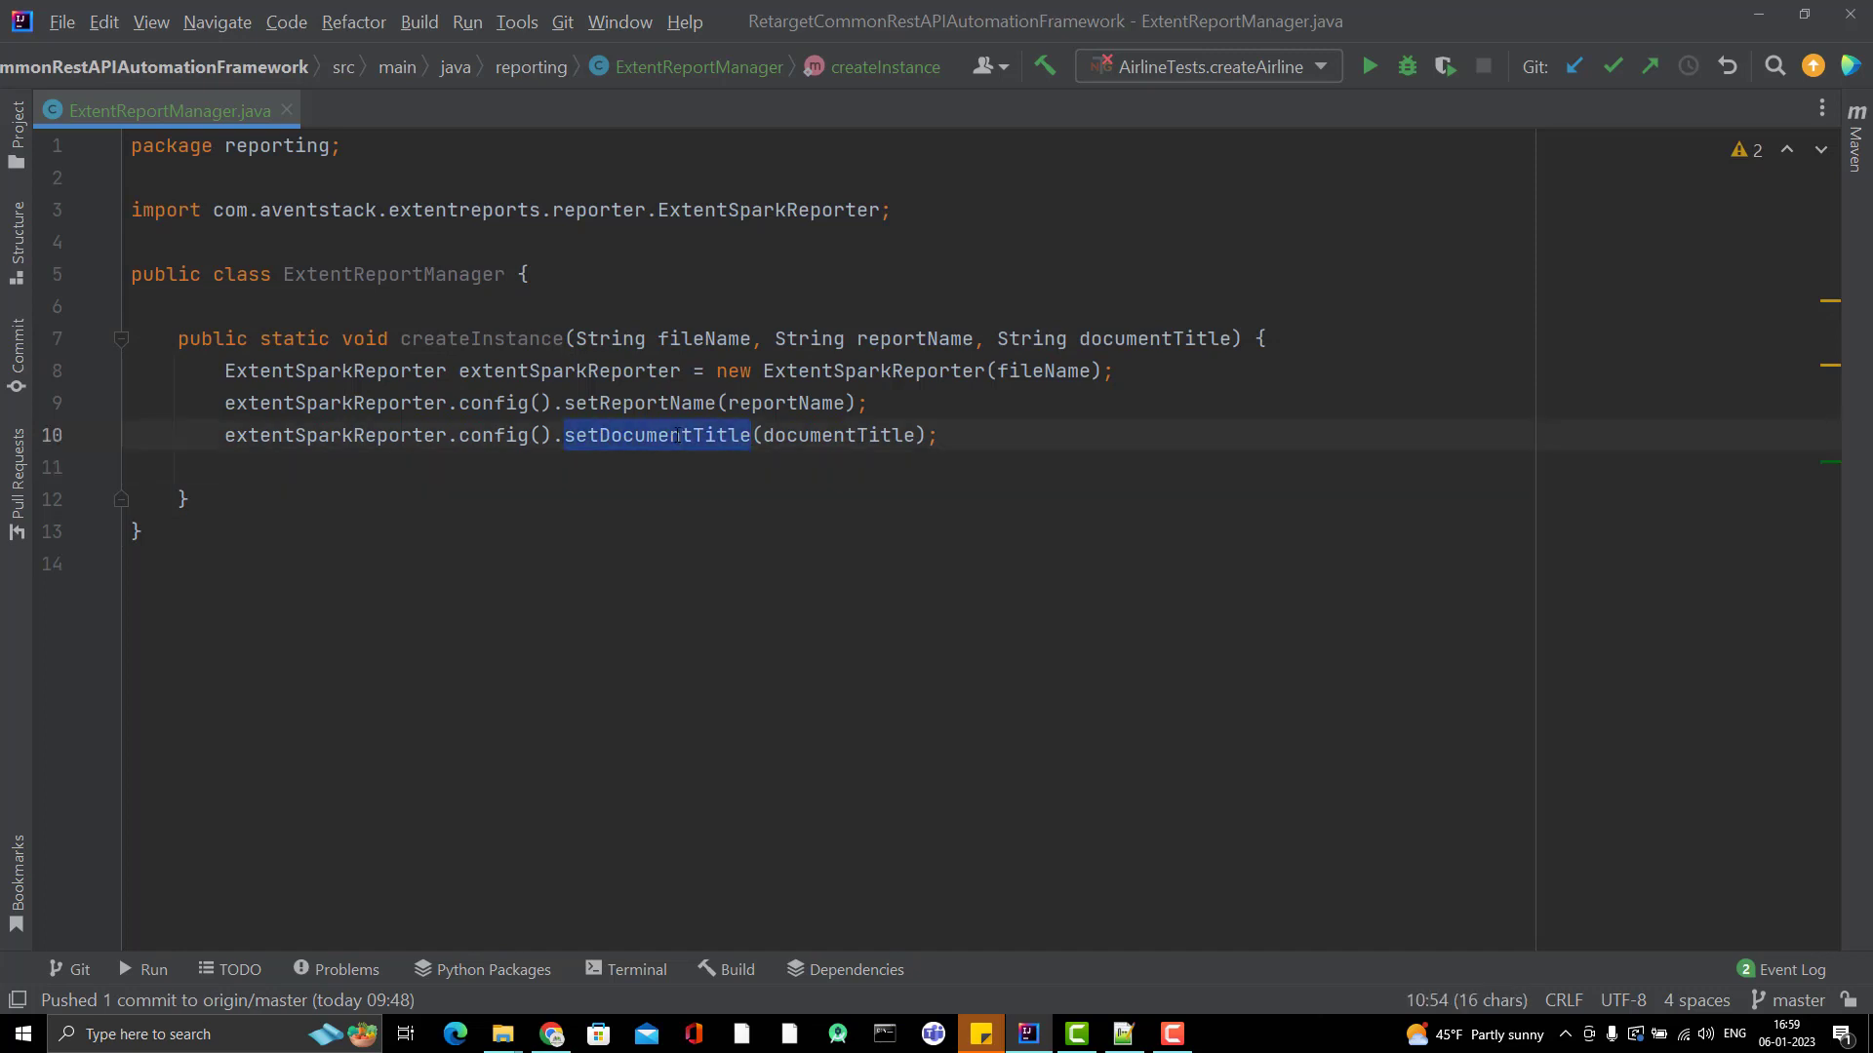
{"action": "left_click", "coordinate": [943, 435]}
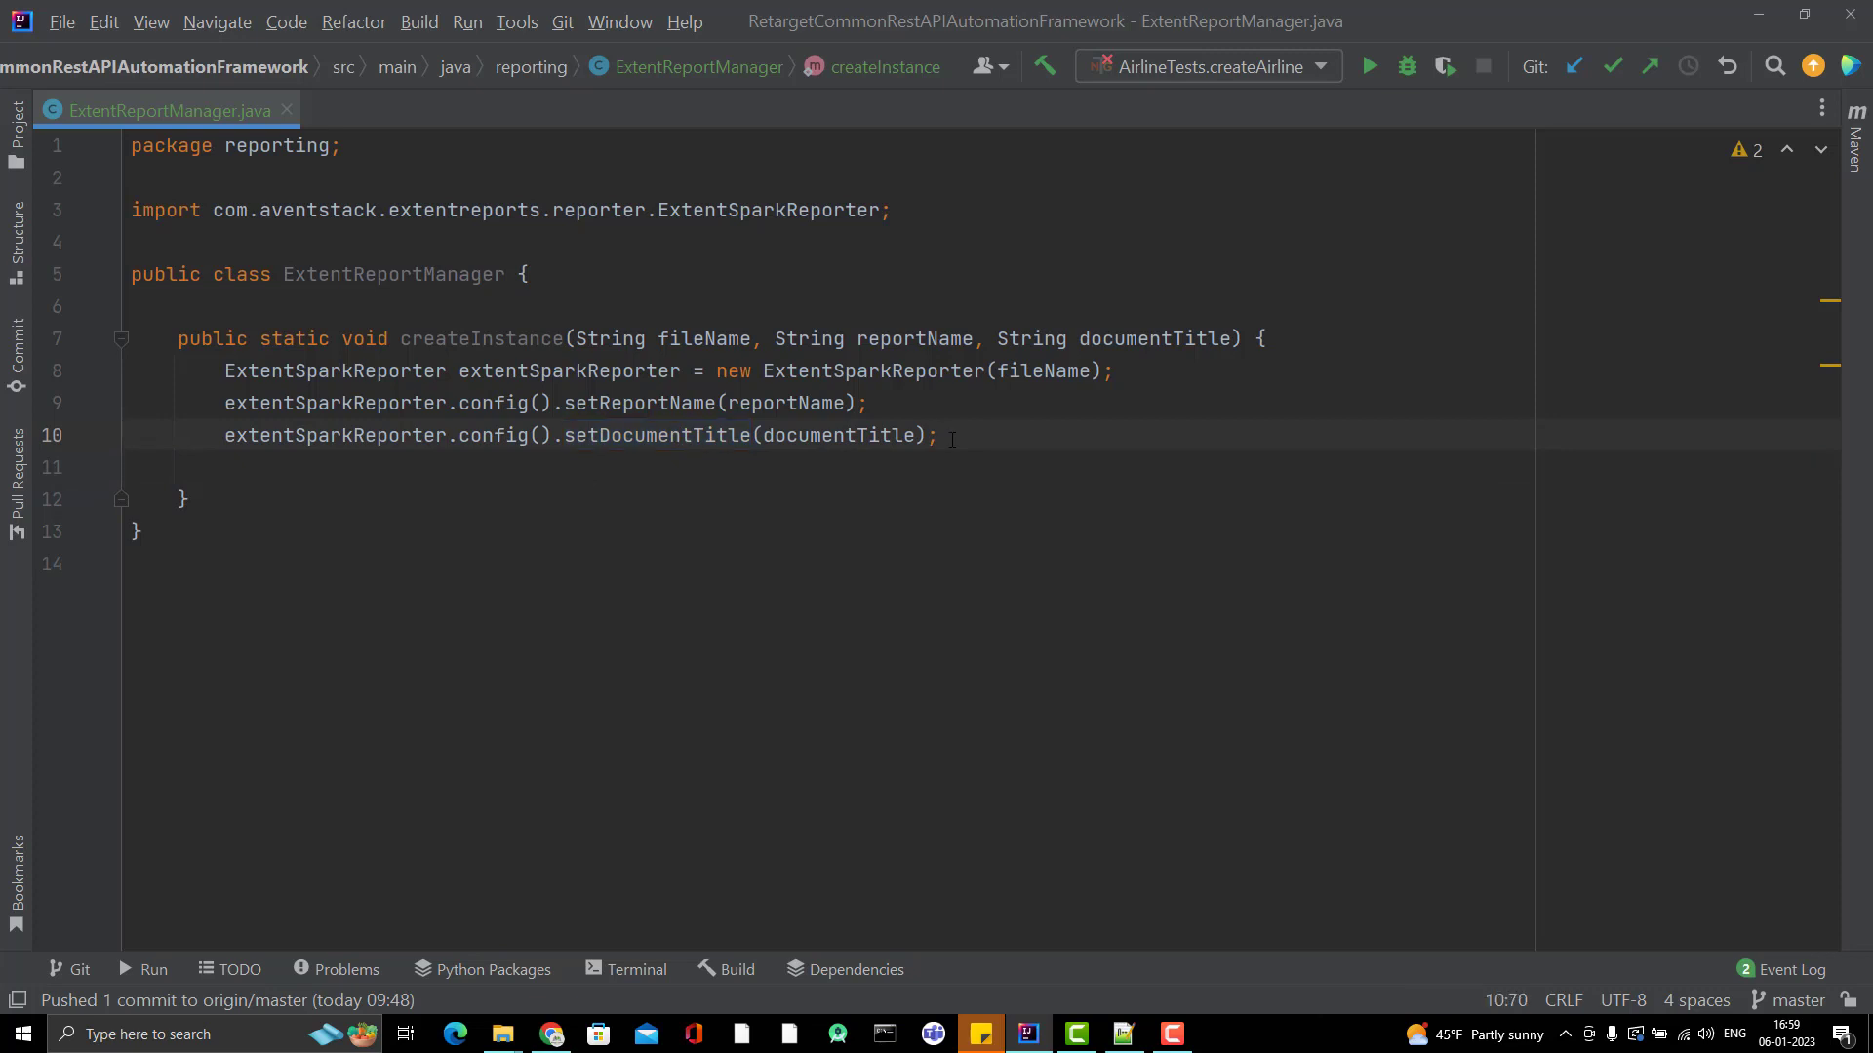
{"action": "left_click", "coordinate": [940, 435]}
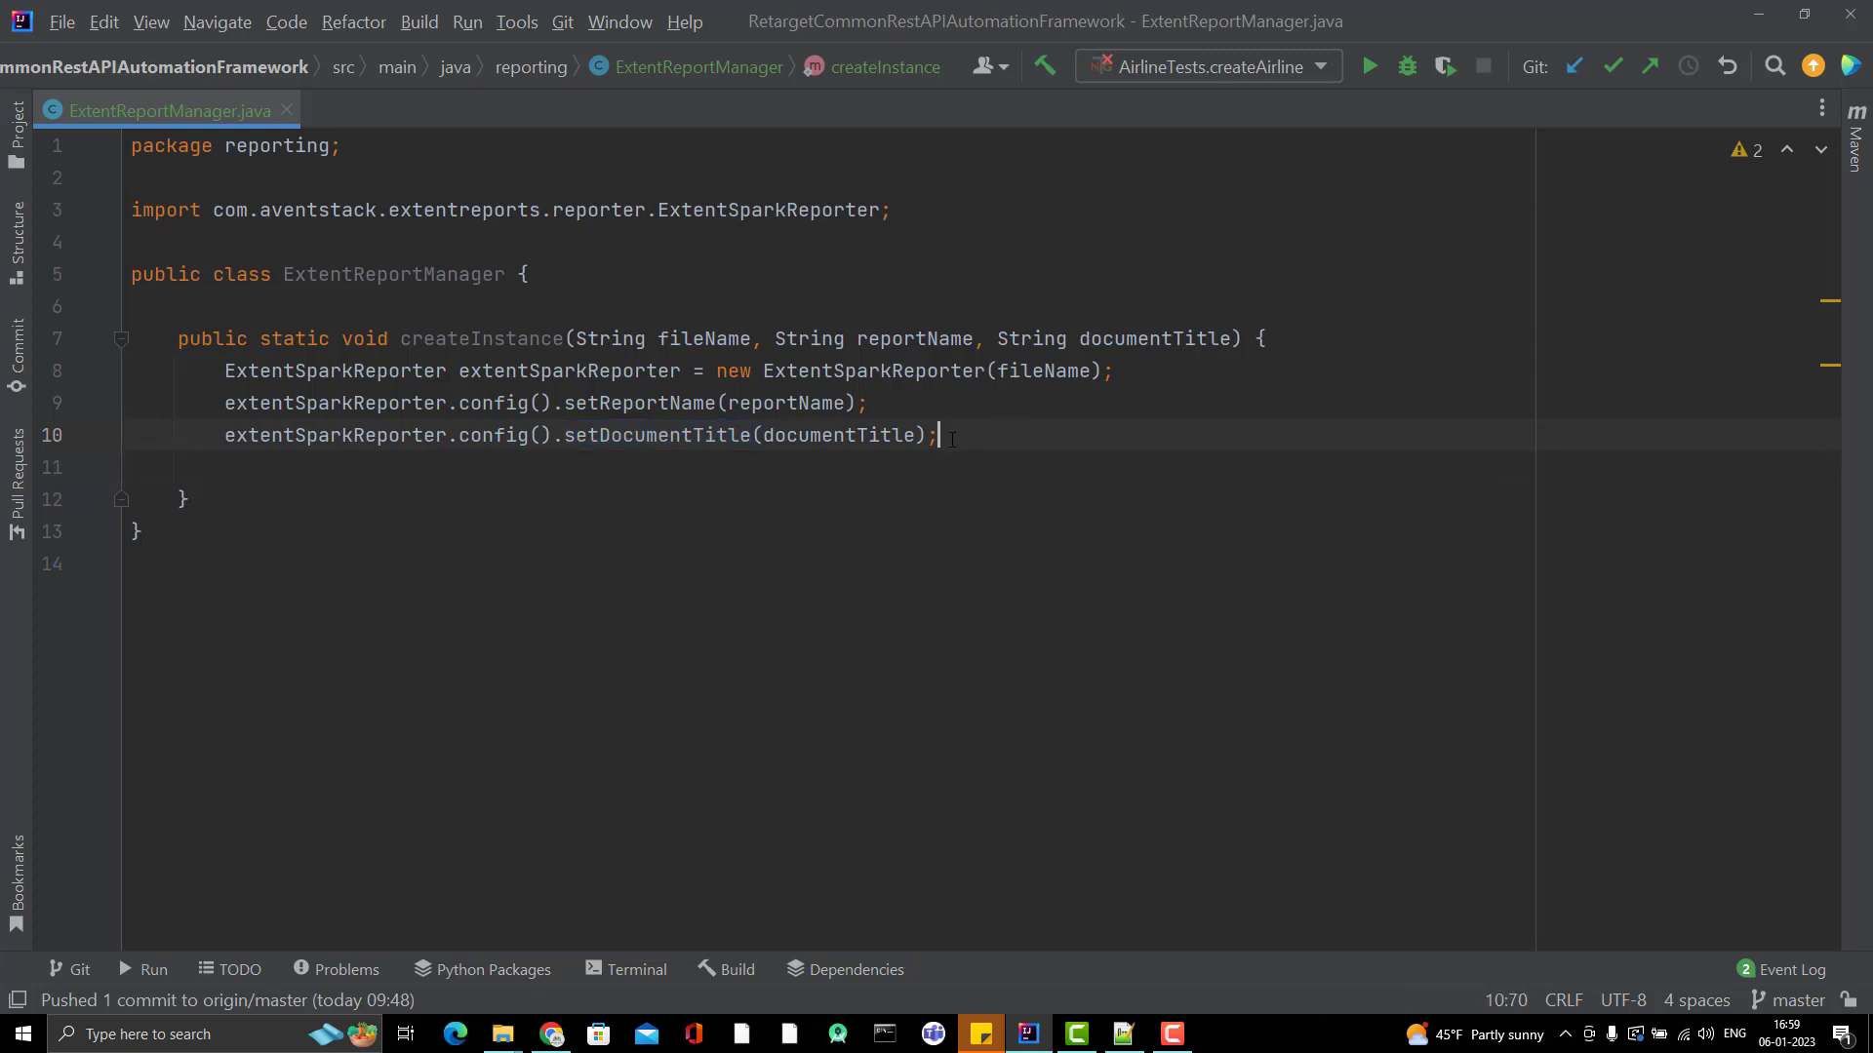
Step: Set the reporter theme with config().setTheme(Theme.DARK)
{"action": "key", "text": "Enter"}
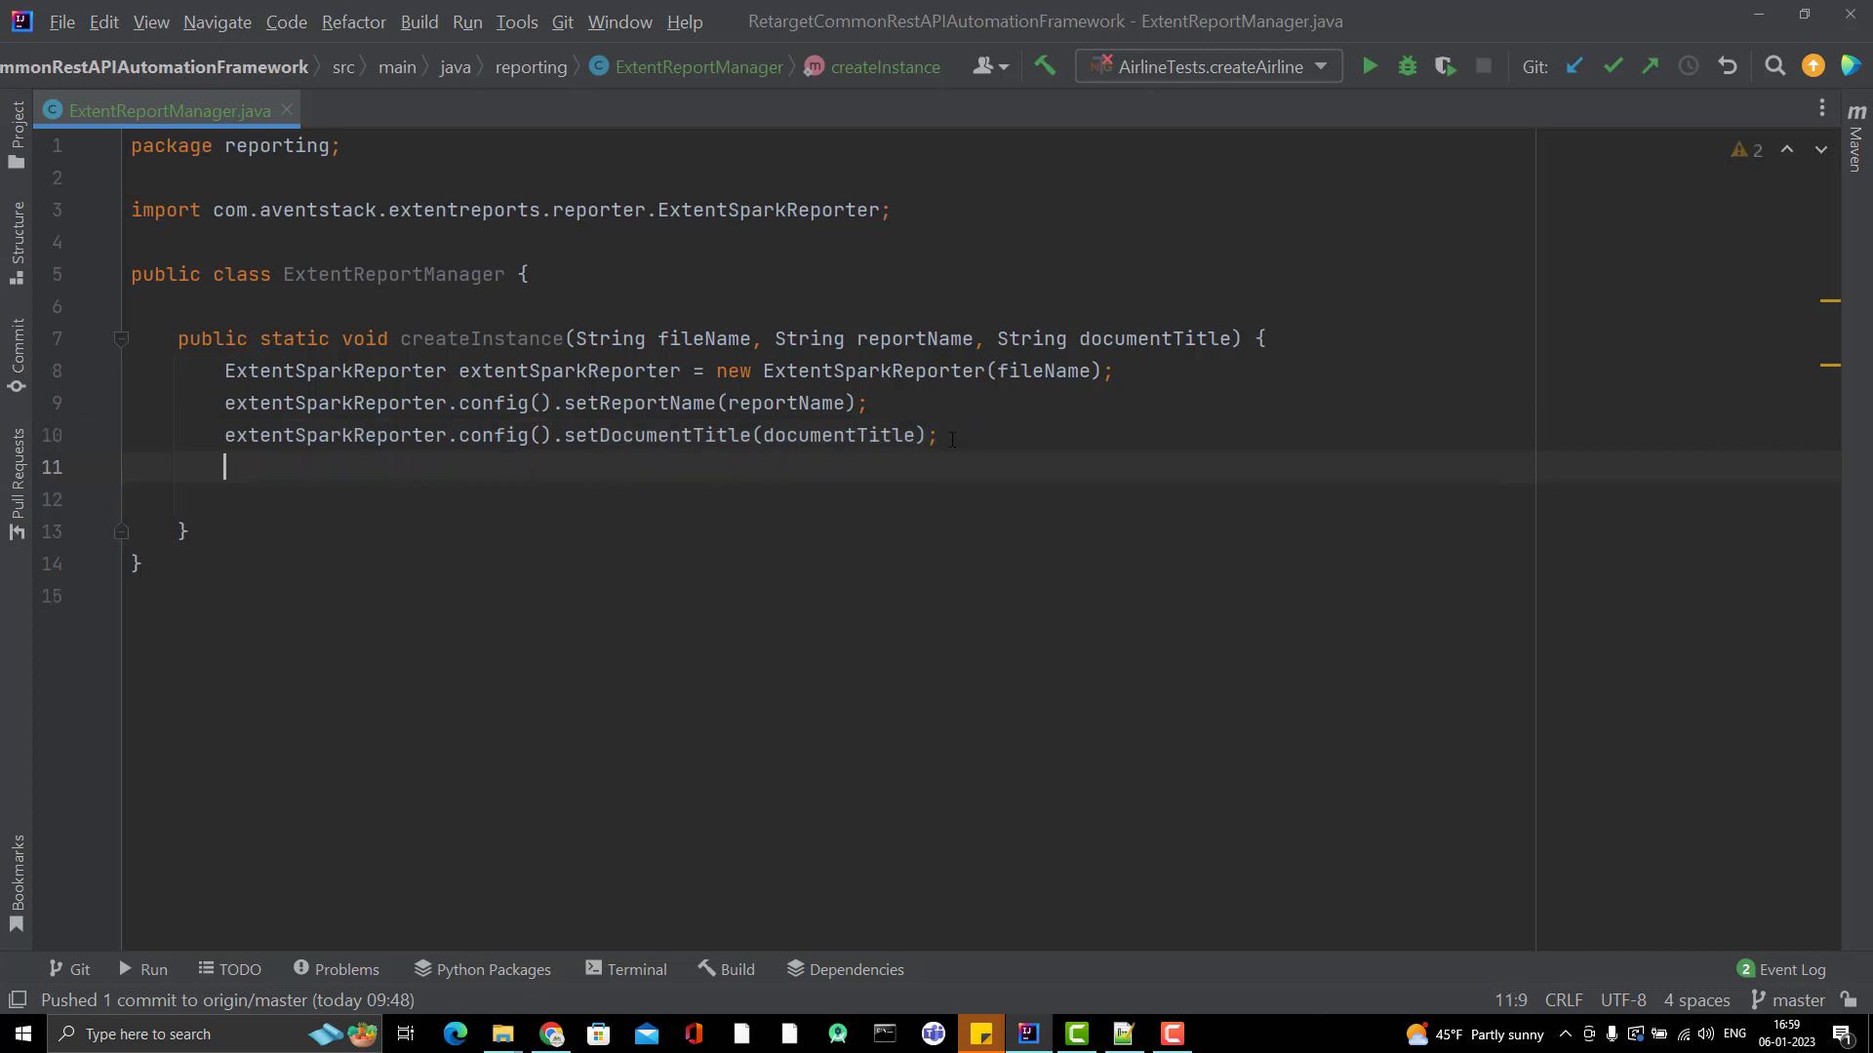
{"action": "type", "text": "extentSparkReporter"}
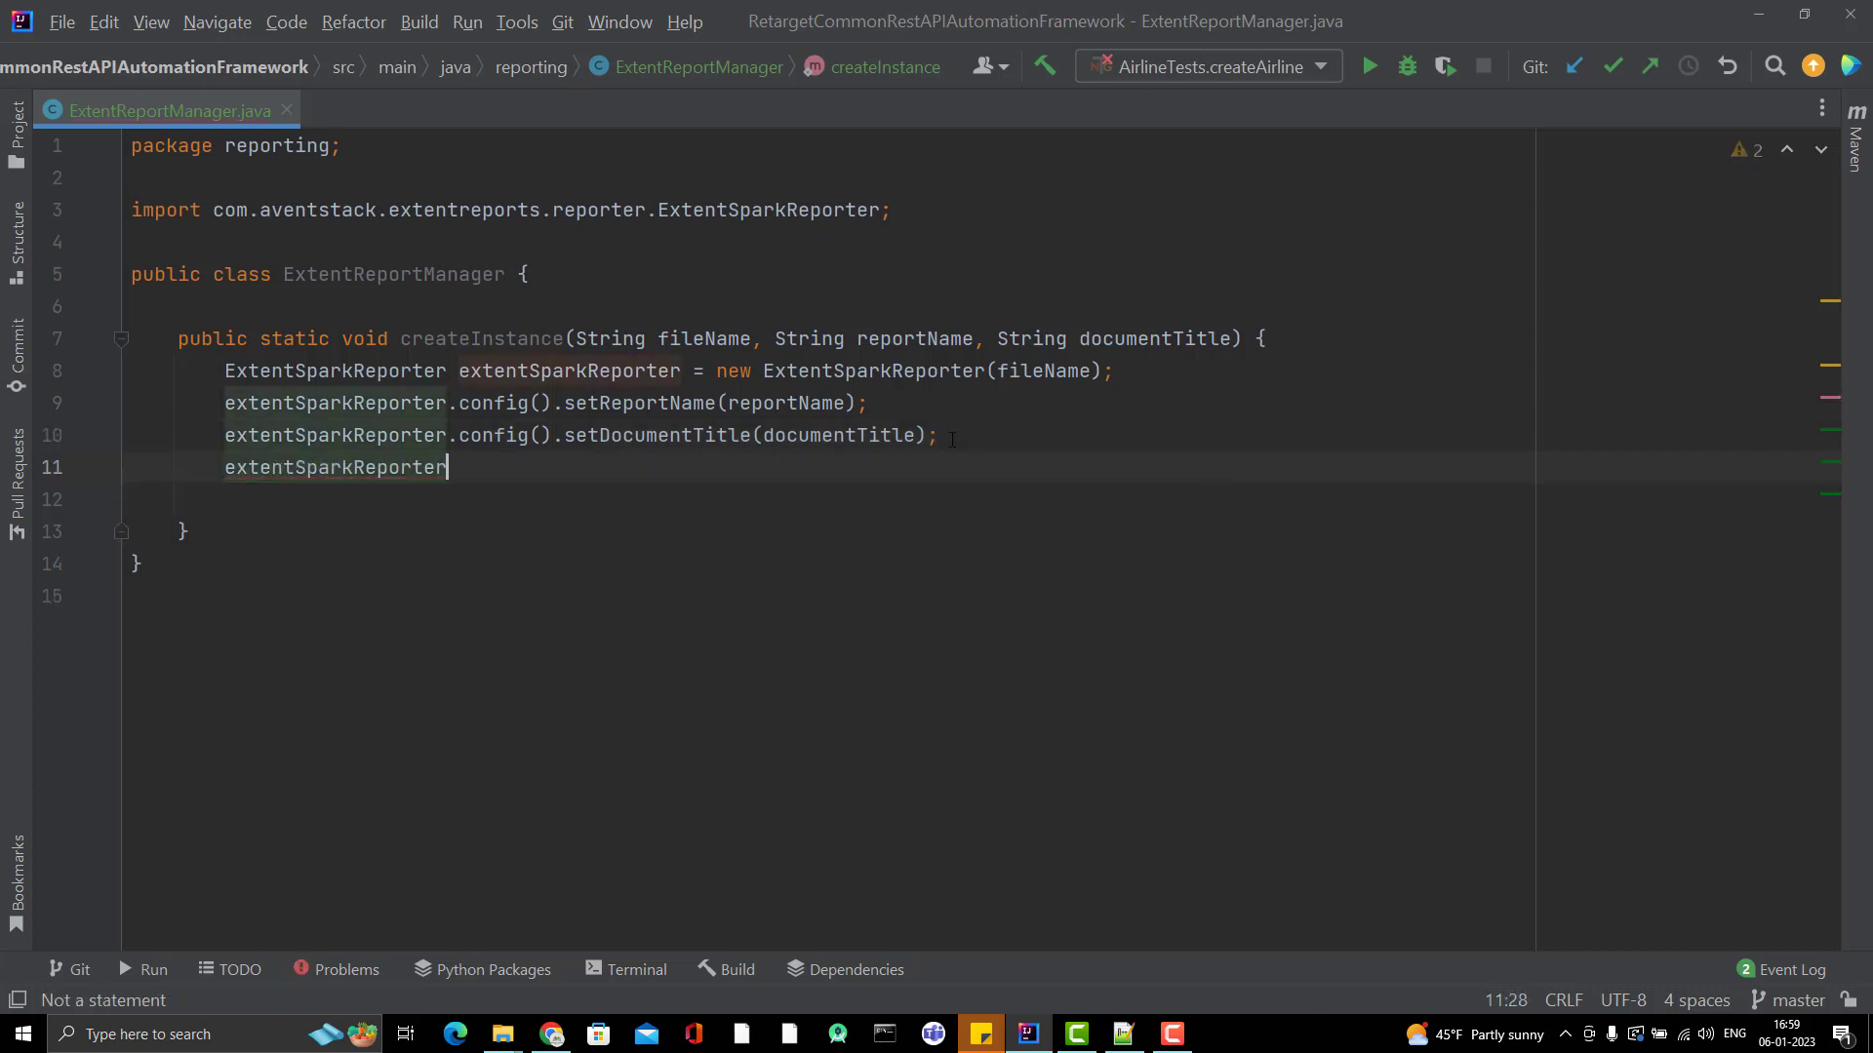
{"action": "type", "text": ".config().set"}
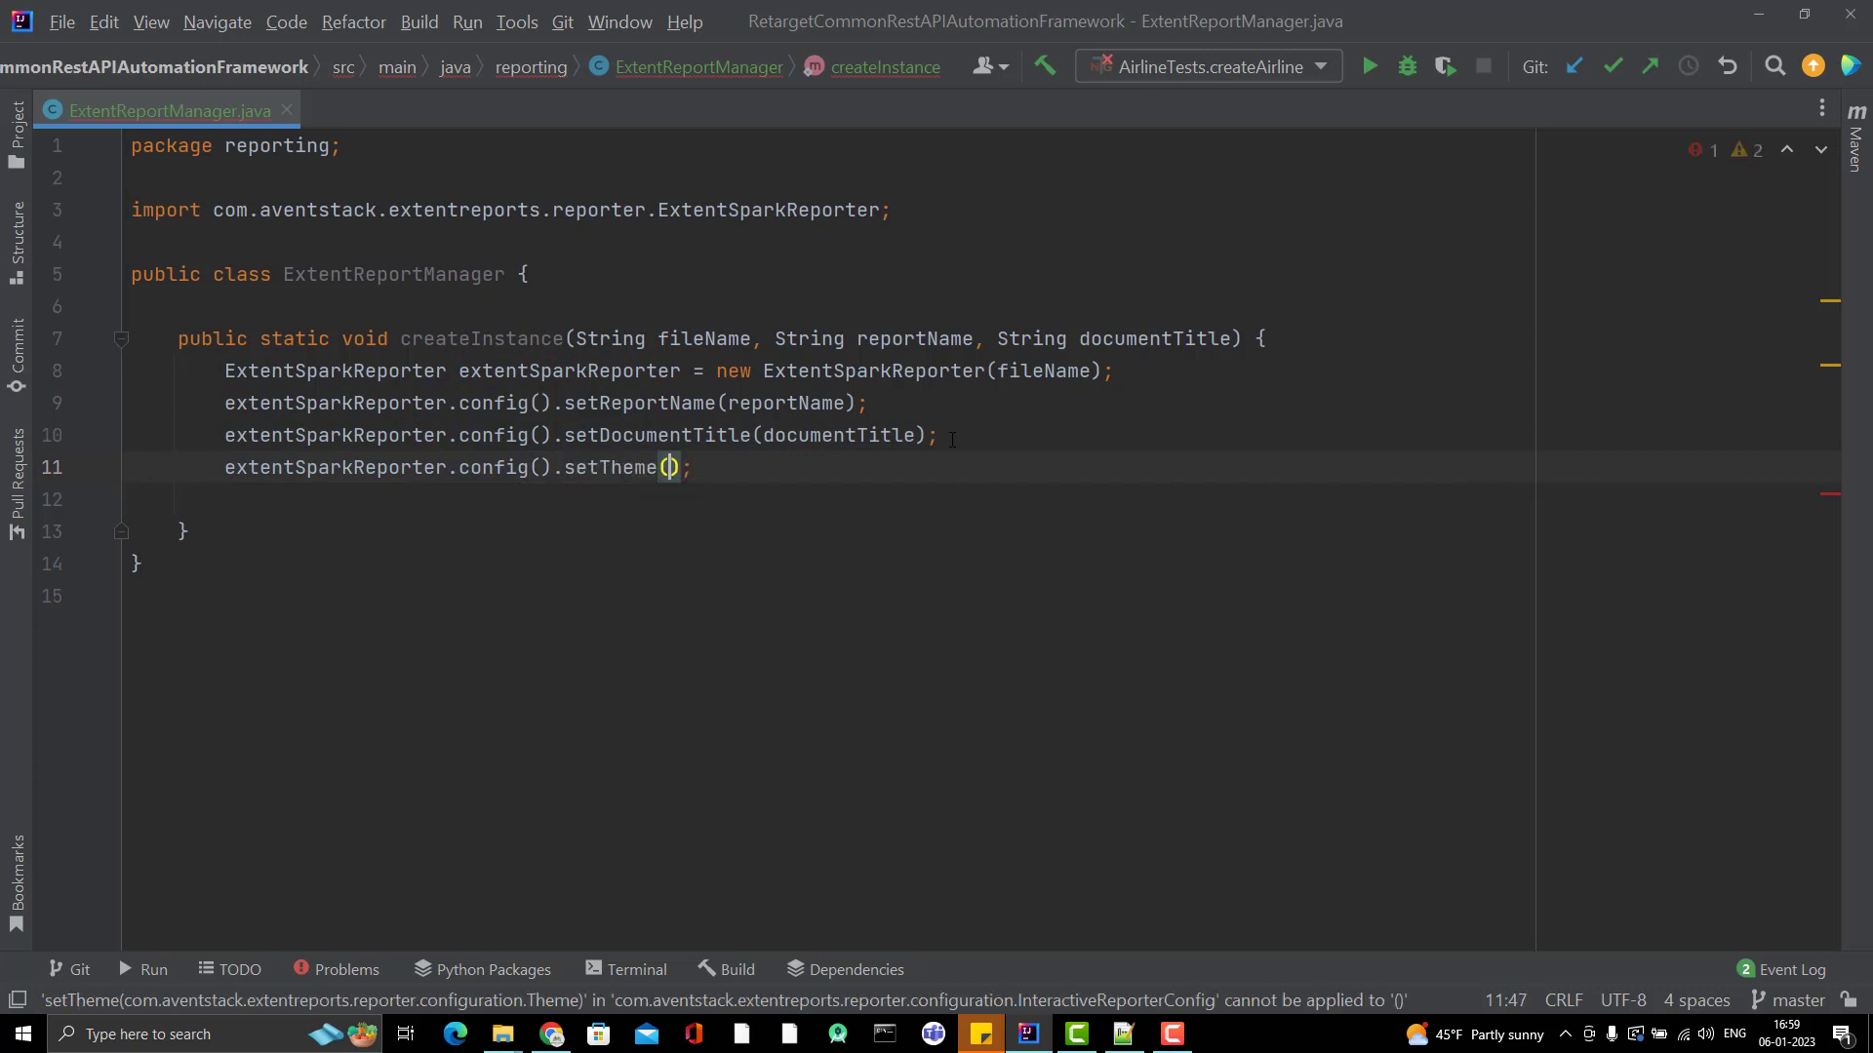
{"action": "type", "text": "The"}
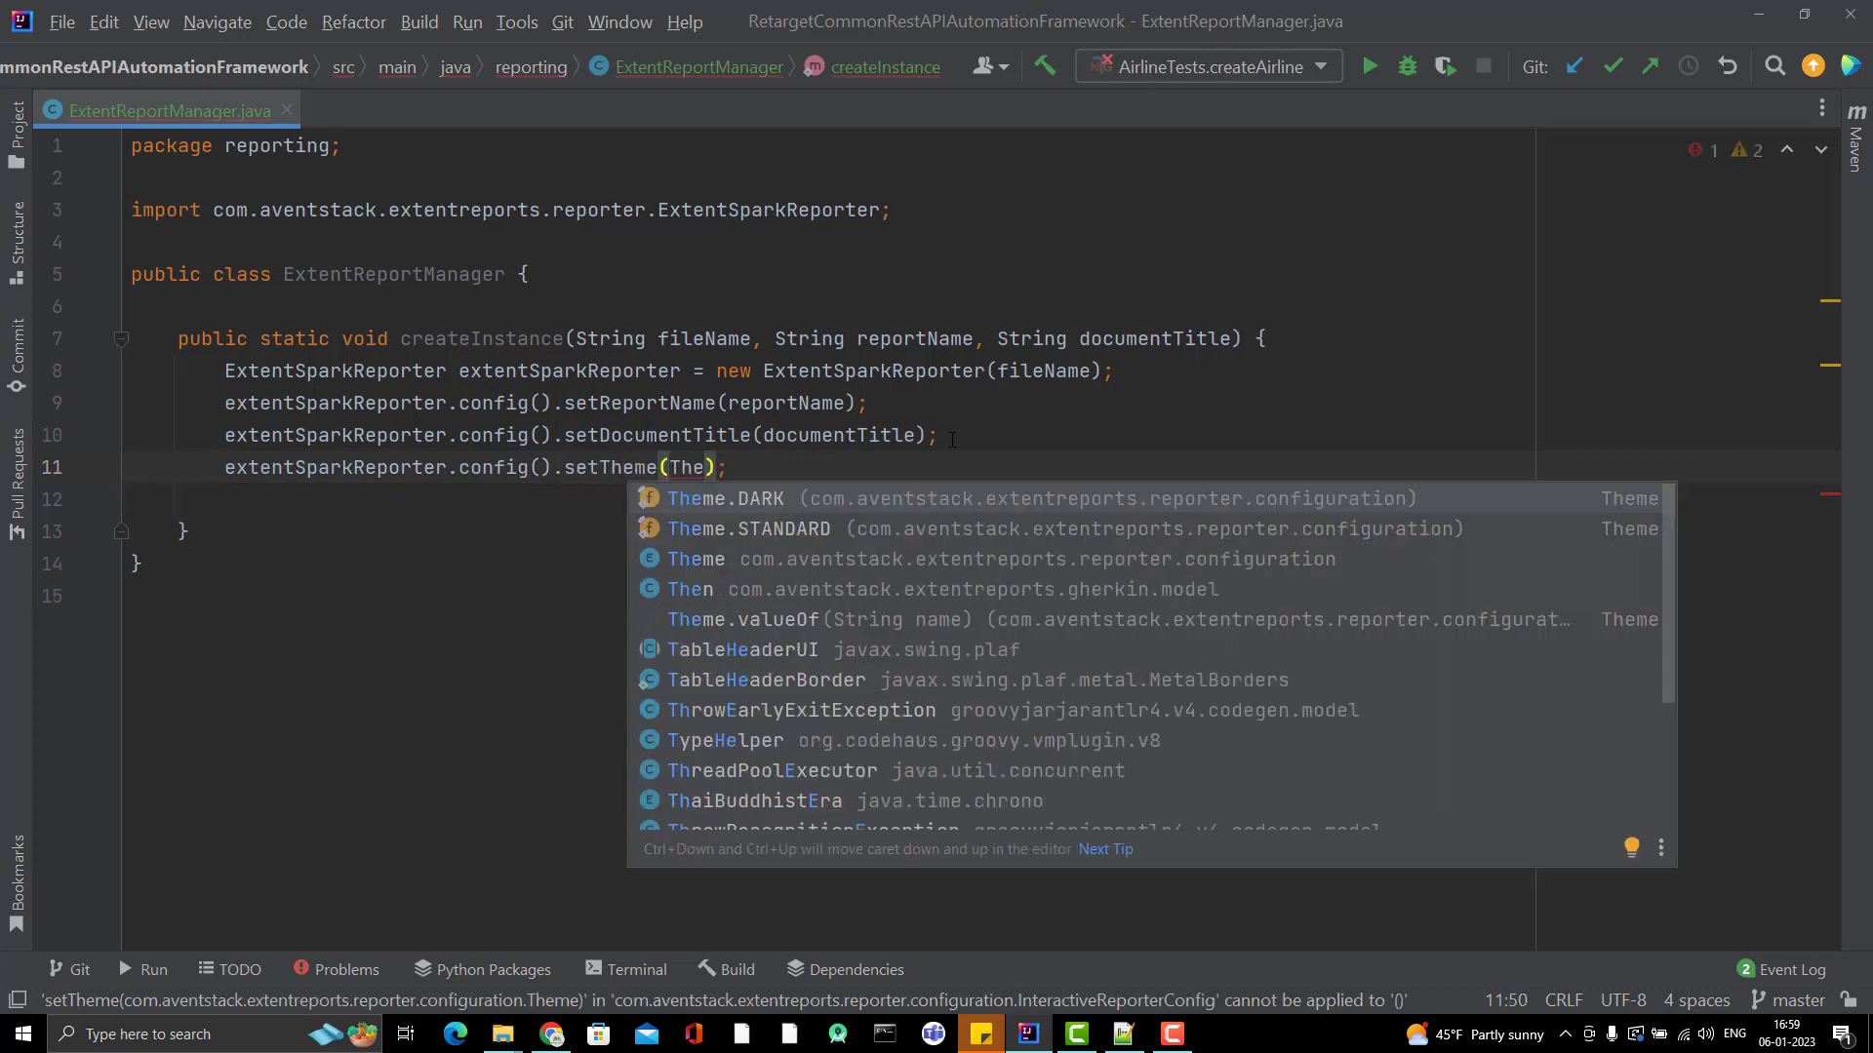
{"action": "left_click", "coordinate": [751, 528]}
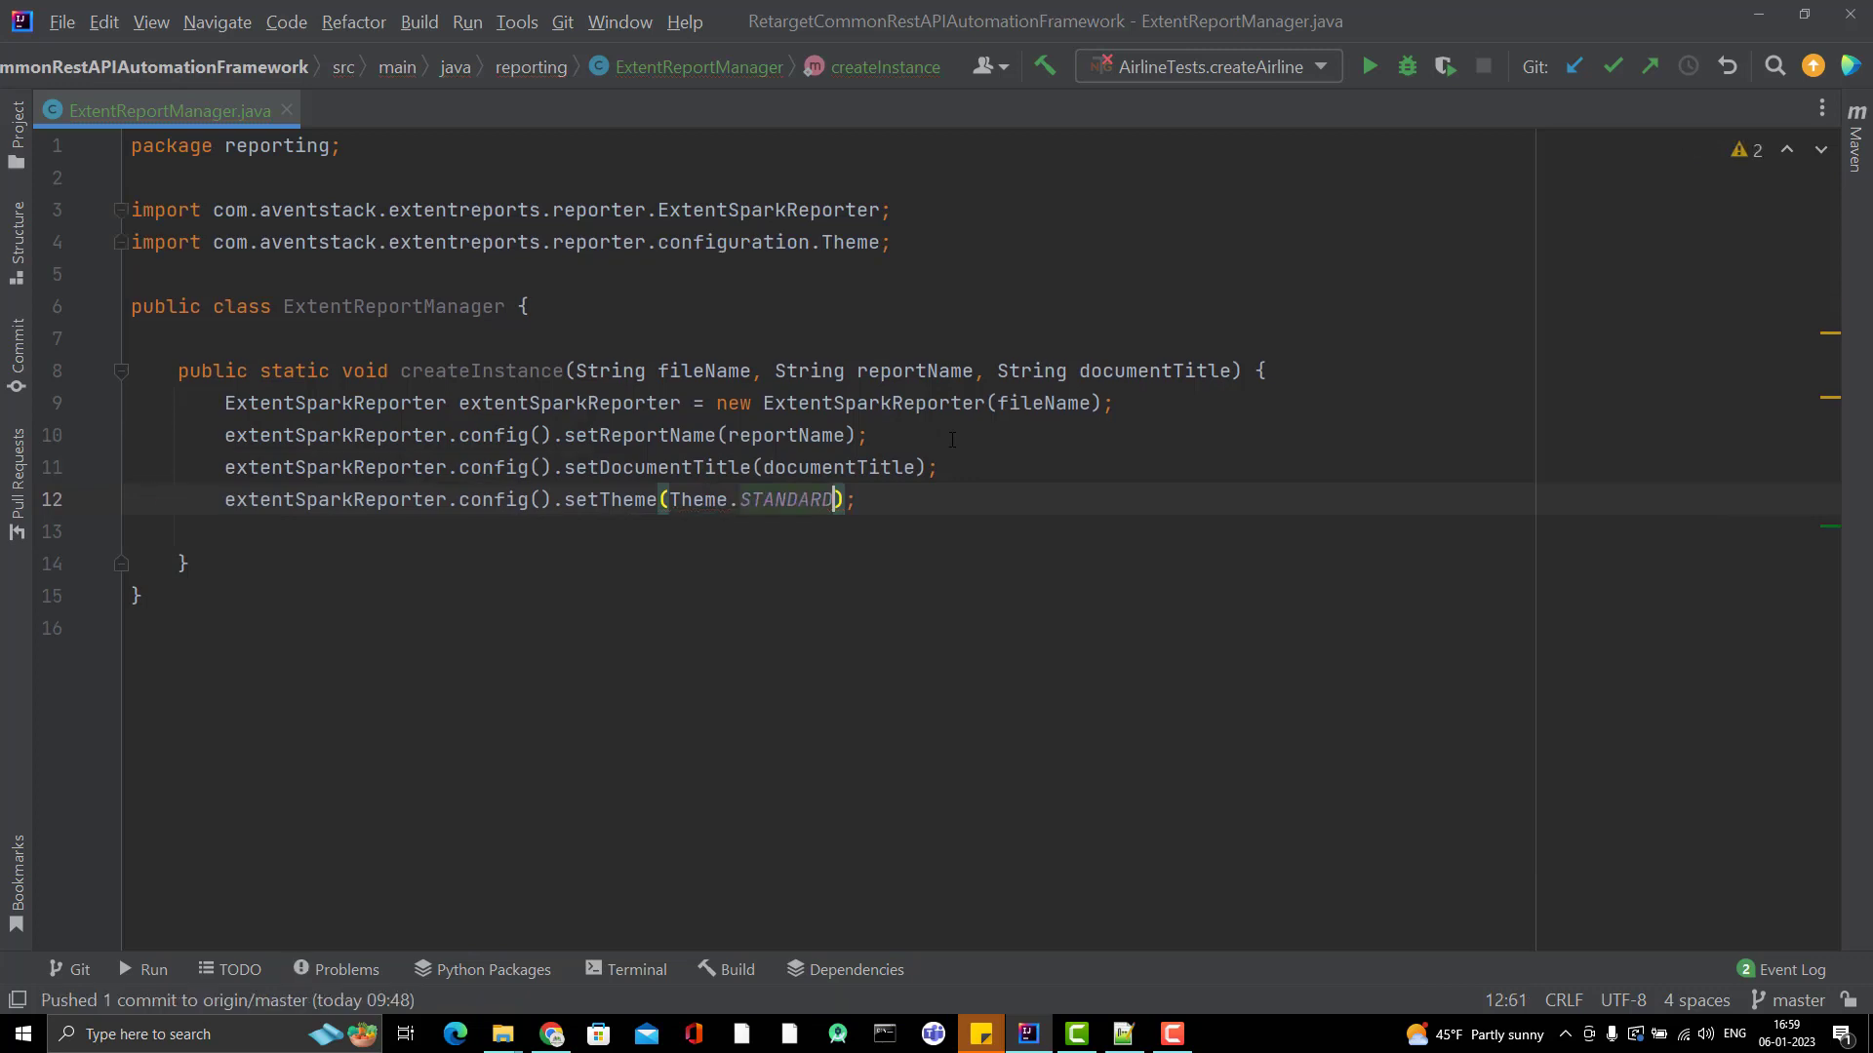
{"action": "key", "text": "Backspace"}
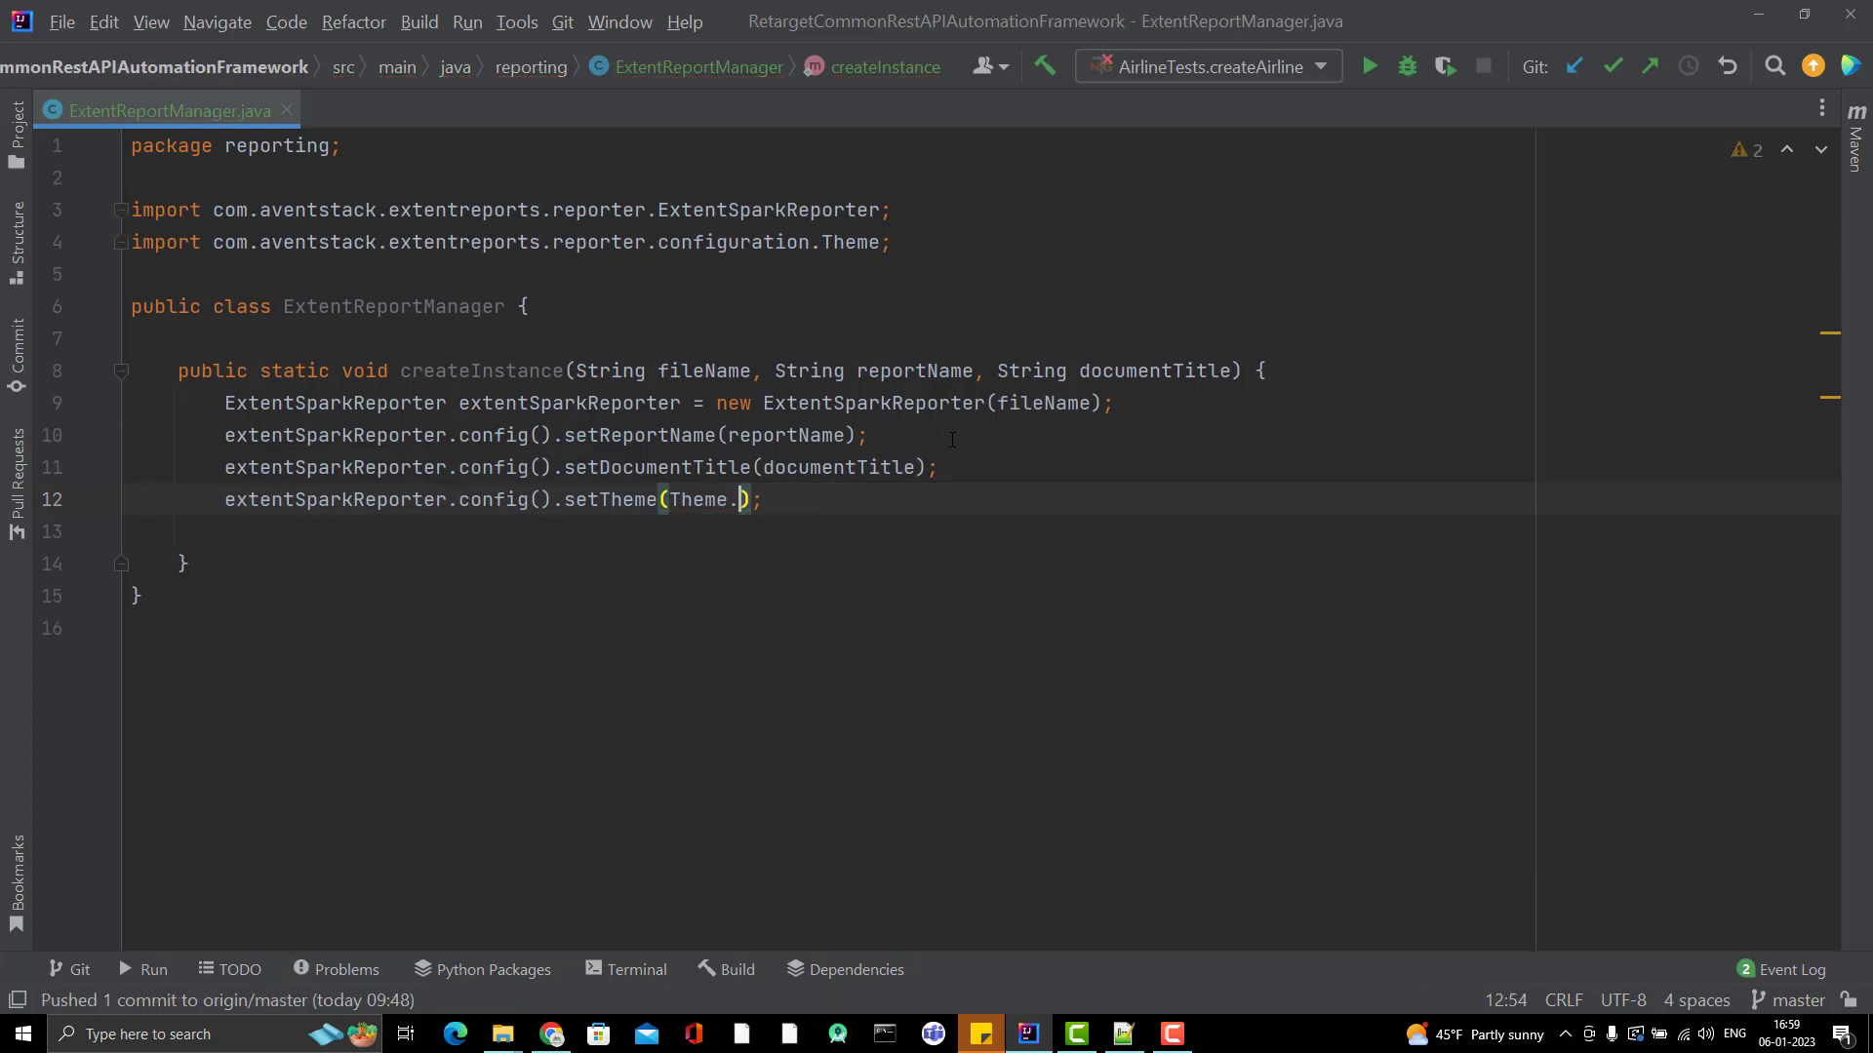
{"action": "type", "text": "DARK"}
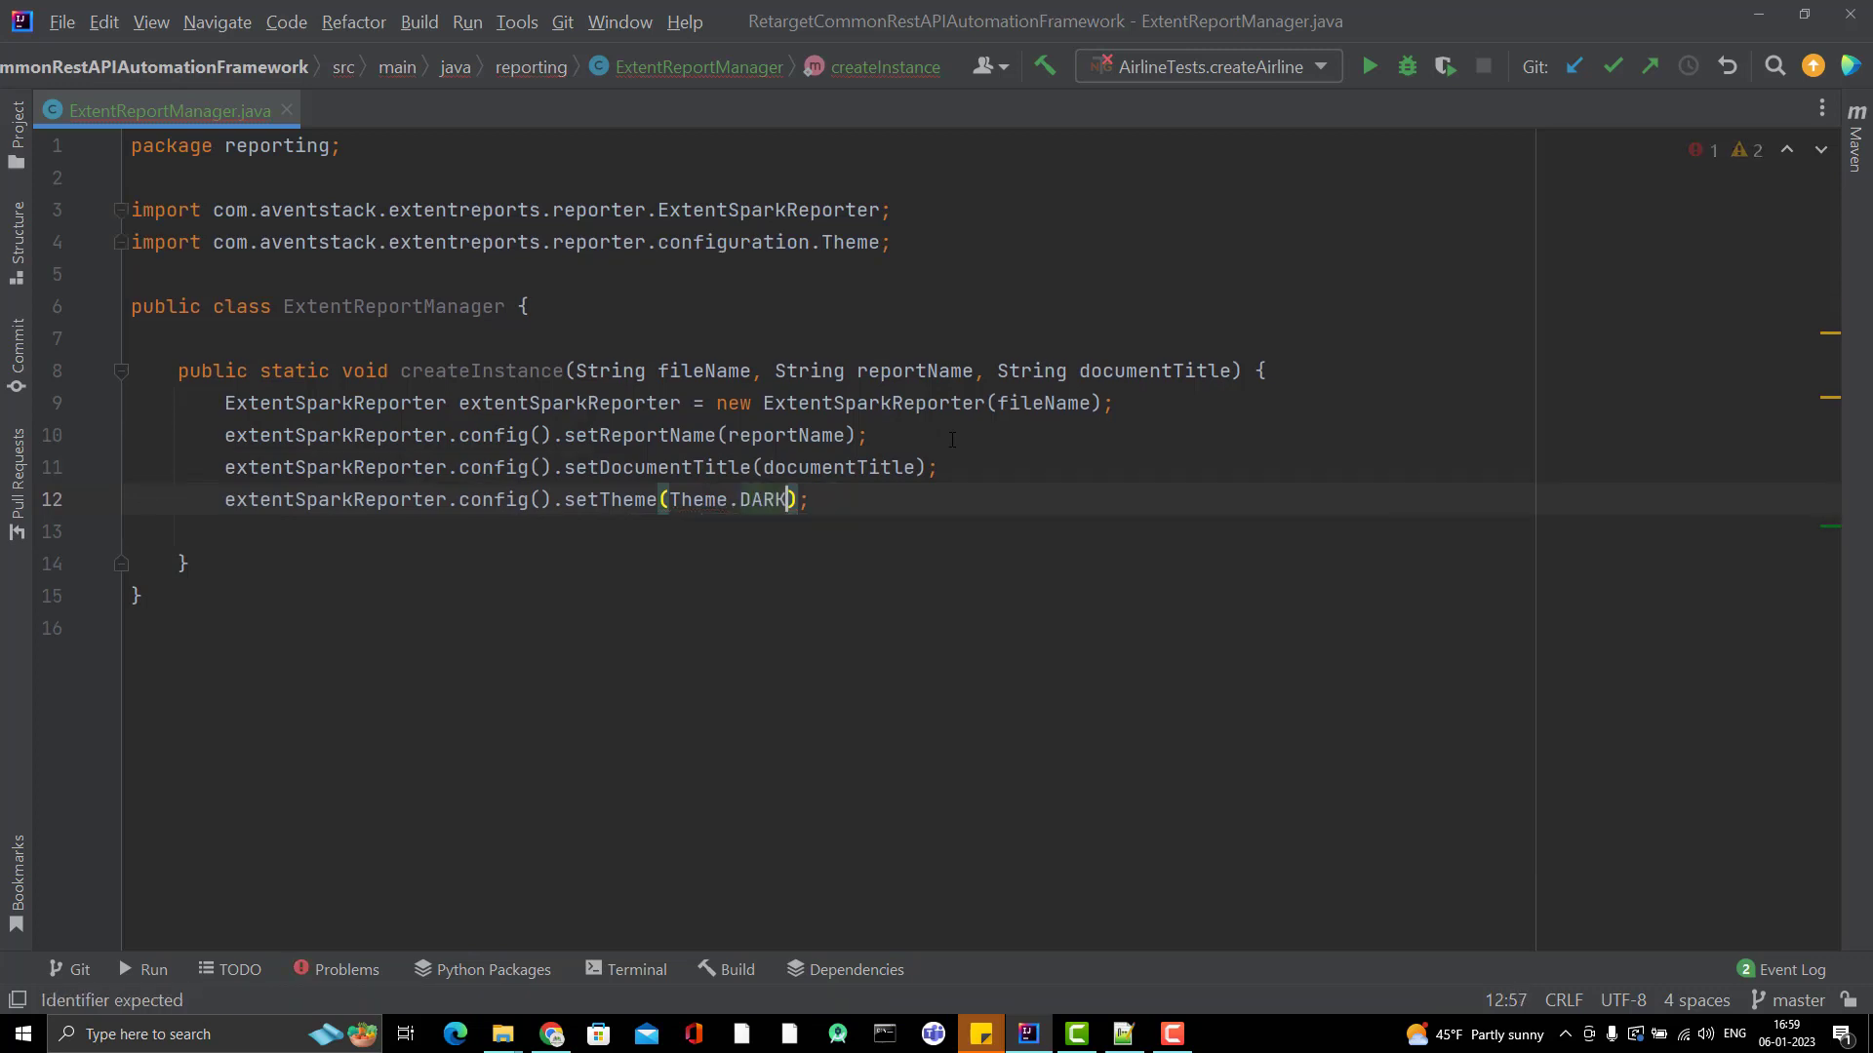
Step: Add extentSparkReporter.config().setEncoding(); for the utf-8 encoding
{"action": "key", "text": "enter"}
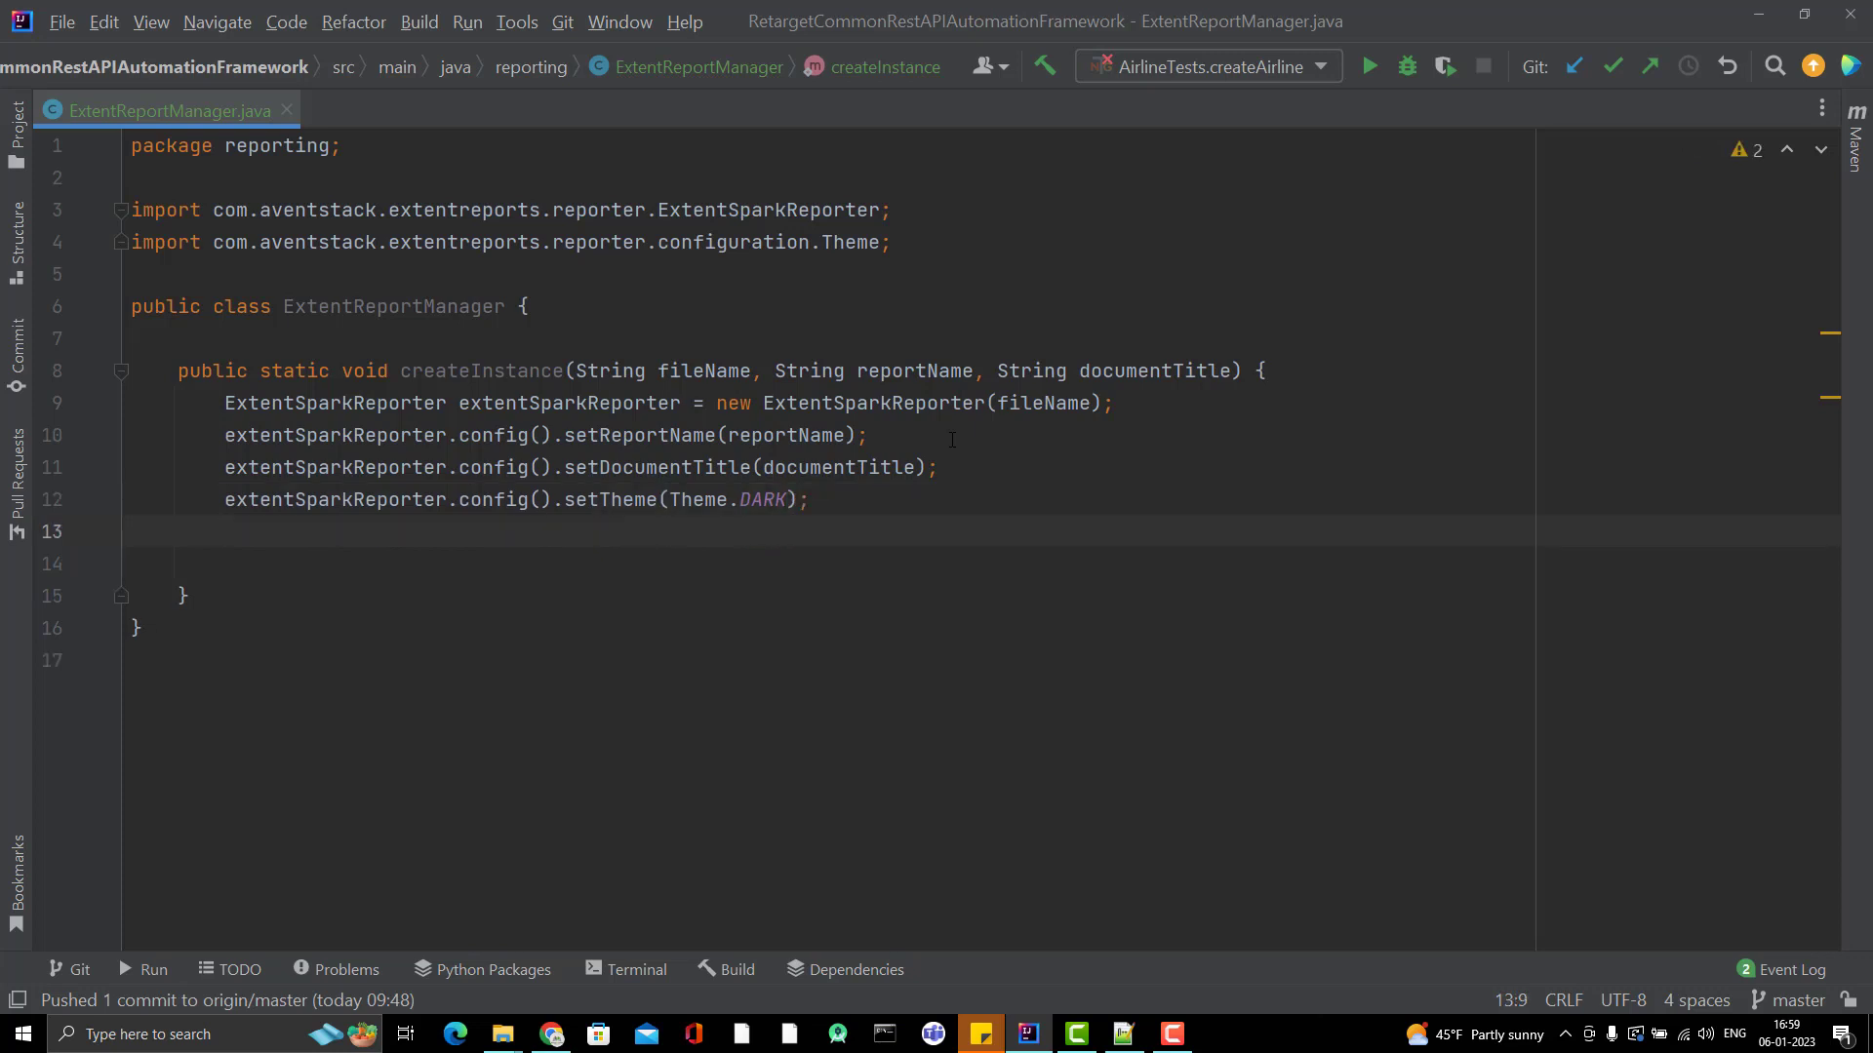
{"action": "type", "text": "extentSparkReporter"}
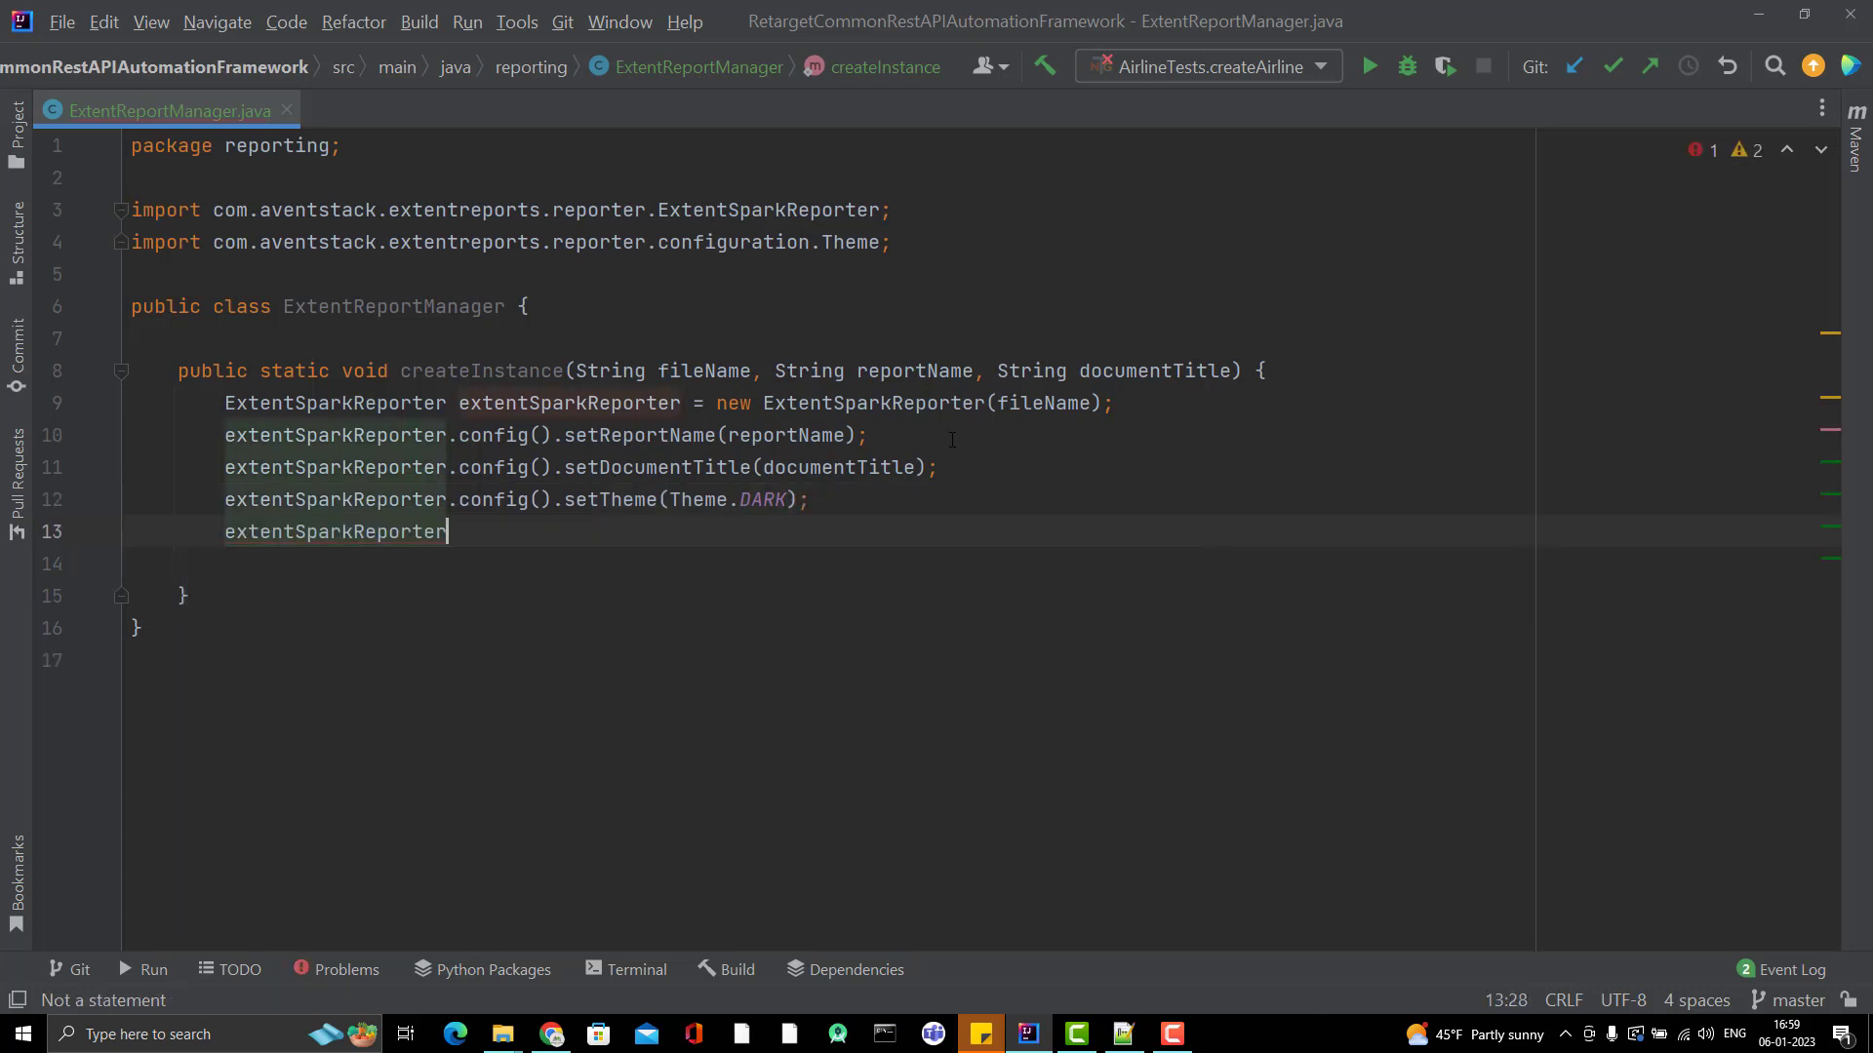
{"action": "type", "text": ".config()"}
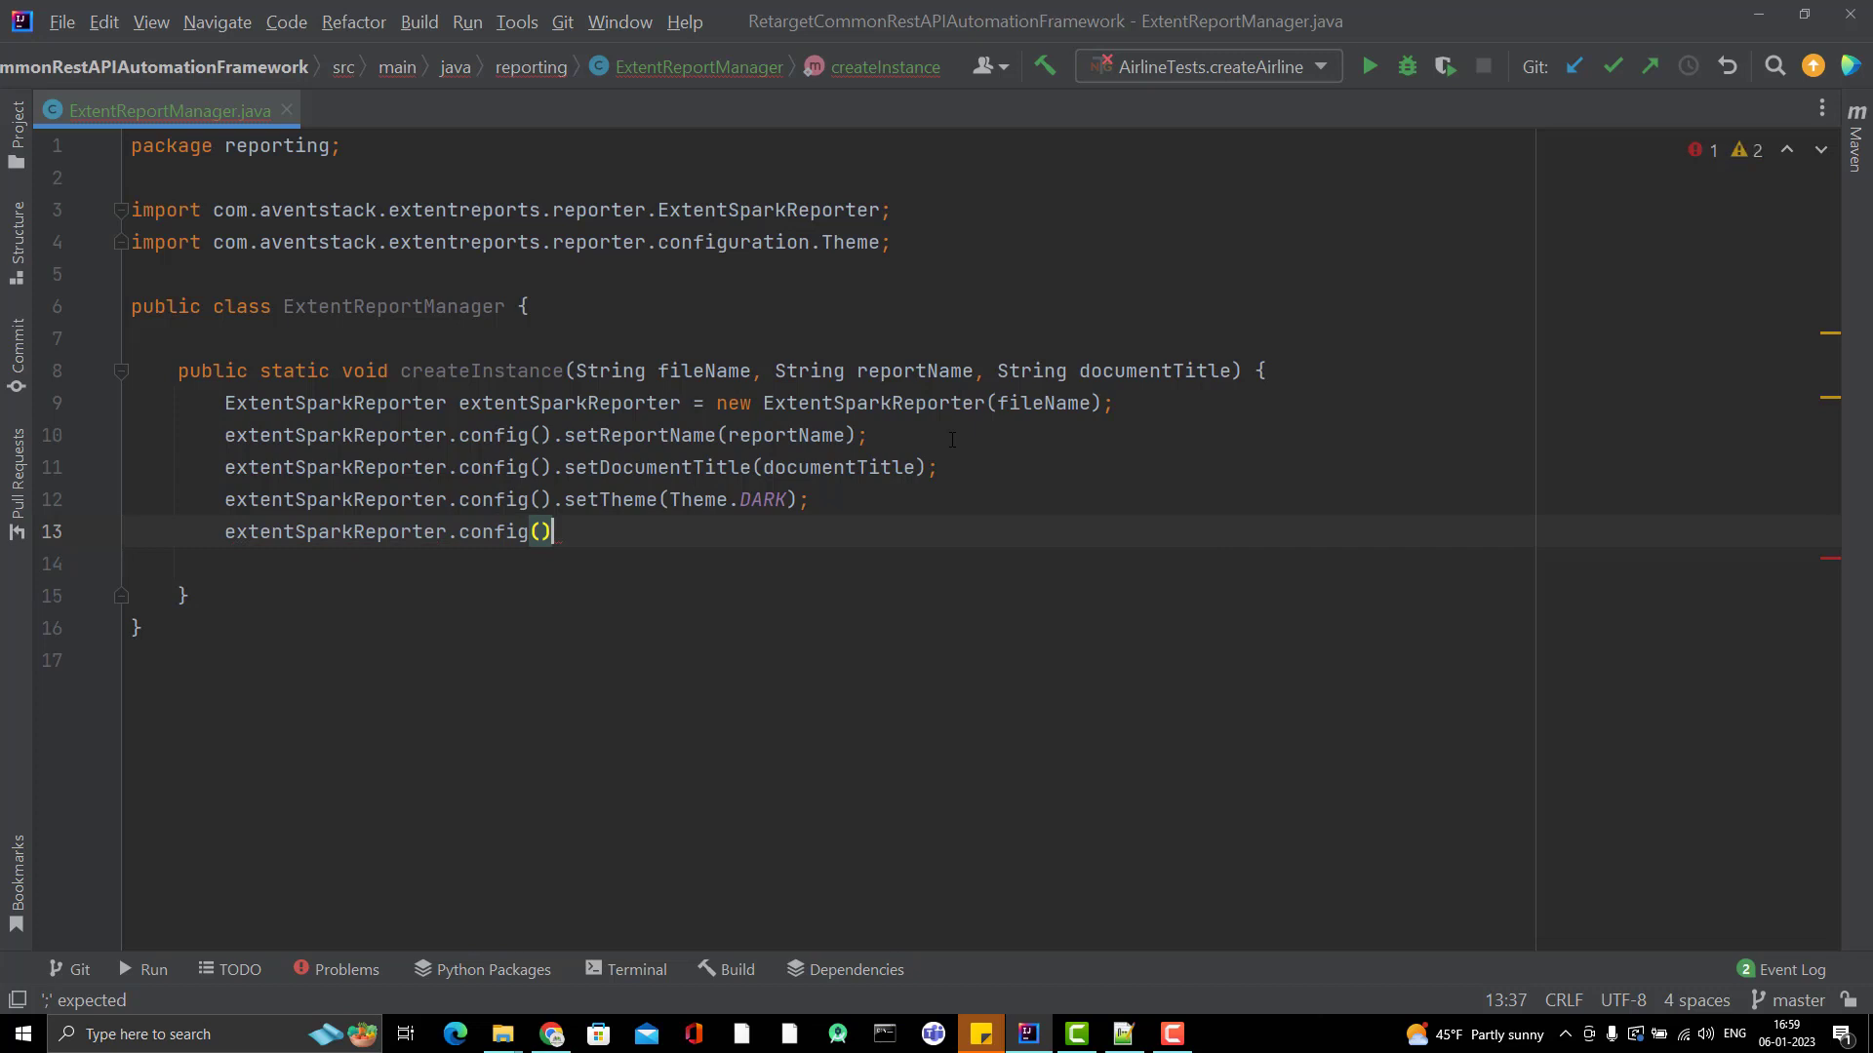
{"action": "type", "text": ".setEncoding();"}
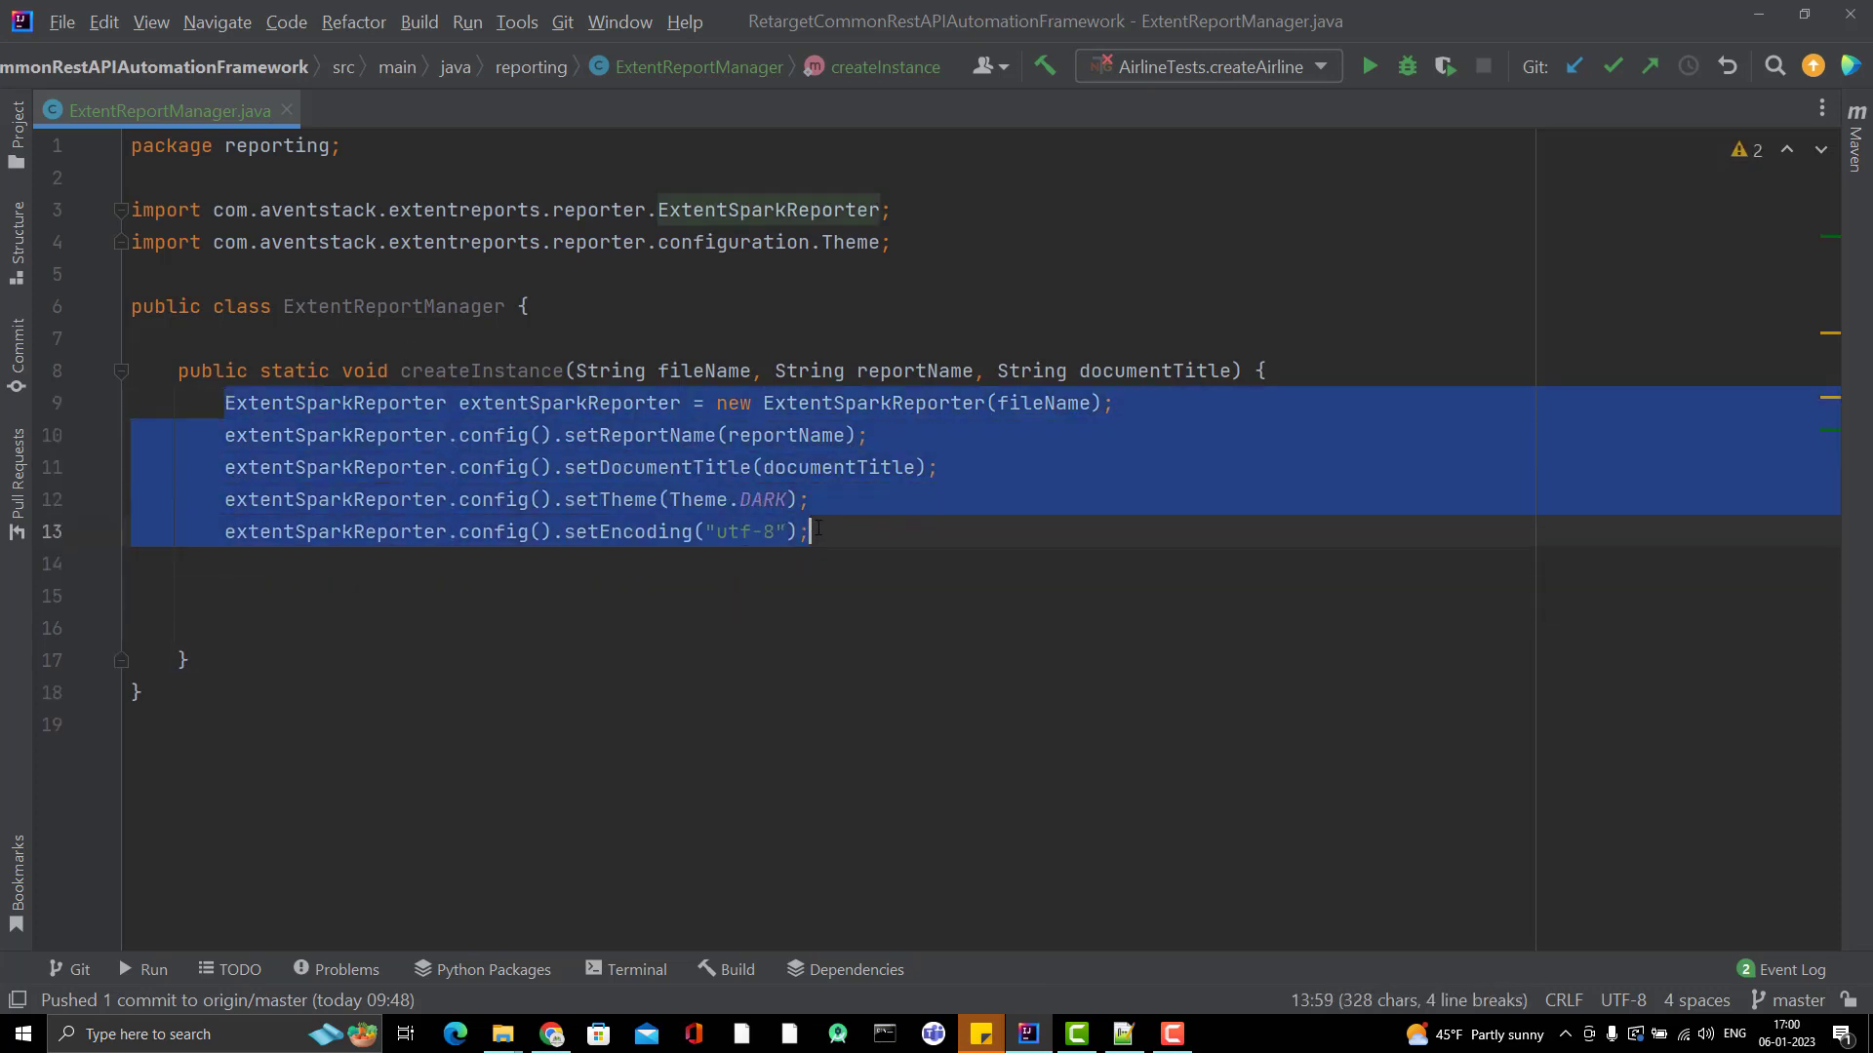
Step: Add ExtentReports extentReports = new ExtentReports(); in createInstance, importing the class via autocomplete
{"action": "type", "text": "Ext"}
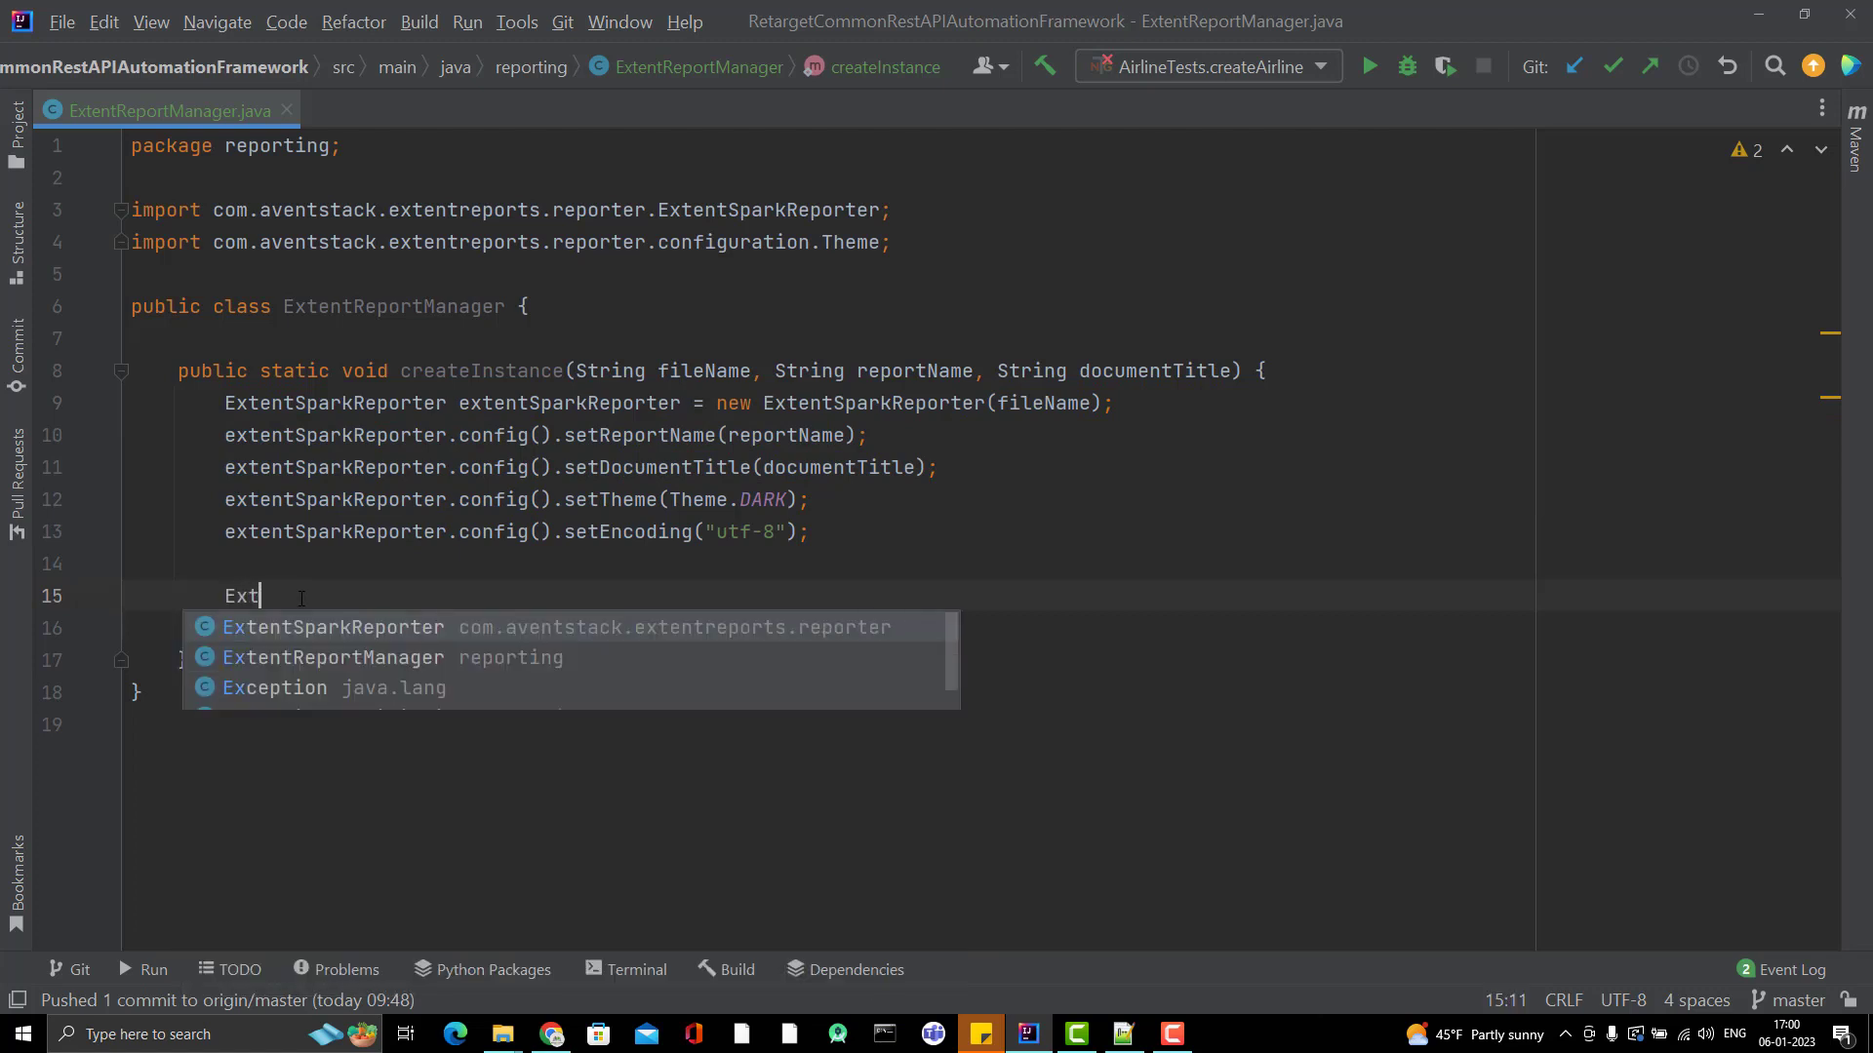
{"action": "type", "text": "en"}
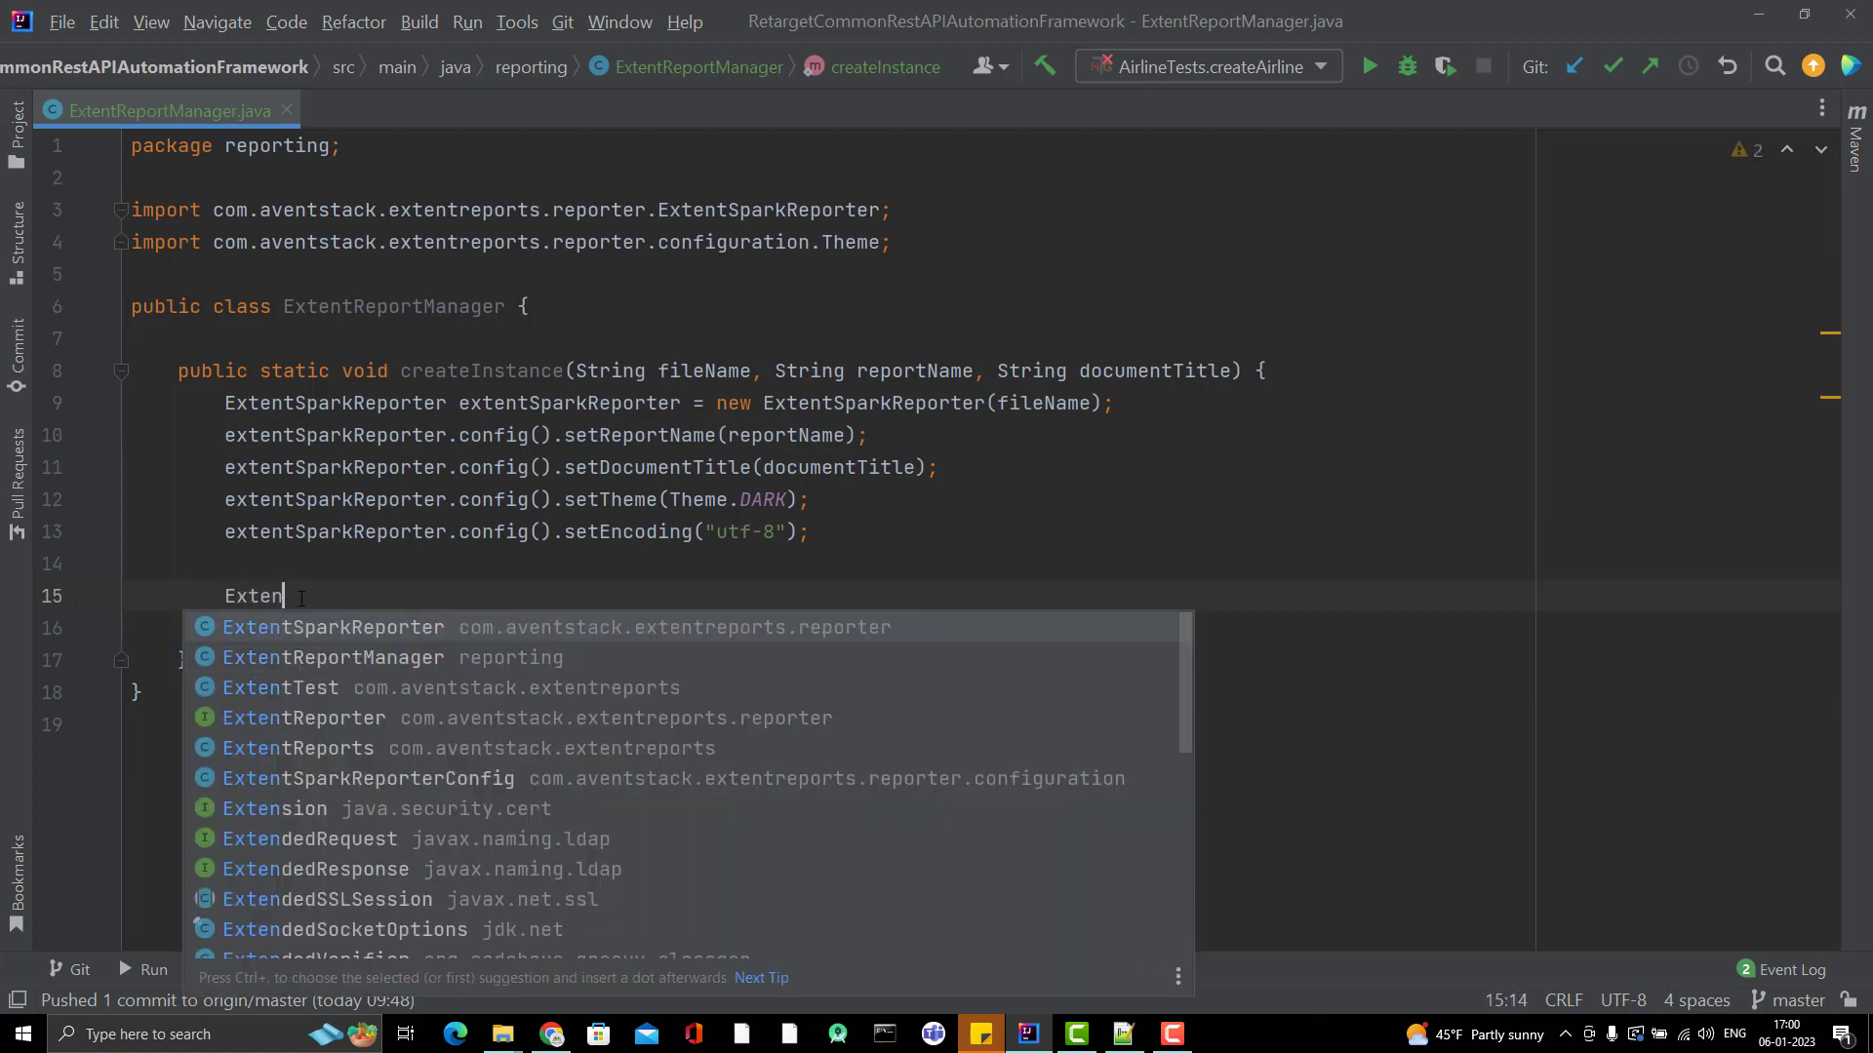
{"action": "type", "text": "tRe"}
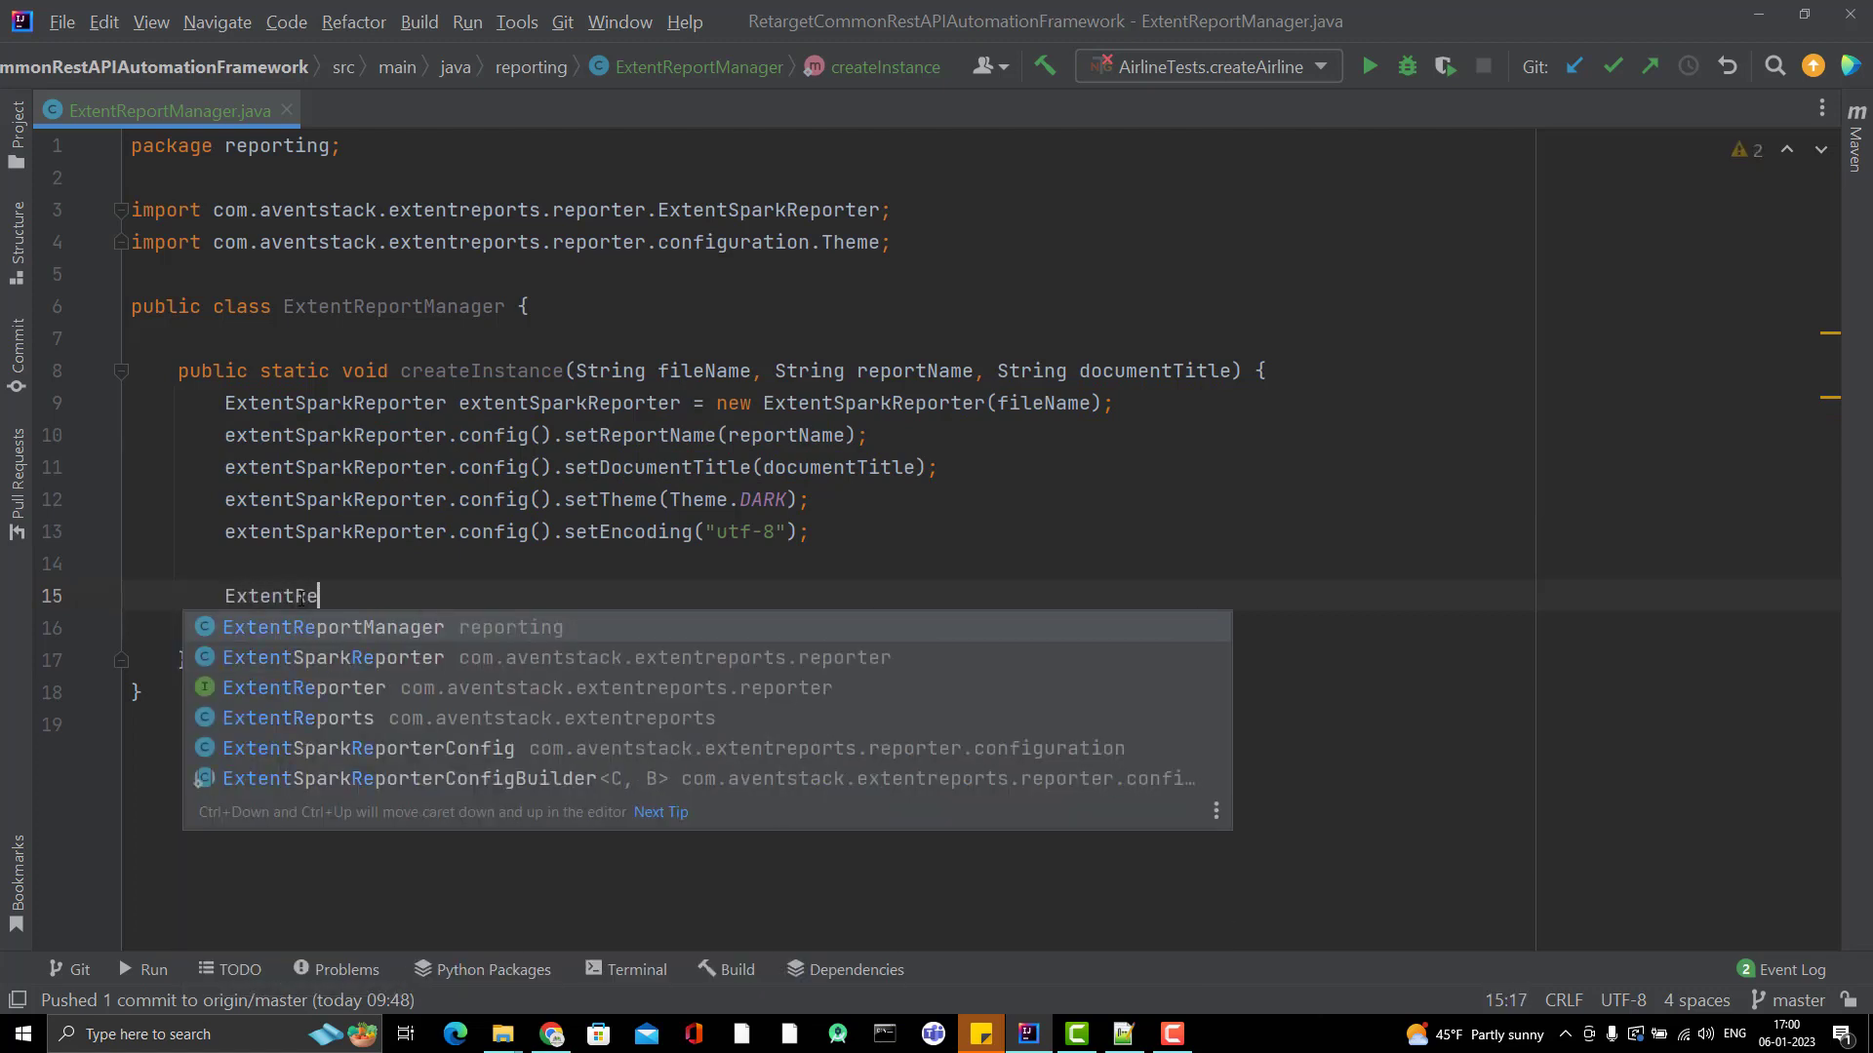
{"action": "left_click", "coordinate": [297, 718]}
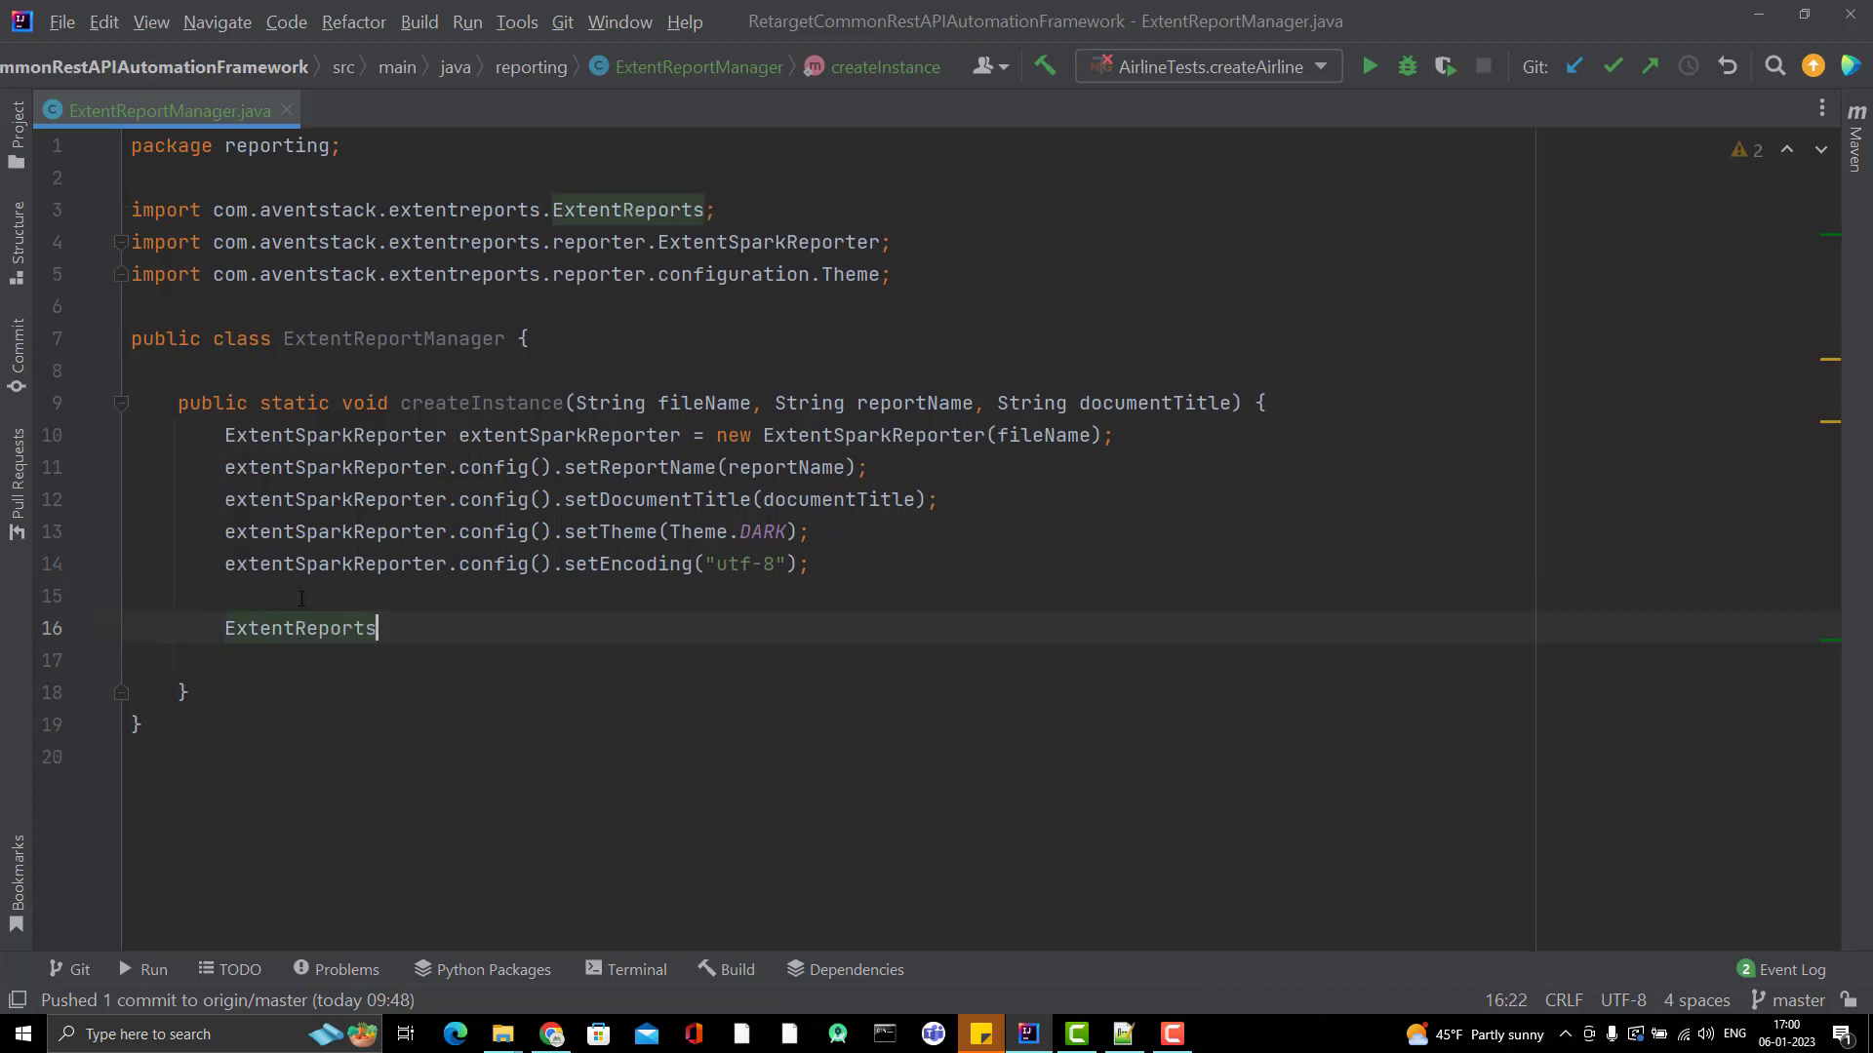
{"action": "type", "text": "extentReports ="}
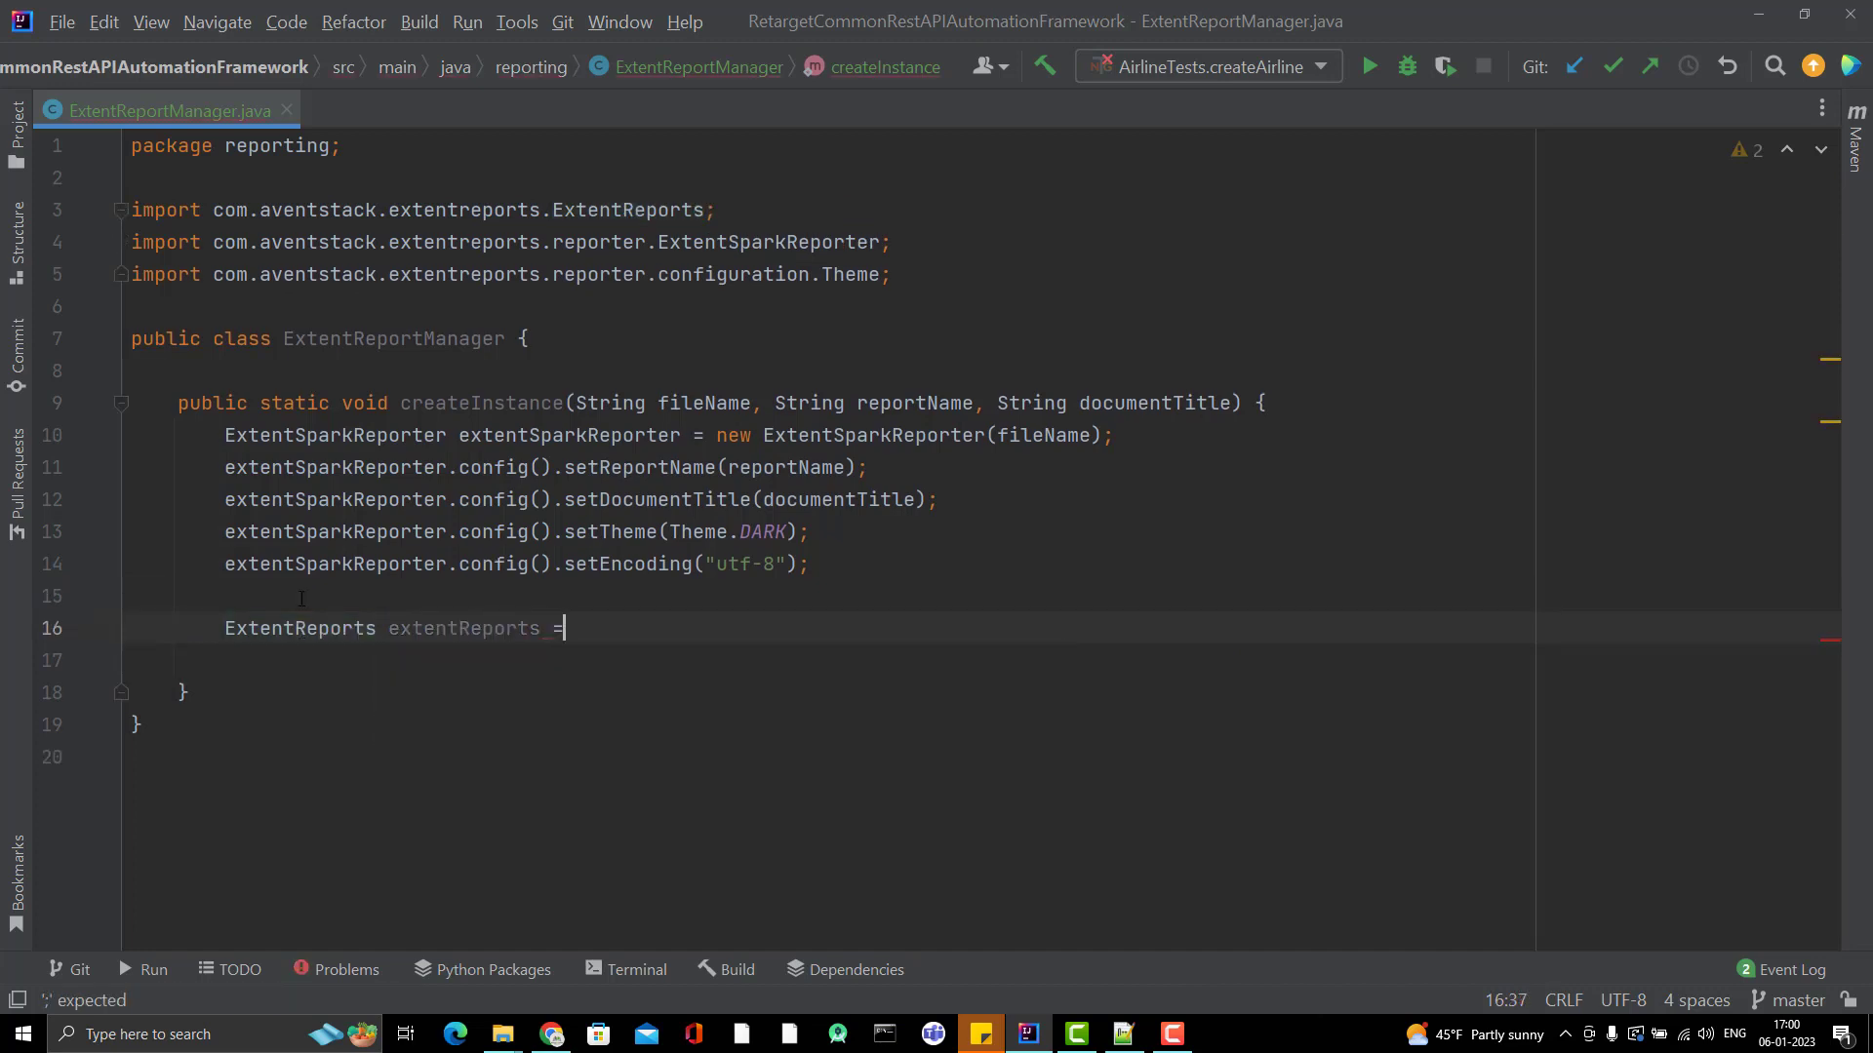
{"action": "type", "text": "new ExtentReports();"}
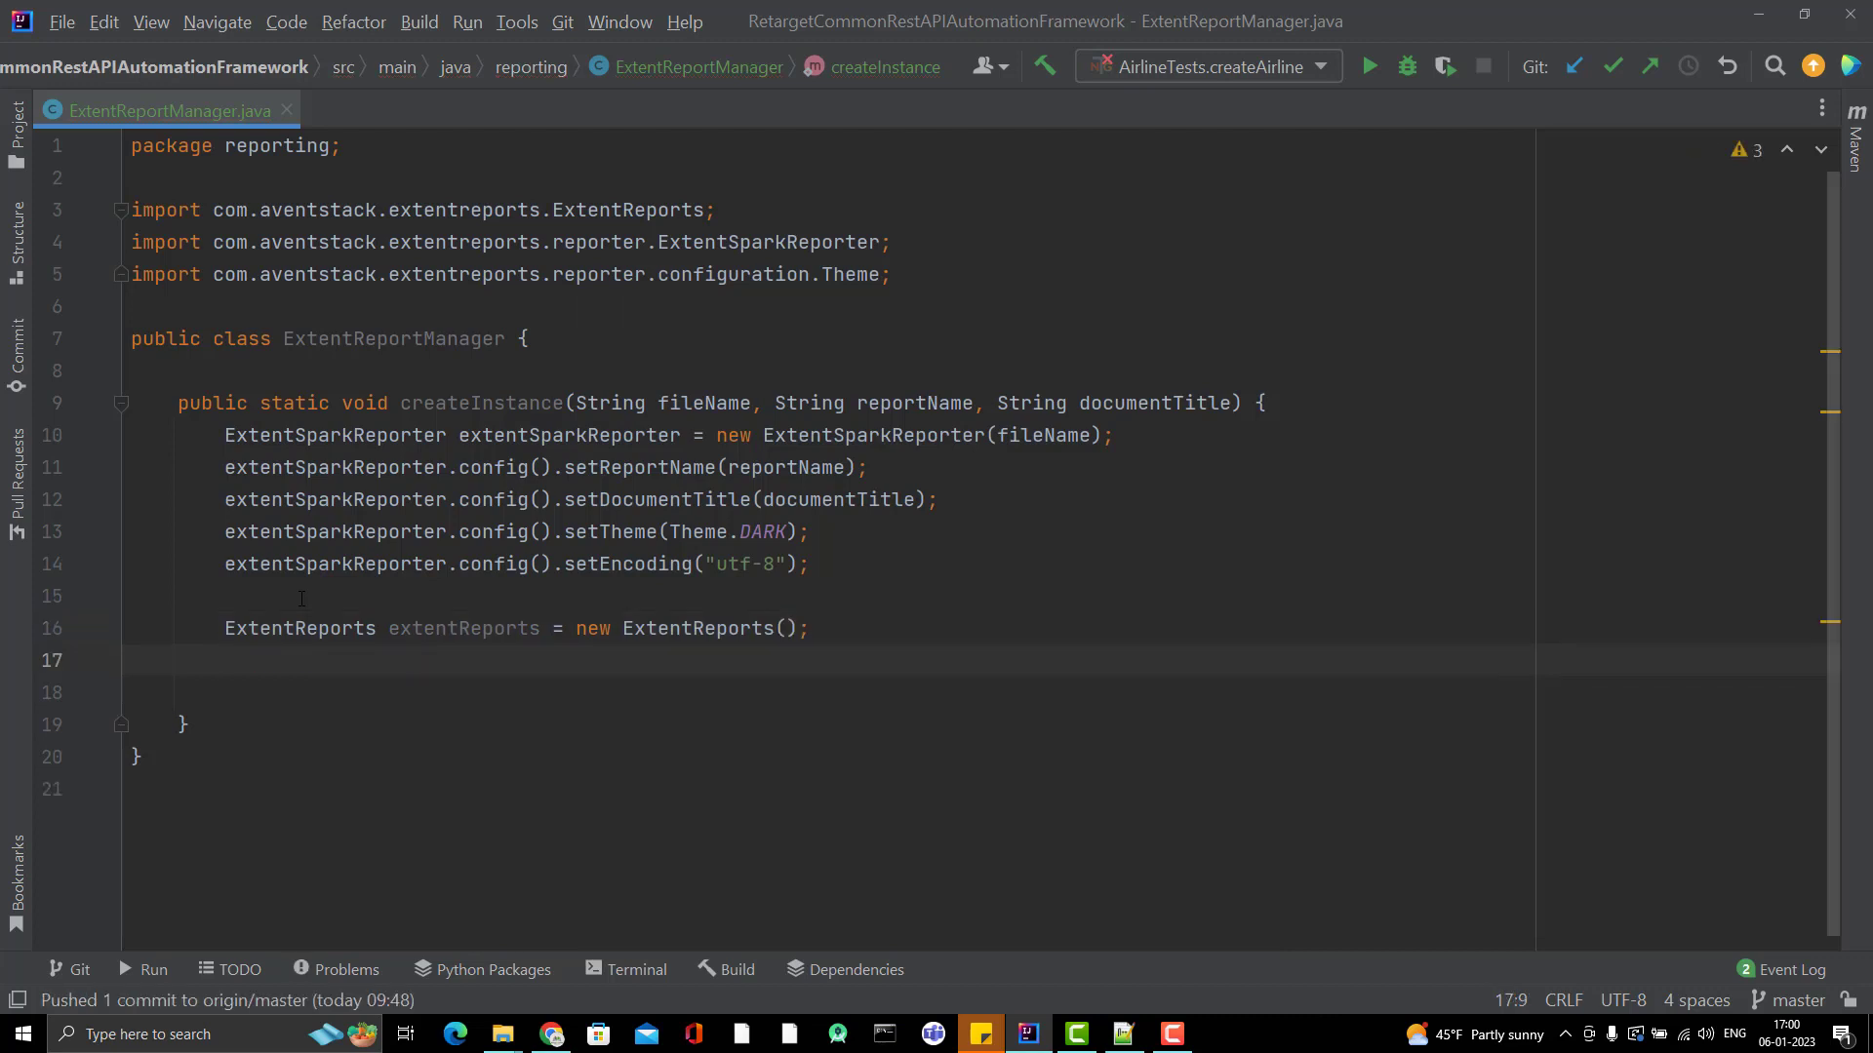
Step: Call extentReports.attachReporter(extentSparkReporter) to attach the configured spark reporter
{"action": "type", "text": "extentReports.a"}
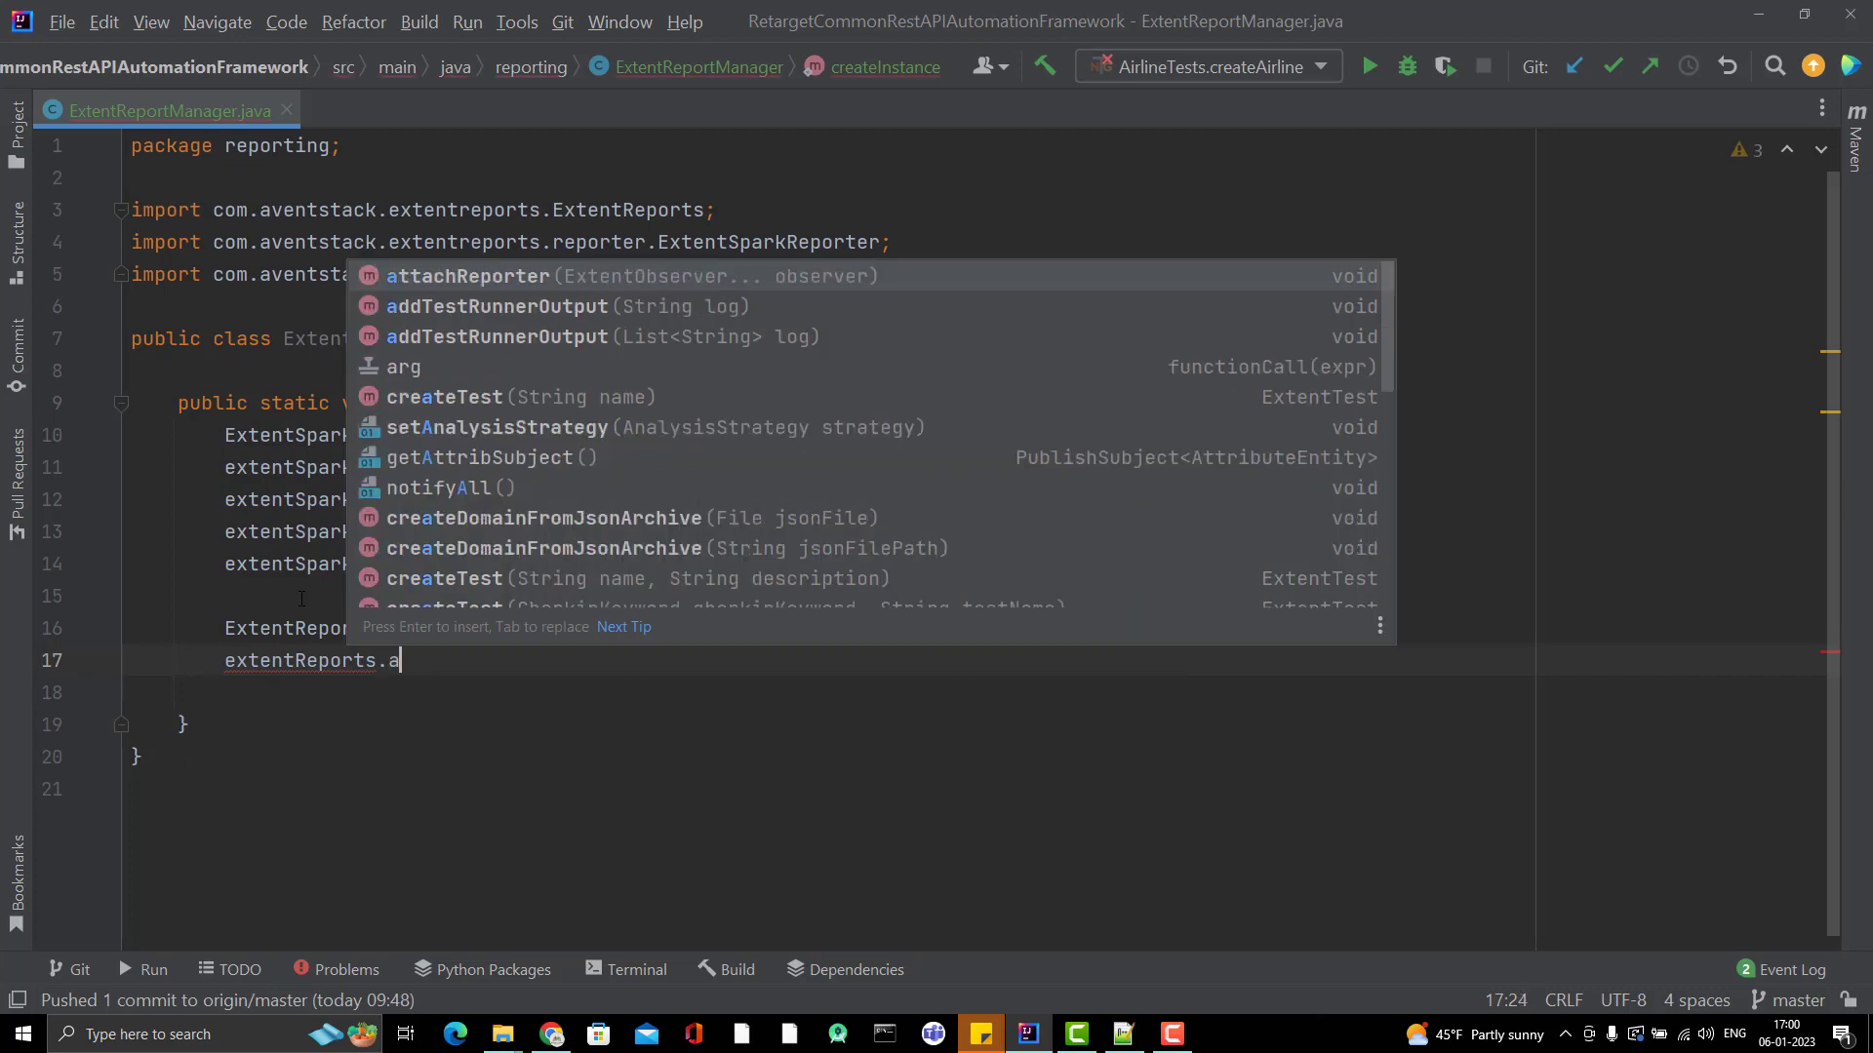
{"action": "left_click", "coordinate": [469, 276]}
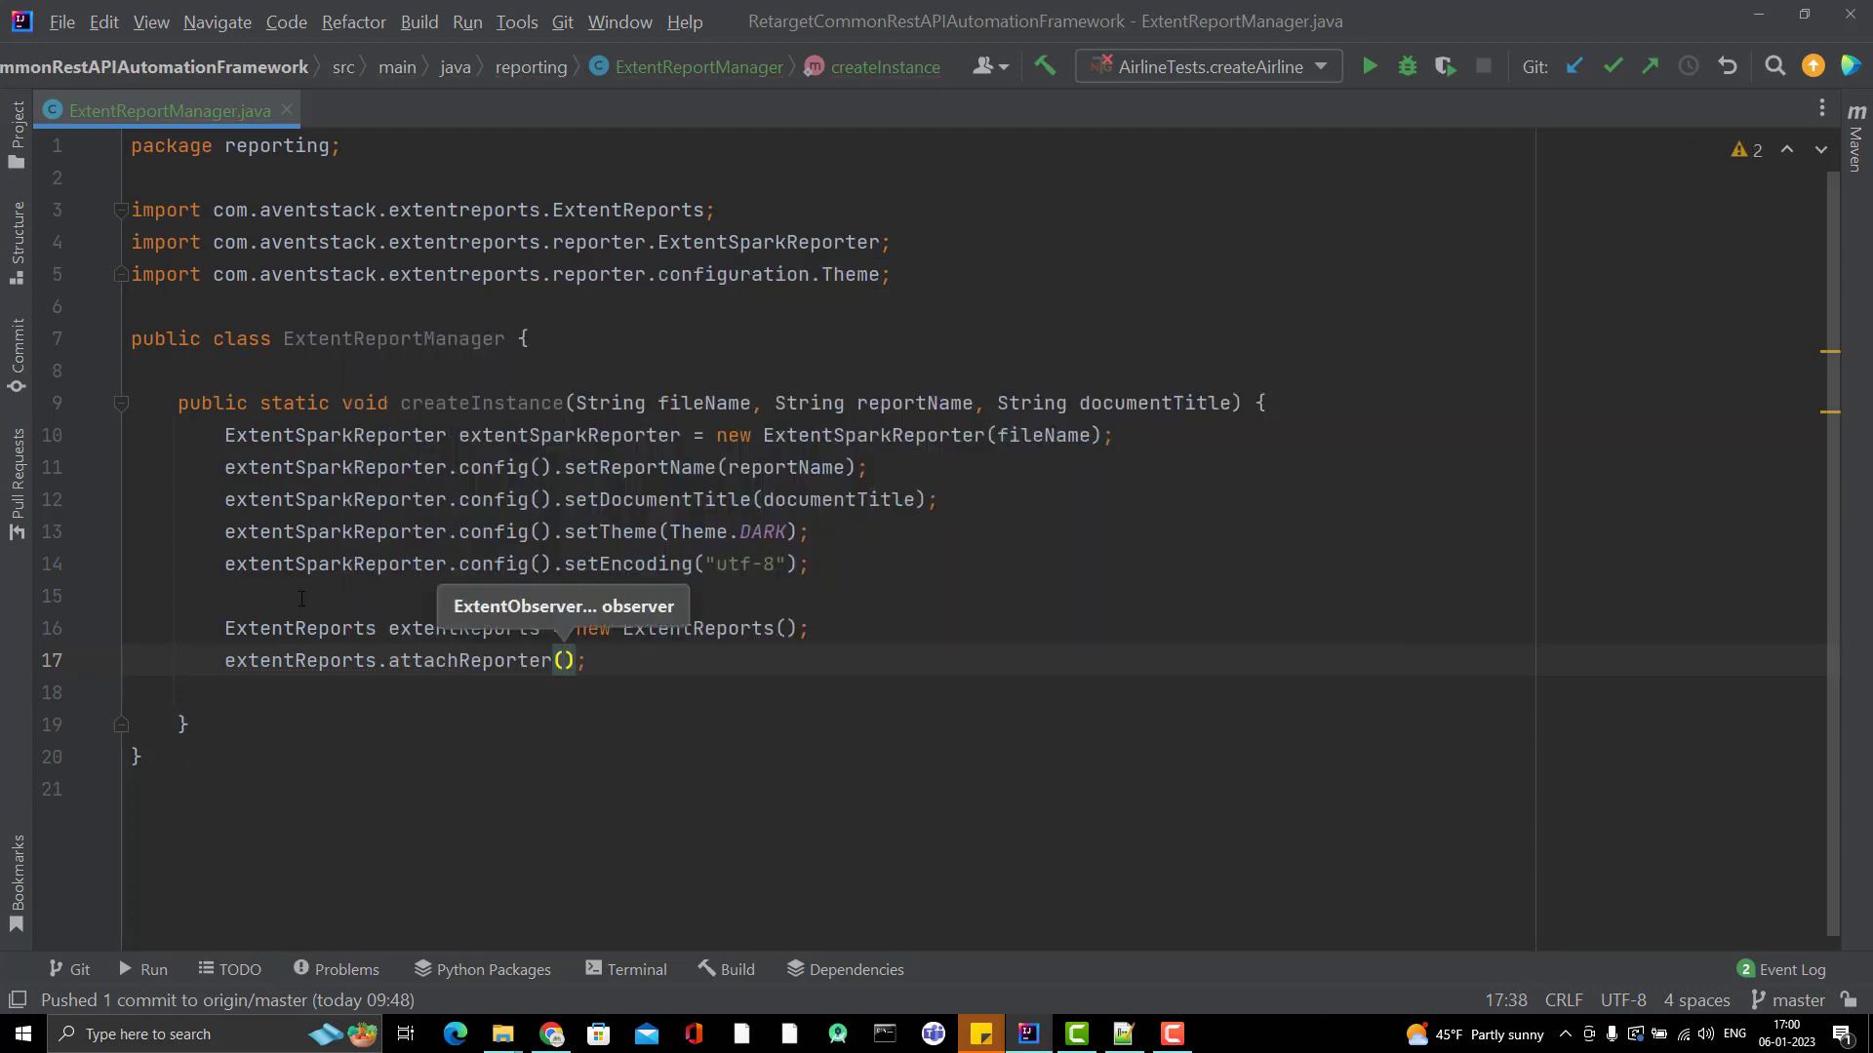
{"action": "type", "text": "extentSparkReporter"}
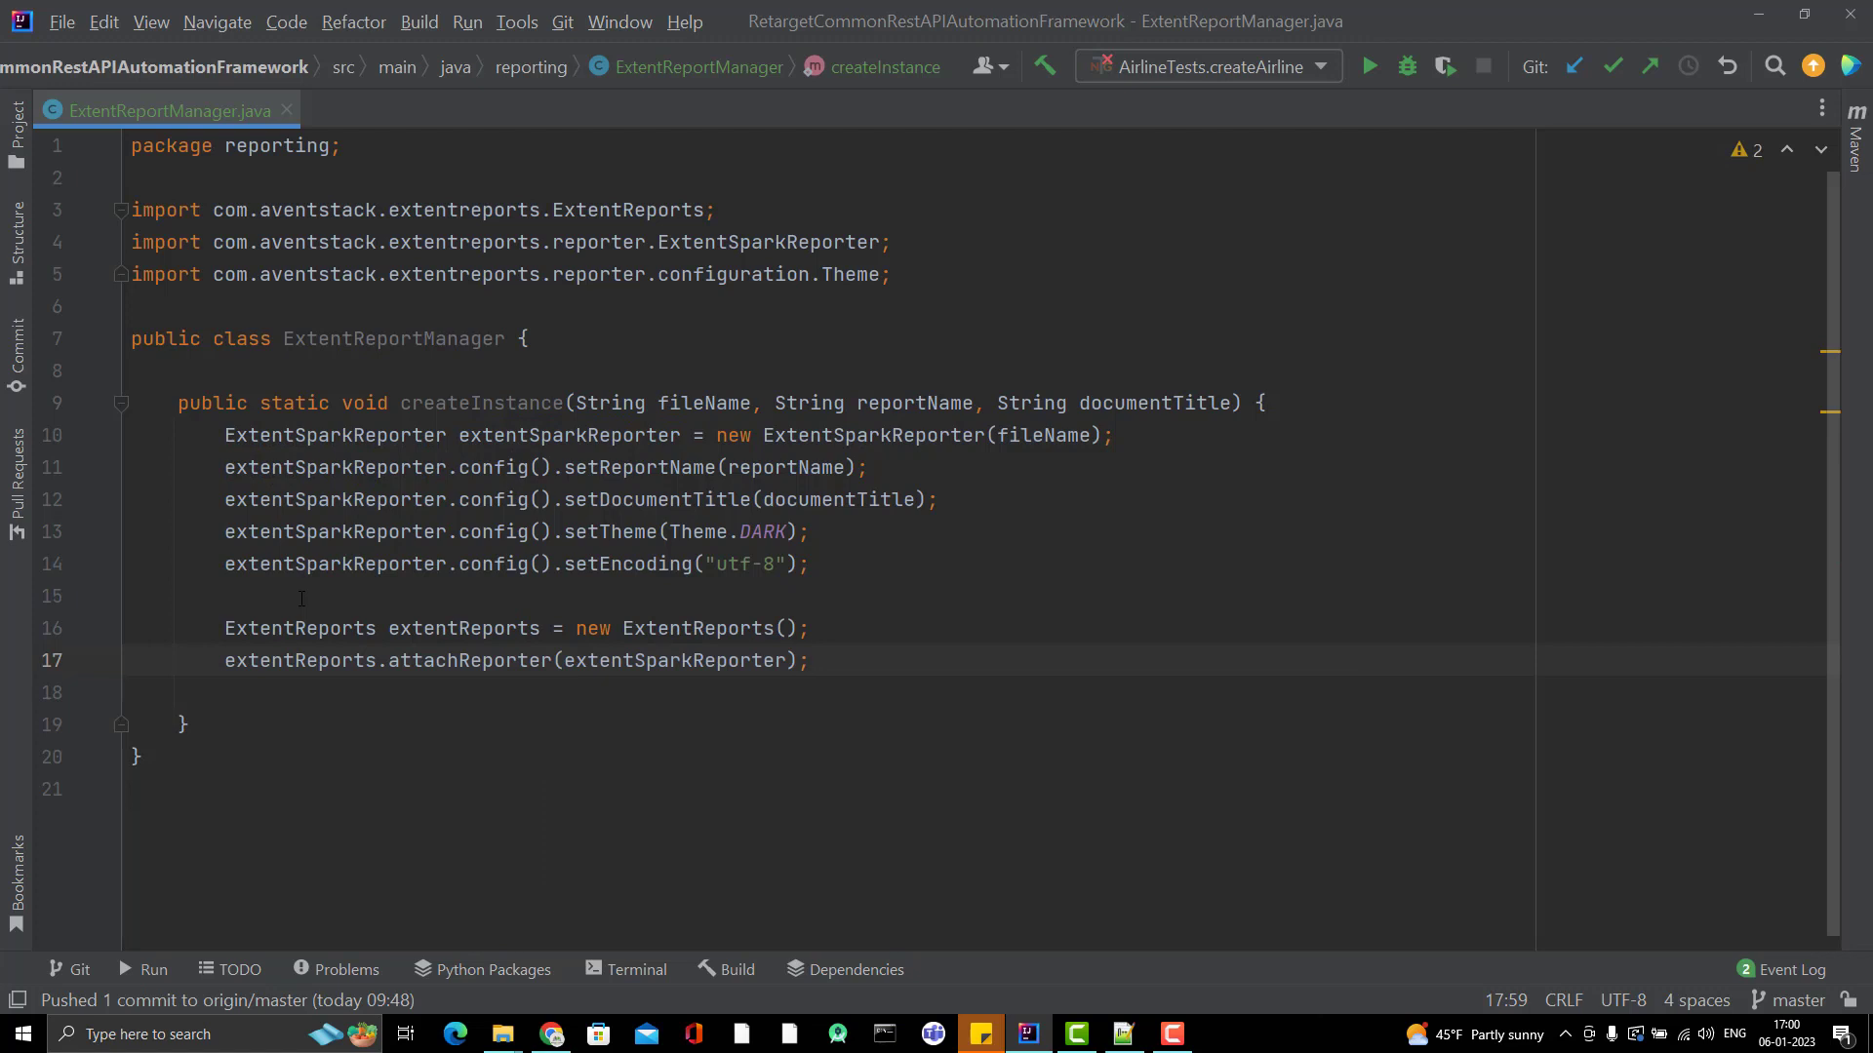
{"action": "mouse_move", "coordinate": [350, 672]}
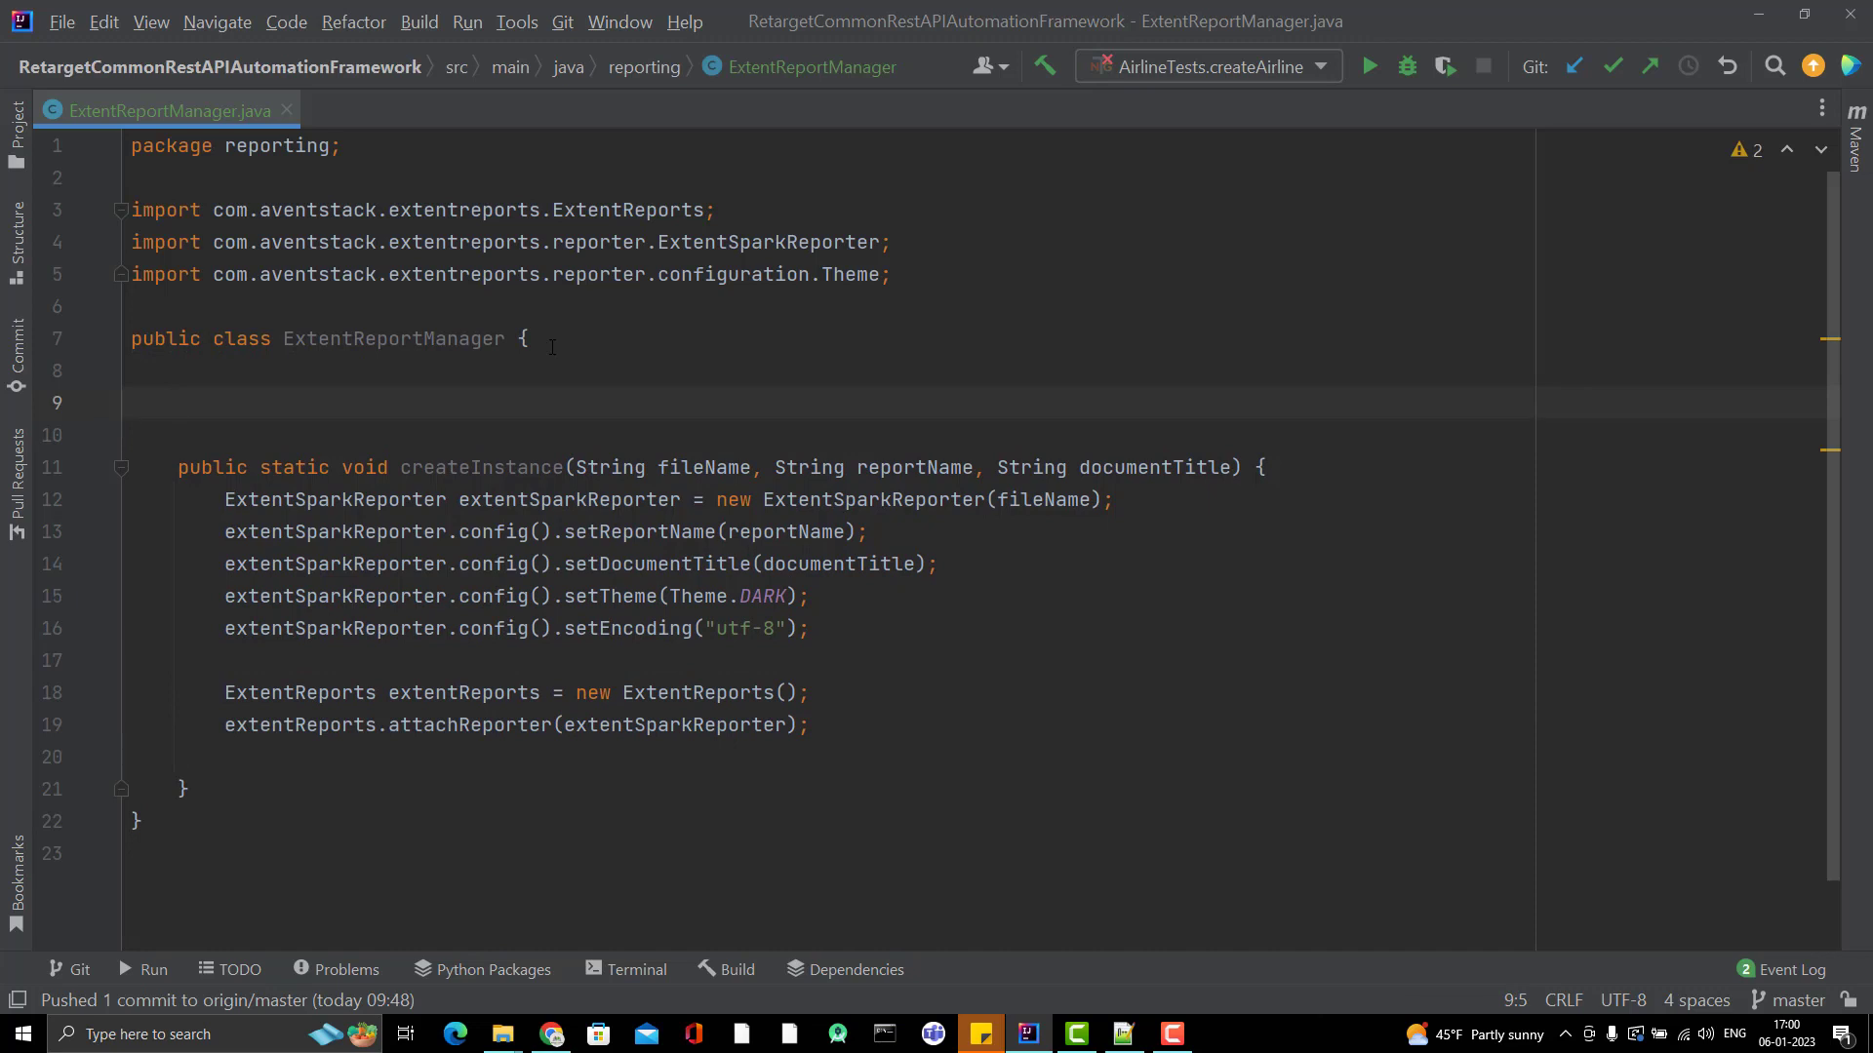
Step: Declare public static ExtentReports extentReports; and change createInstance's void return type to ExtentReports
{"action": "type", "text": "public s"}
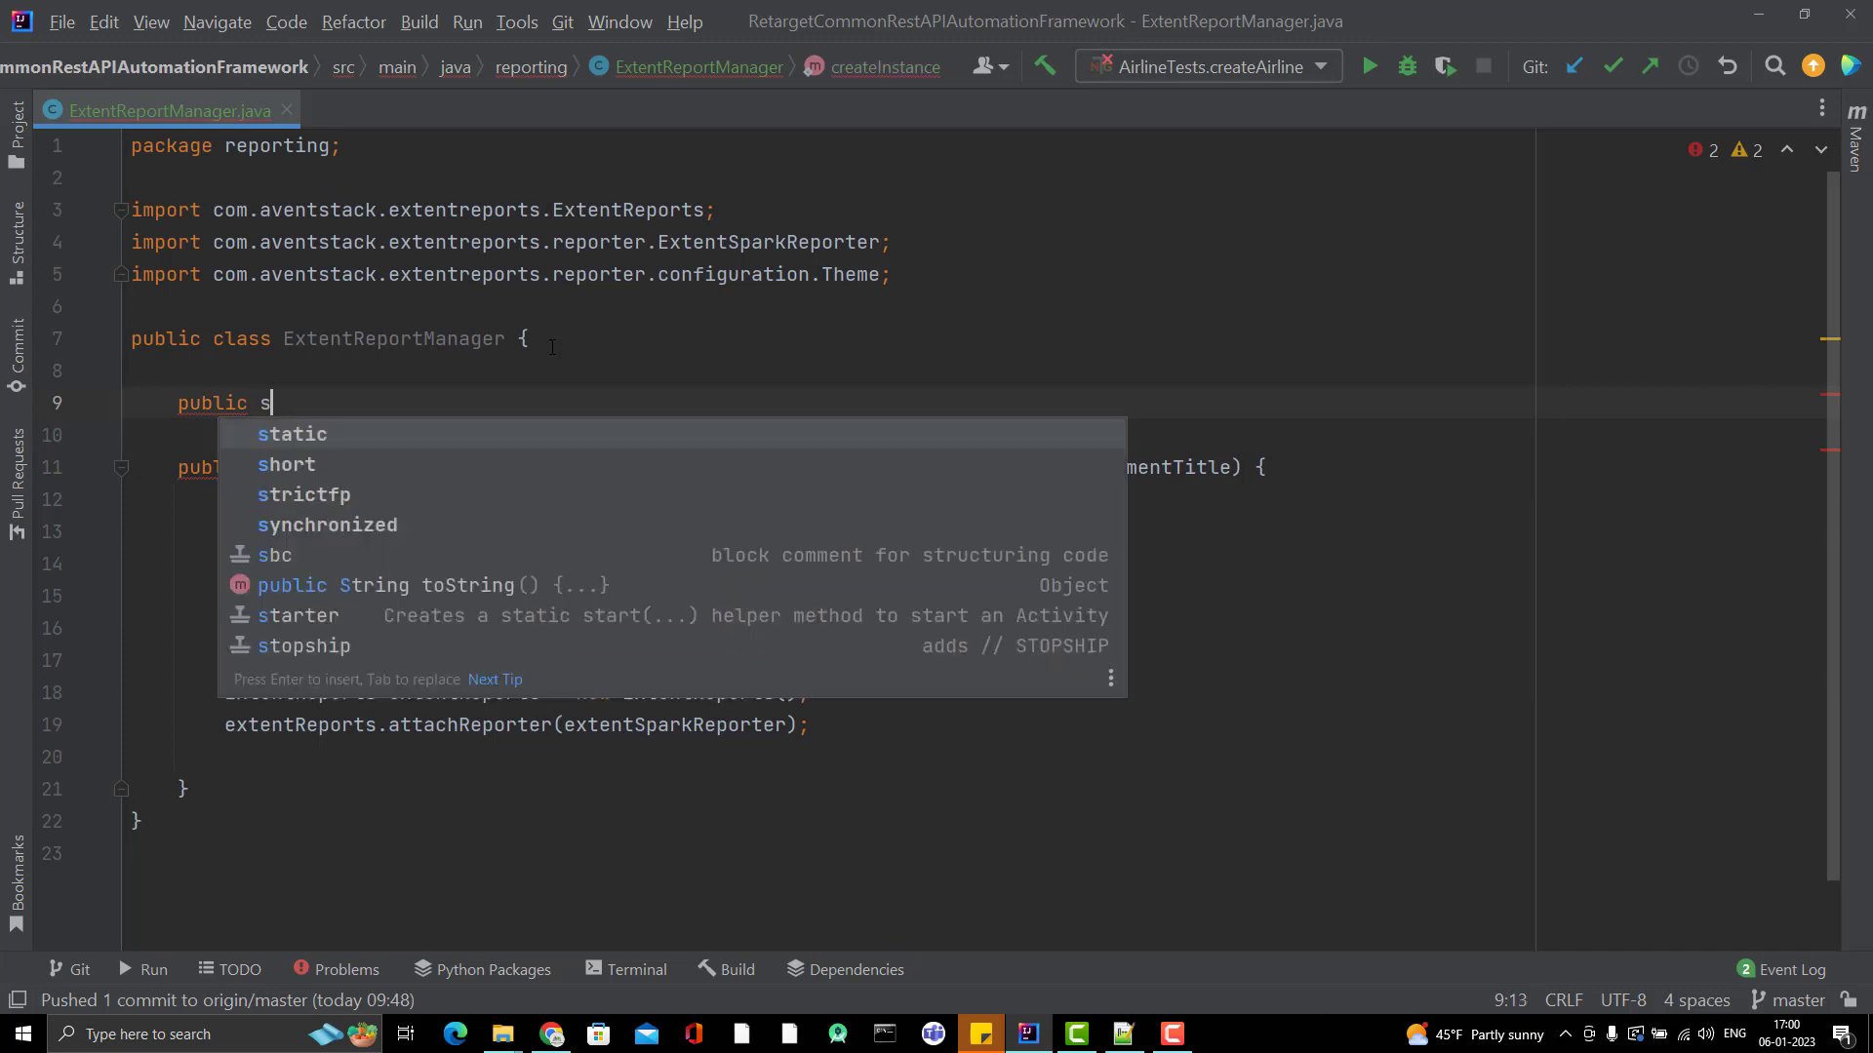
{"action": "type", "text": "ttaic ExtentReports"}
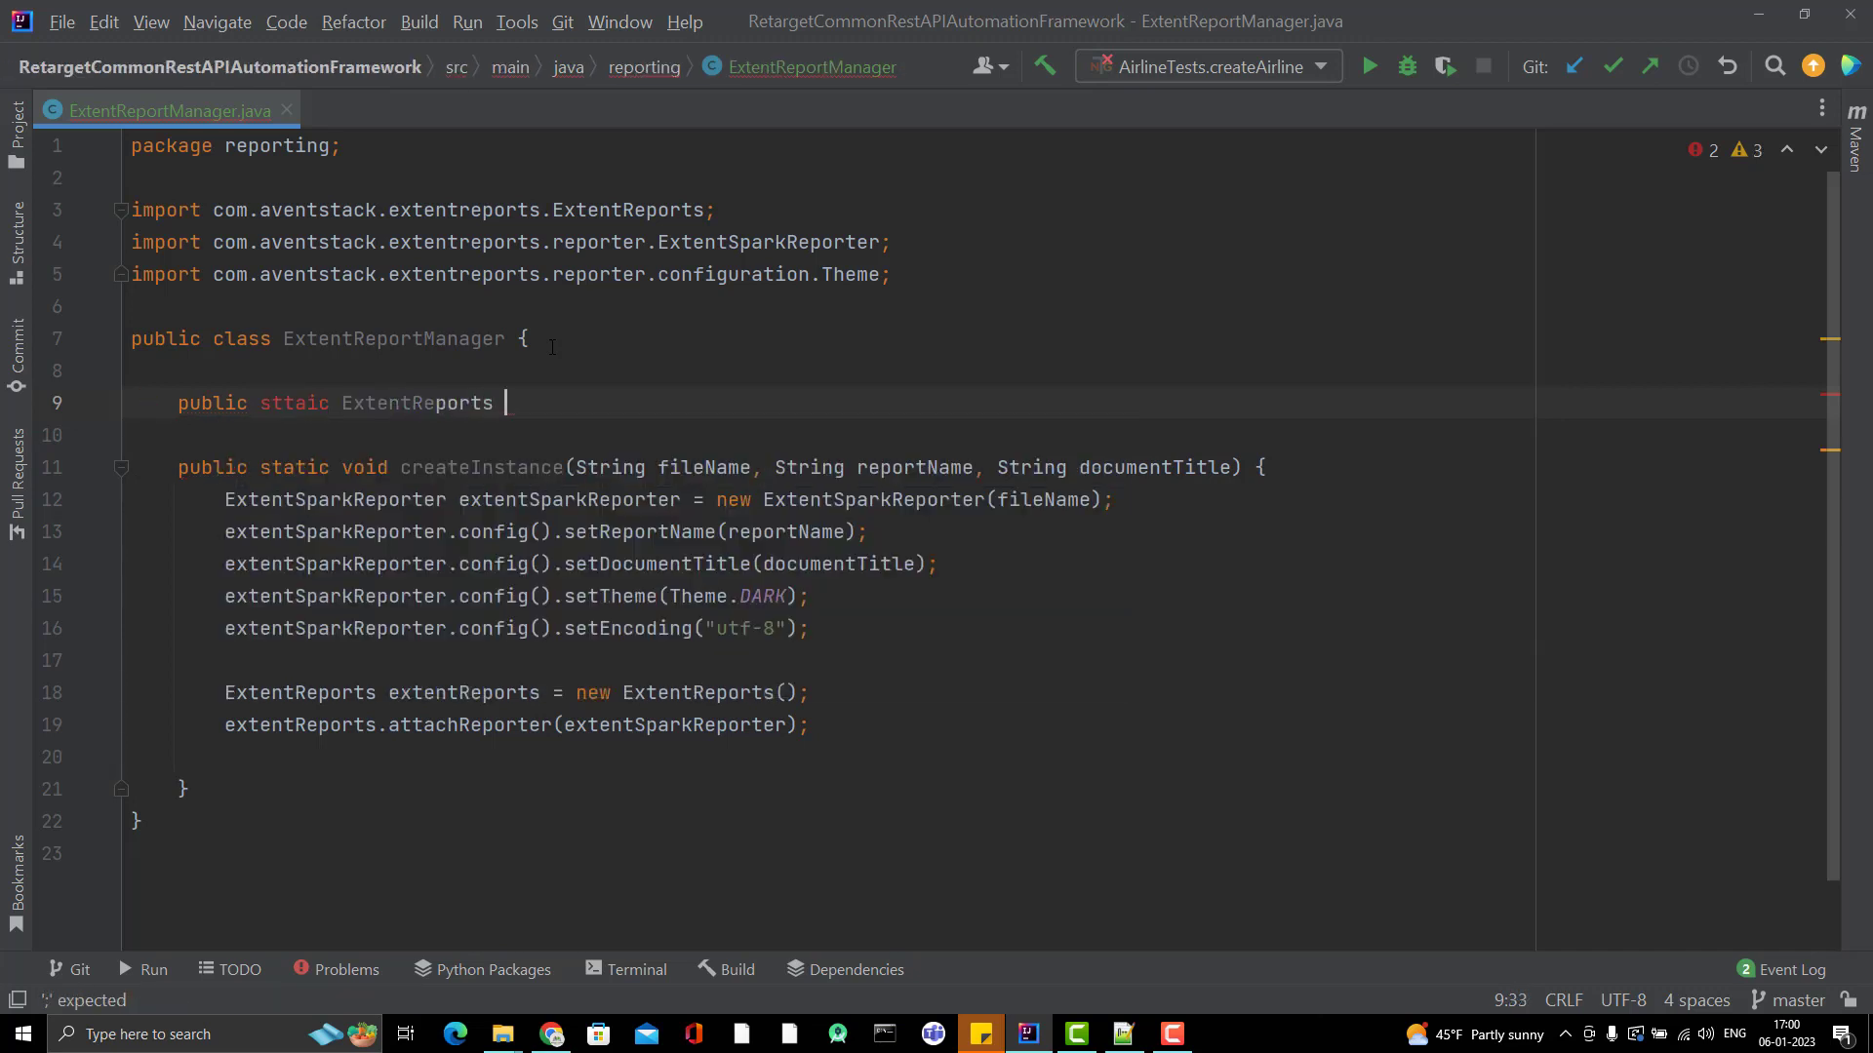
{"action": "type", "text": "exten"}
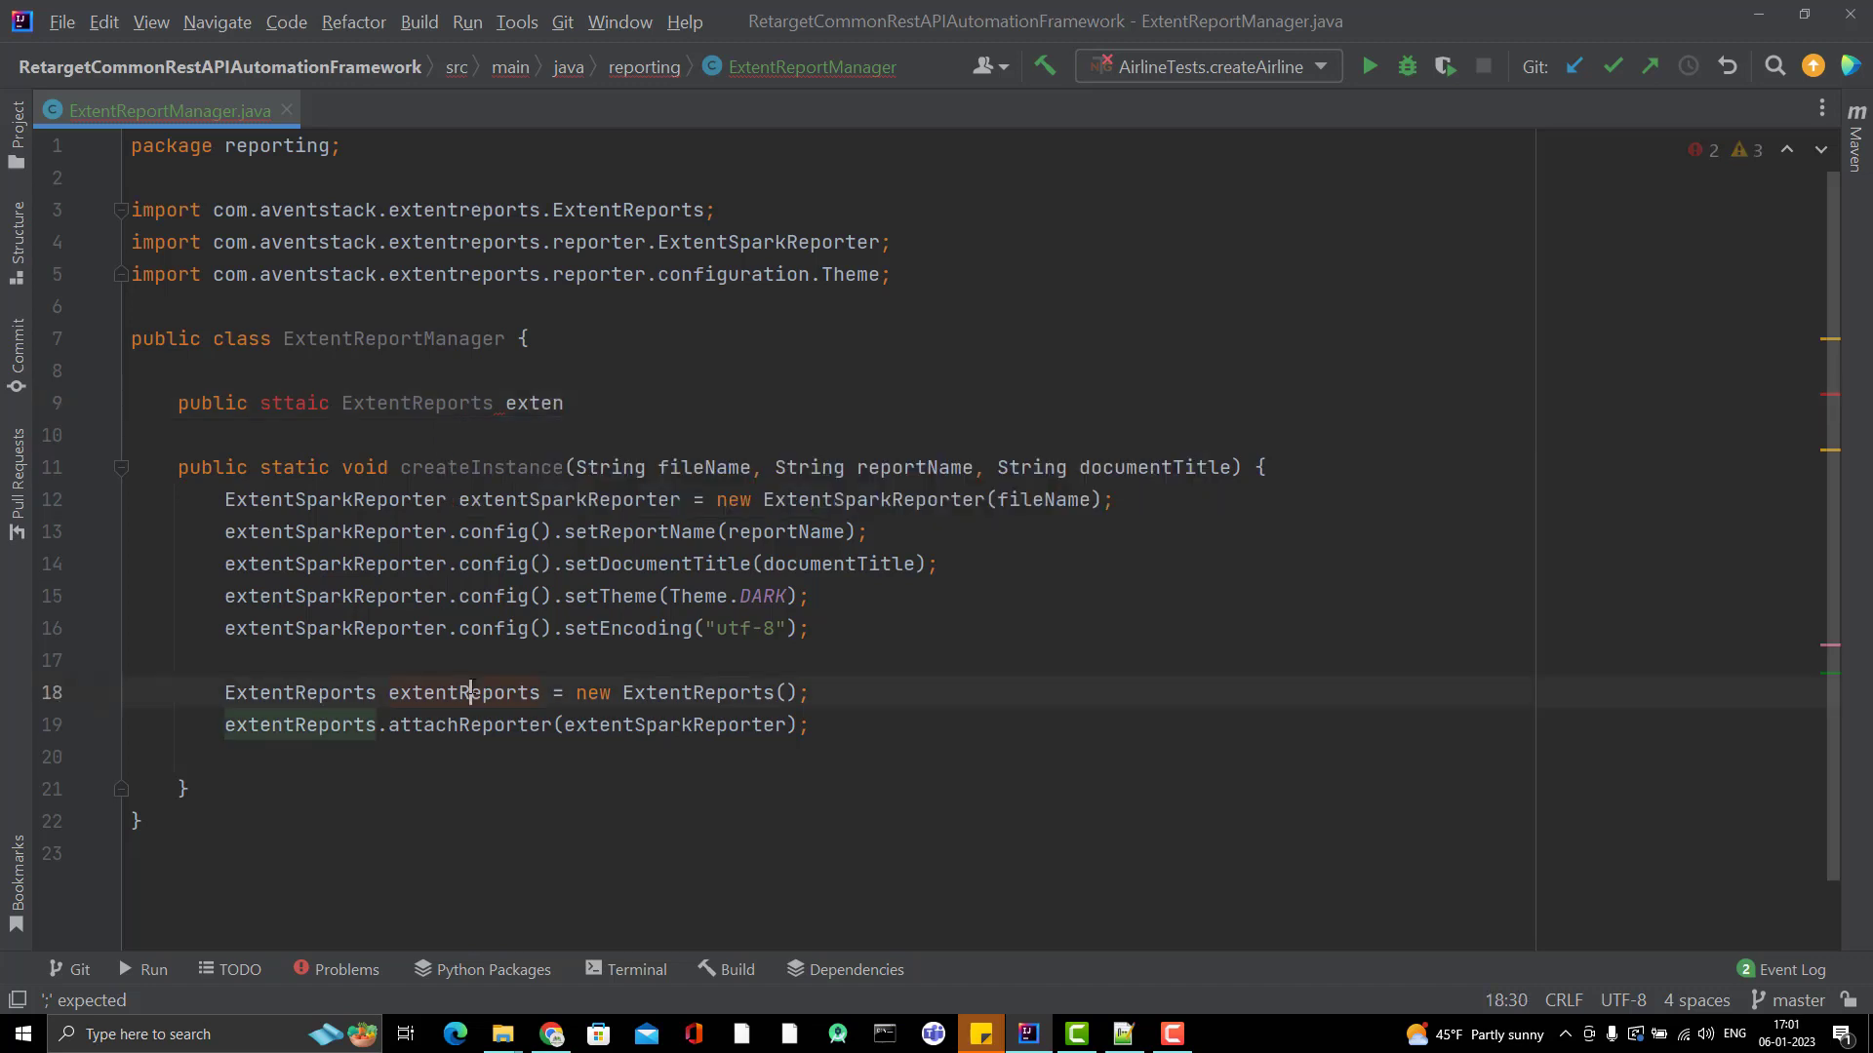
{"action": "double_click", "coordinate": [533, 403]}
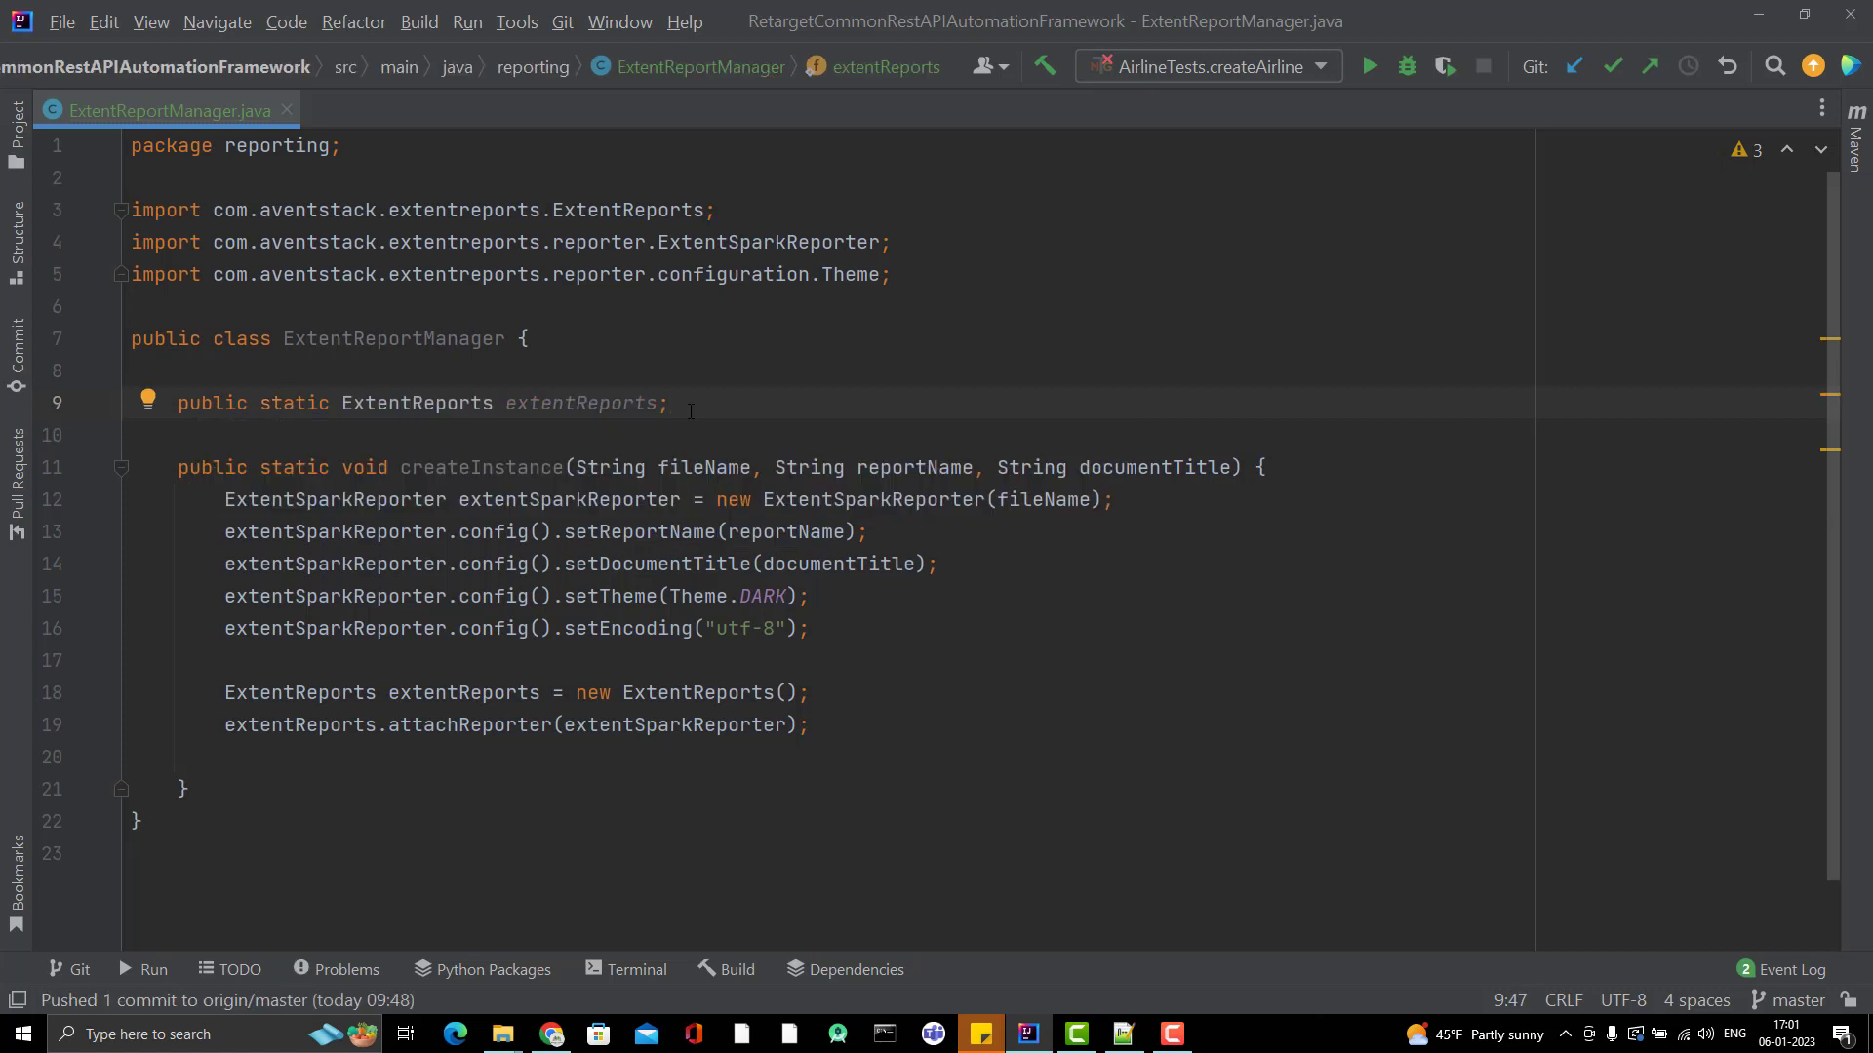
{"action": "left_click", "coordinate": [669, 403]}
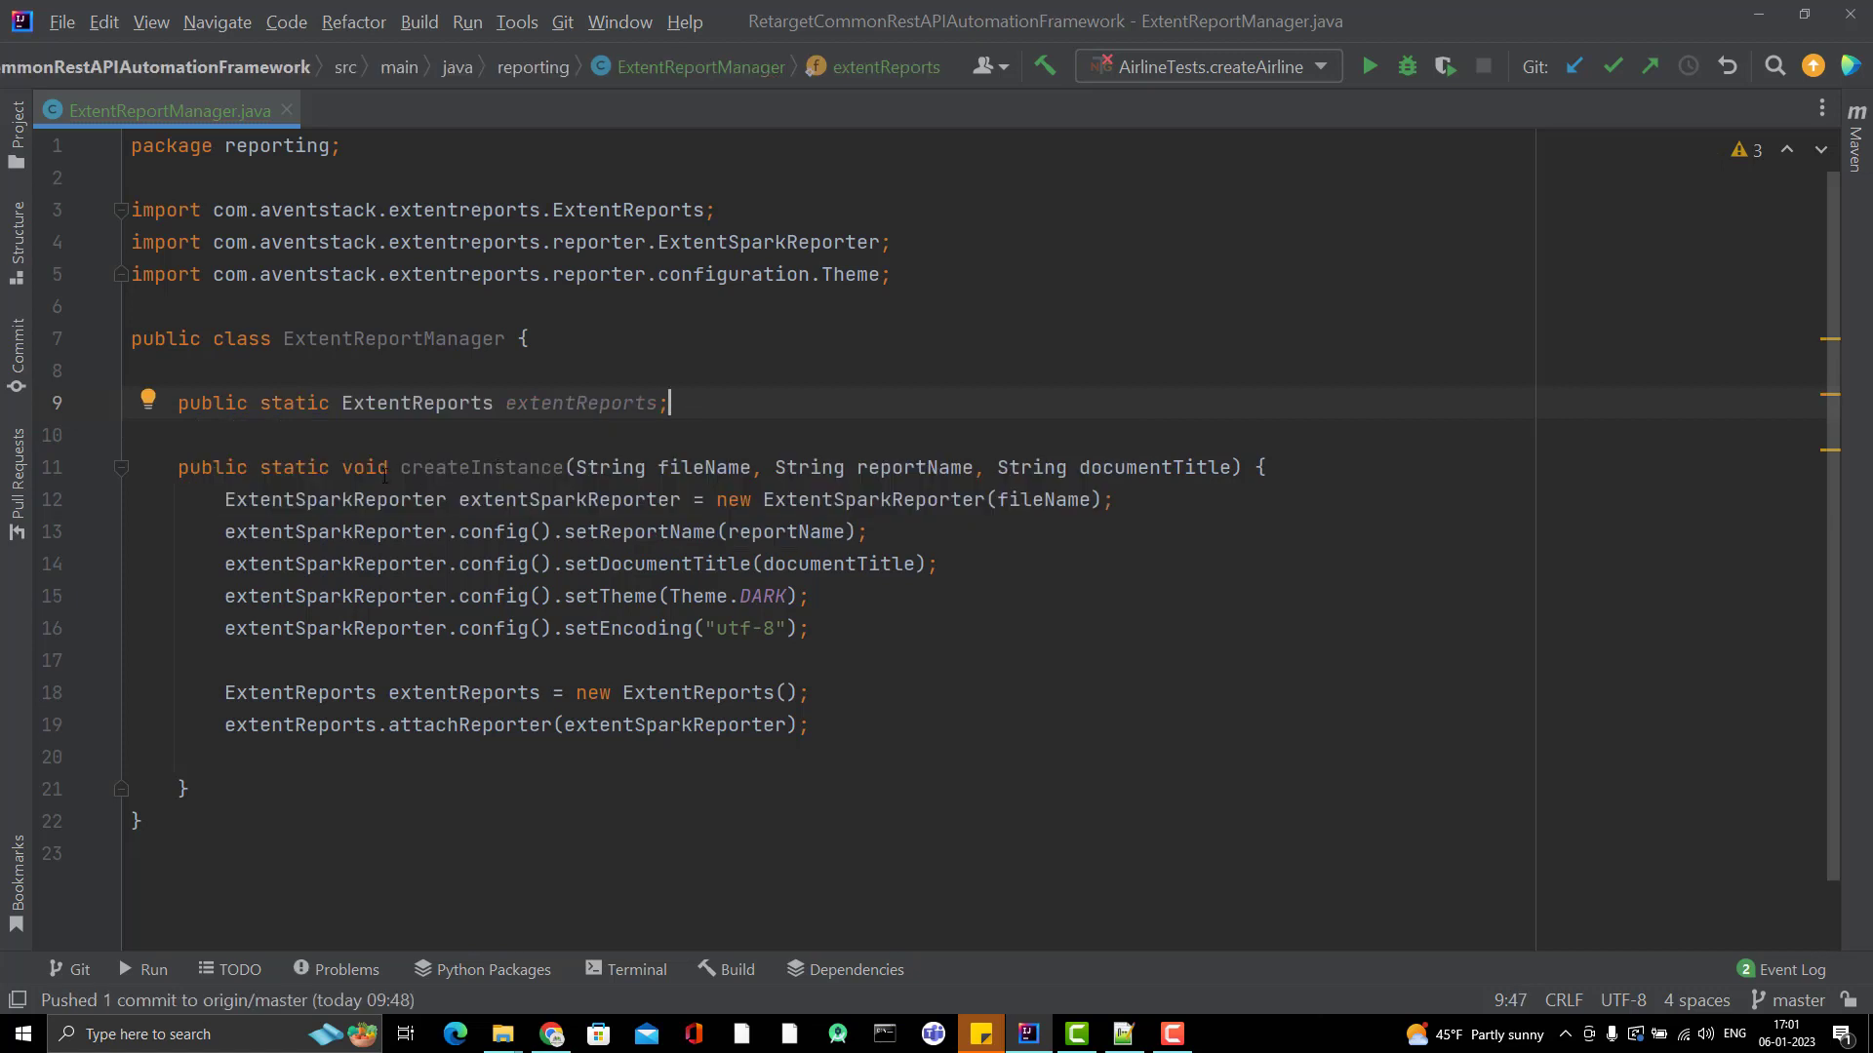
{"action": "double_click", "coordinate": [416, 403]}
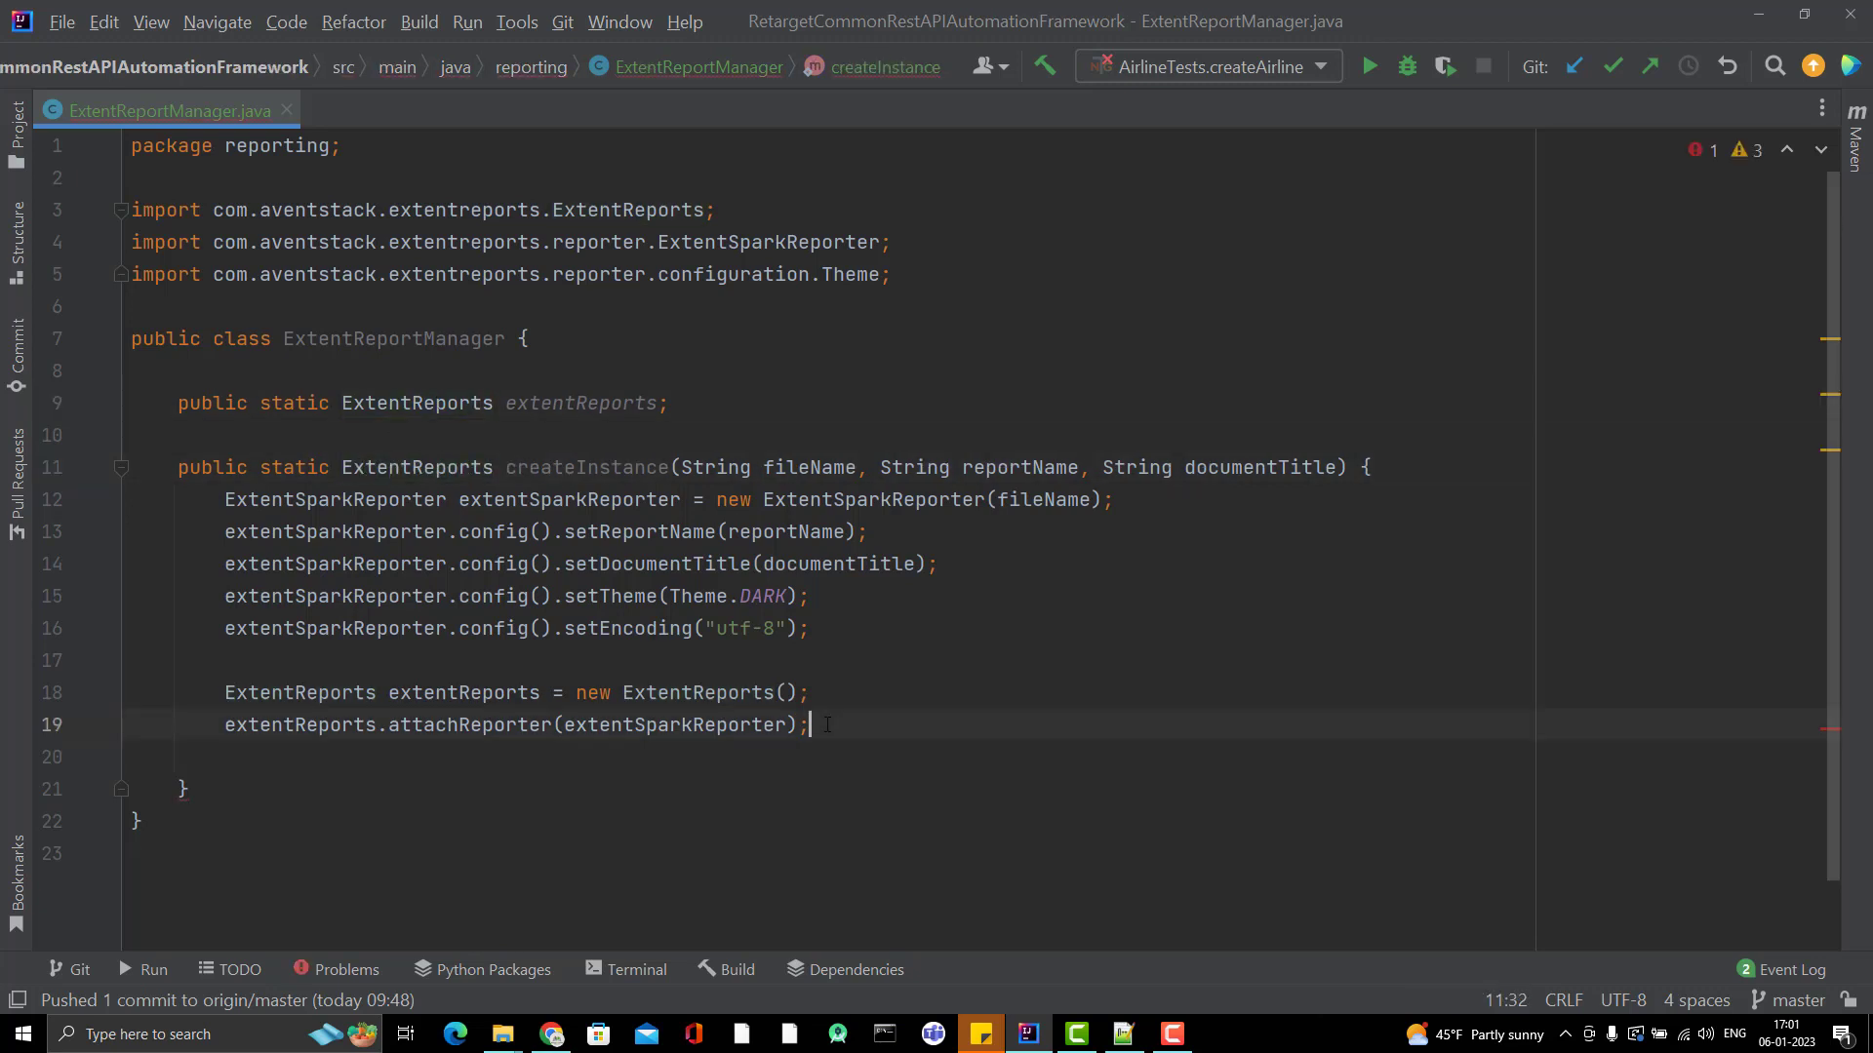
Step: Add return extentReports; so createInstance assigns the static field and returns it
{"action": "type", "text": "return"}
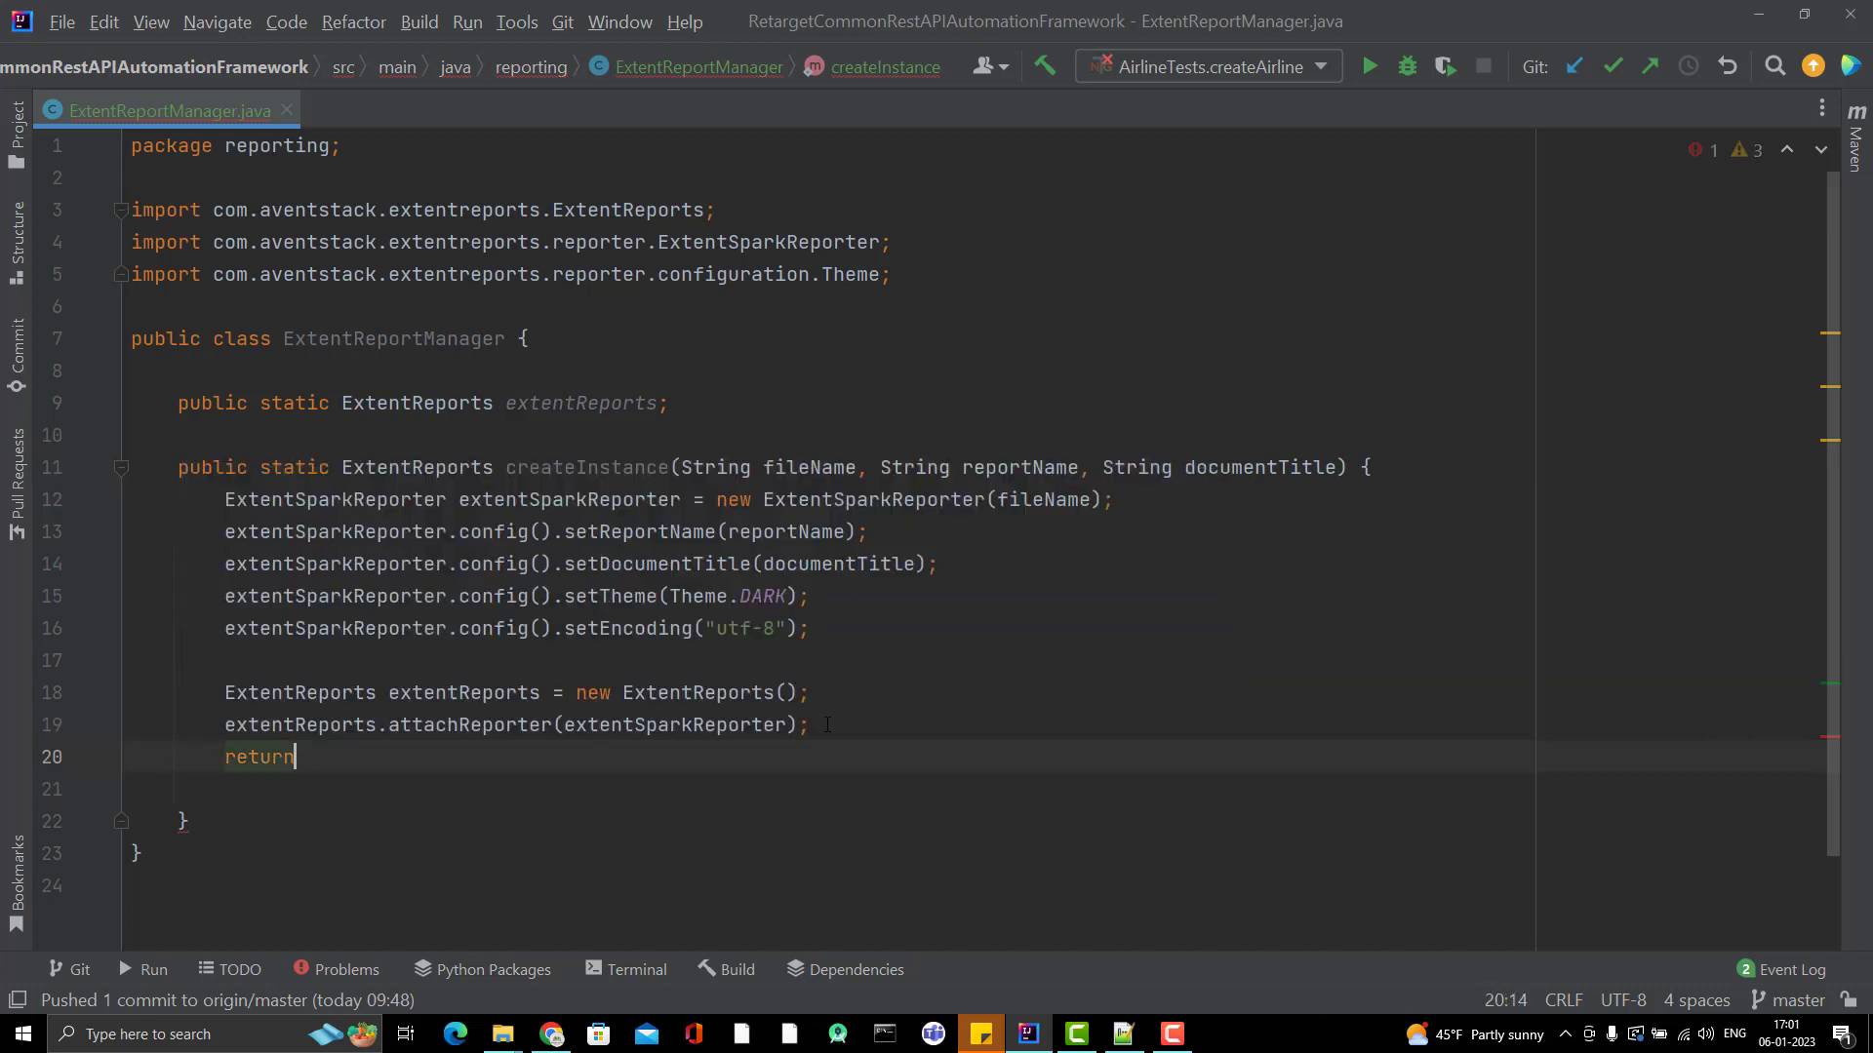
{"action": "type", "text": "extentReports;"}
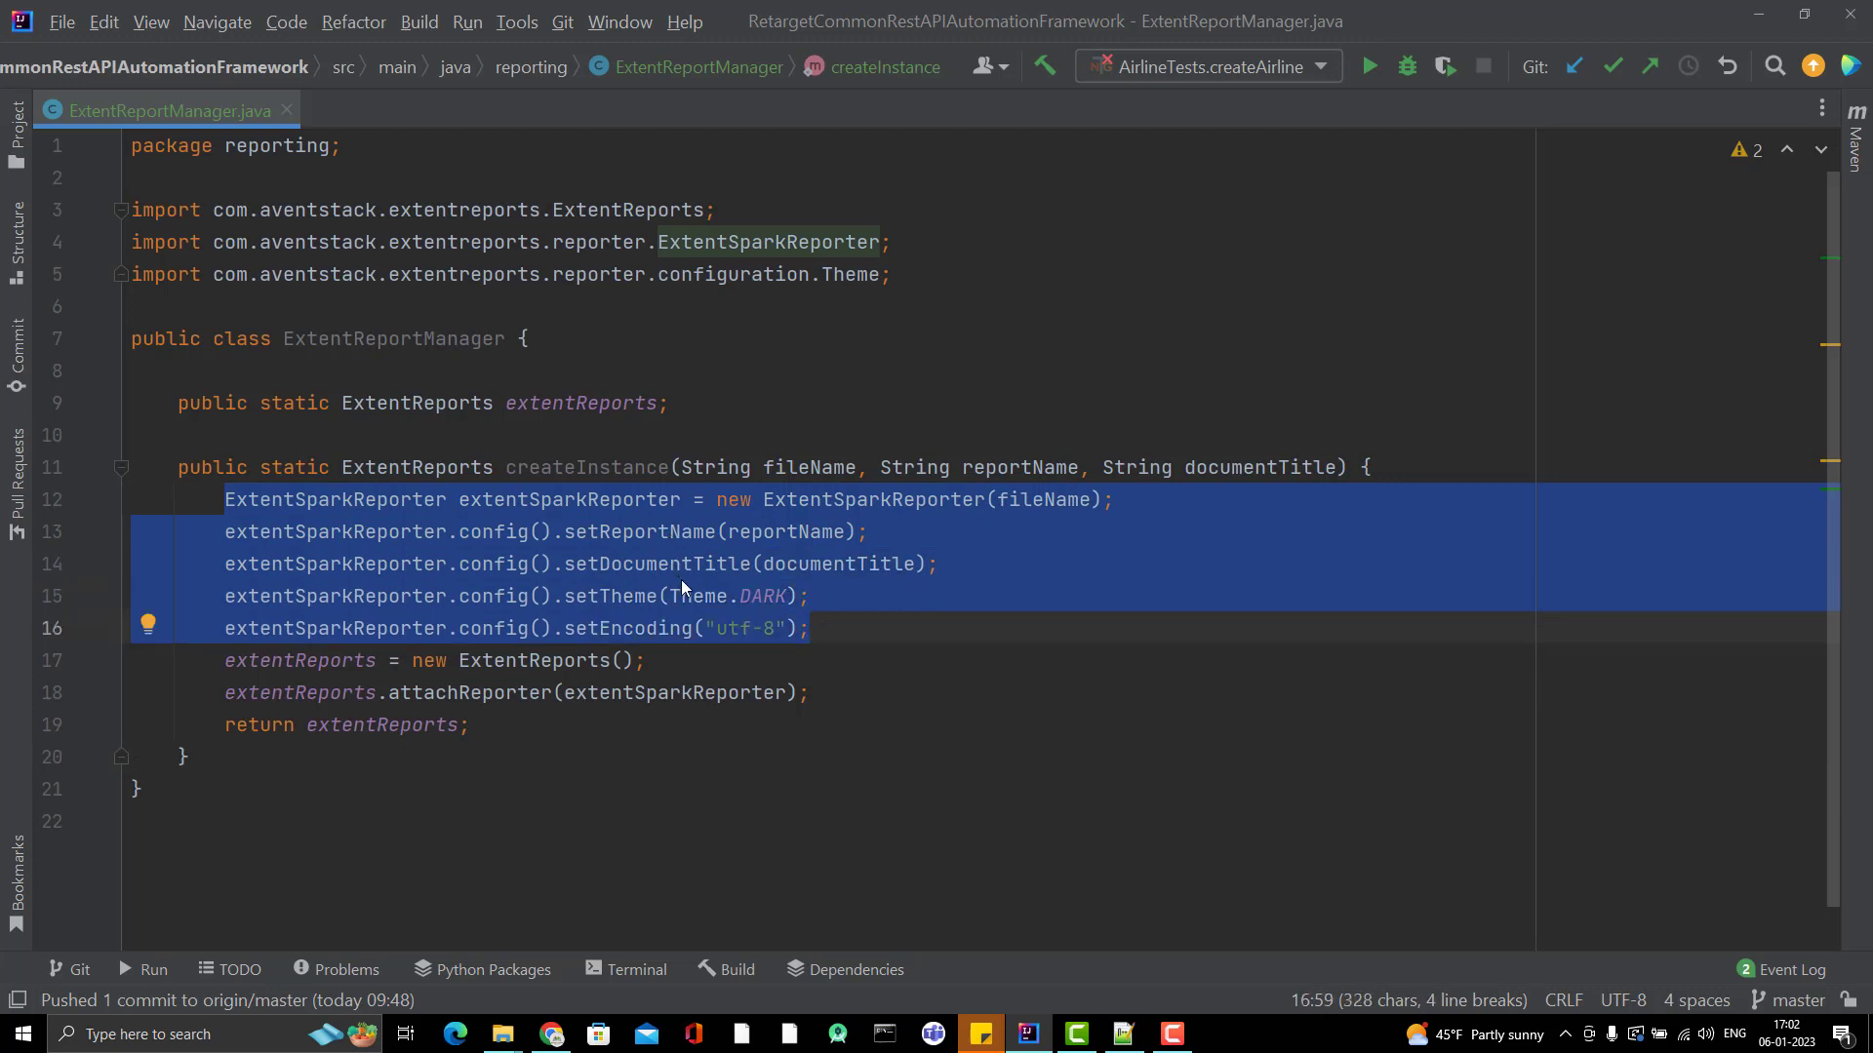
{"action": "mouse_move", "coordinate": [637, 631]}
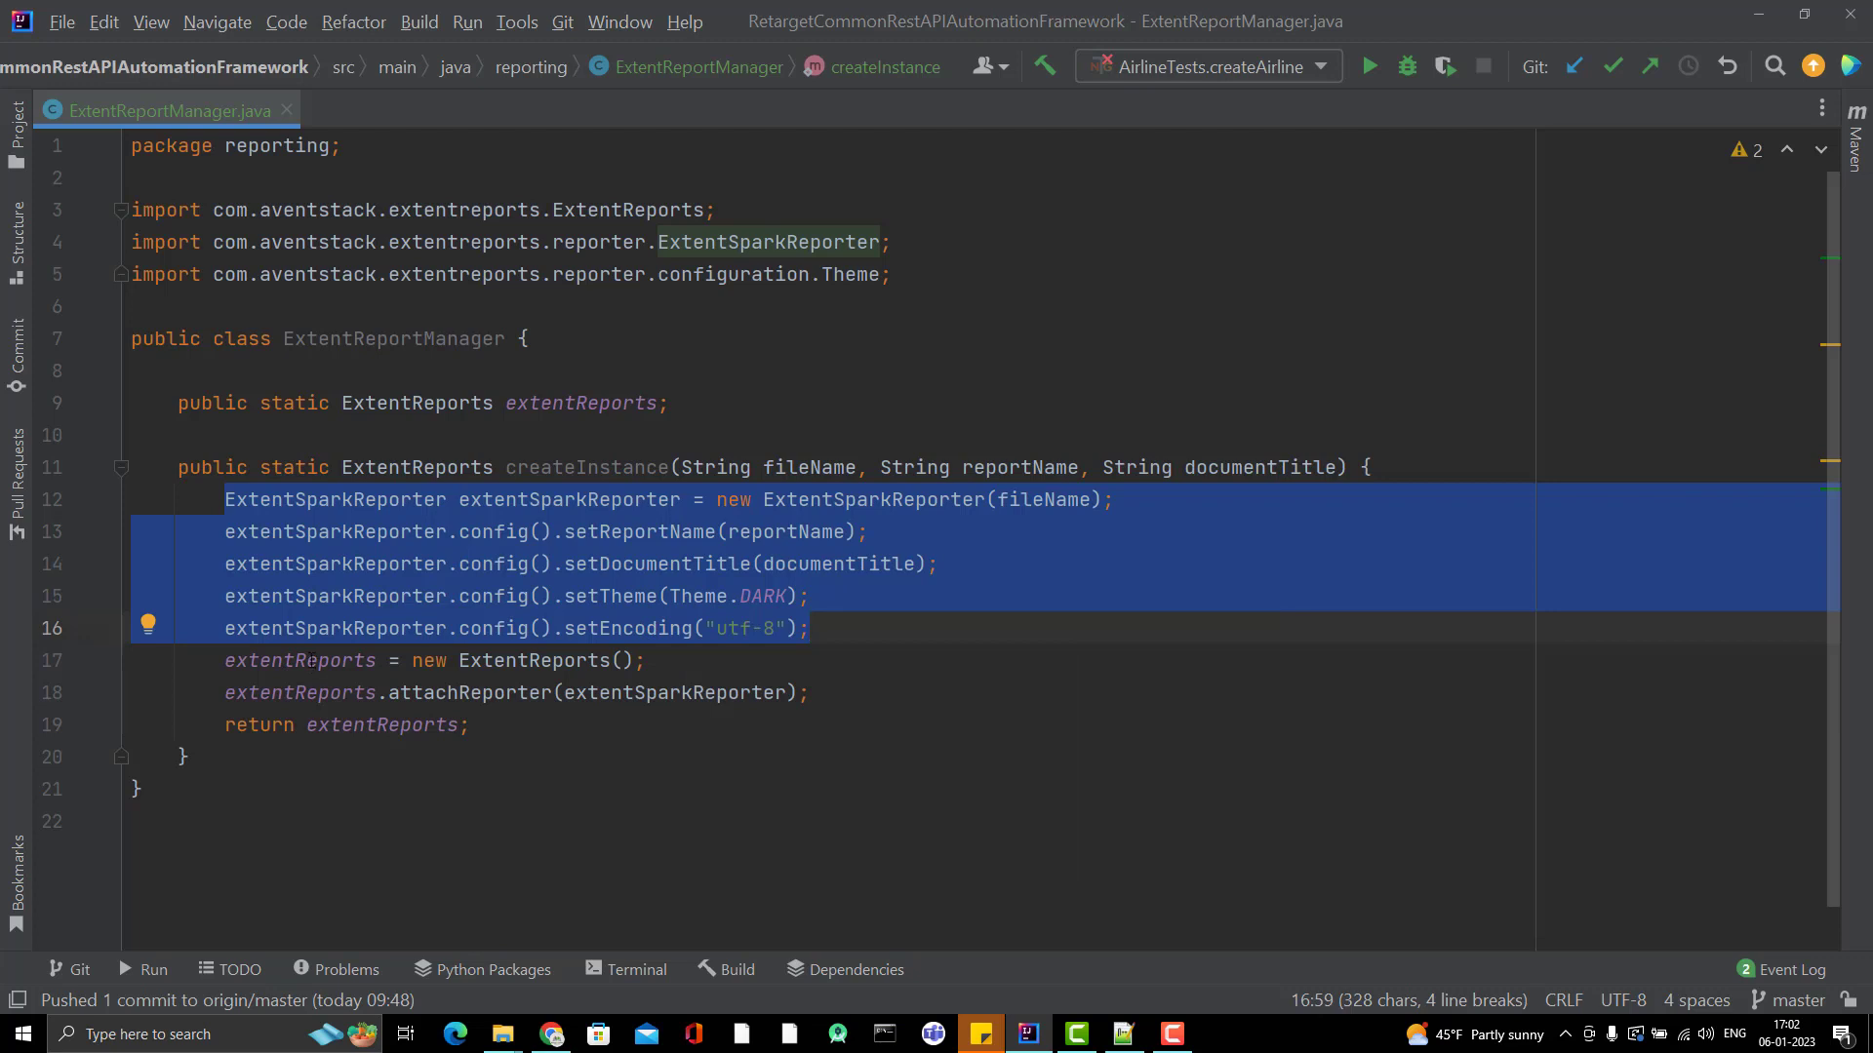
{"action": "left_click", "coordinate": [492, 693]}
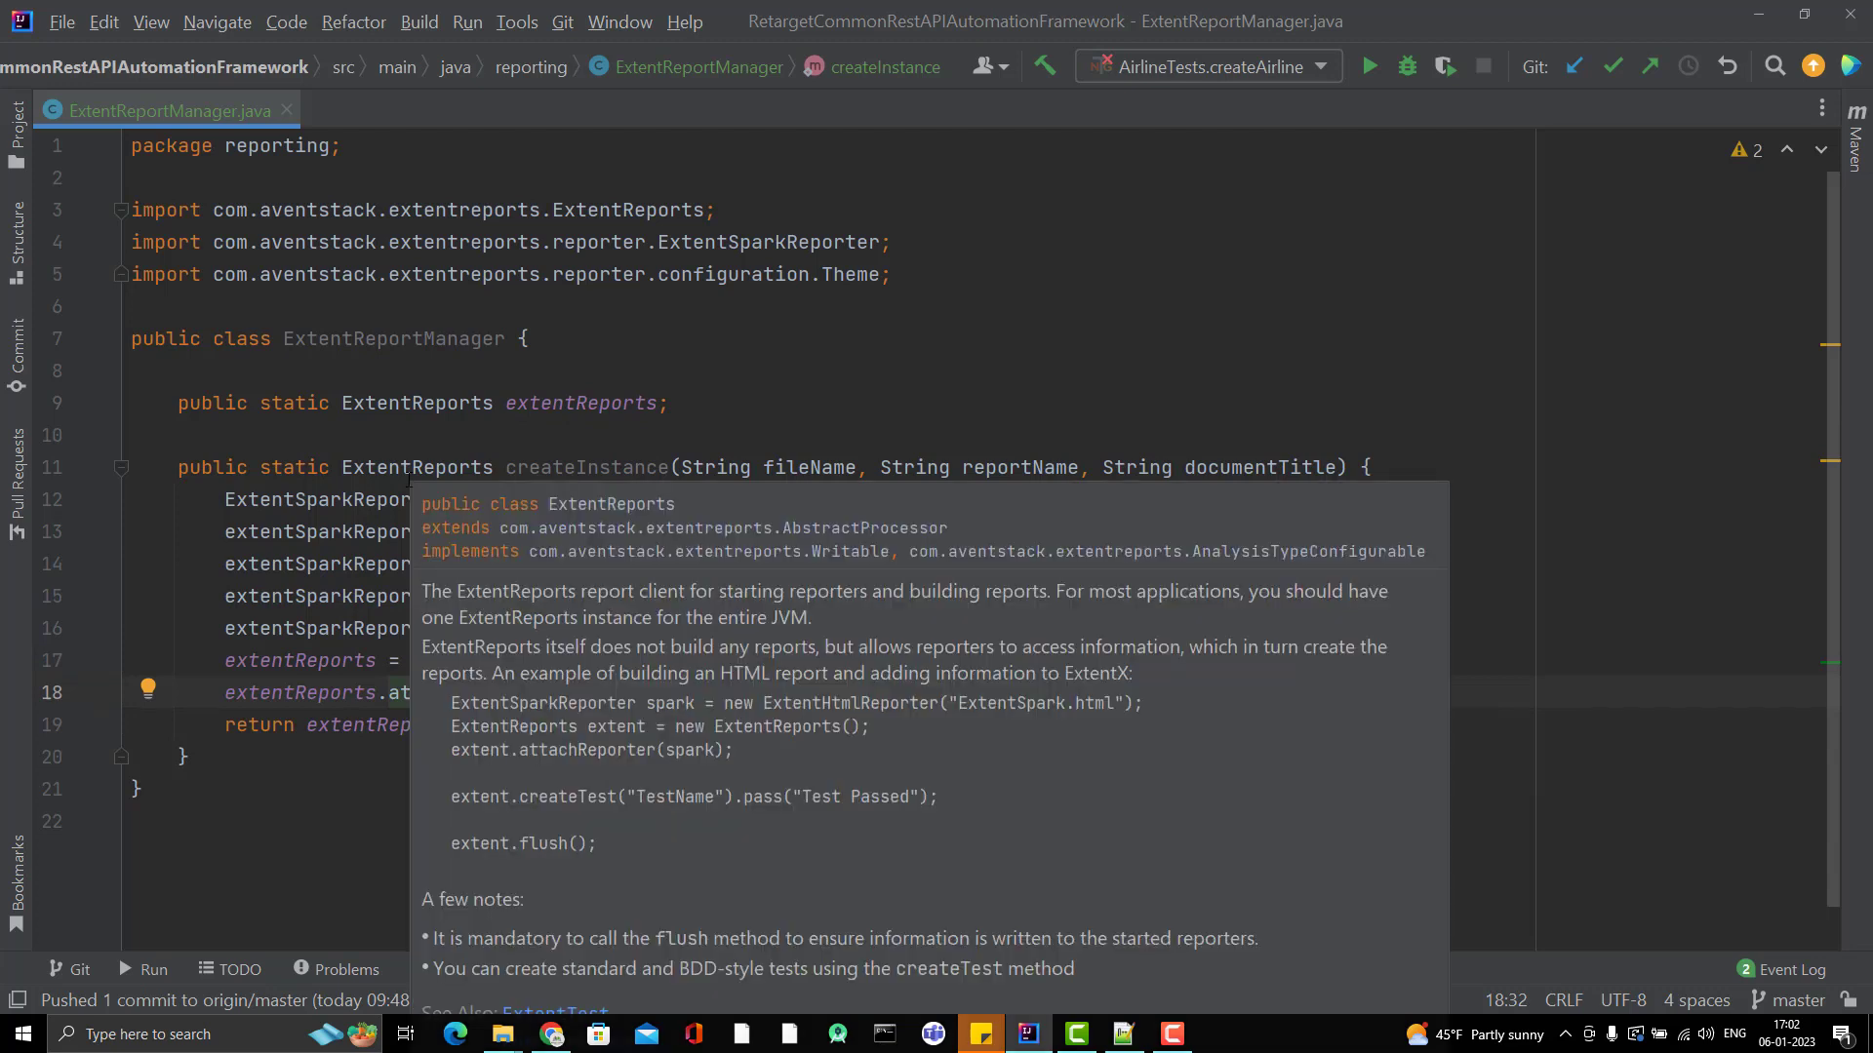
{"action": "left_click", "coordinate": [551, 1034]}
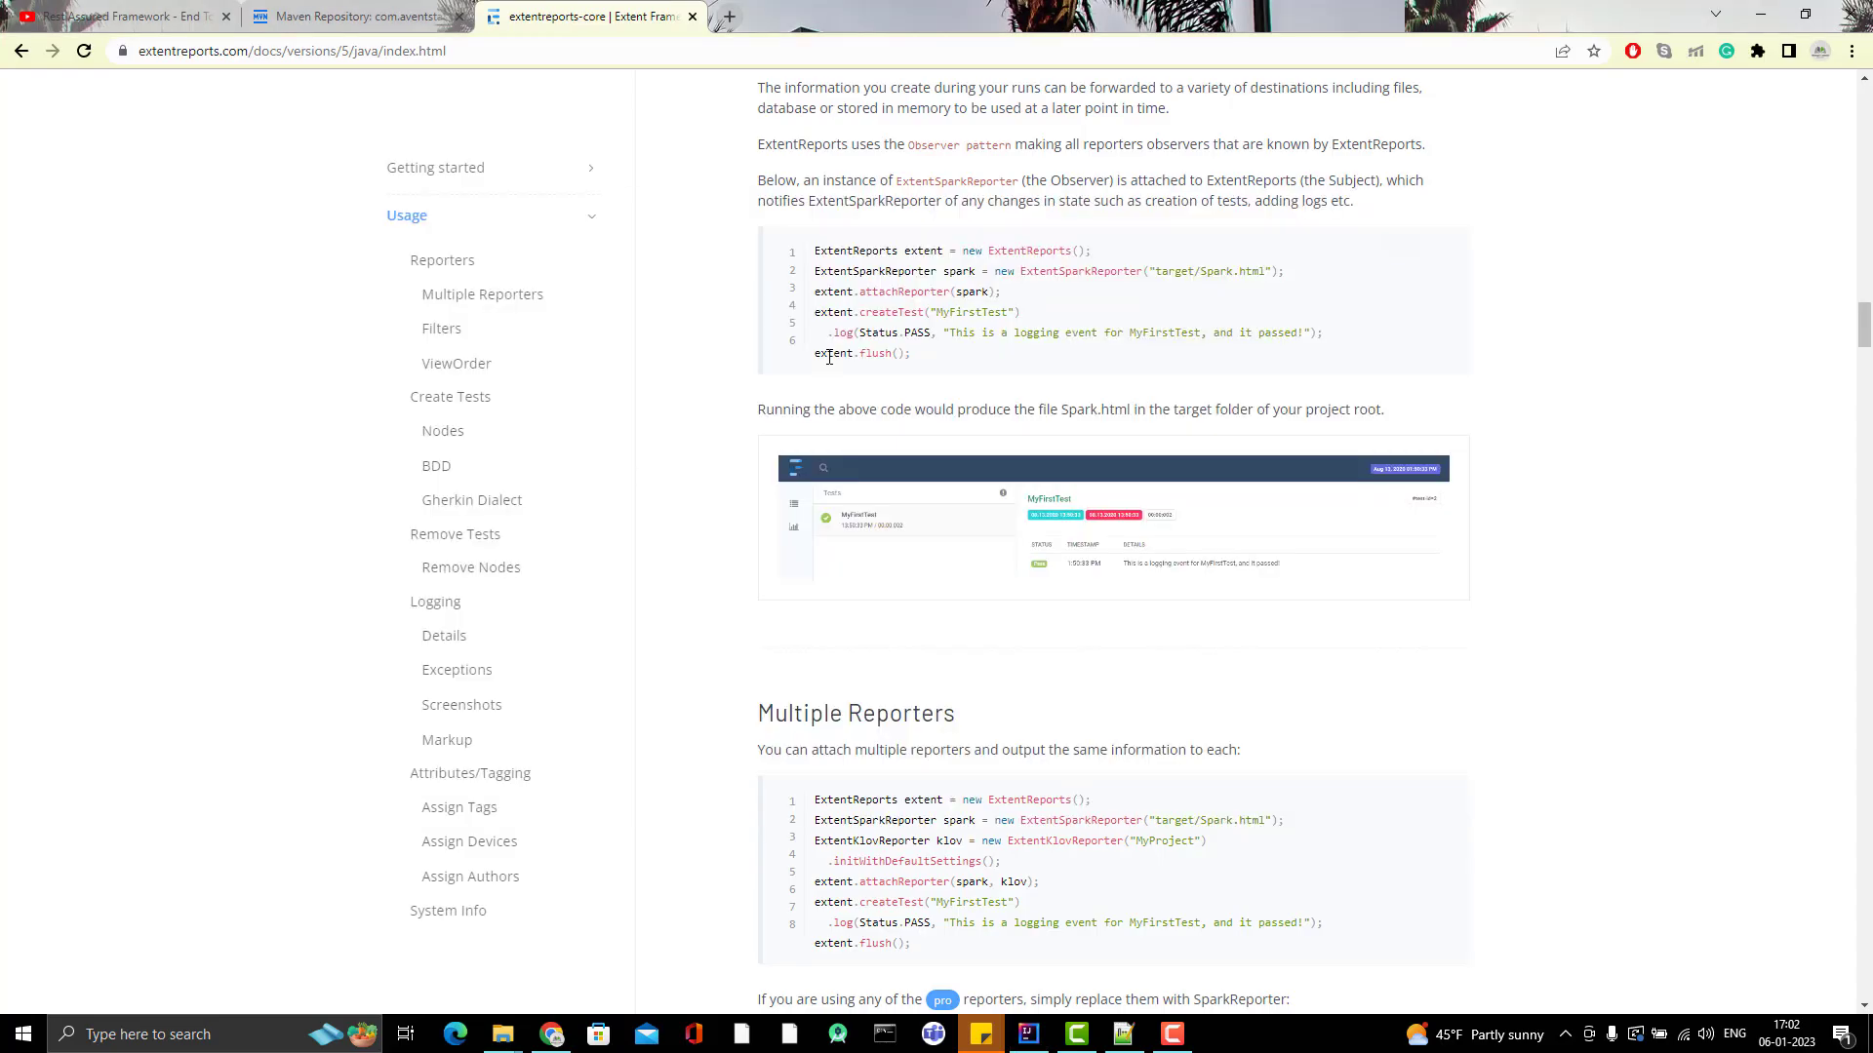
Step: Scroll through the Reporters and Multiple Reporters doc examples, then return to ExtentReportManager
{"action": "scroll", "scroll_direction": "down", "scroll_amount": 3}
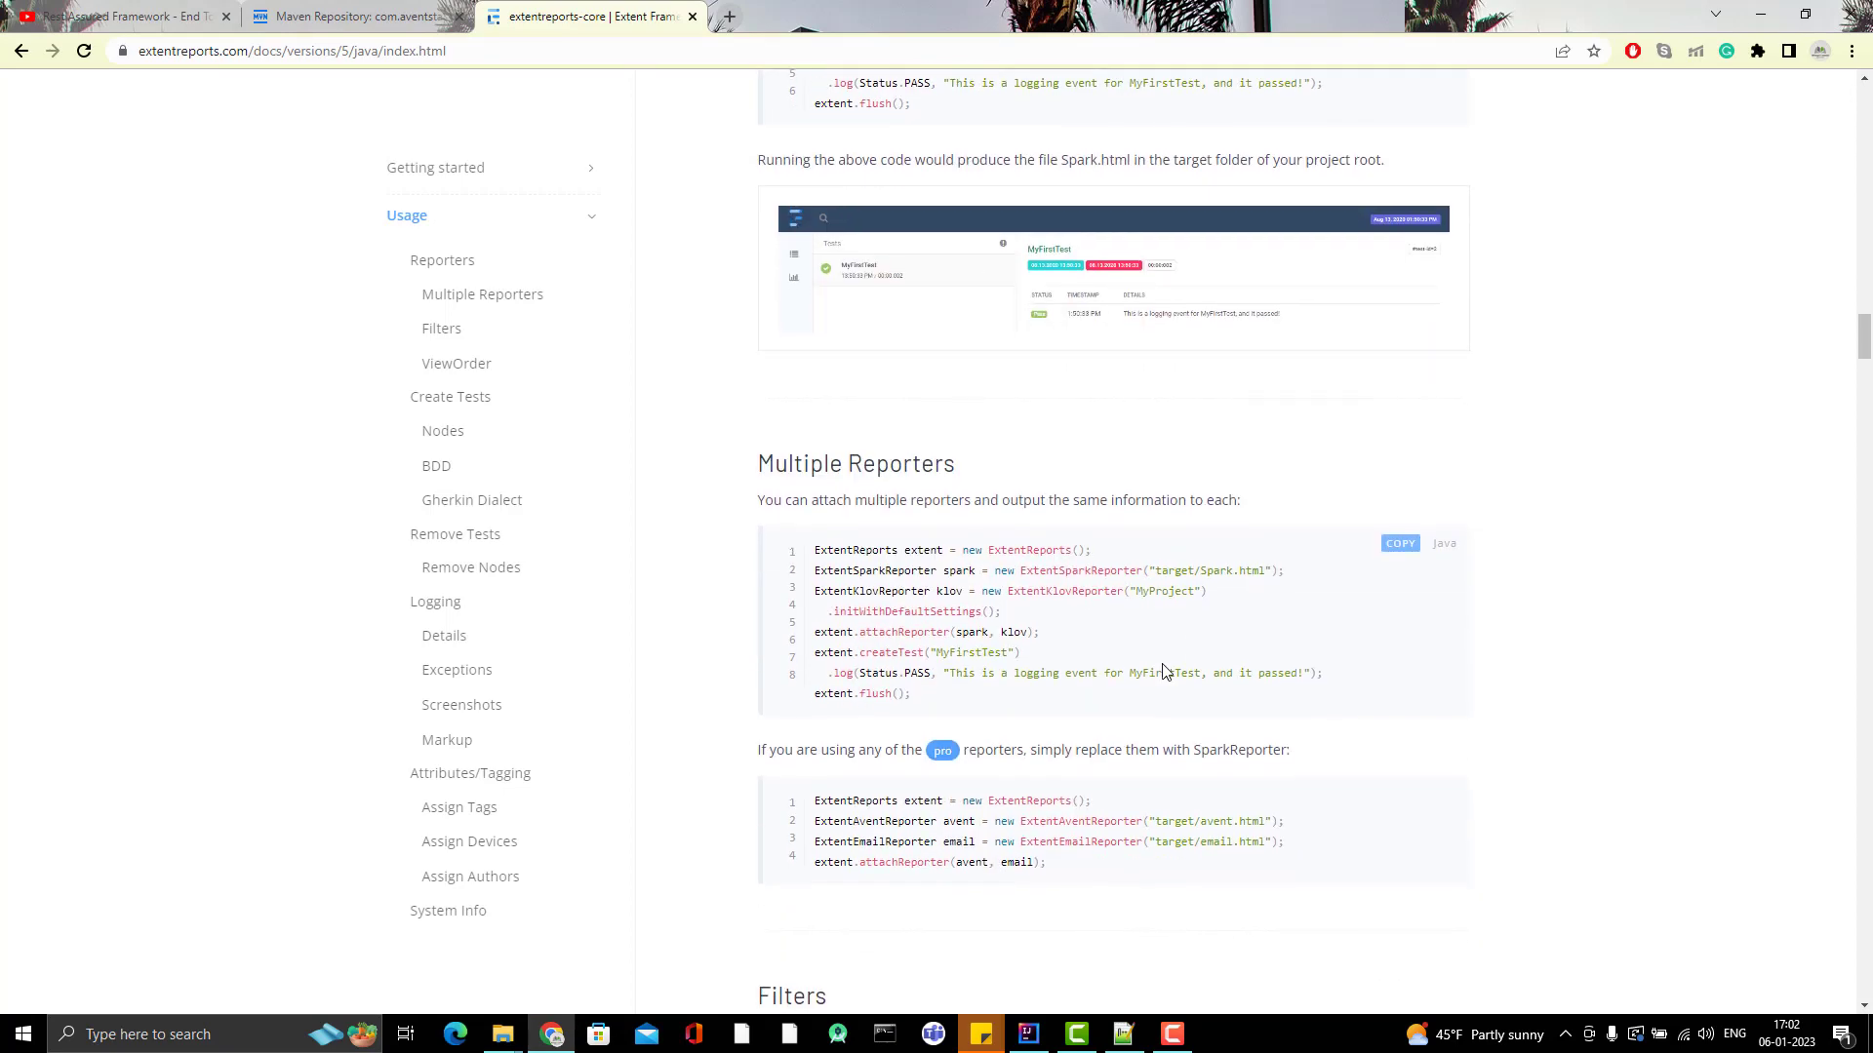
{"action": "mouse_move", "coordinate": [911, 607]}
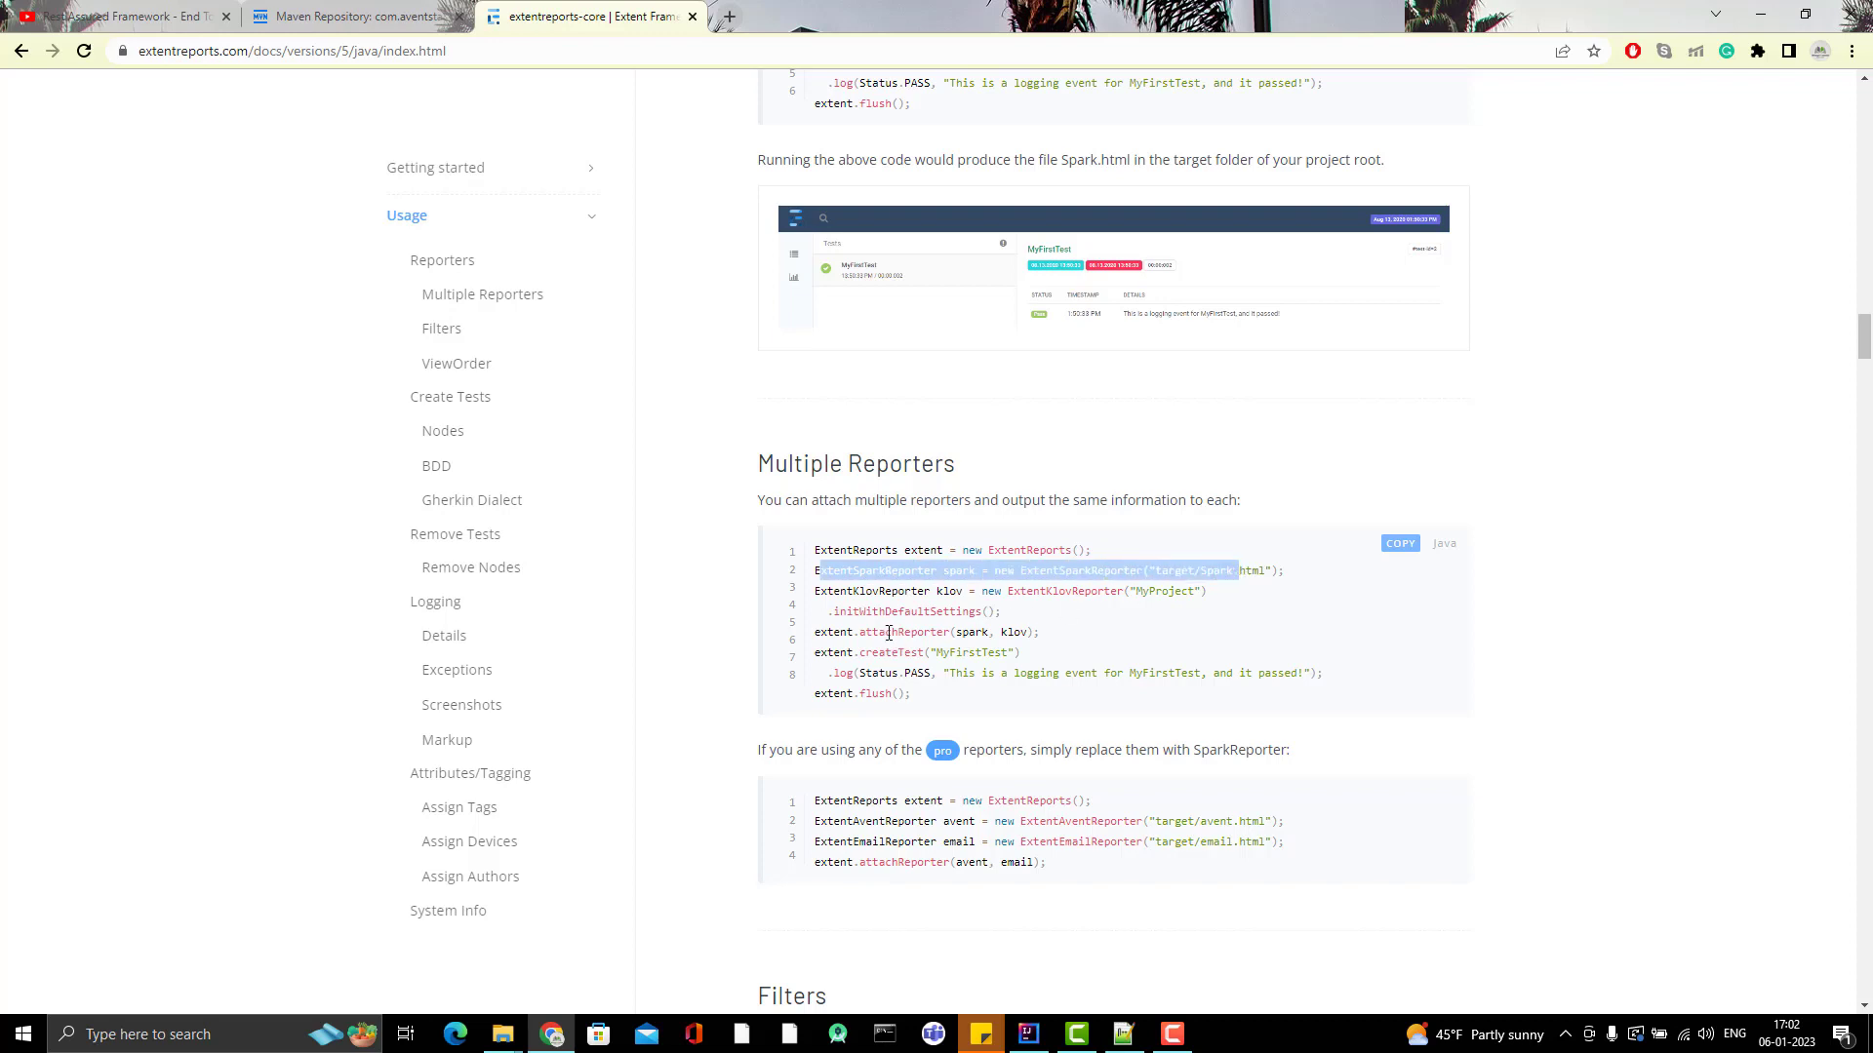
{"action": "left_click", "coordinate": [867, 570]}
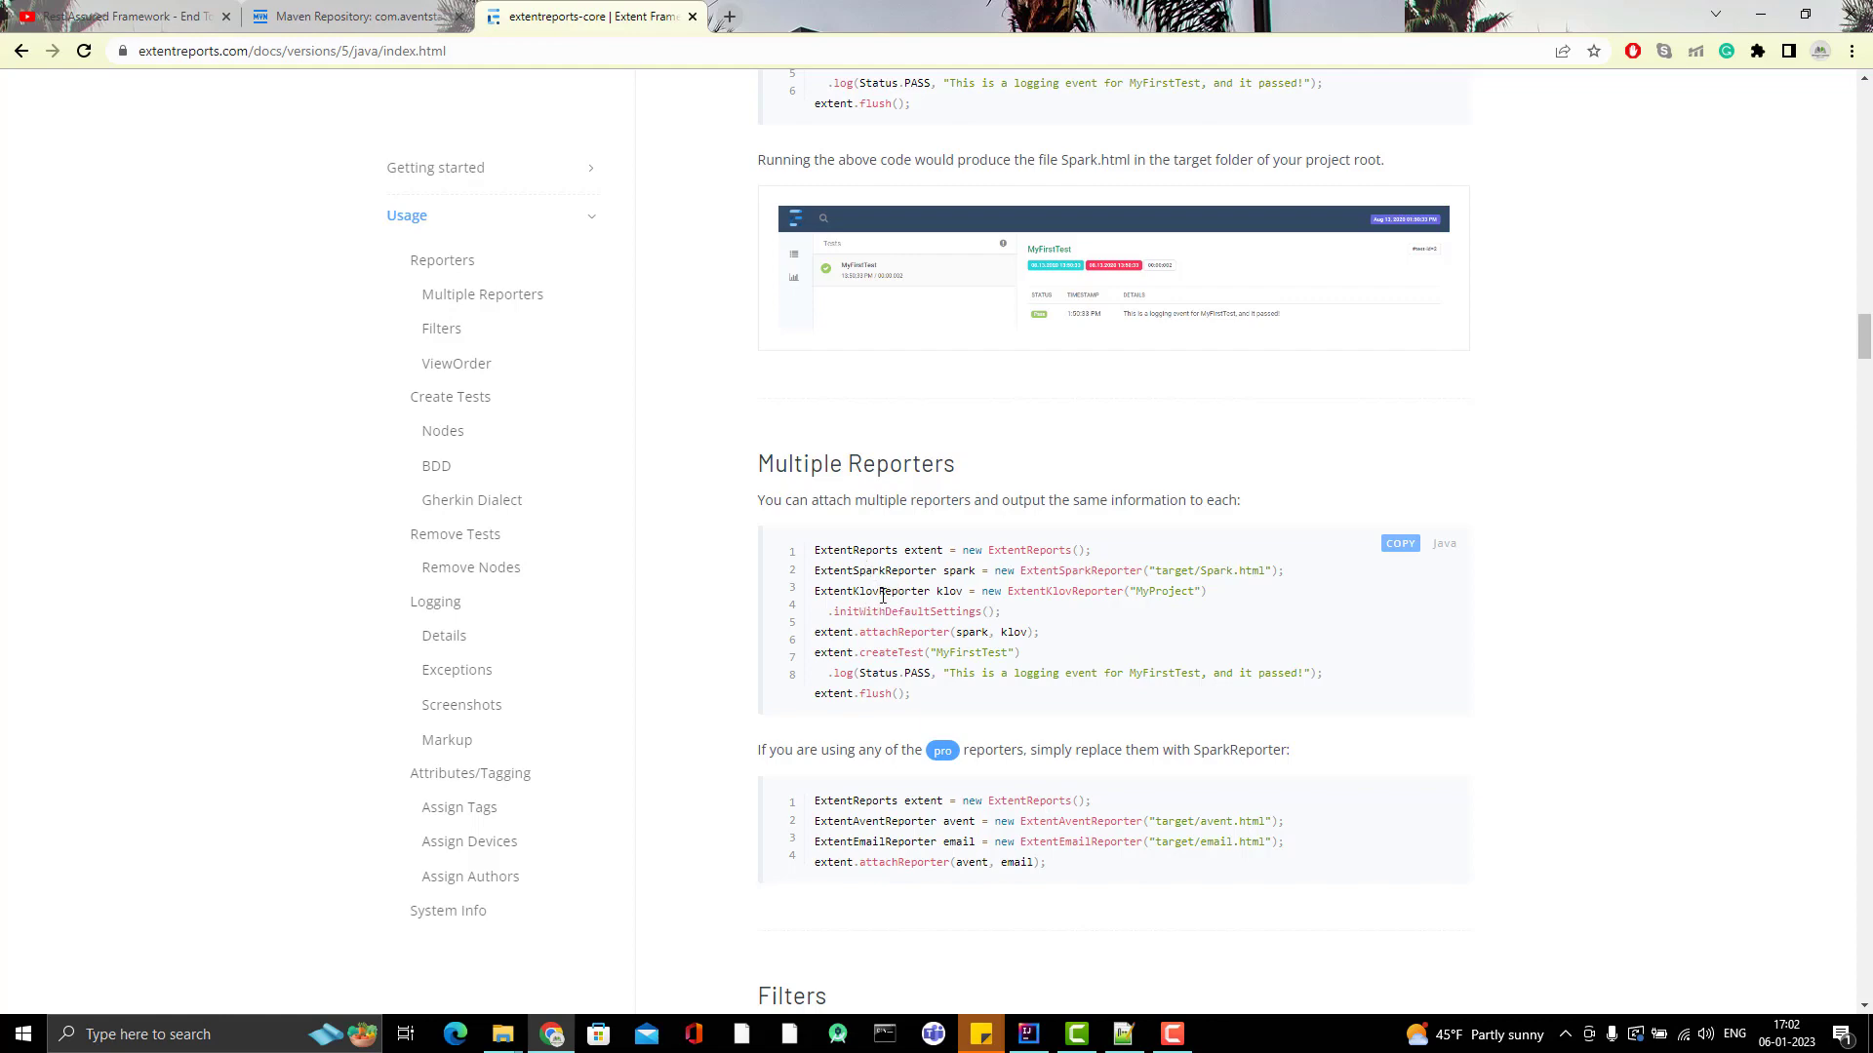
{"action": "scroll", "scroll_direction": "up", "scroll_amount": 3}
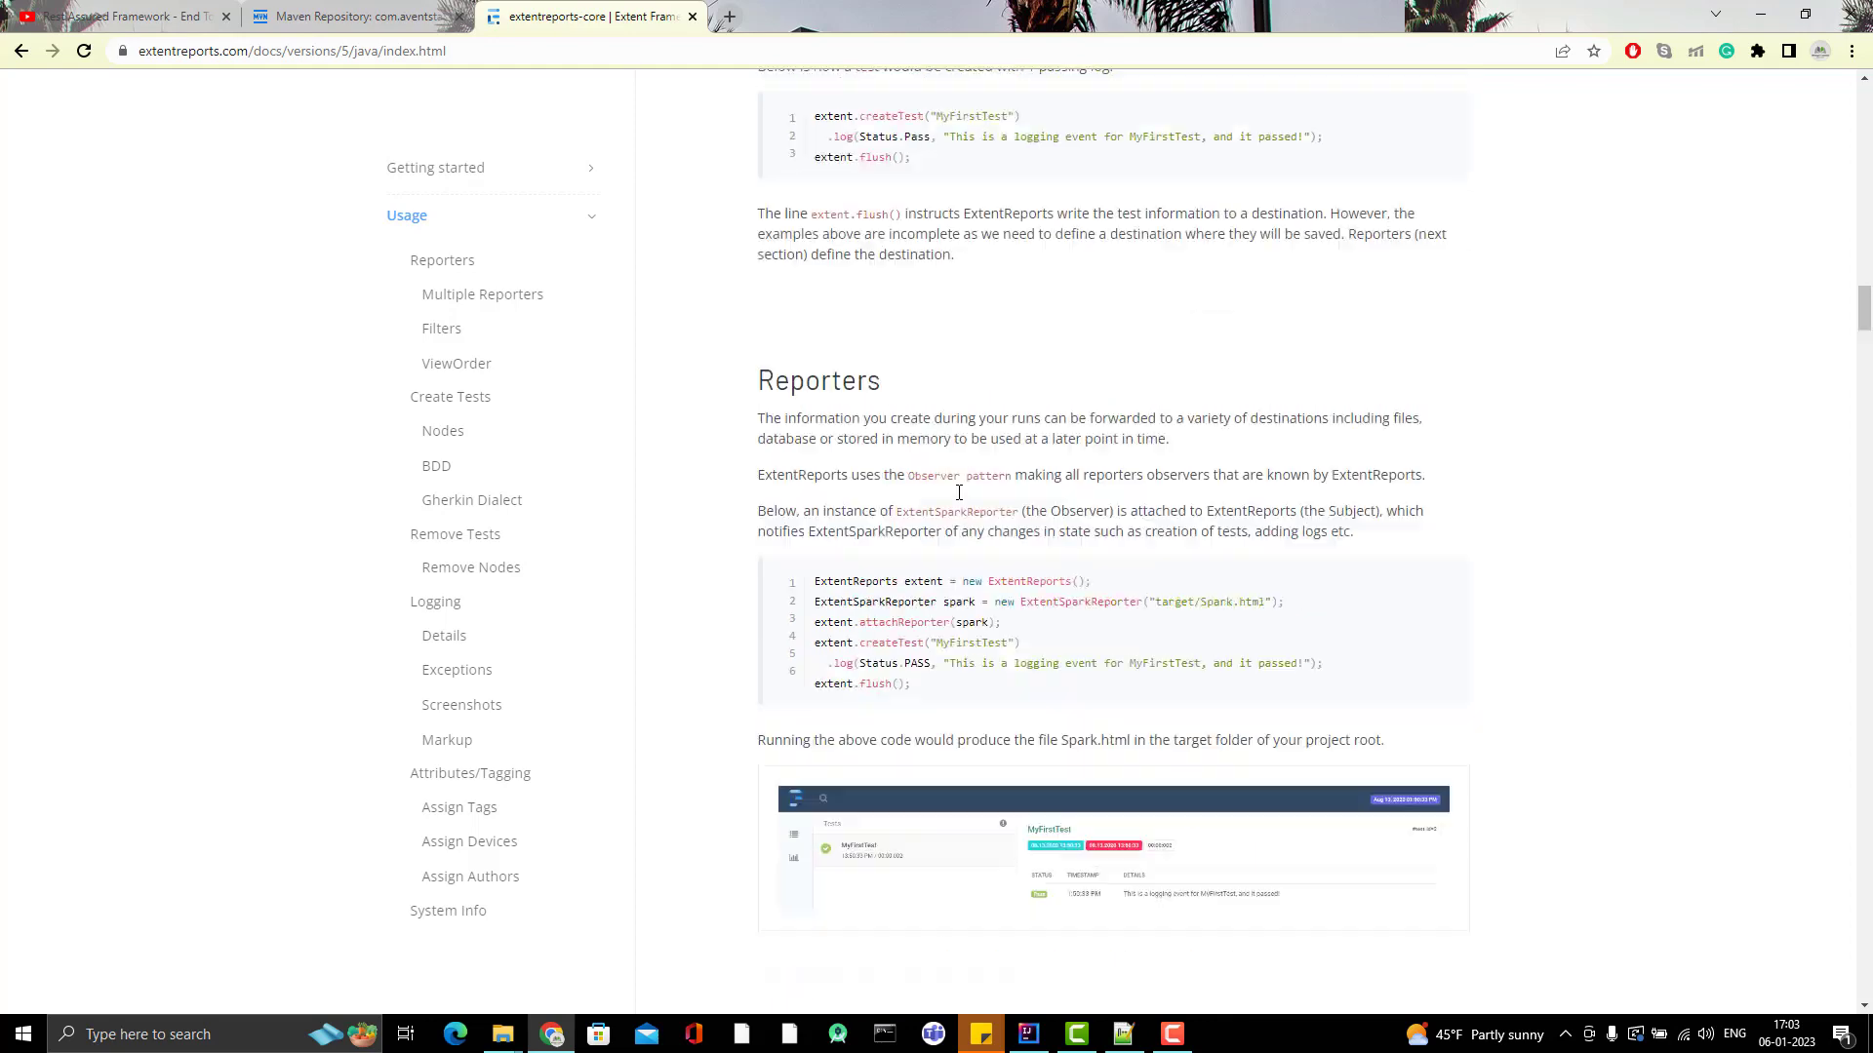
{"action": "scroll", "scroll_direction": "down", "scroll_amount": 3}
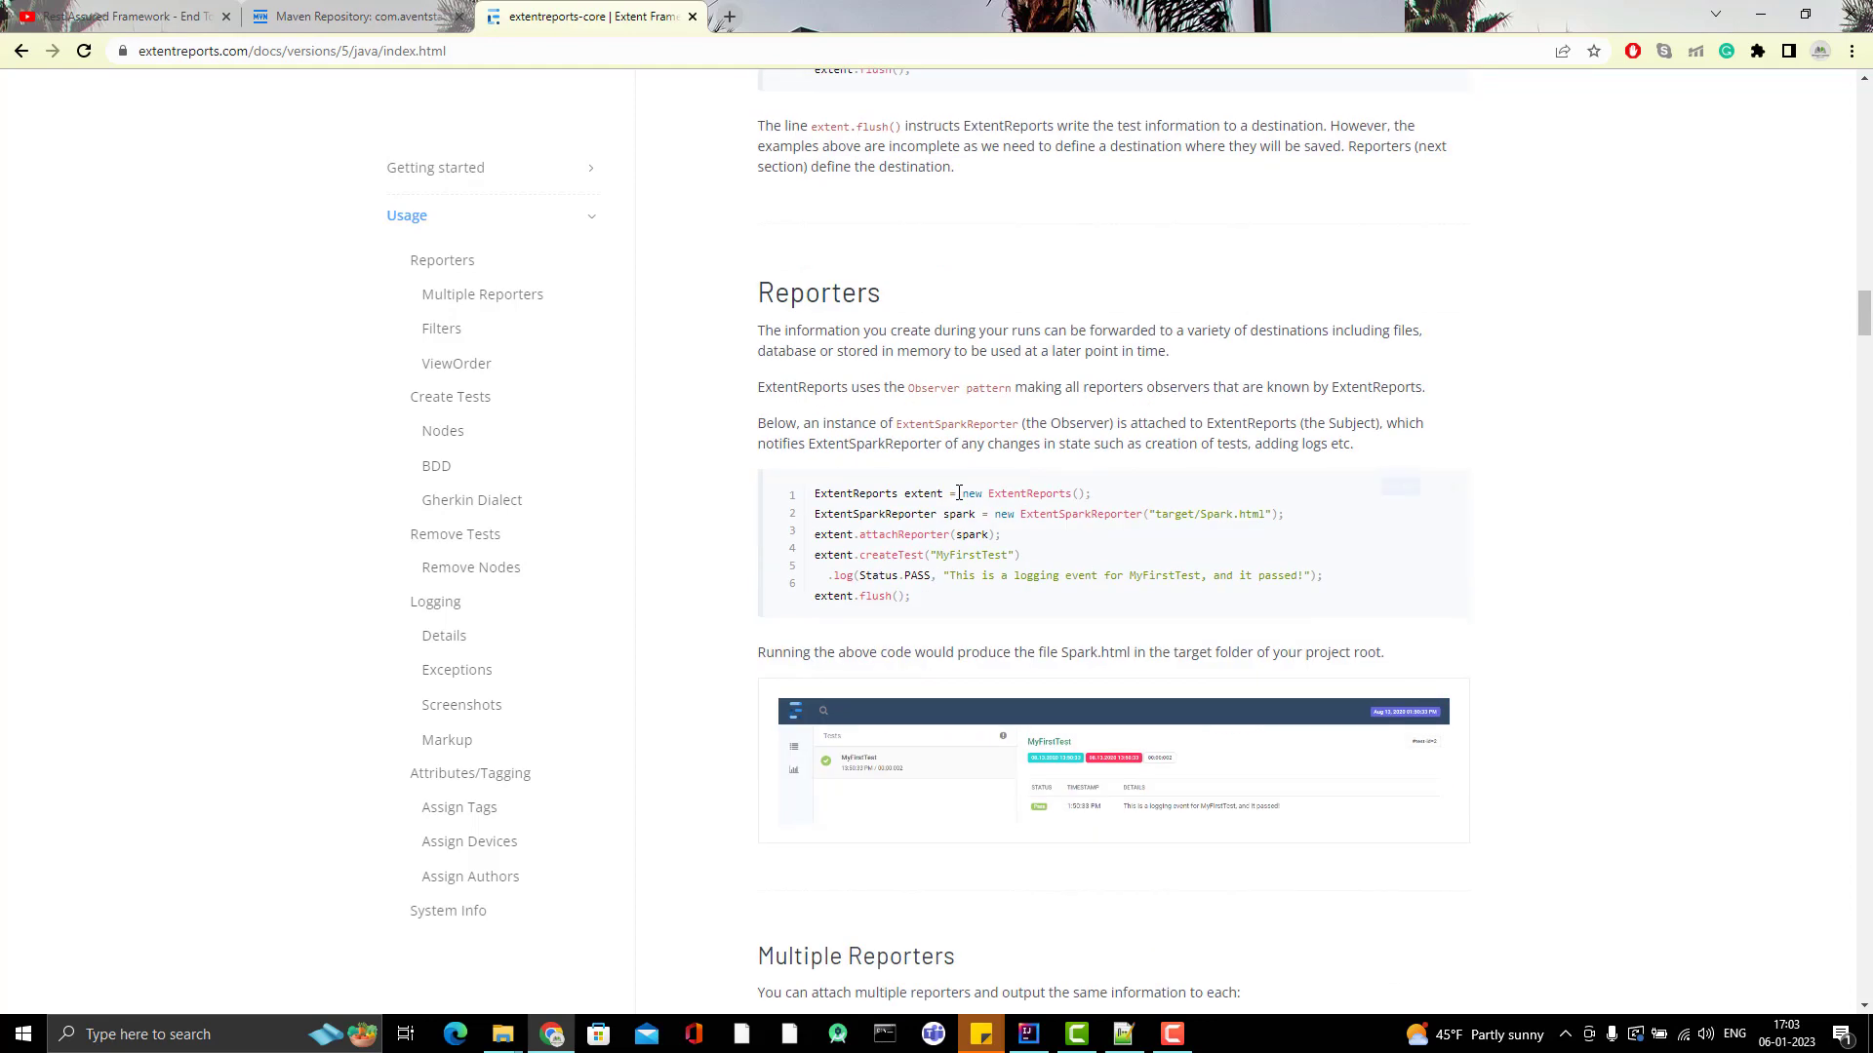
{"action": "scroll", "scroll_direction": "down", "scroll_amount": 3}
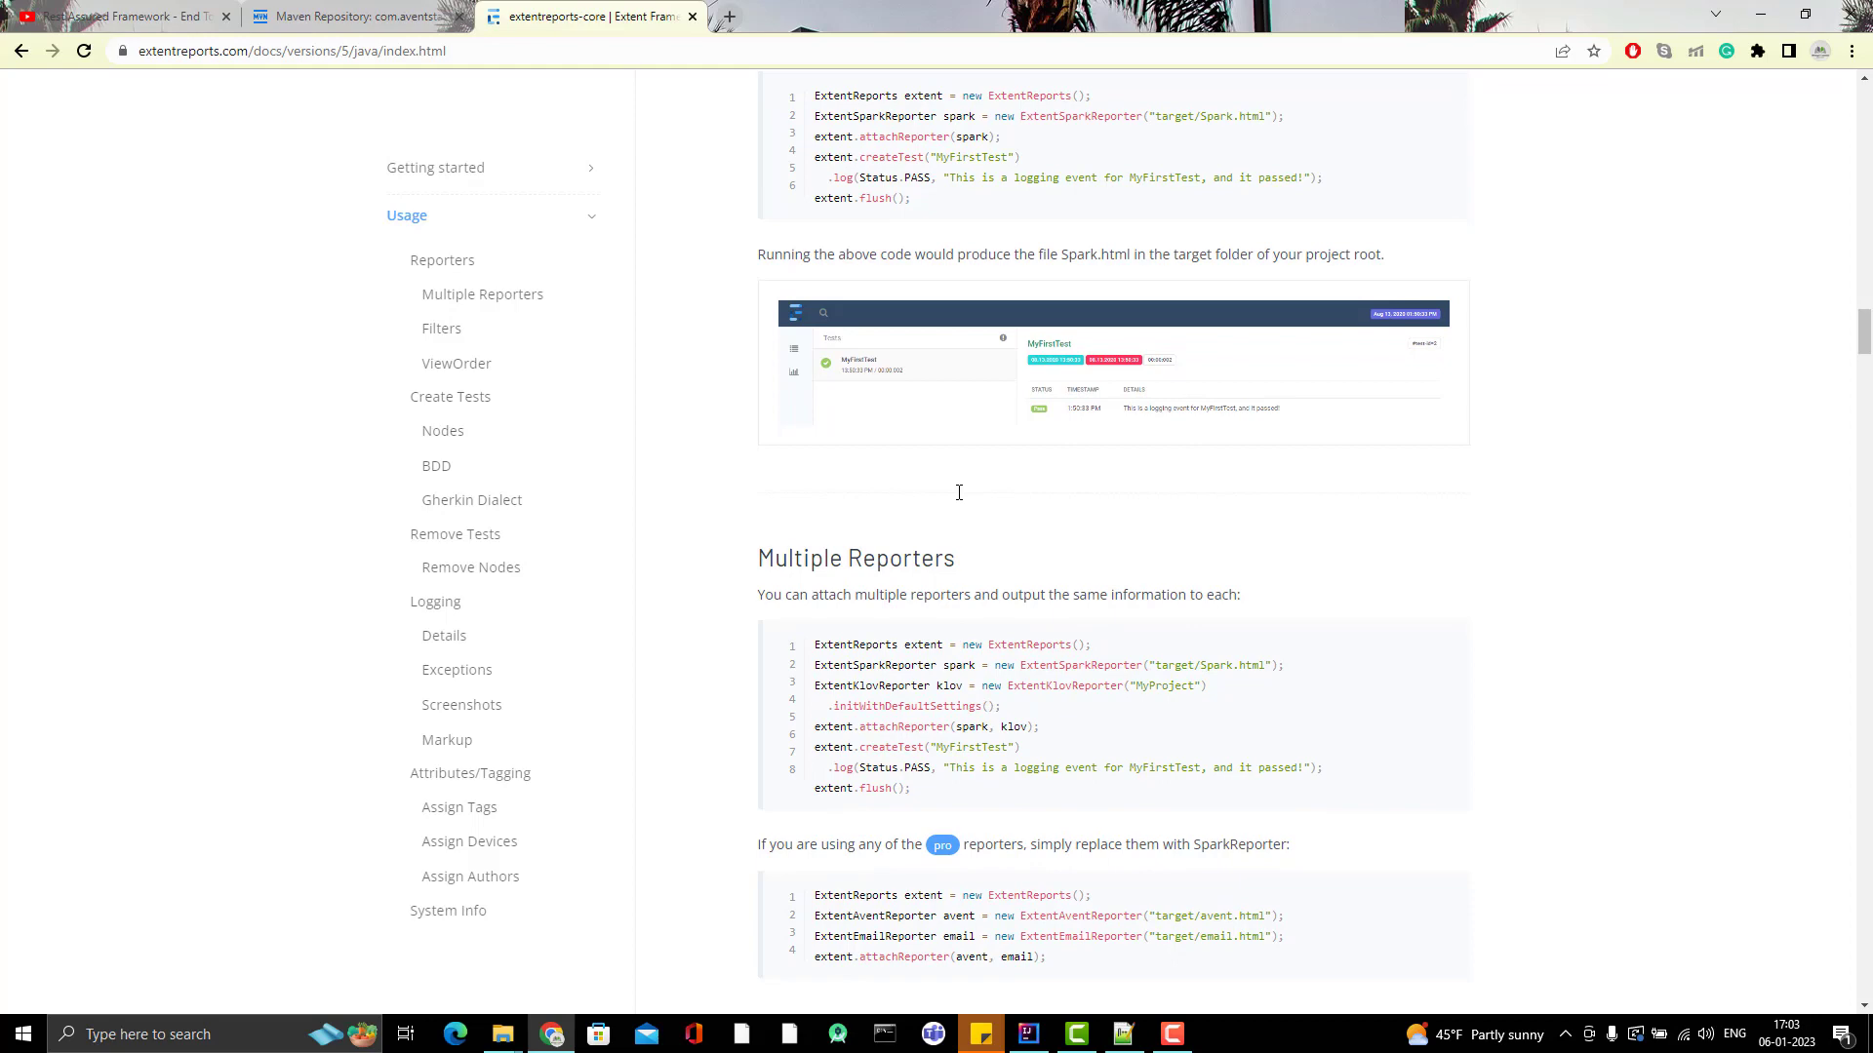
{"action": "left_click", "coordinate": [1025, 1034]}
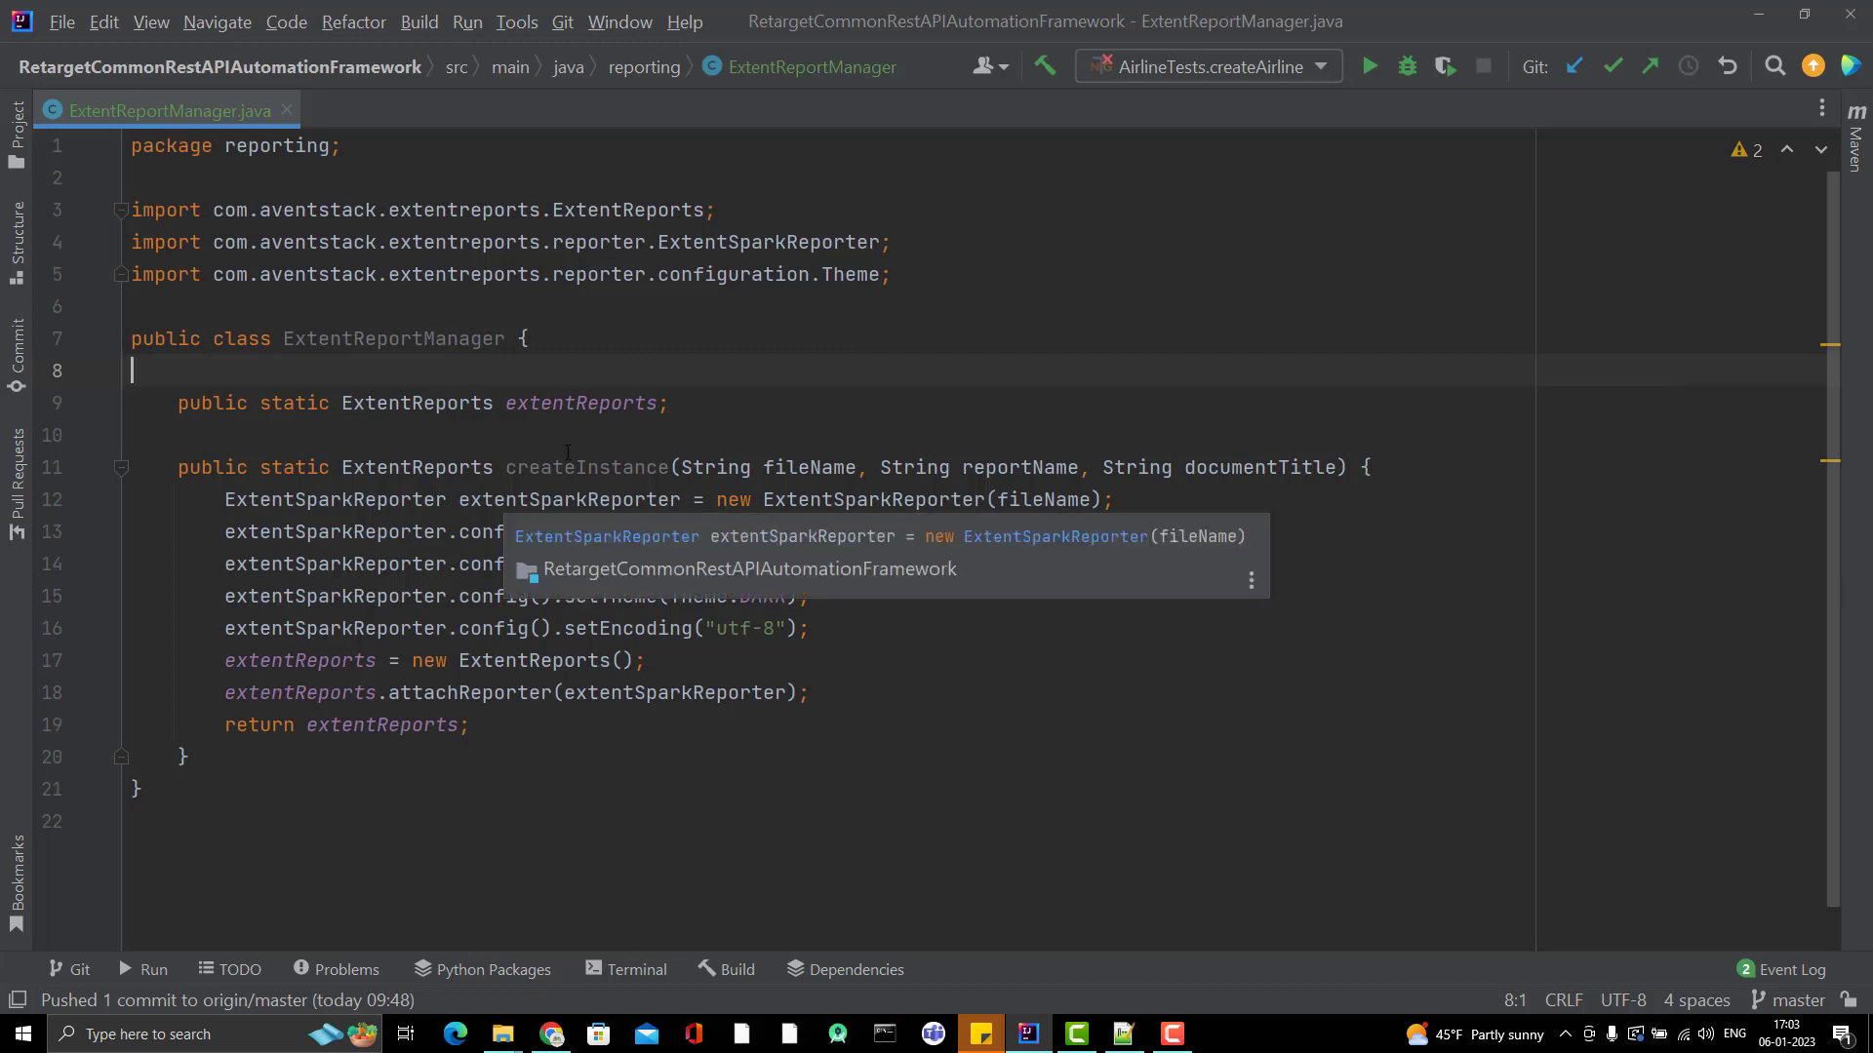
{"action": "key", "text": "Escape"}
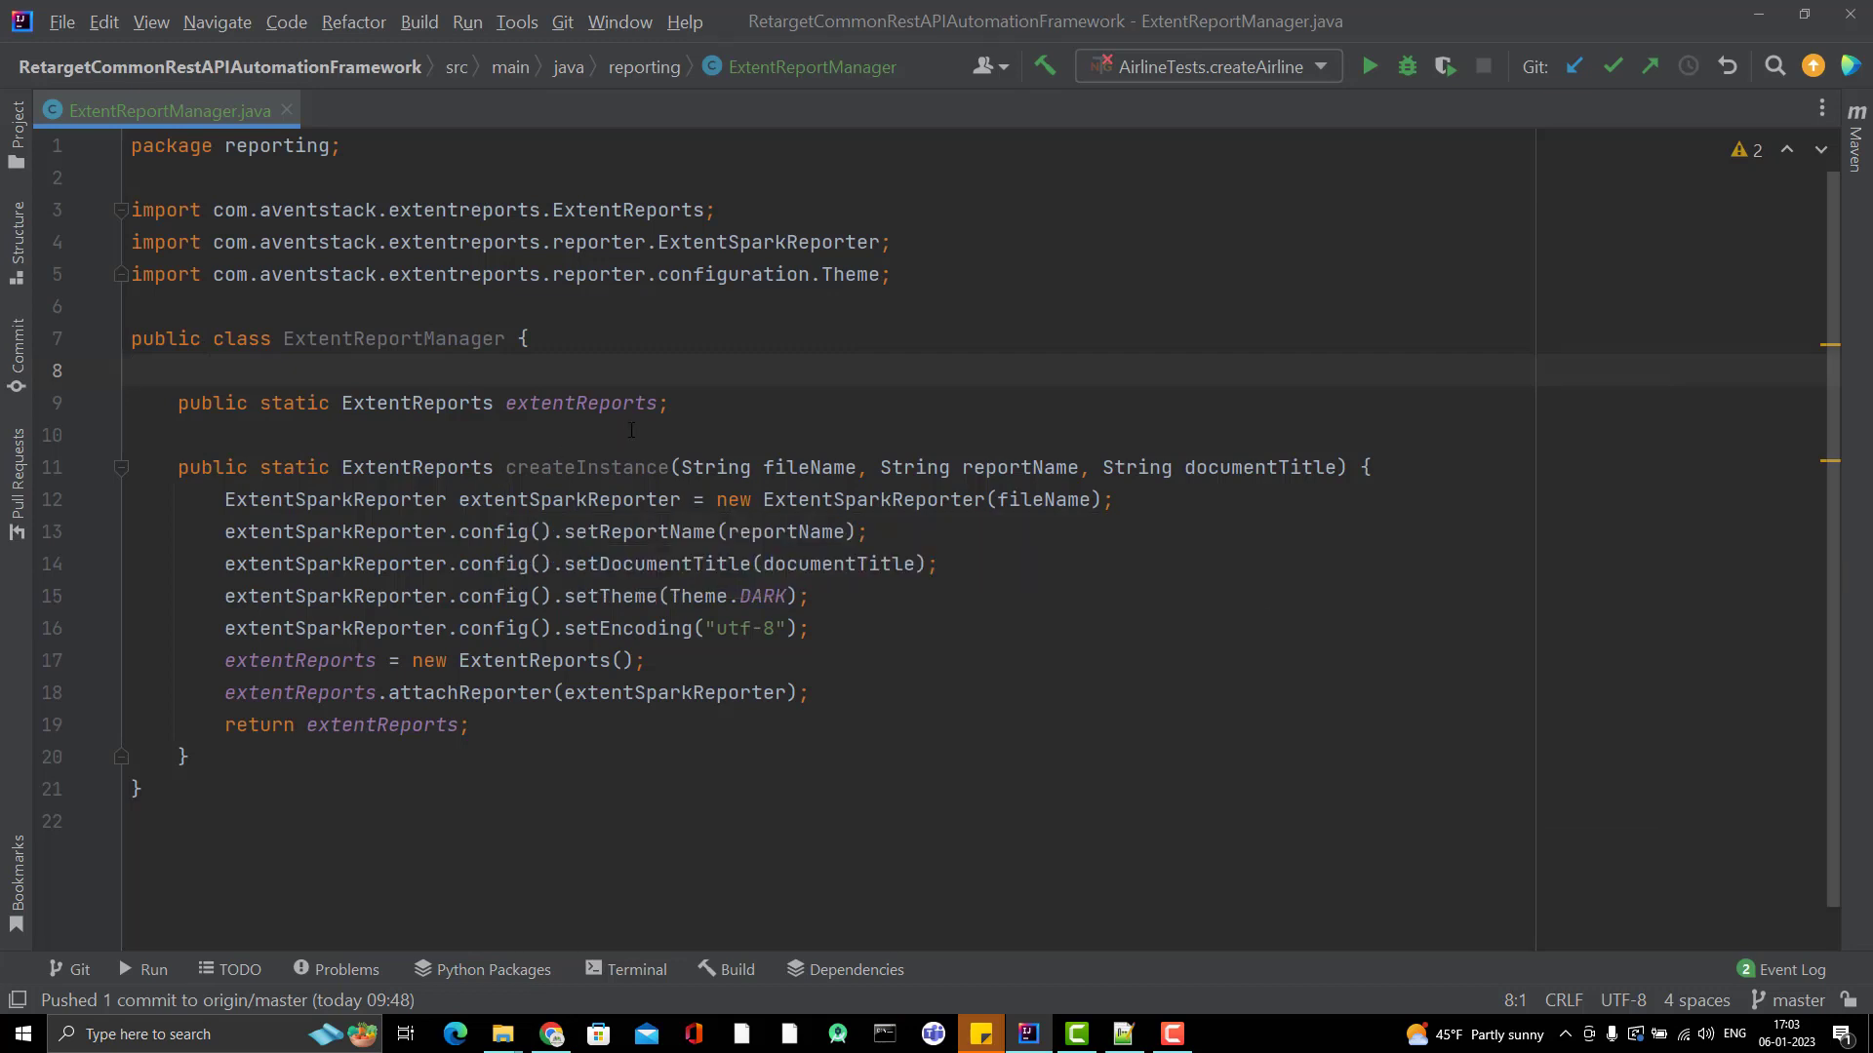